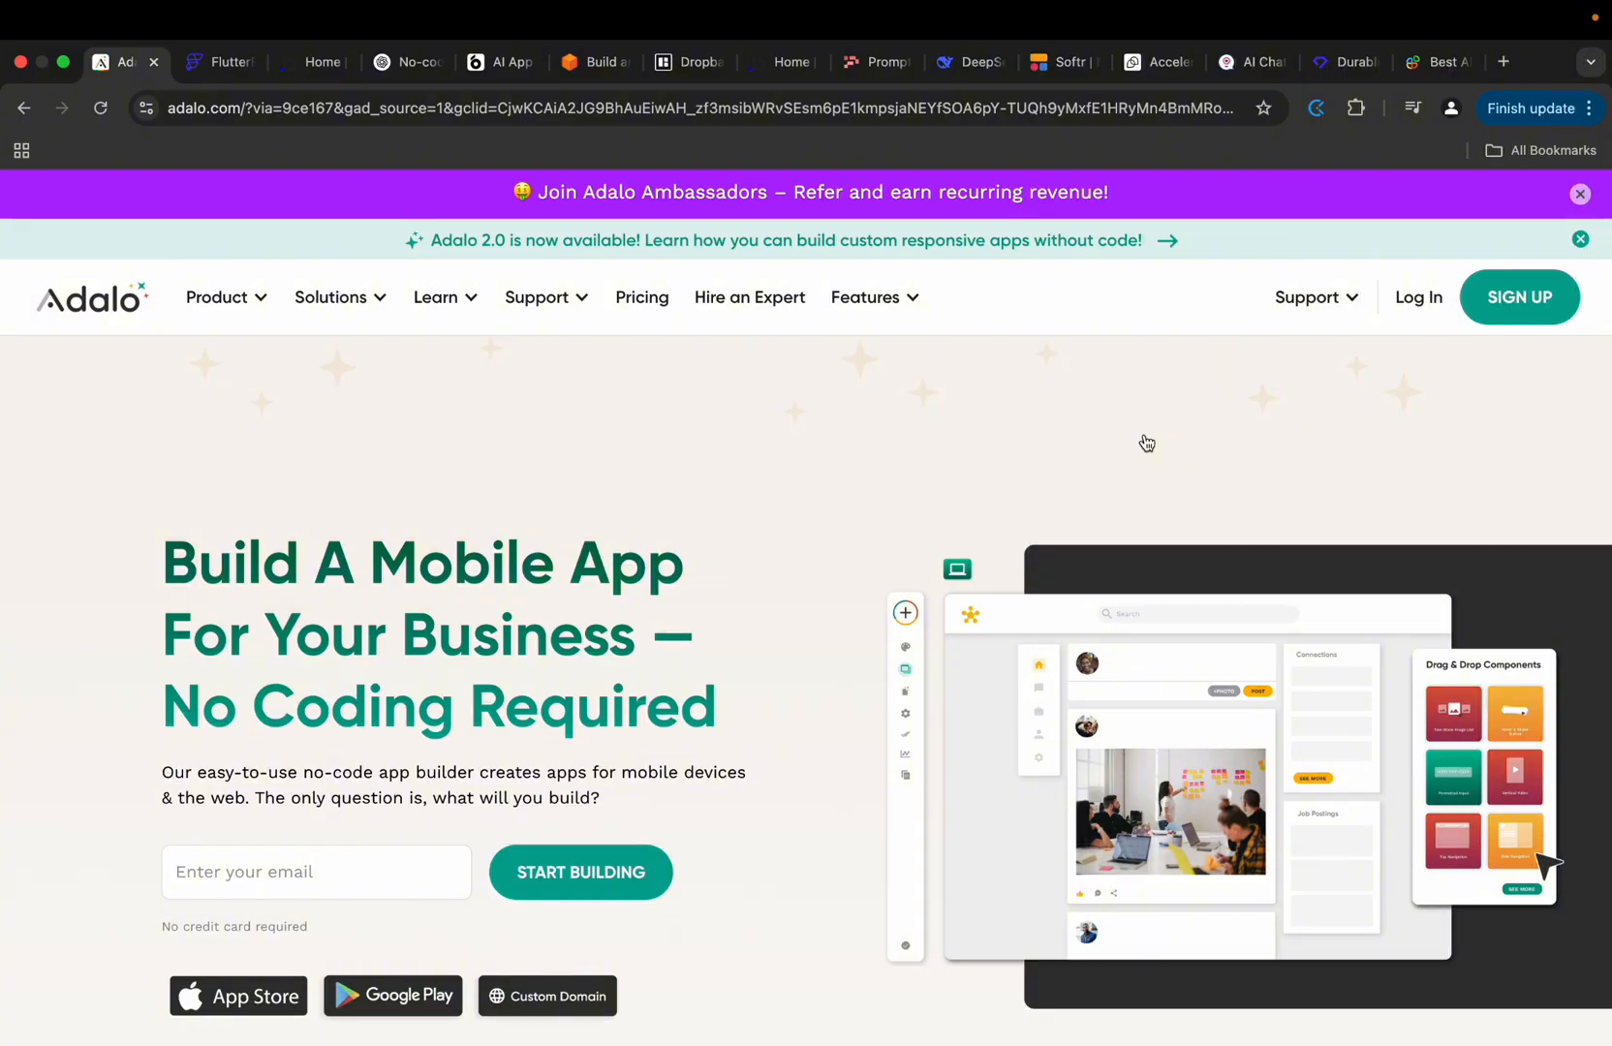
mouse_move(1077, 442)
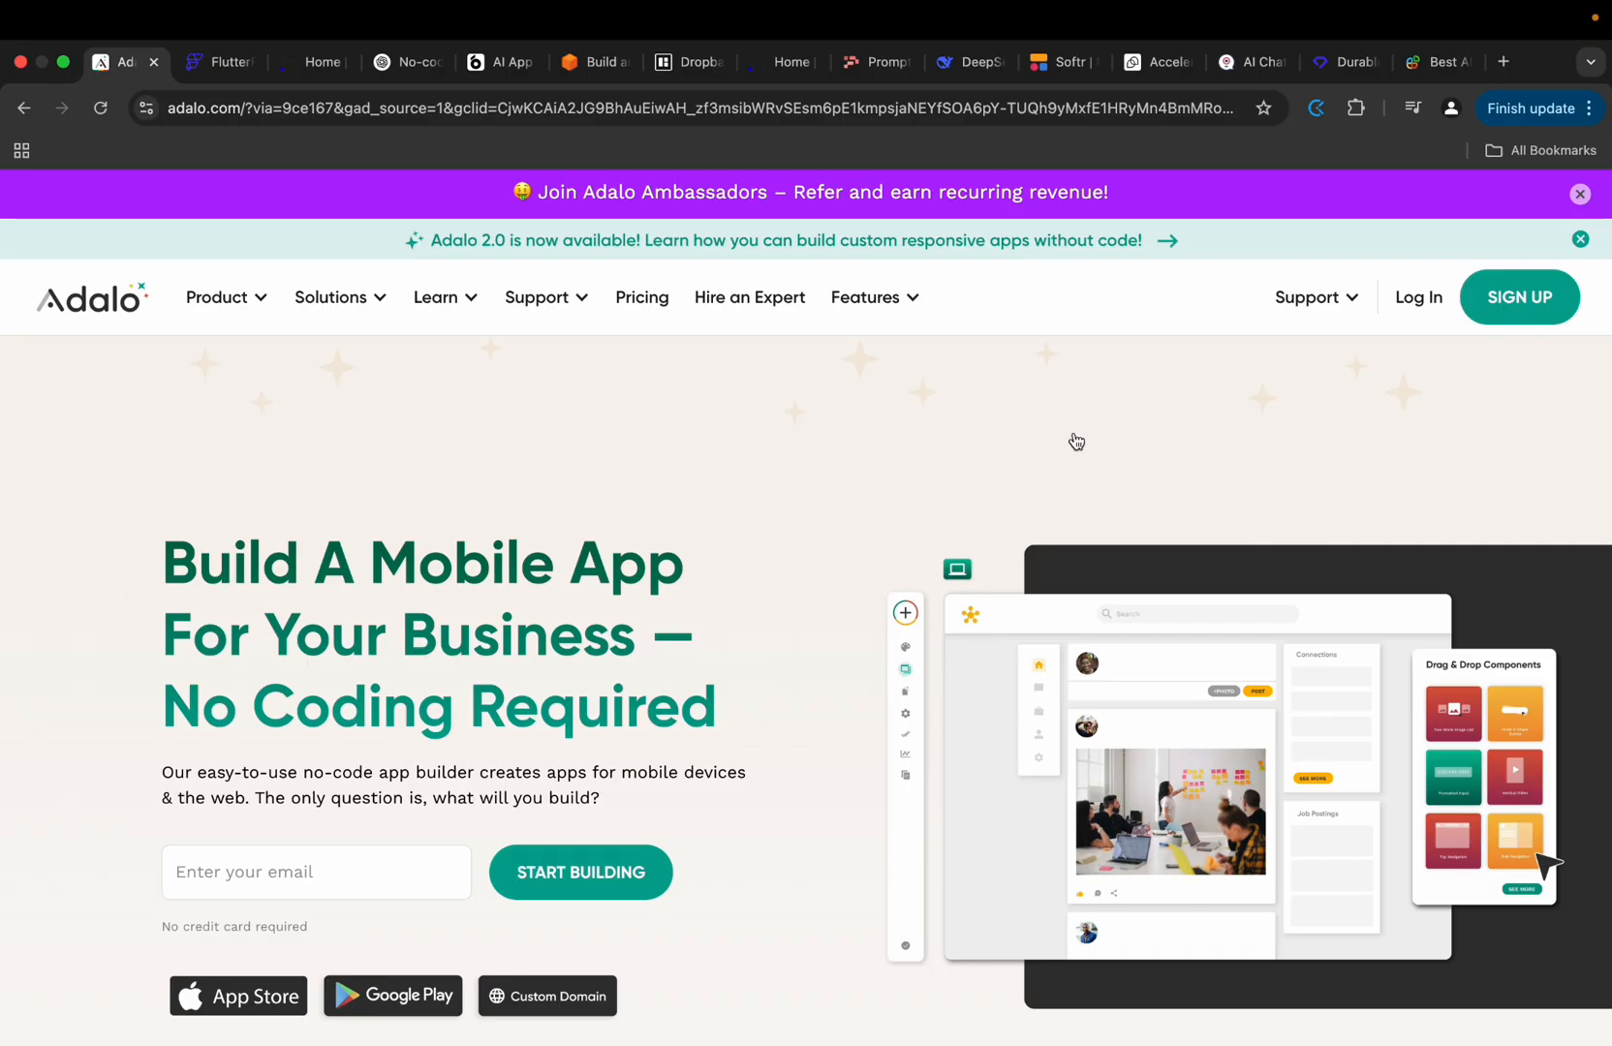
mouse_move(741, 569)
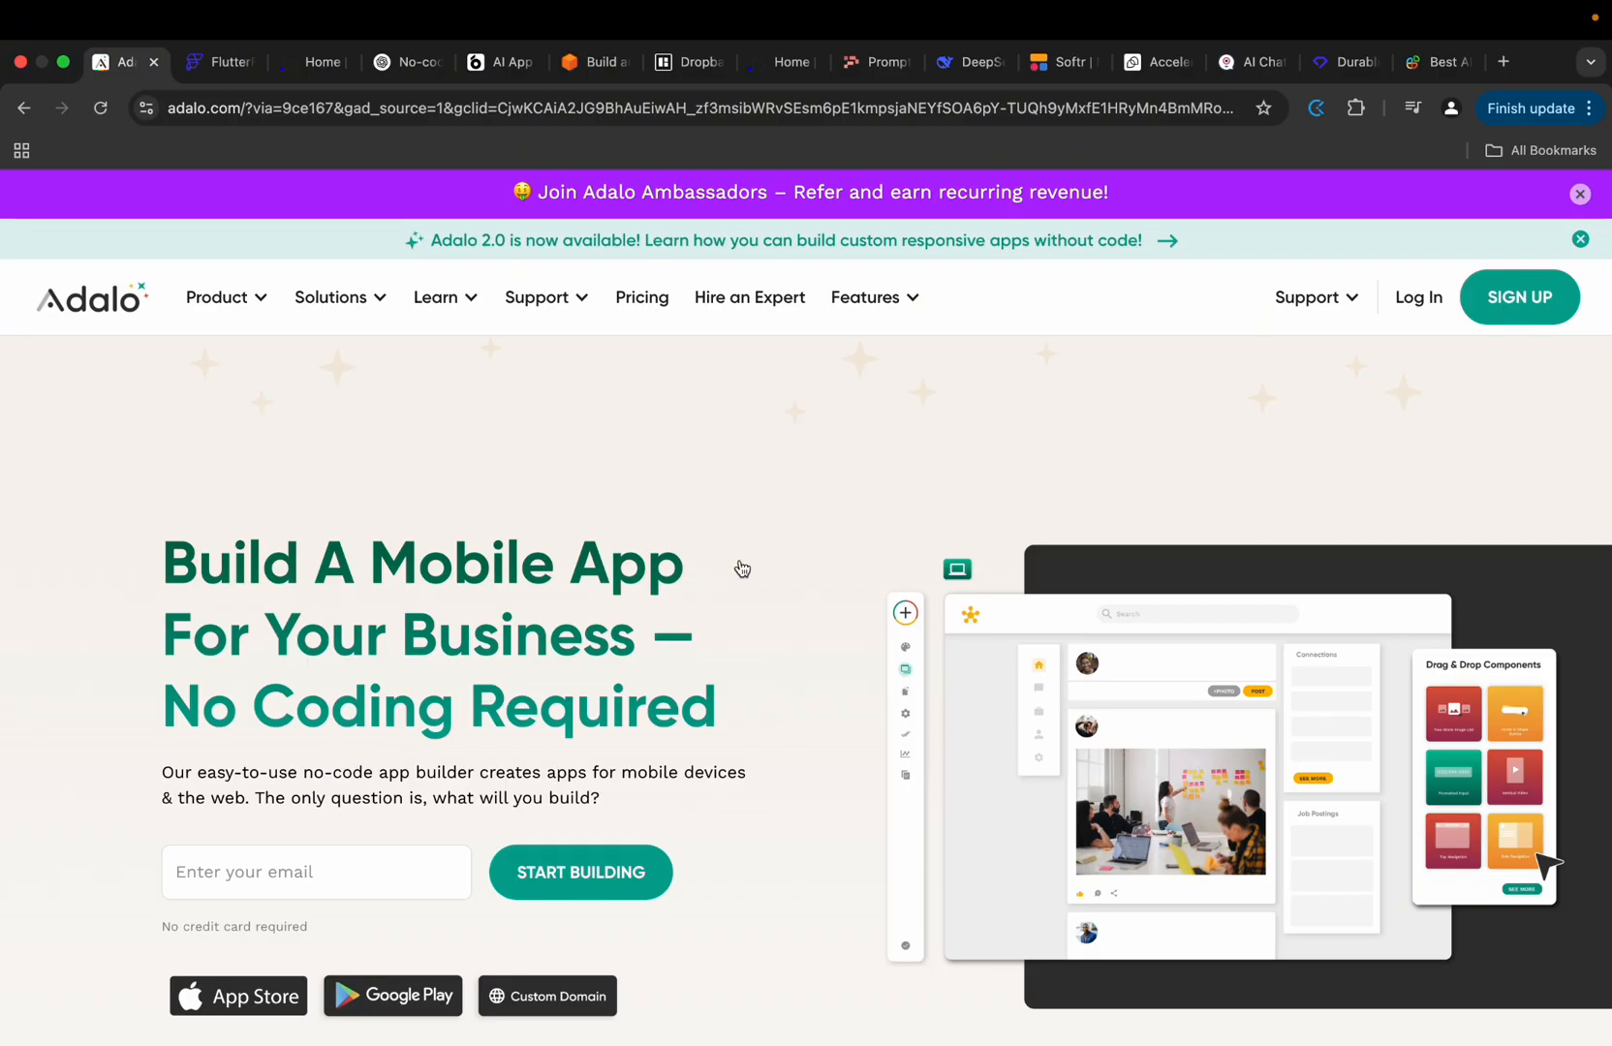
Glance over Bubble's dashboard of three apps, then bring up FlutterFlow's marketing homepage.
scroll("down", 3)
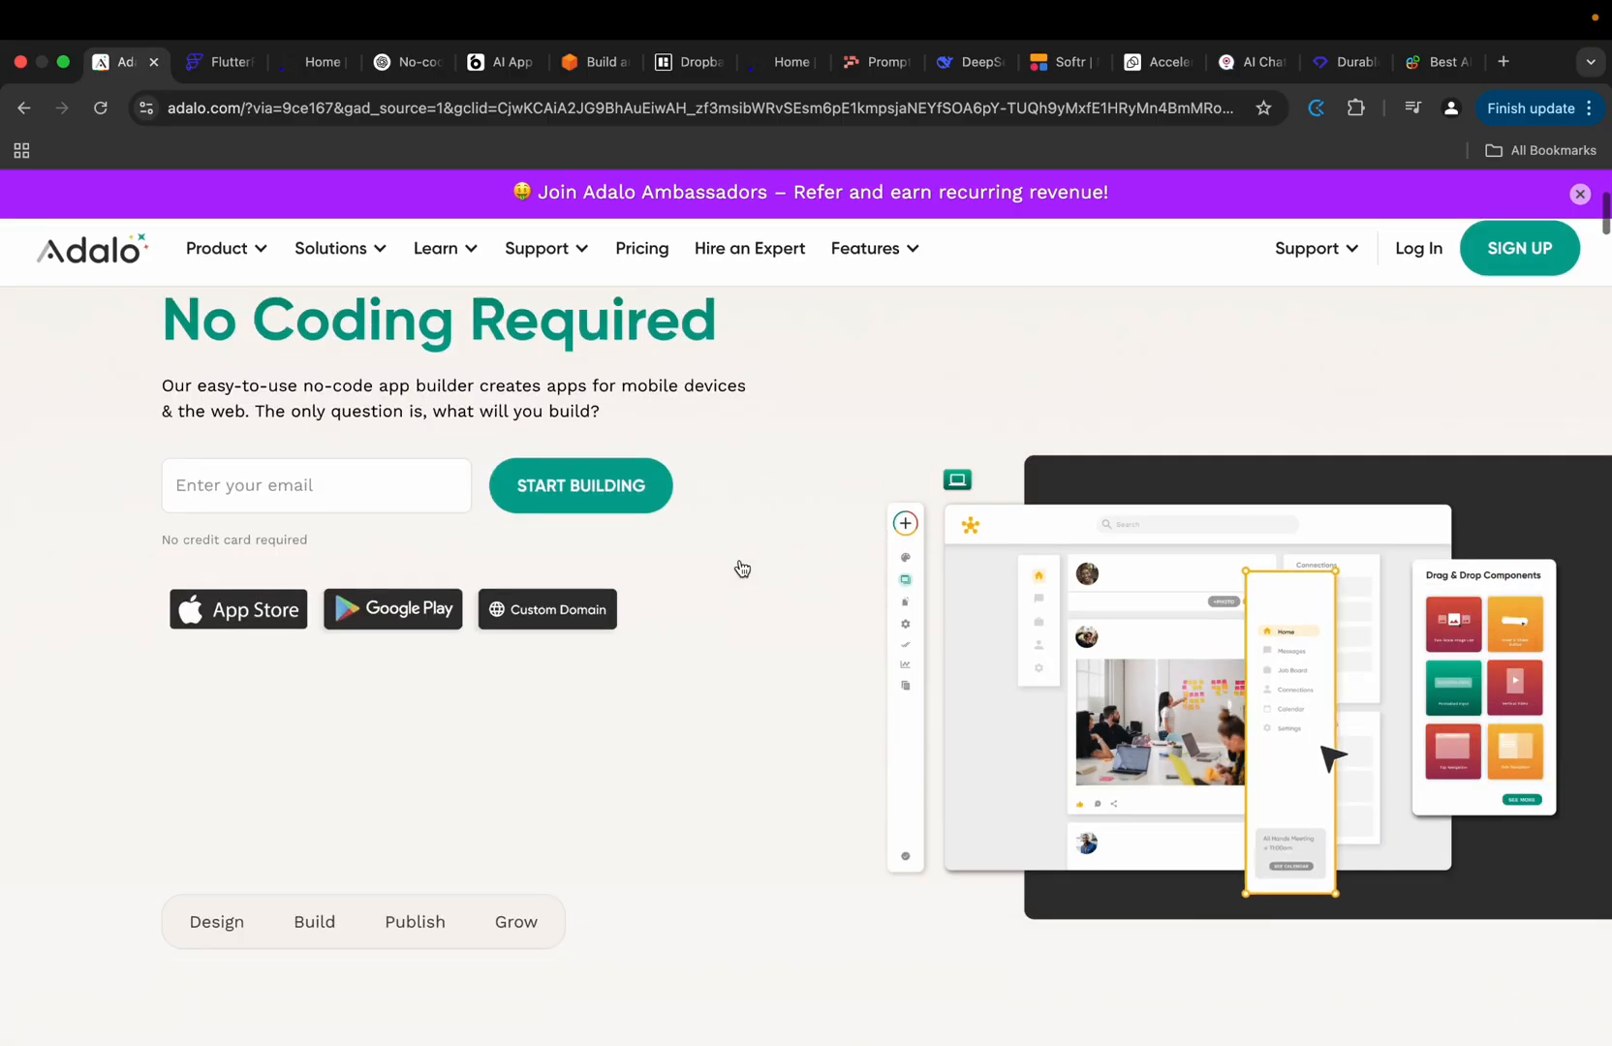
scroll("down", 3)
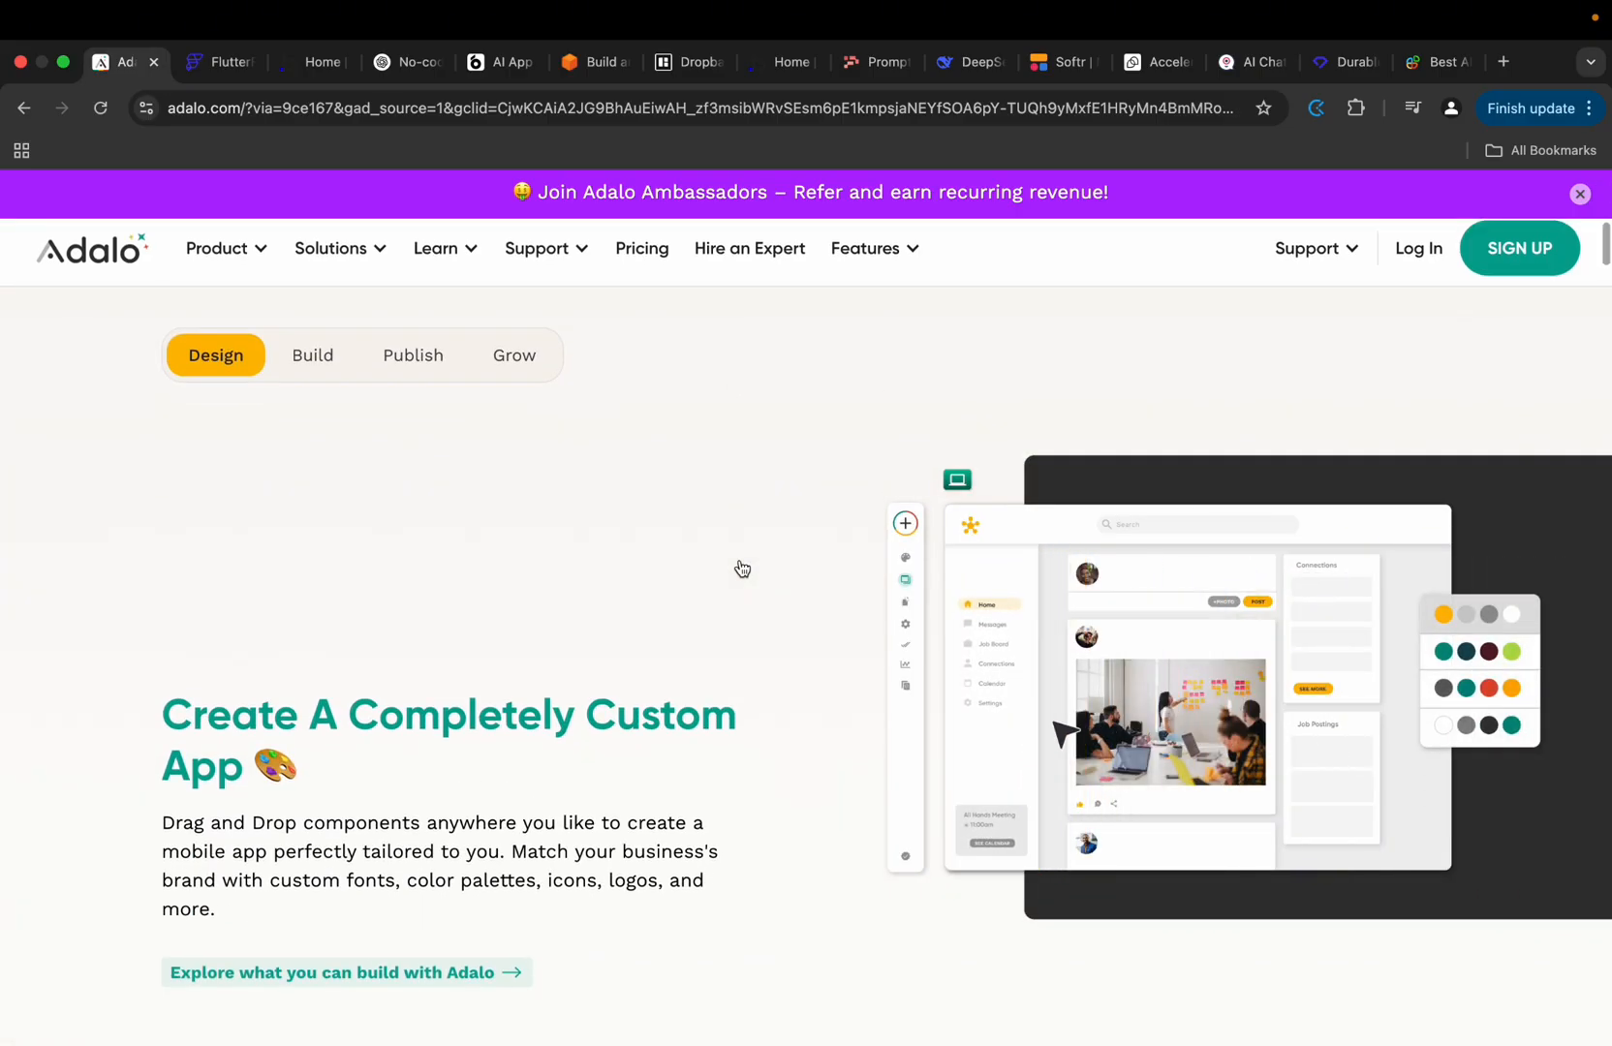
scroll("up", 3)
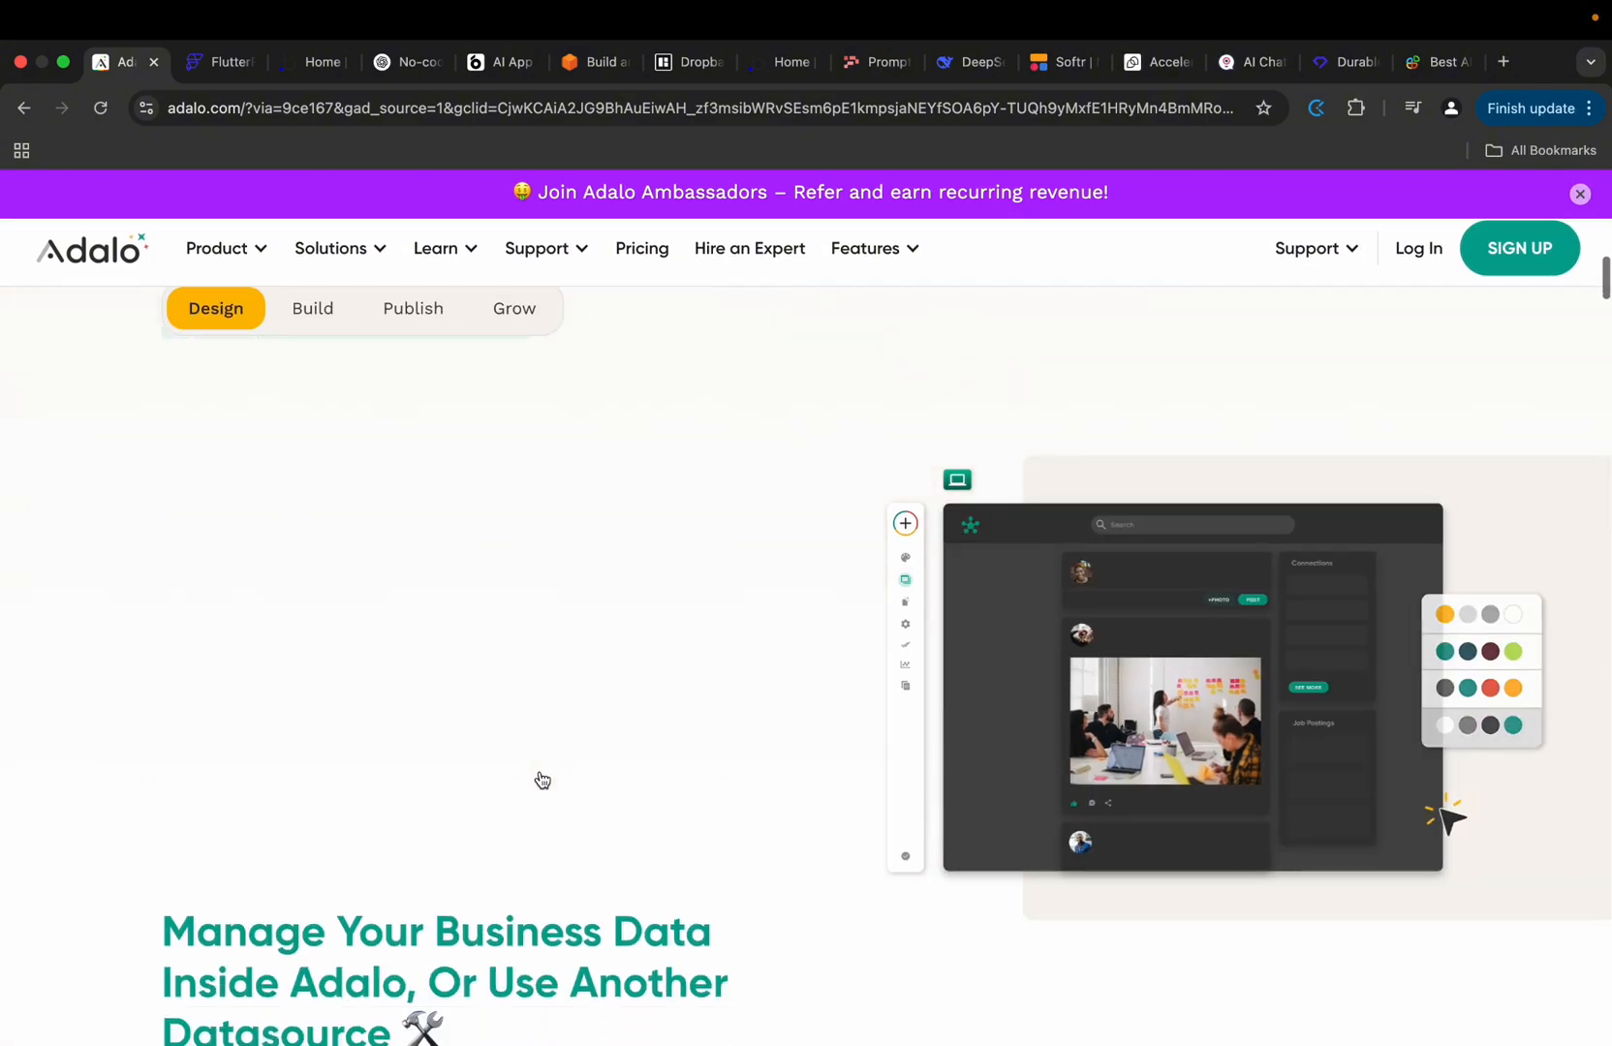
scroll("up", 3)
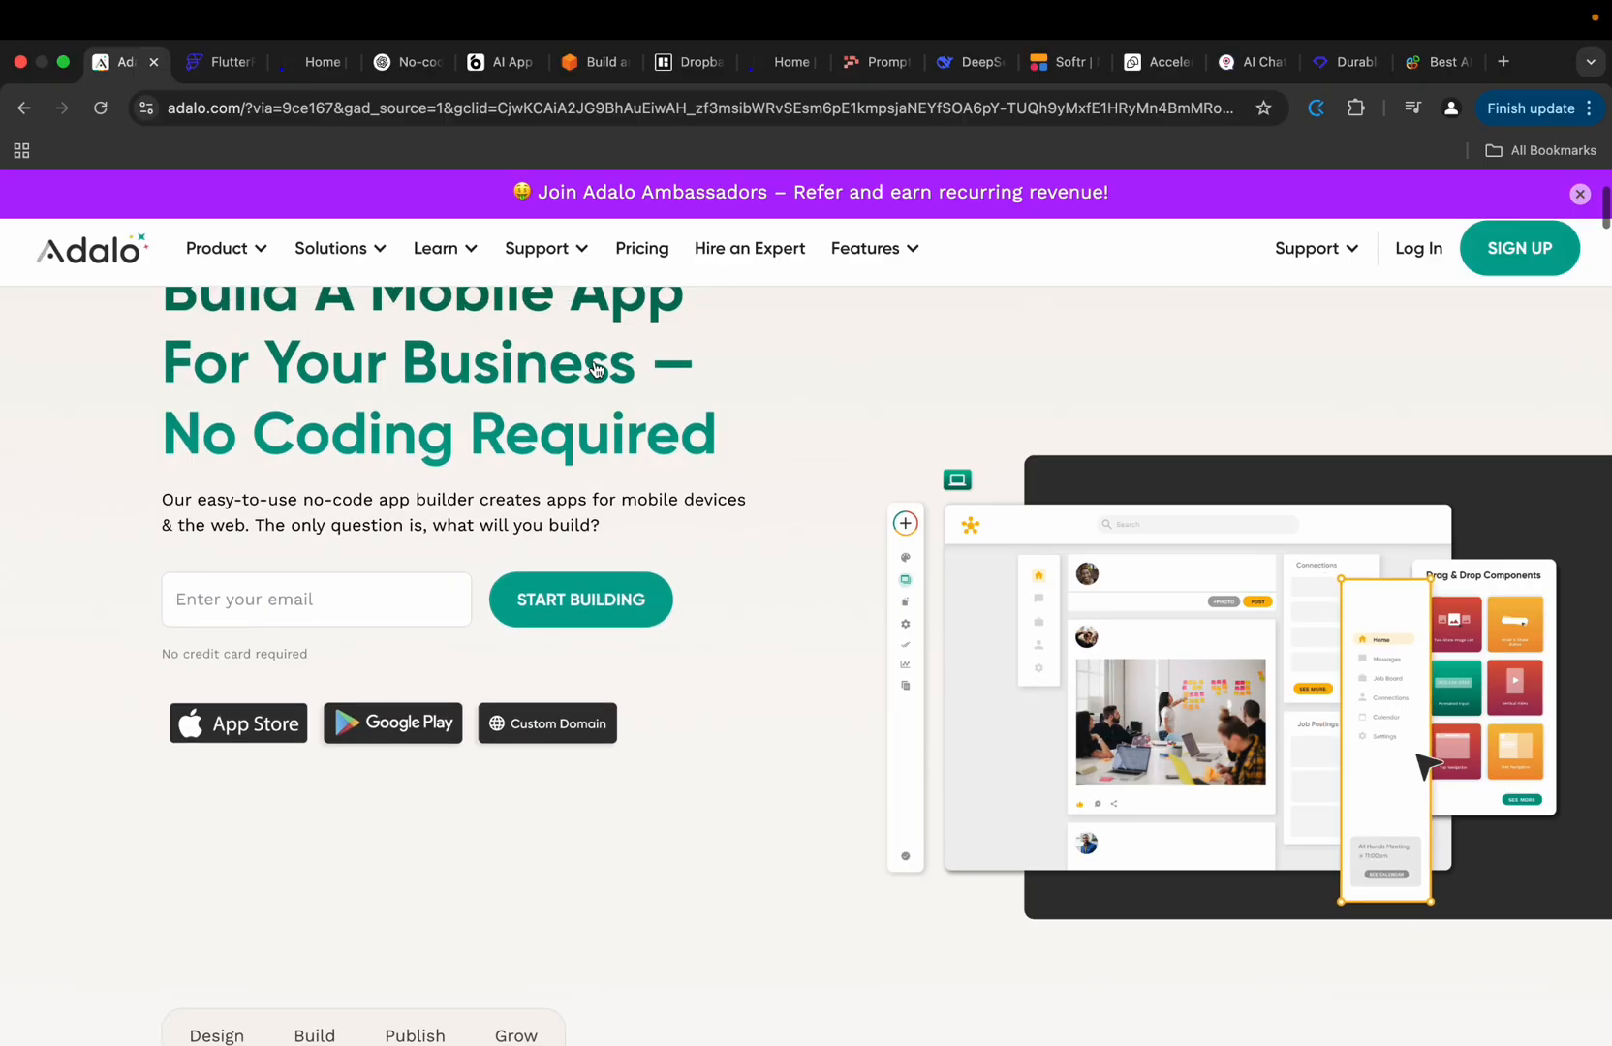
mouse_move(776, 496)
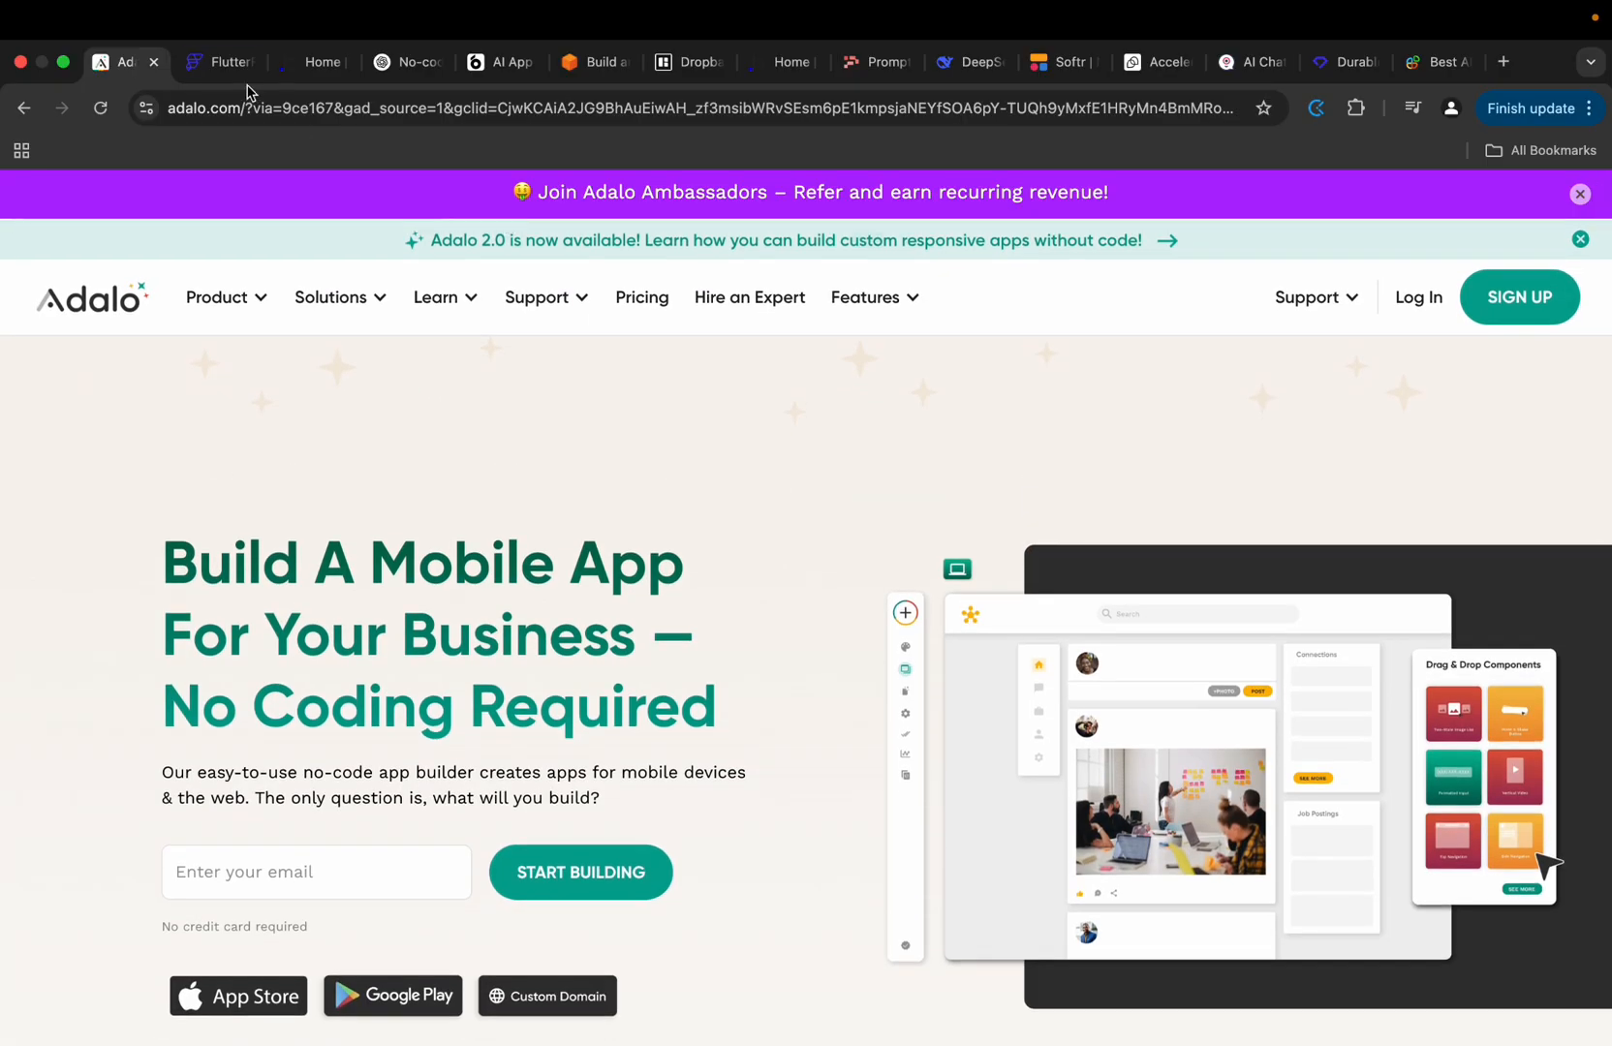
left_click(314, 62)
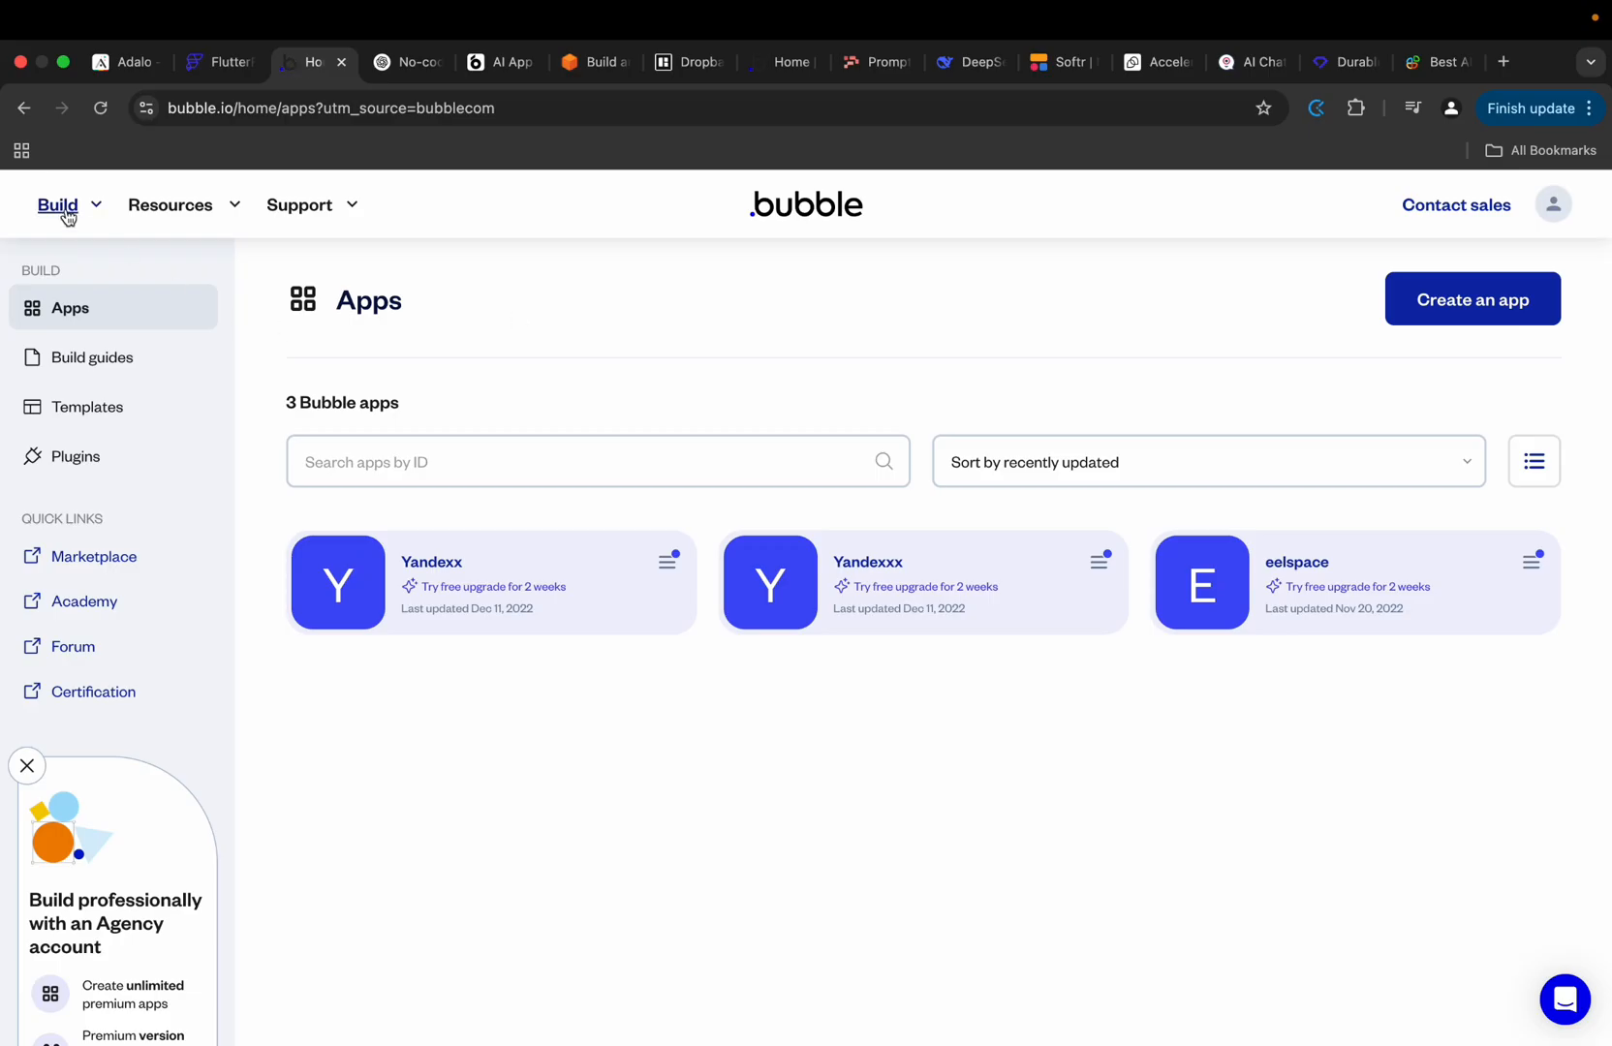
mouse_move(135, 229)
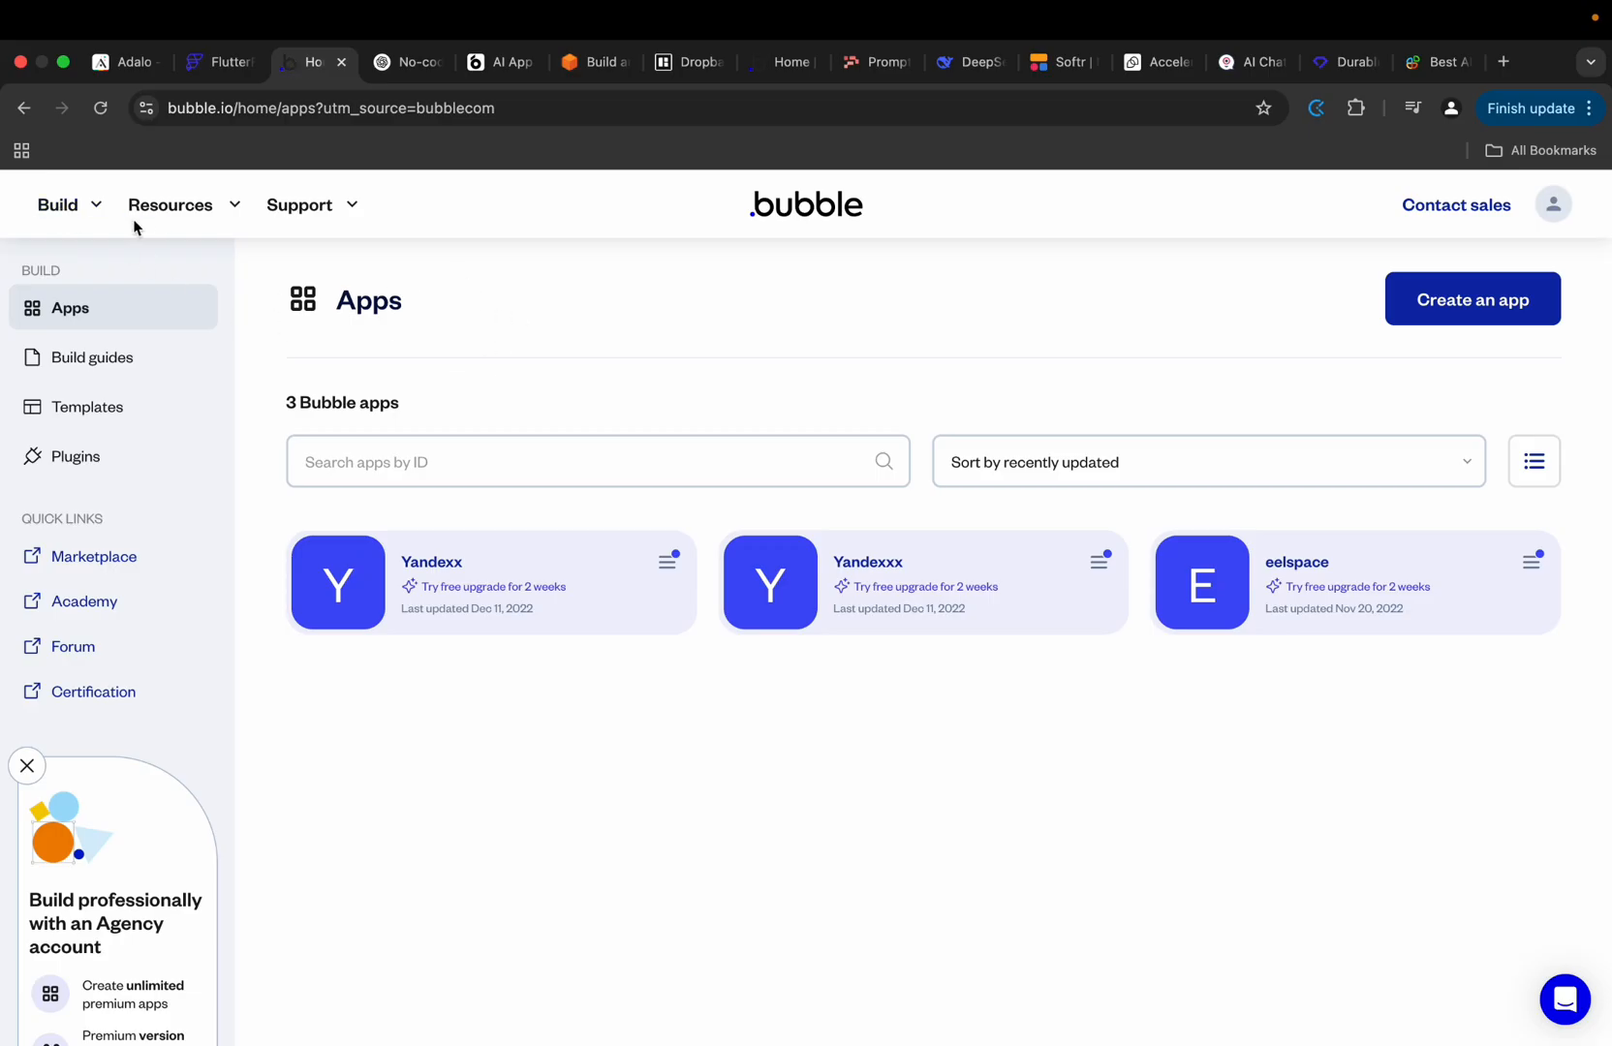
mouse_move(342, 154)
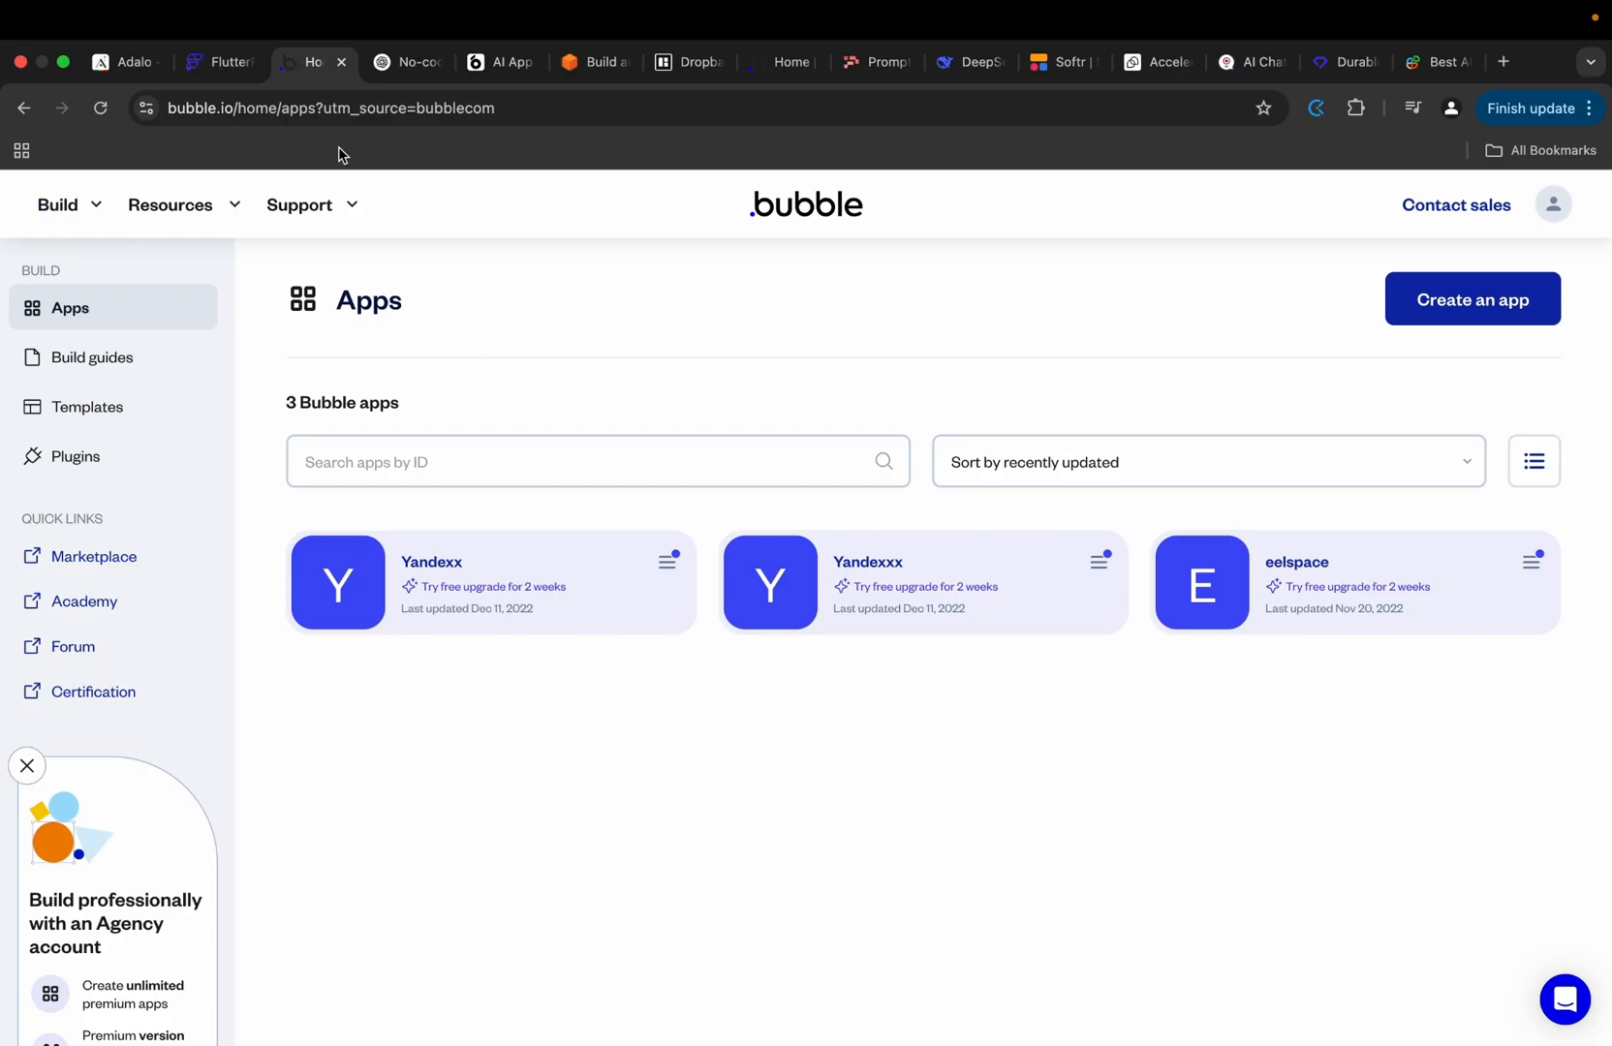
left_click(219, 62)
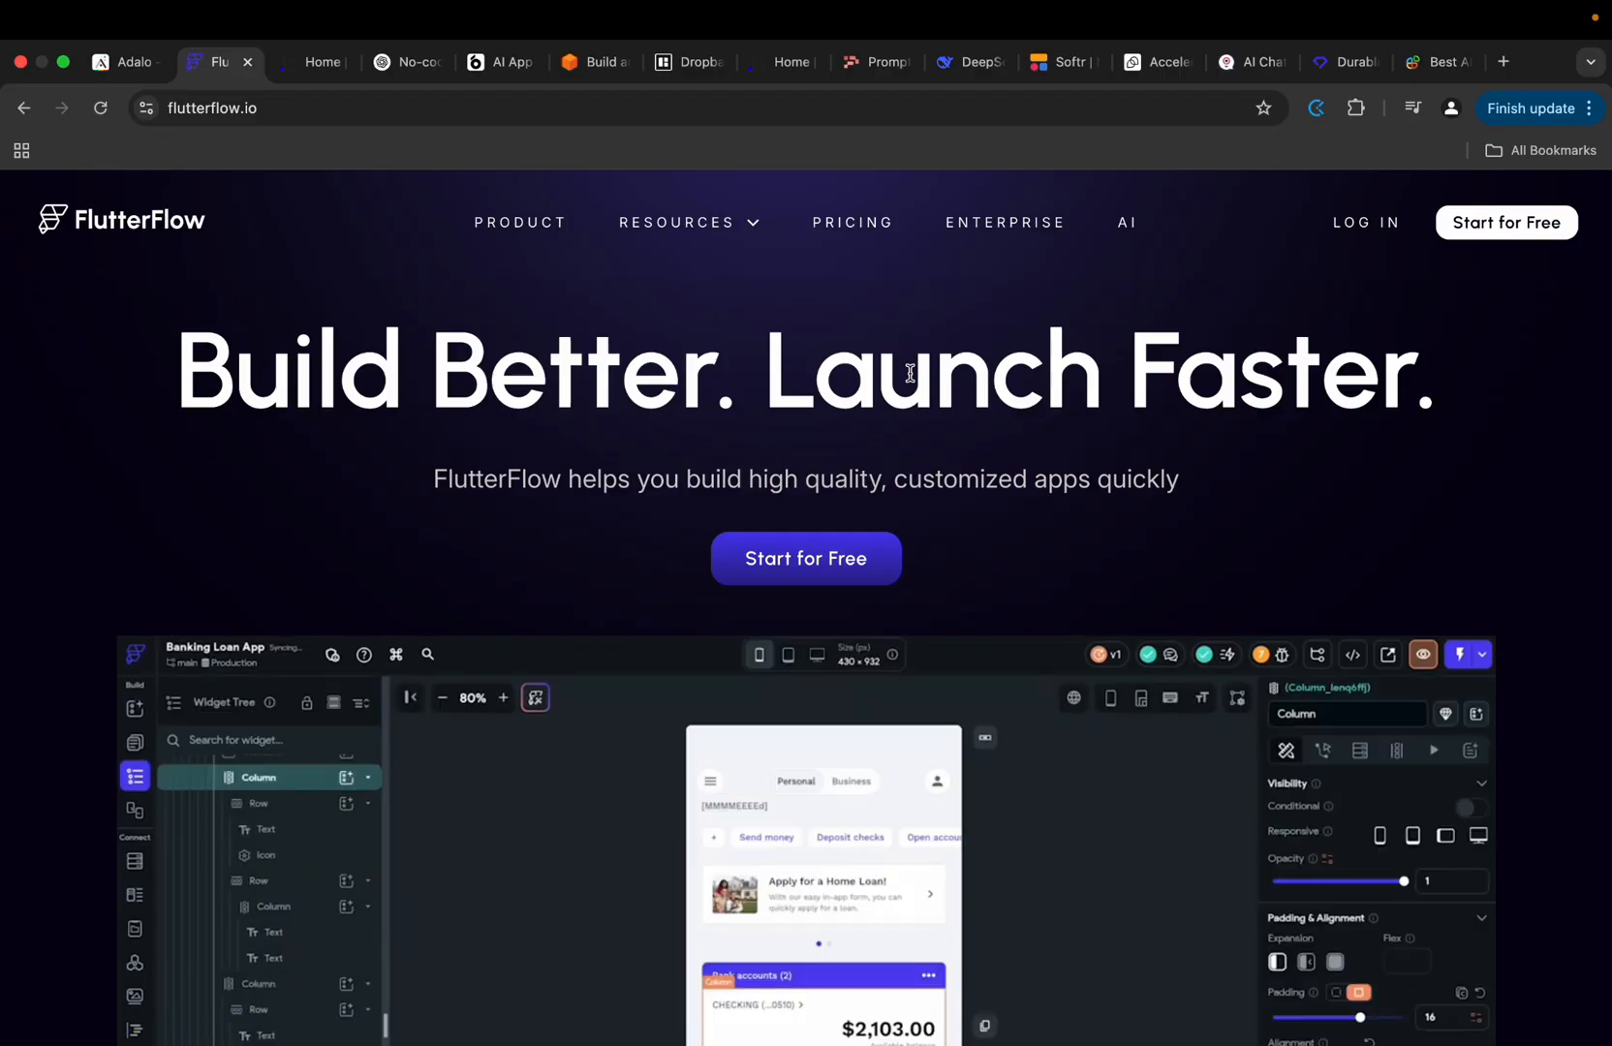
Watch FlutterFlow's custom code and banking app demo, with a brief Adalo check, then return to Adalo.
left_click(267, 778)
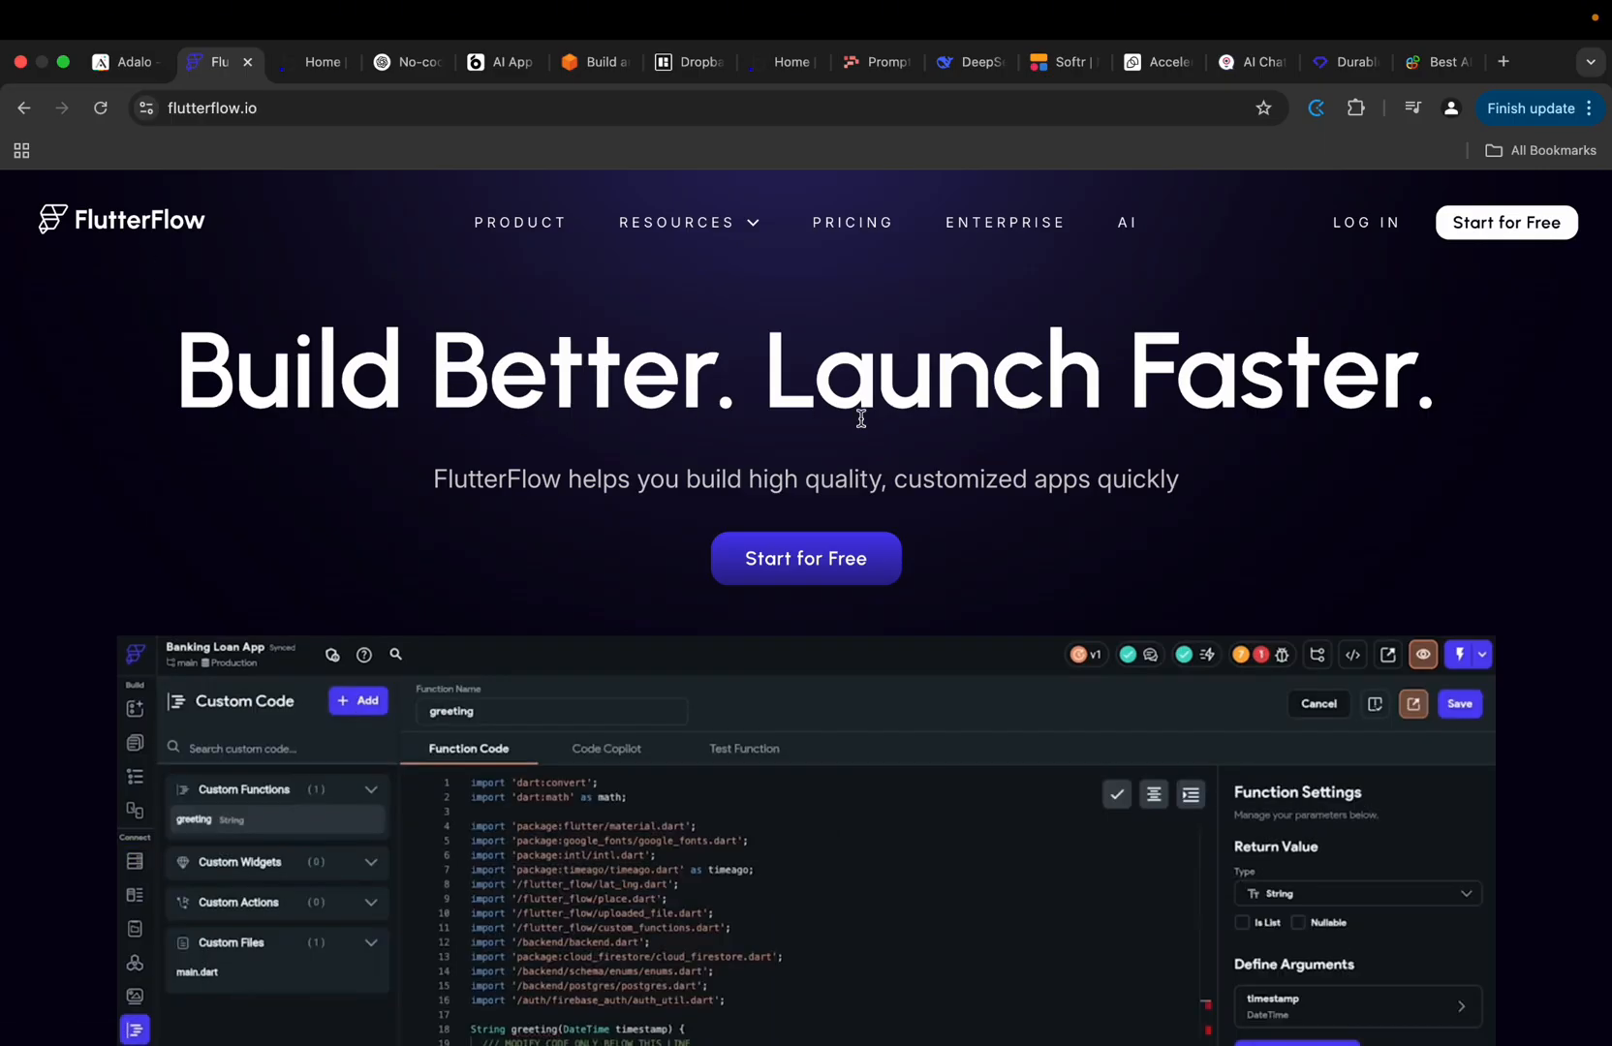
mouse_move(1332, 504)
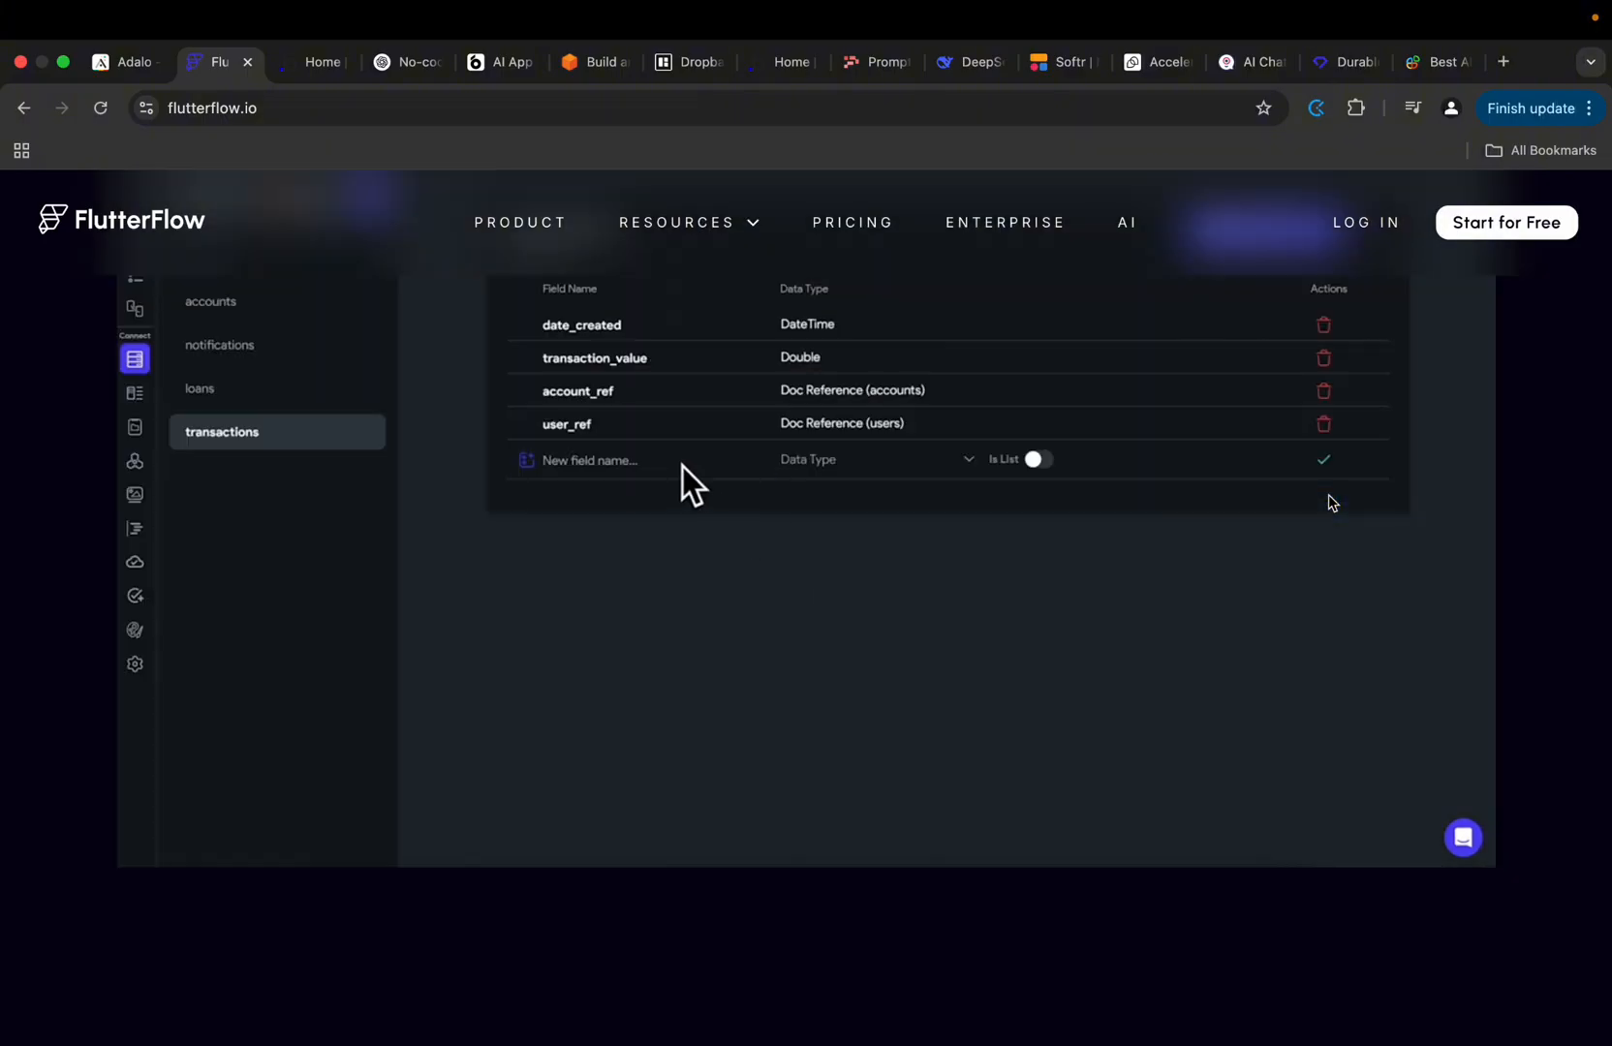
left_click(123, 62)
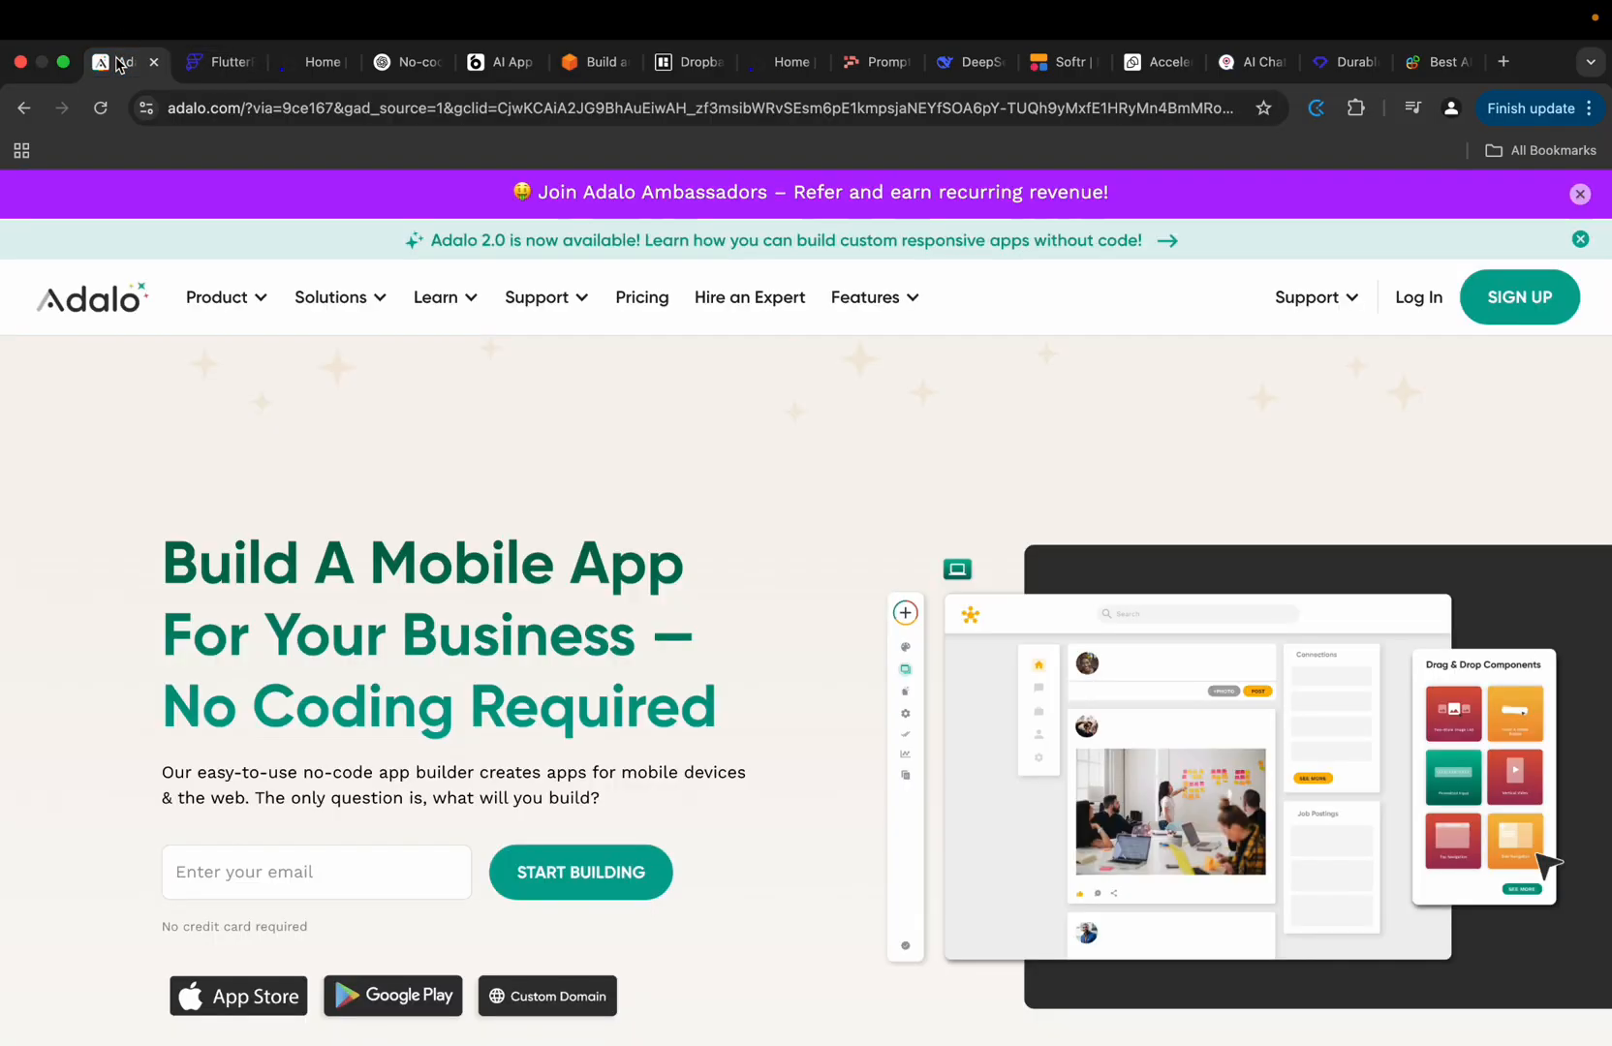
left_click(217, 62)
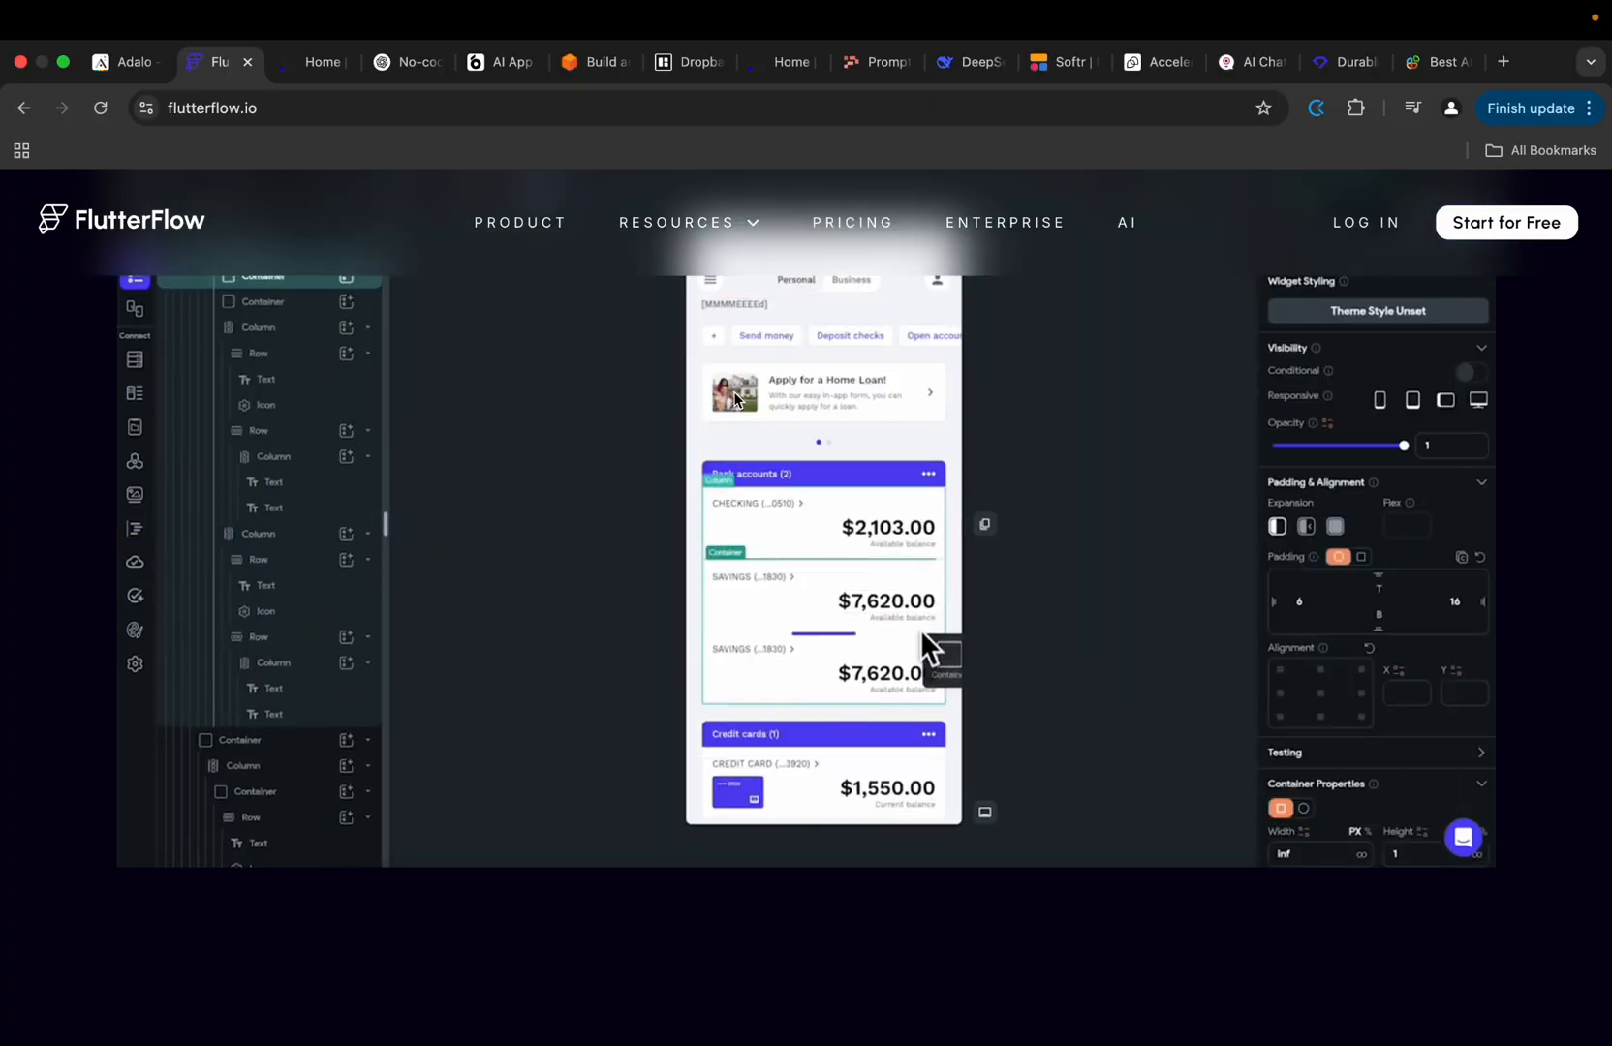
left_click(754, 575)
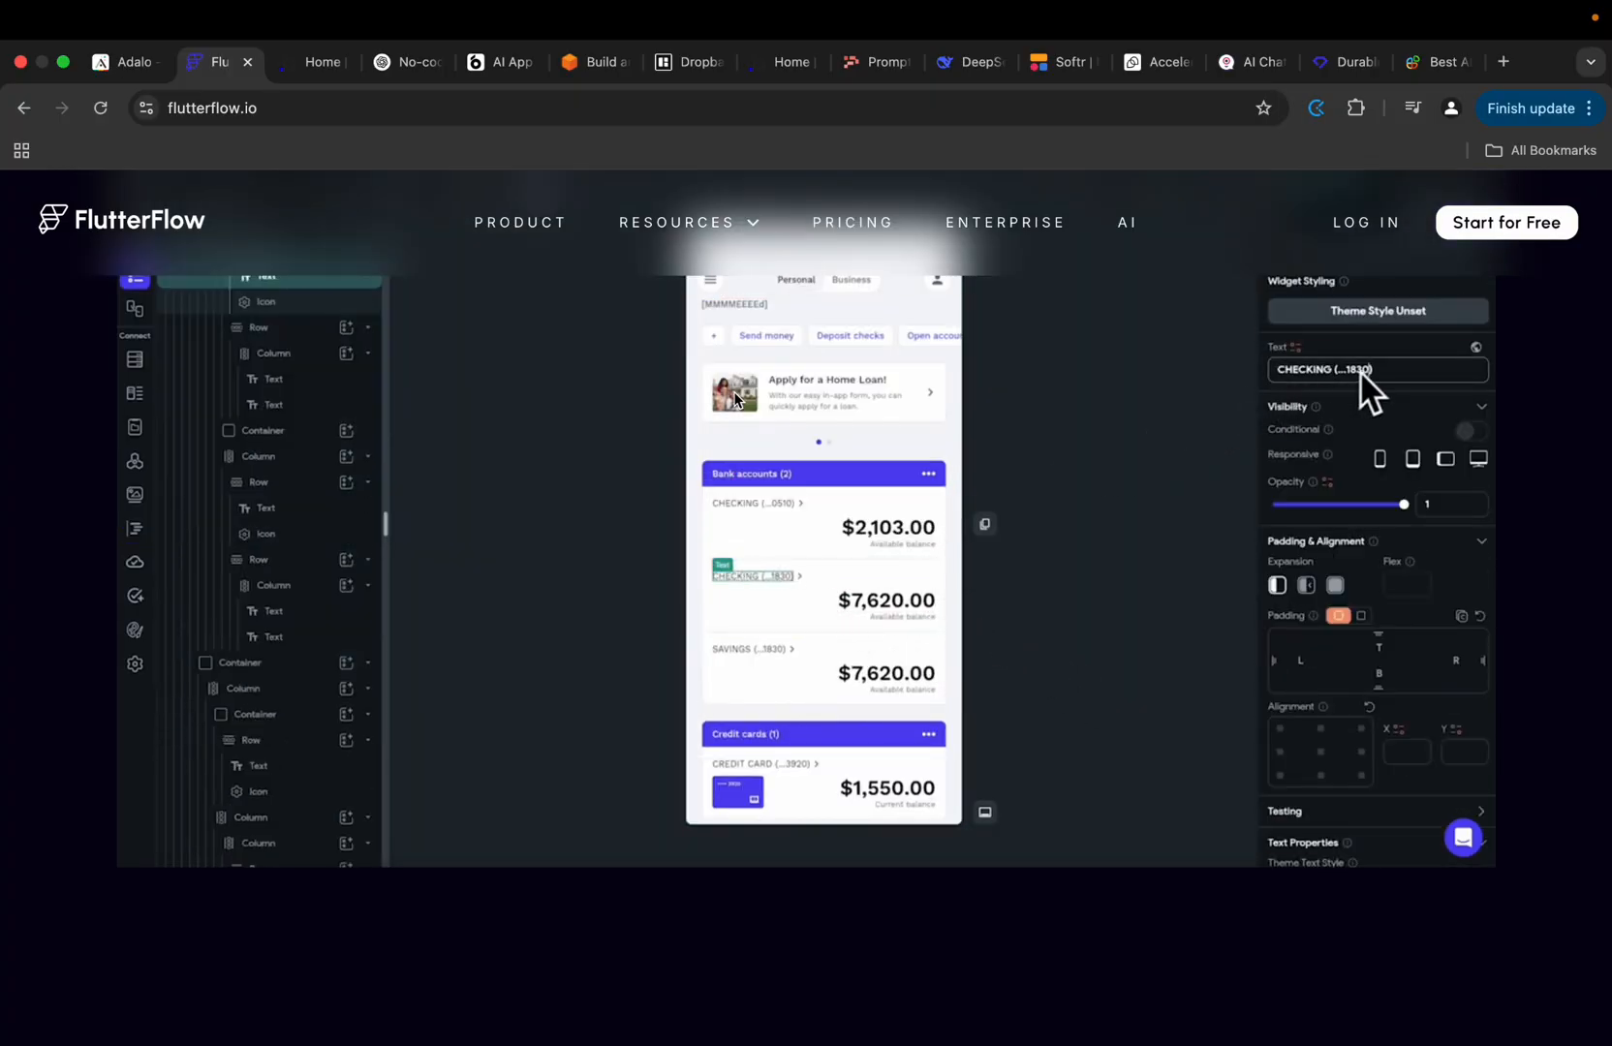
left_click(135, 630)
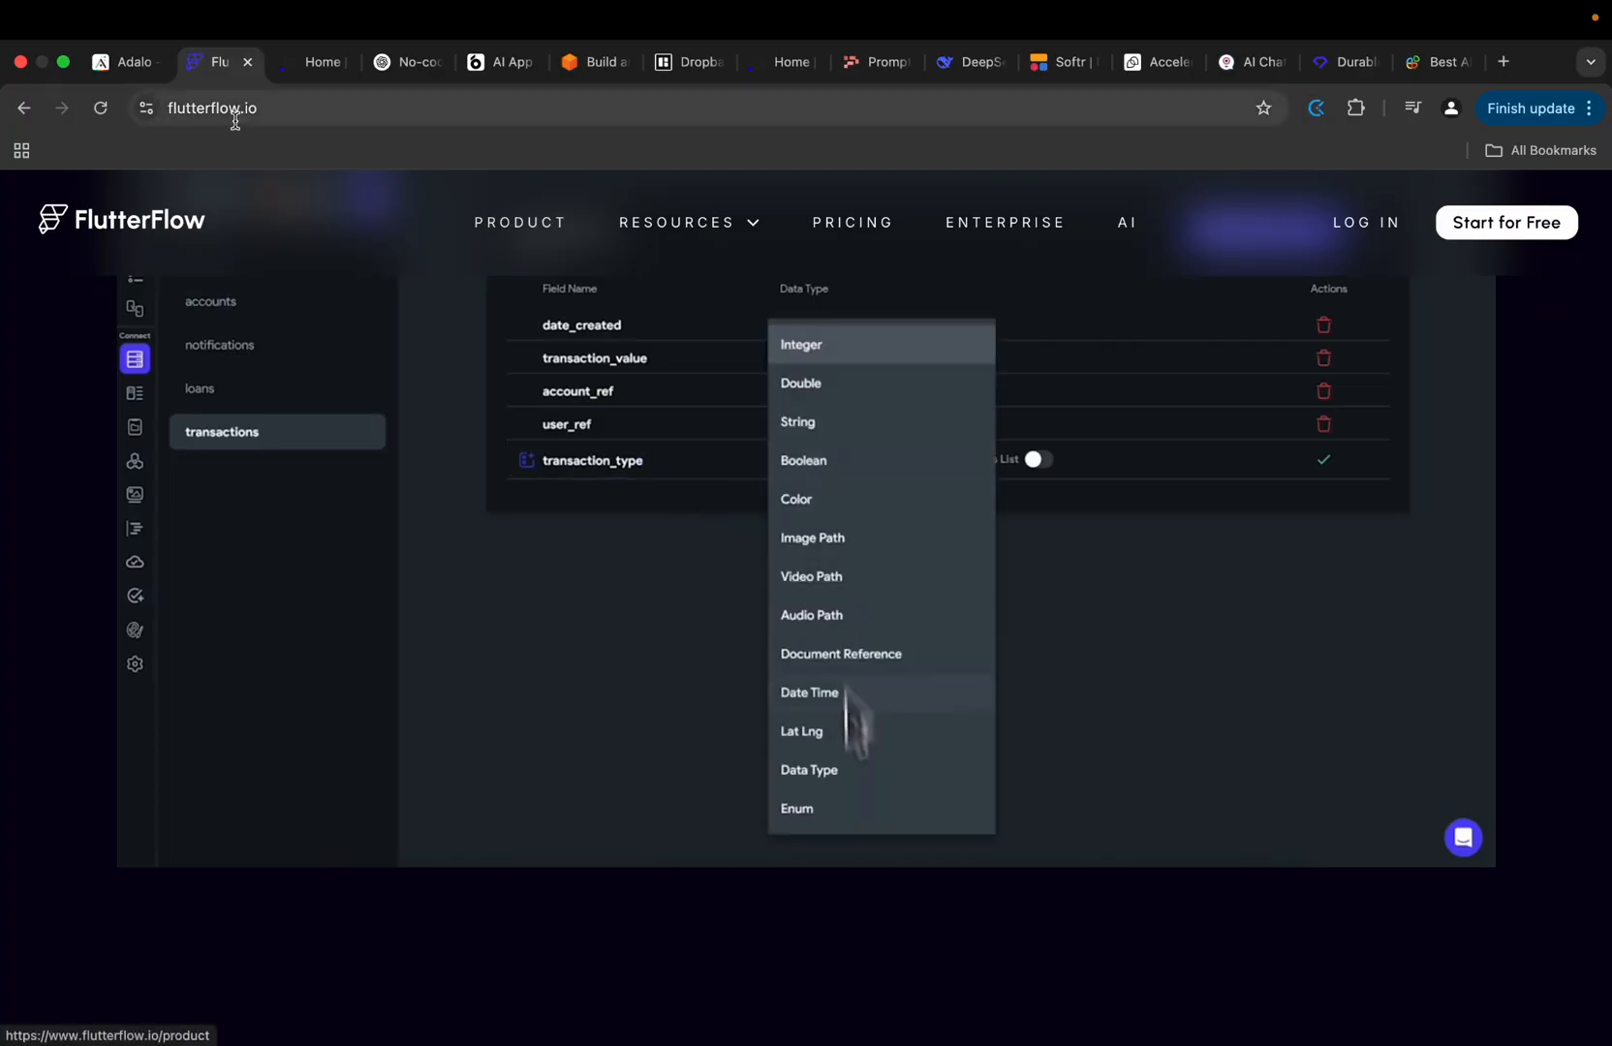
left_click(121, 62)
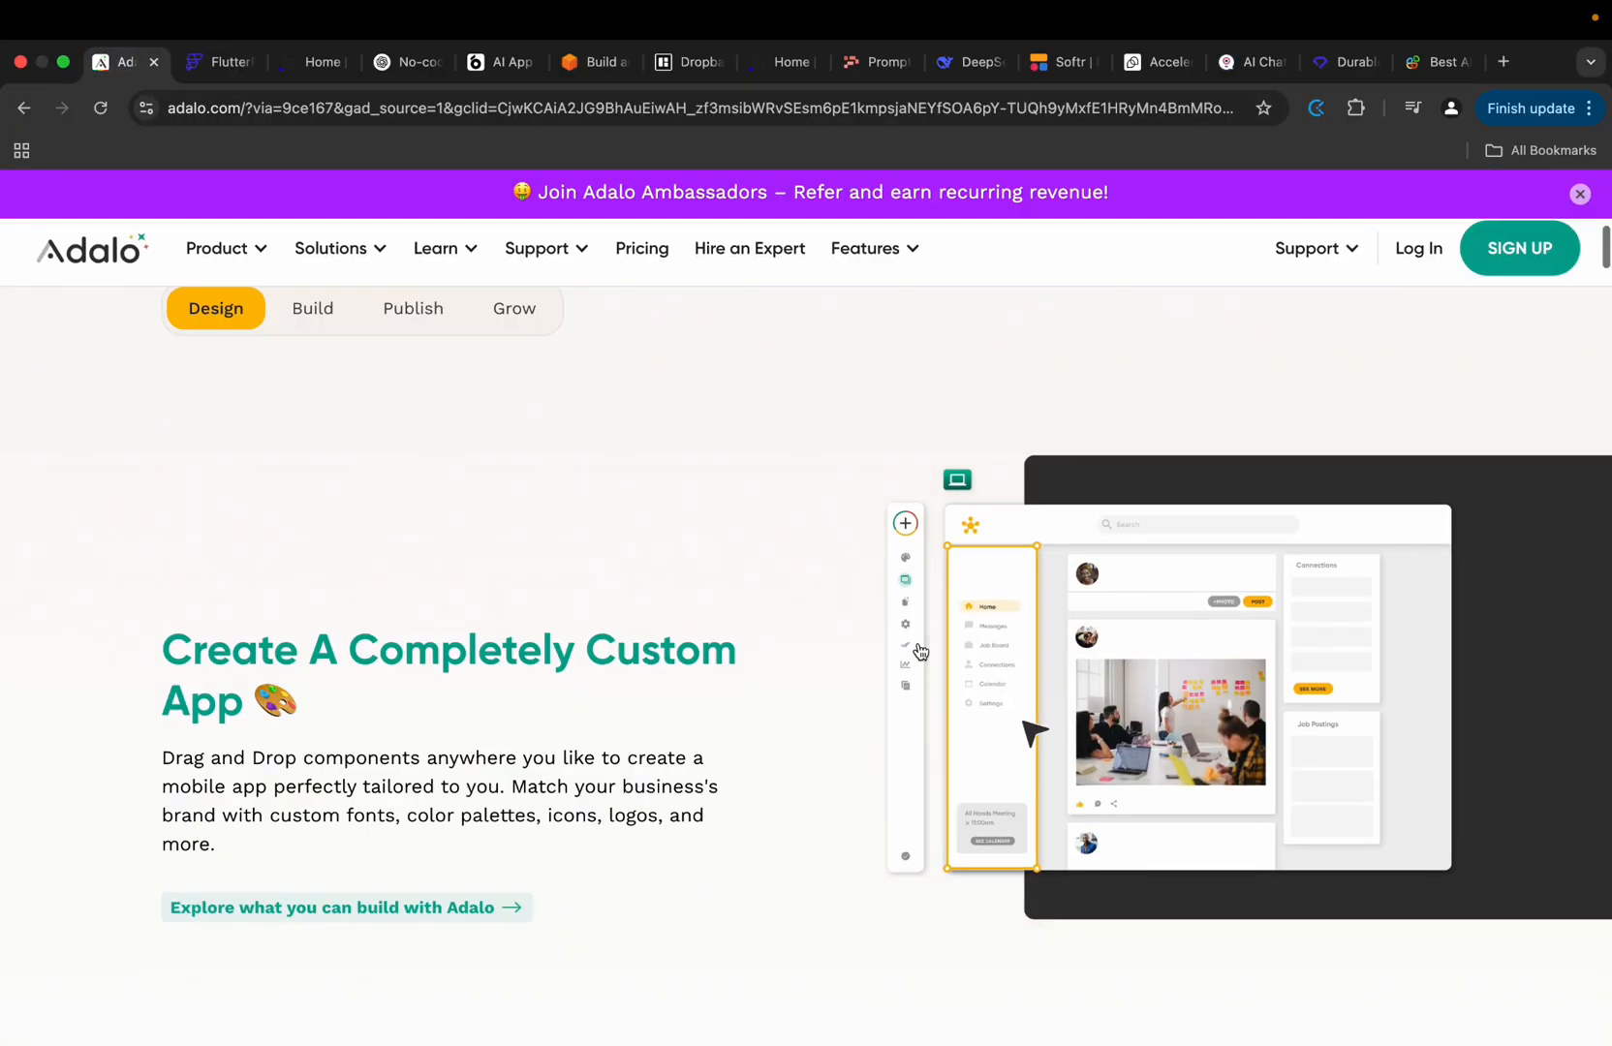
left_click(313, 308)
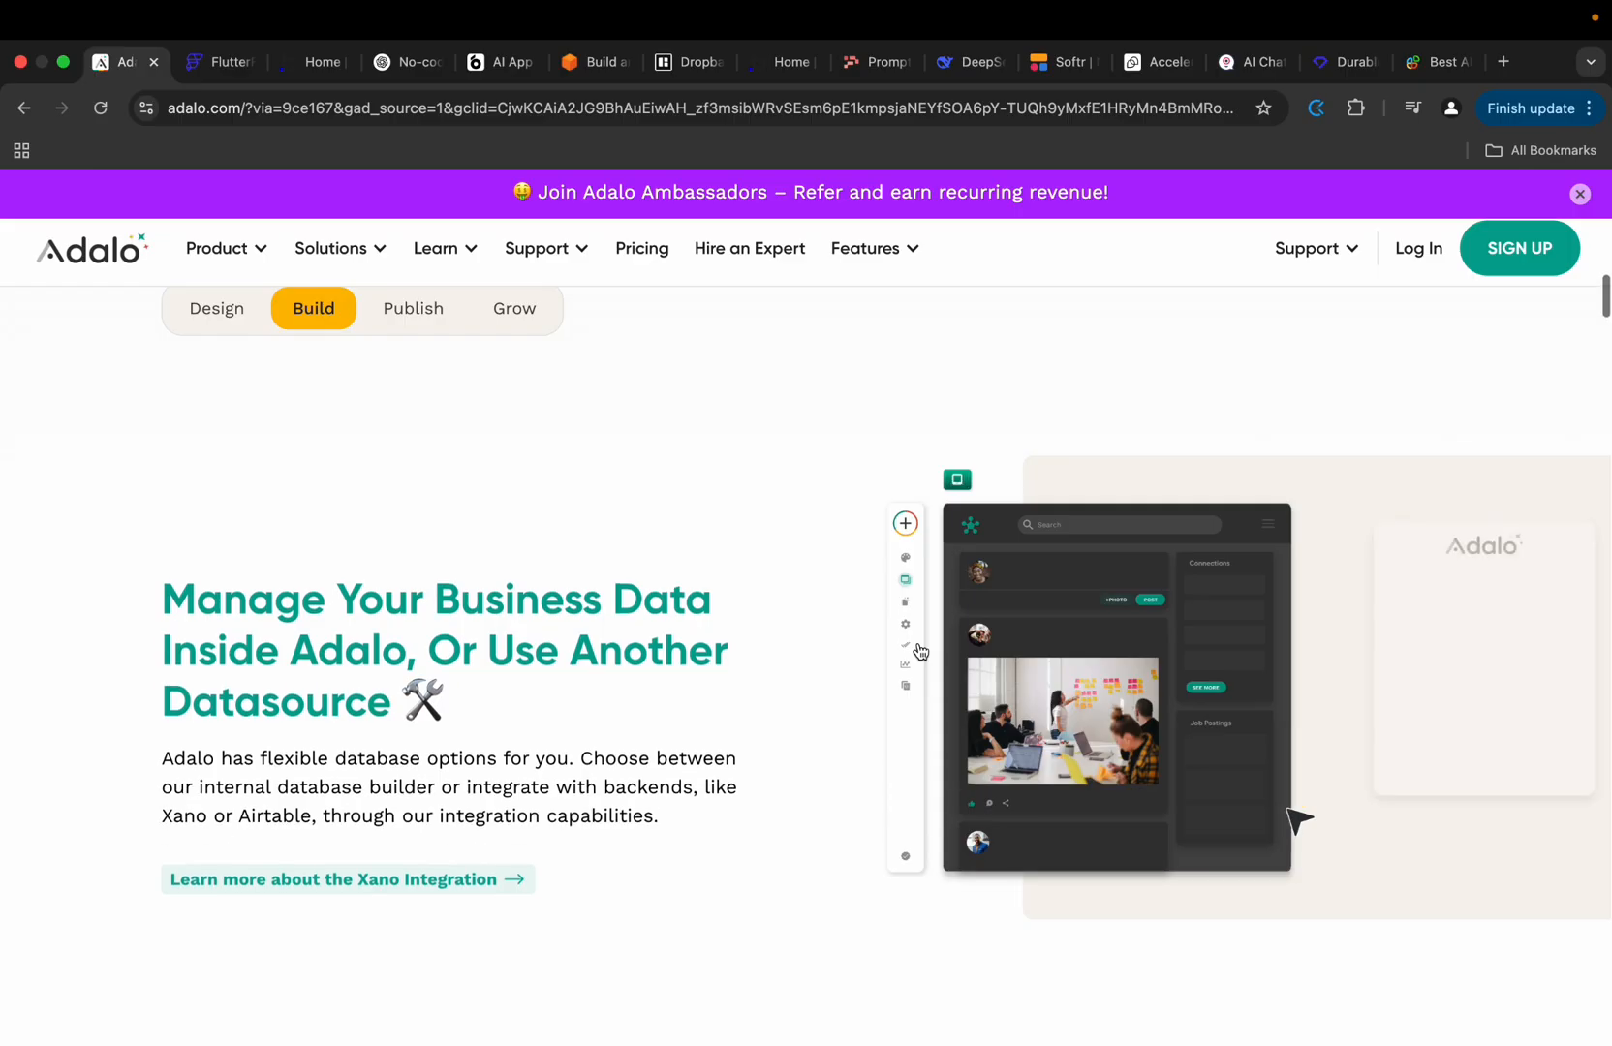
scroll("down", 3)
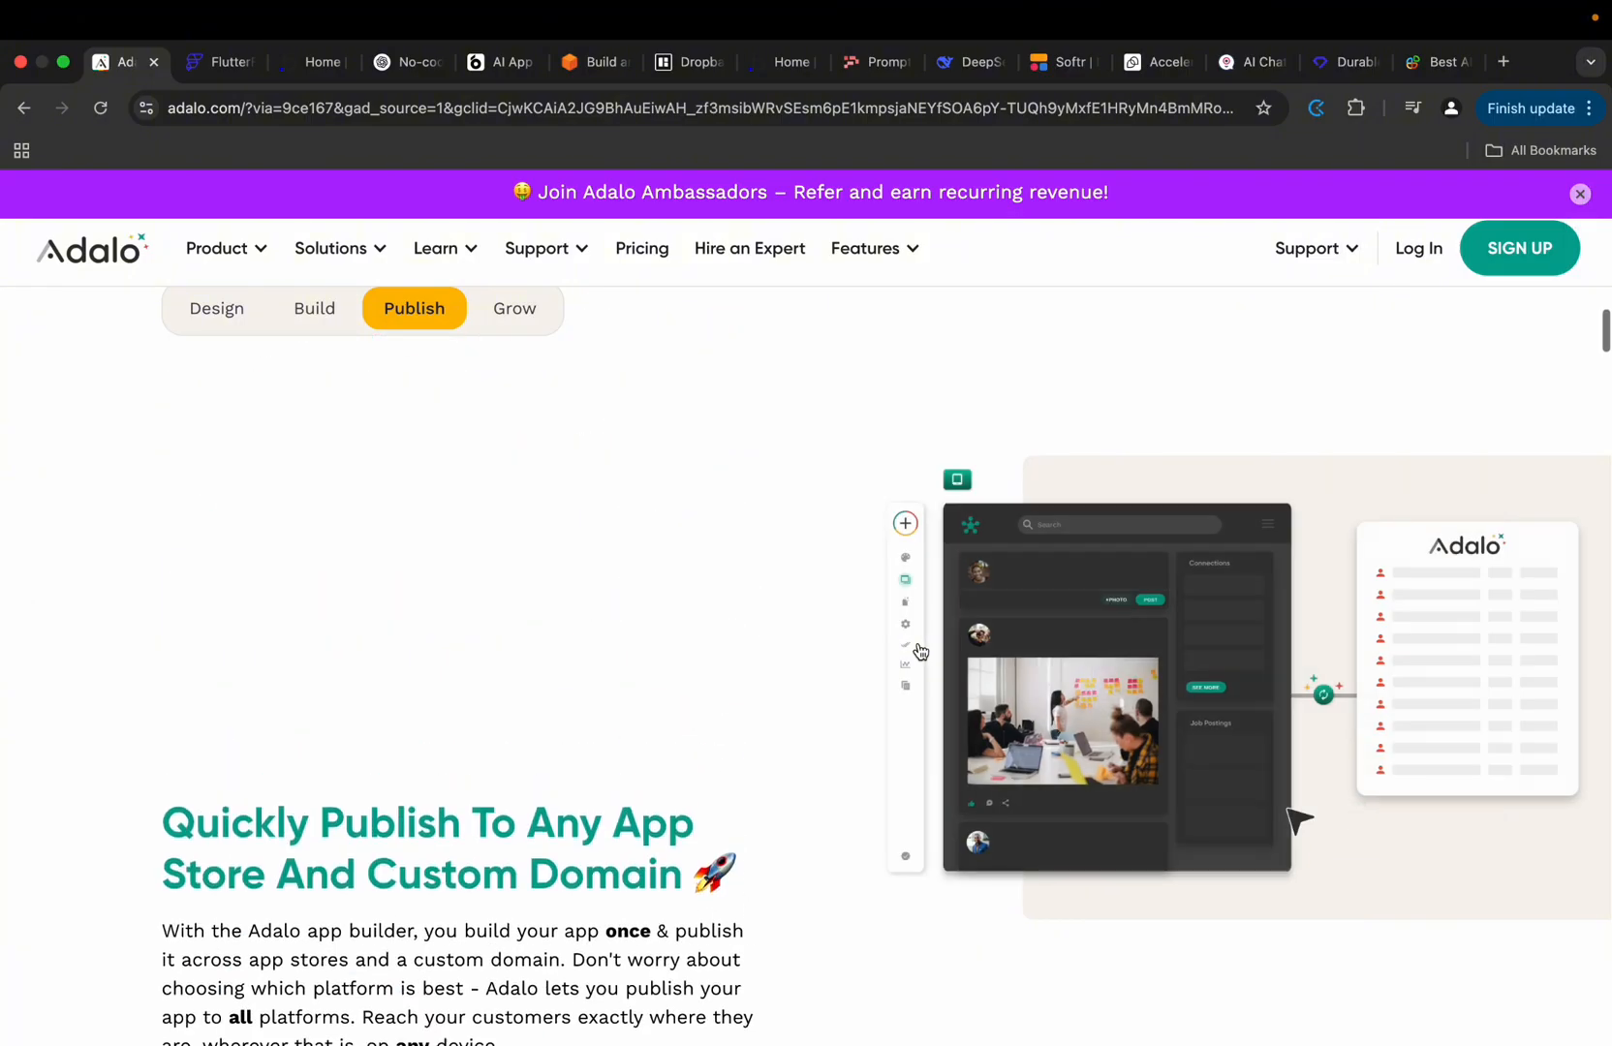
scroll("up", 3)
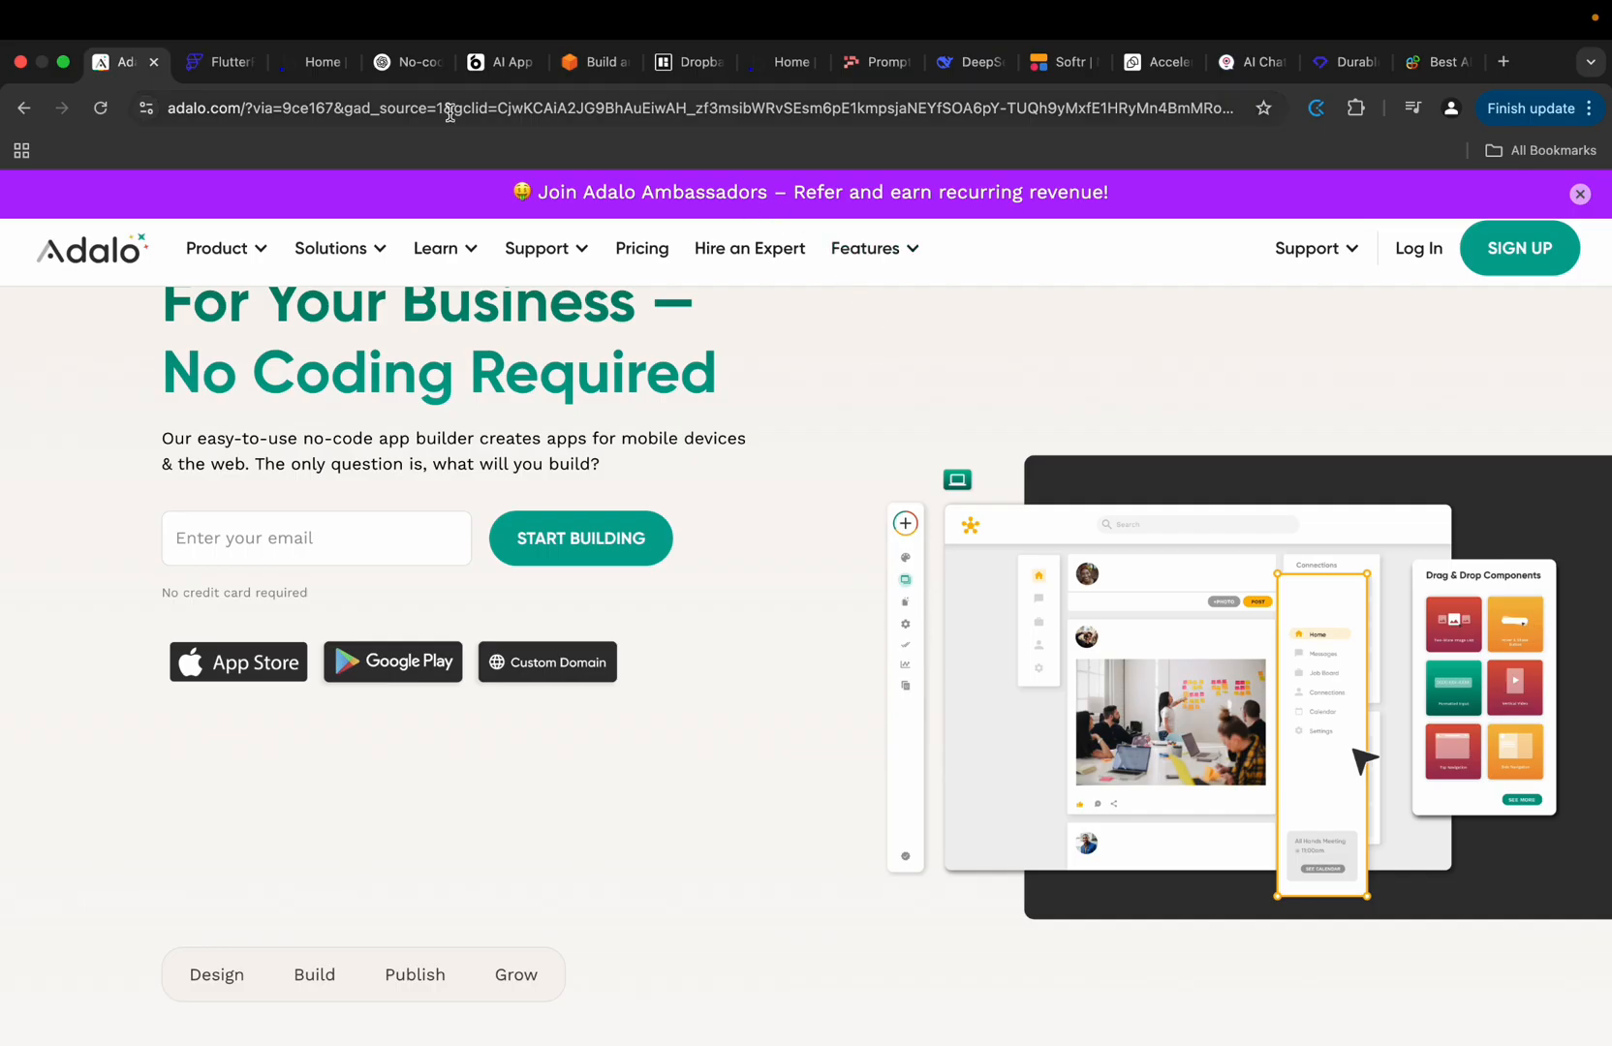
Resubmit the prompt-only mobile app builder question to DeepSeek and wait for the reply.
left_click(403, 62)
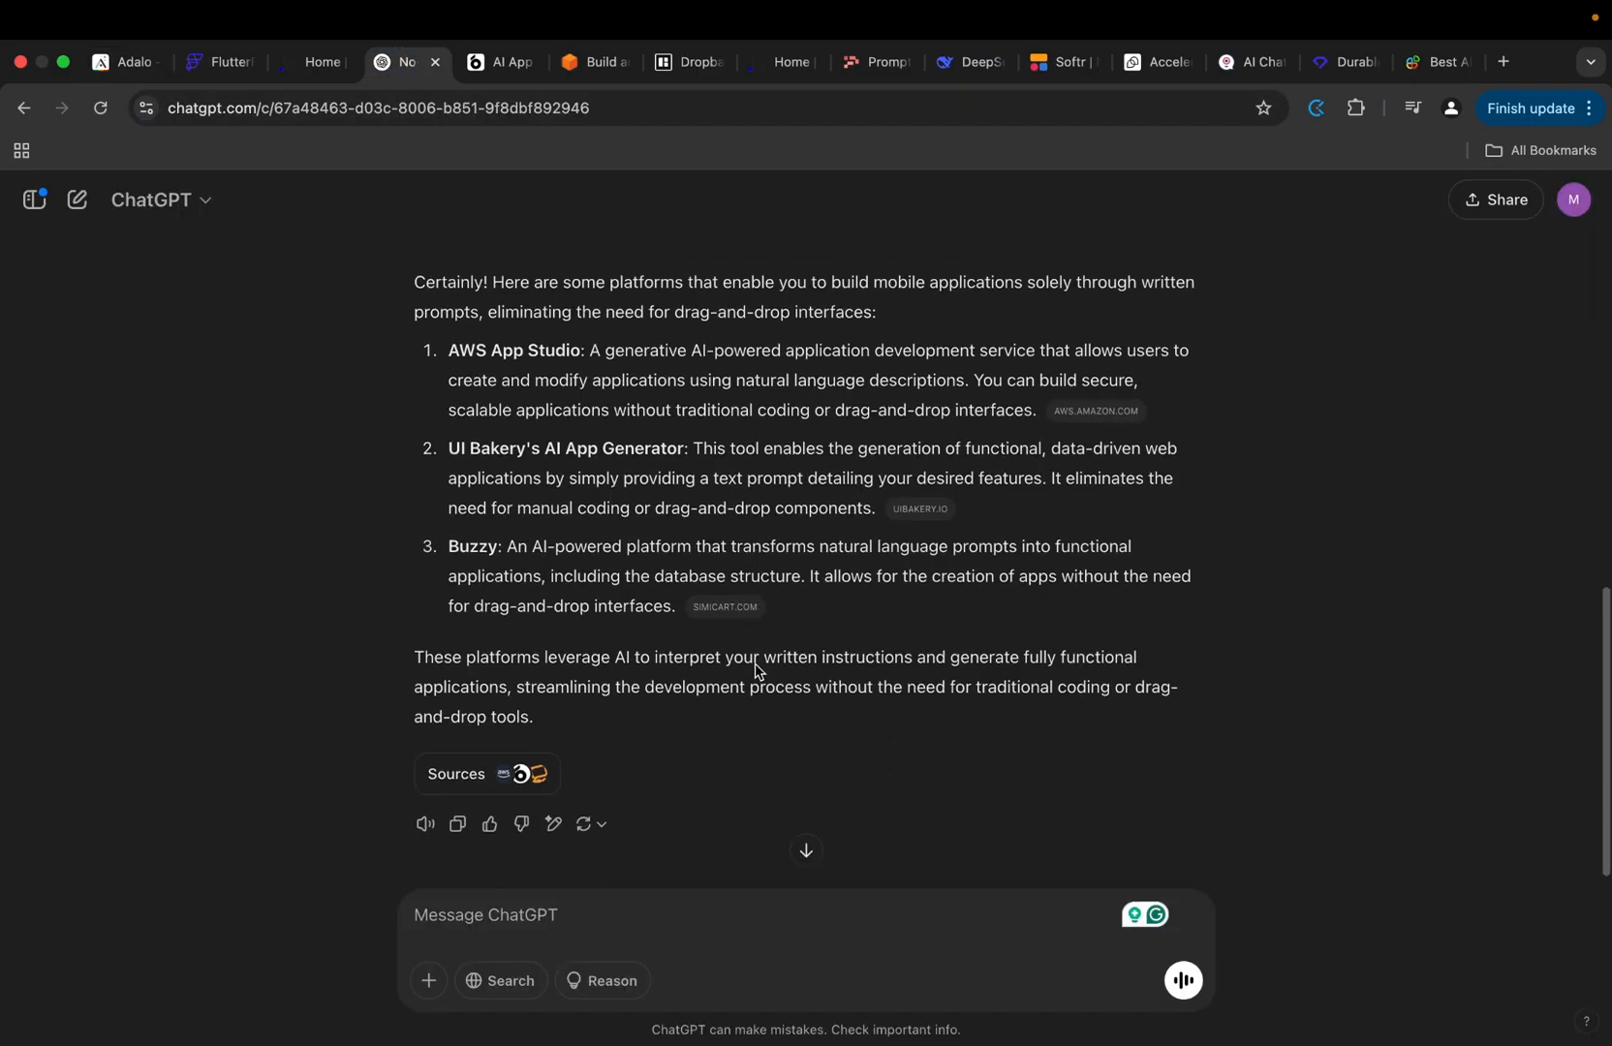
scroll("up", 3)
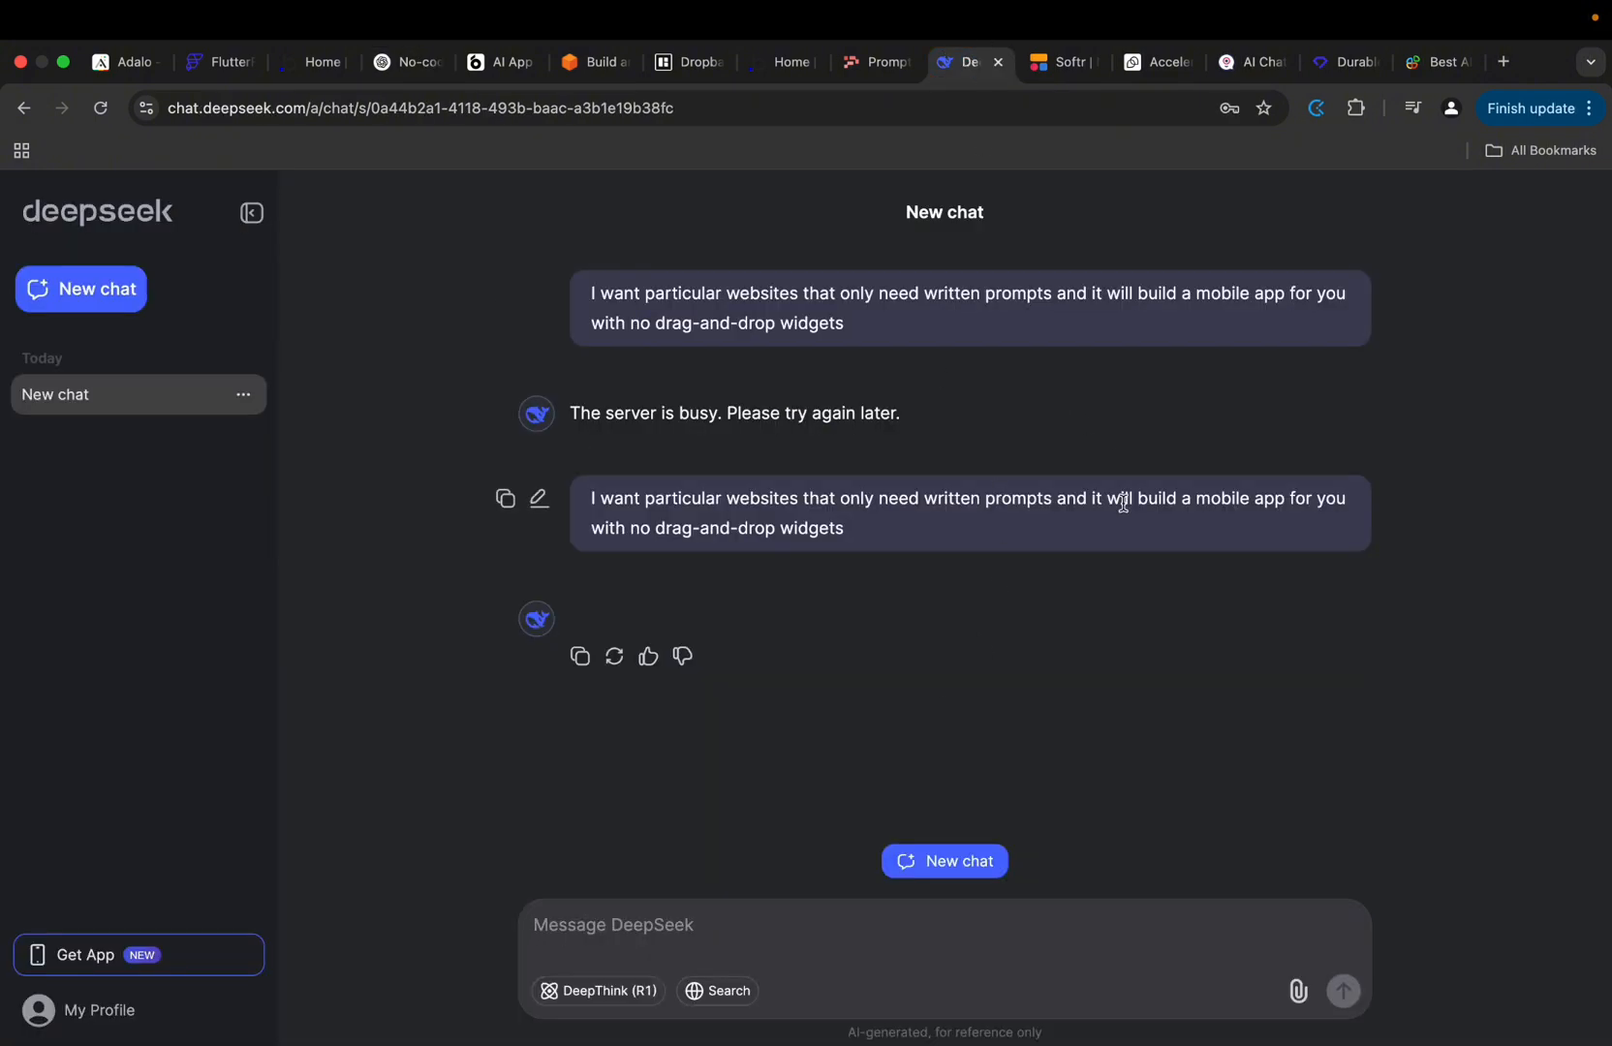
mouse_move(962, 586)
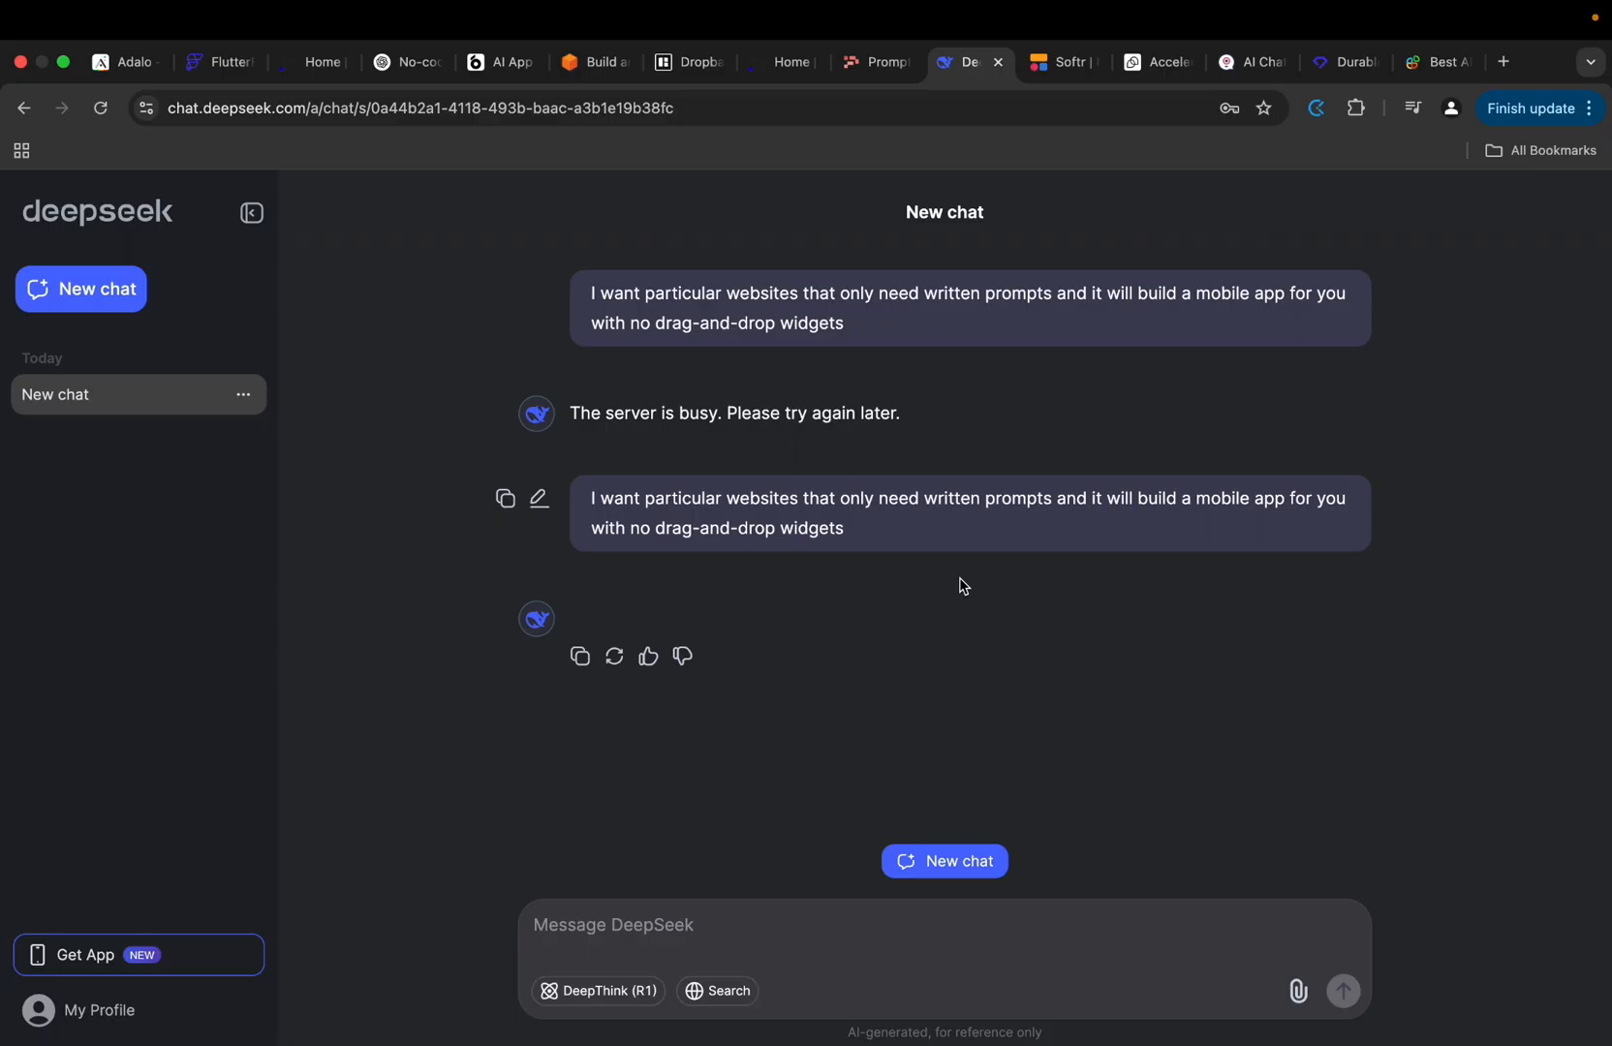
mouse_move(601, 298)
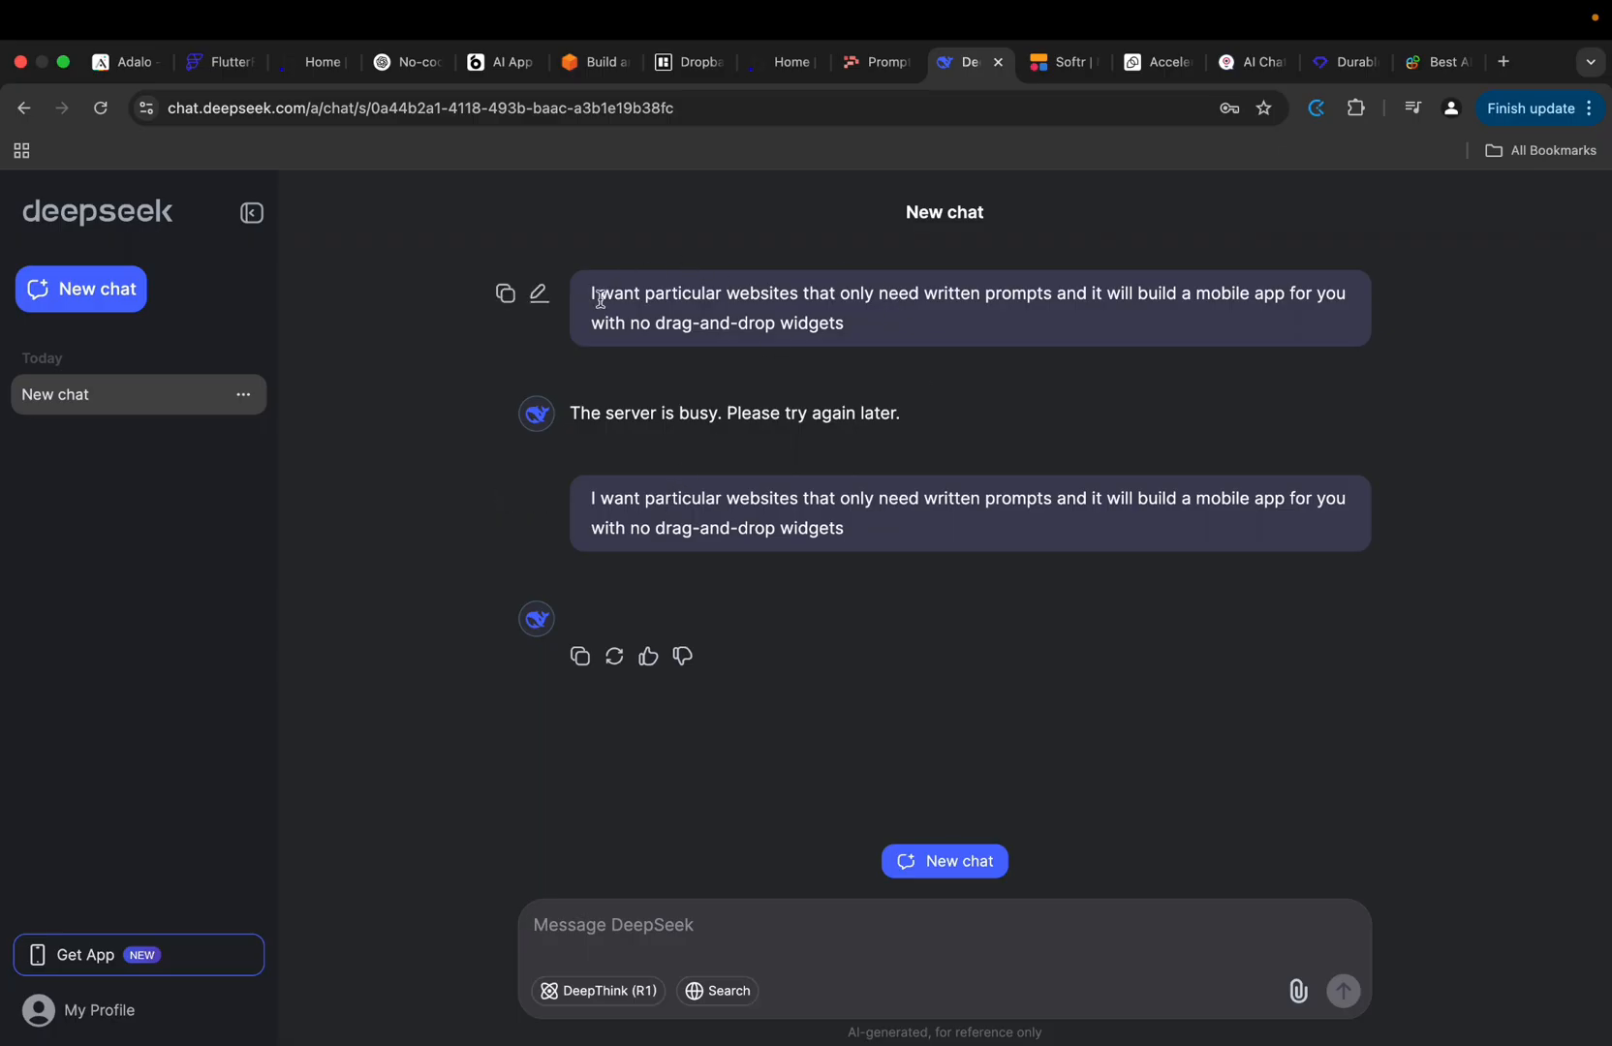
mouse_move(856, 531)
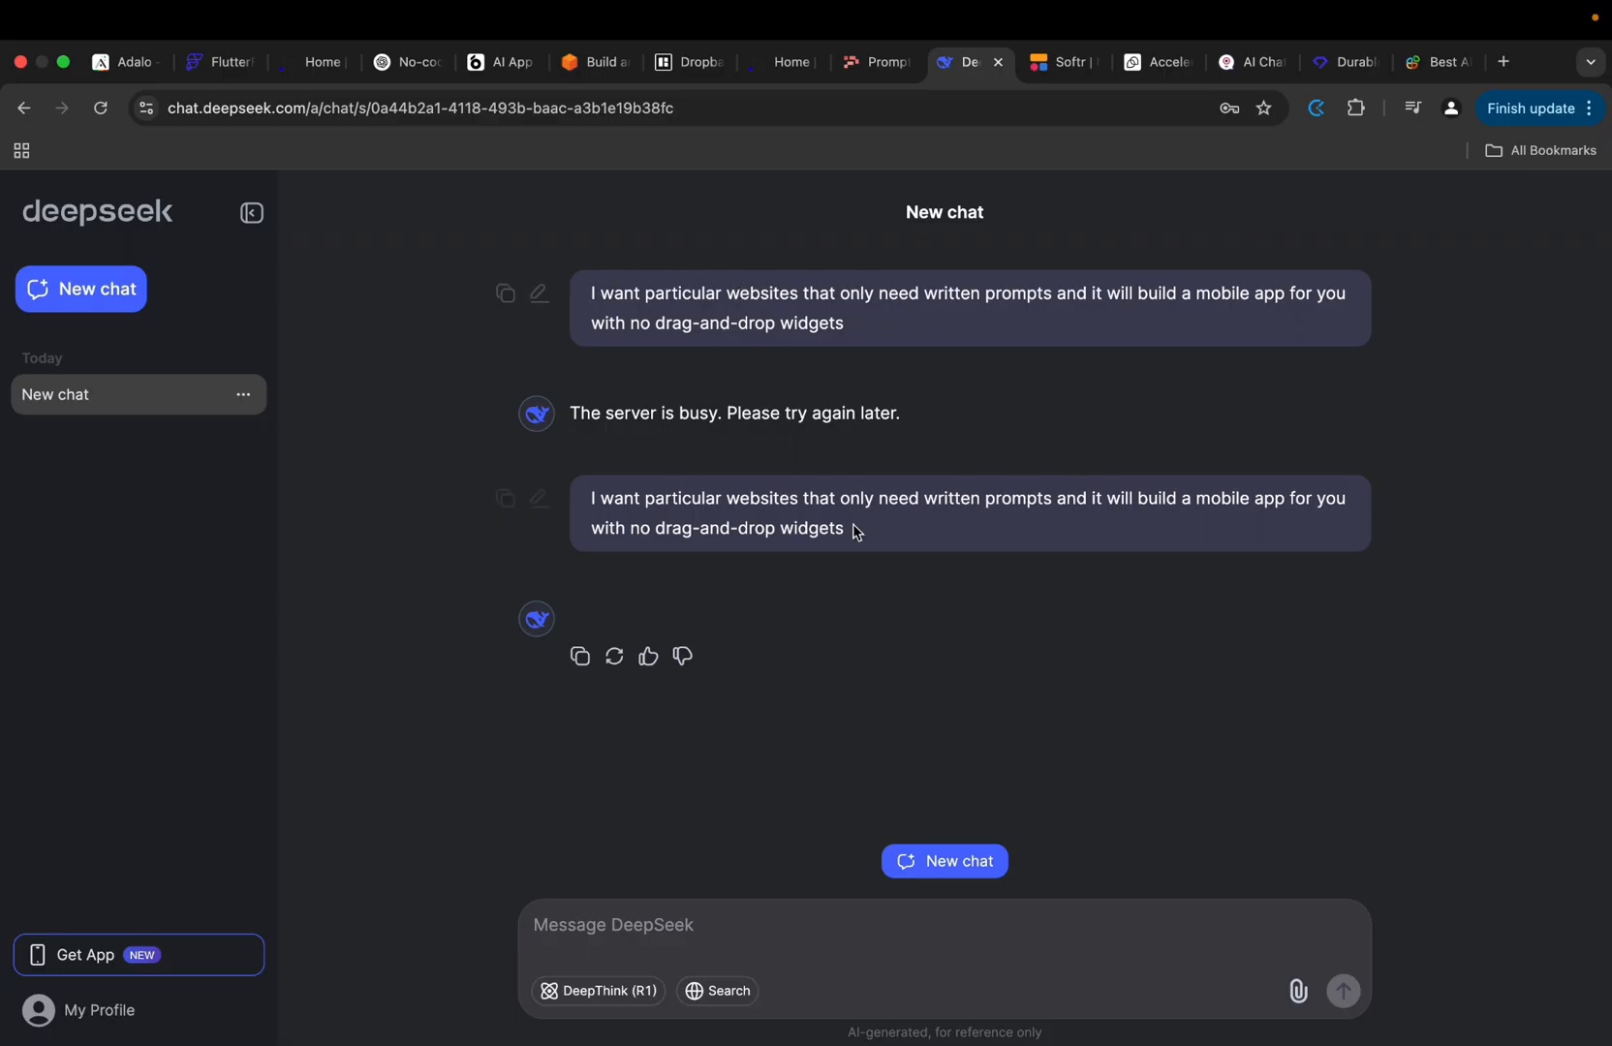
mouse_move(741, 453)
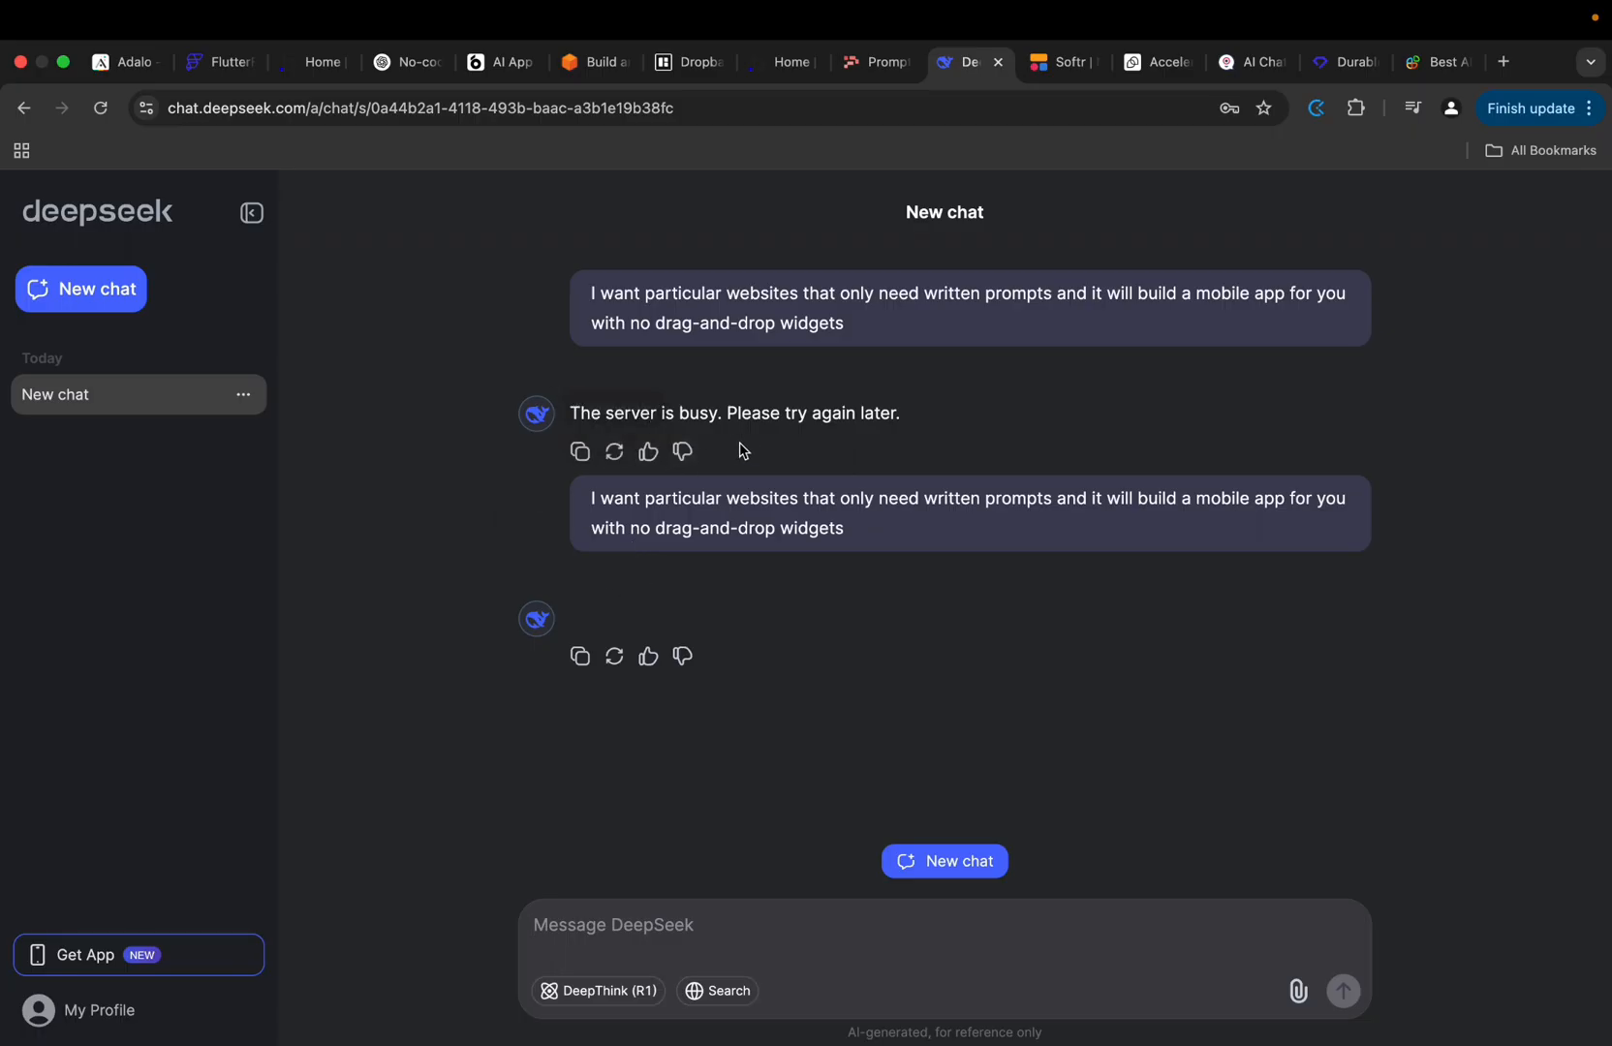
mouse_move(800, 864)
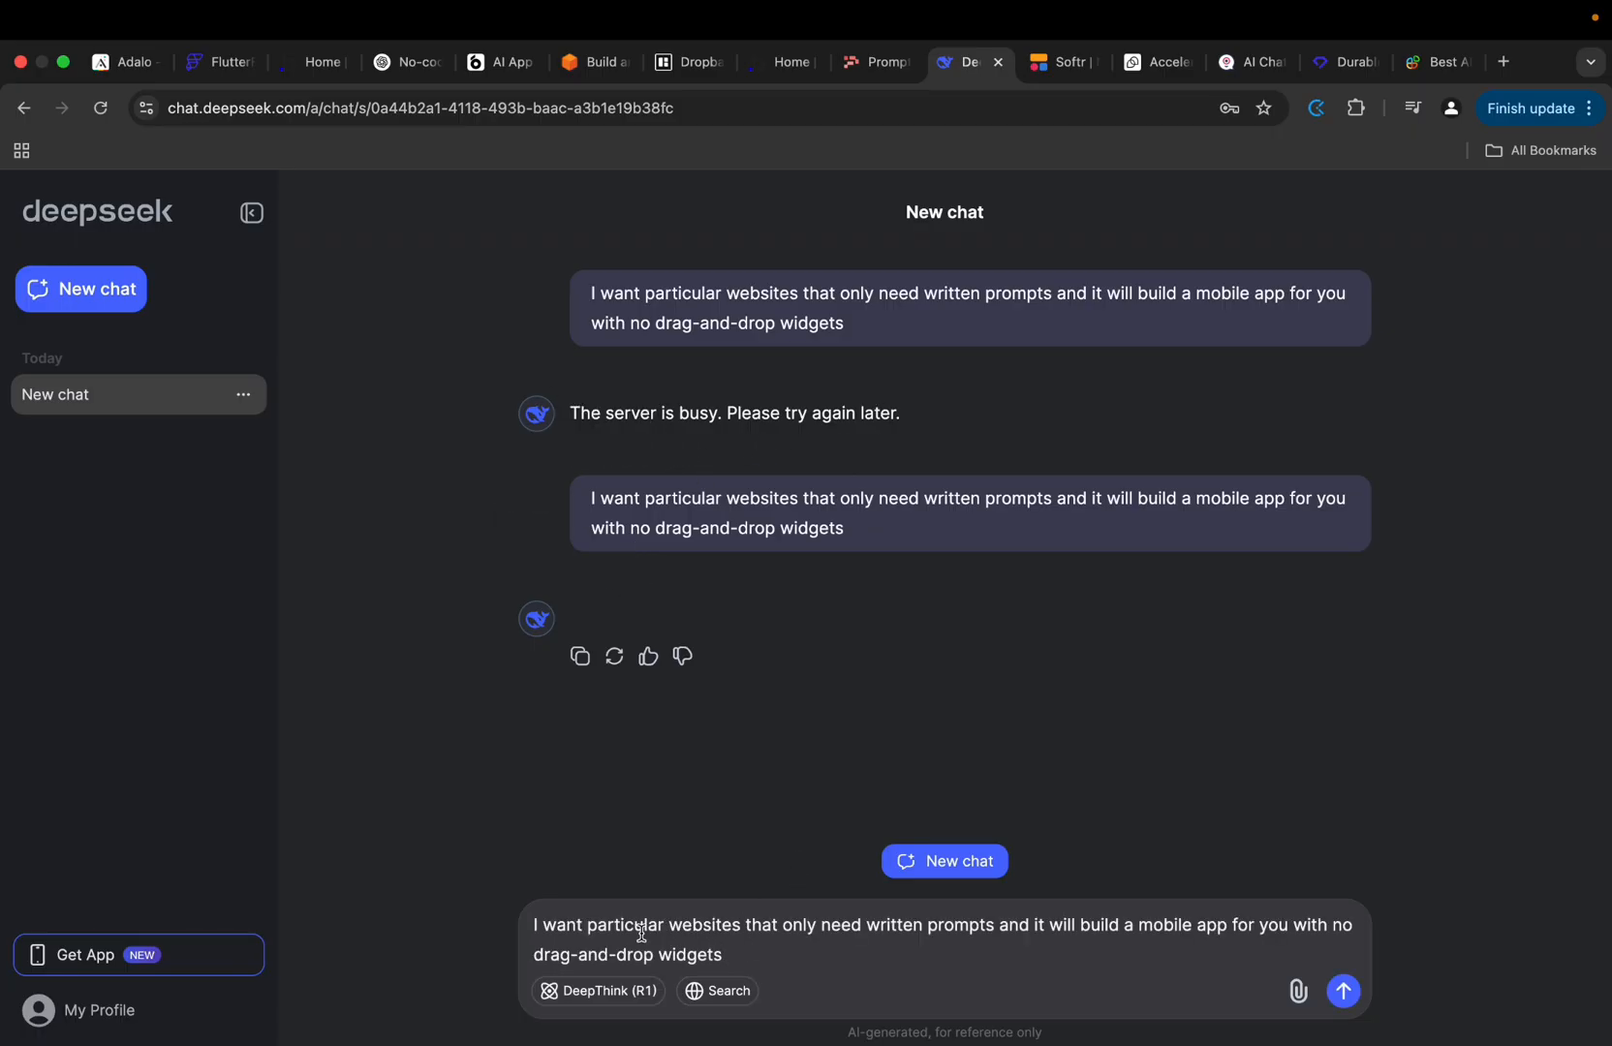
left_click(1343, 991)
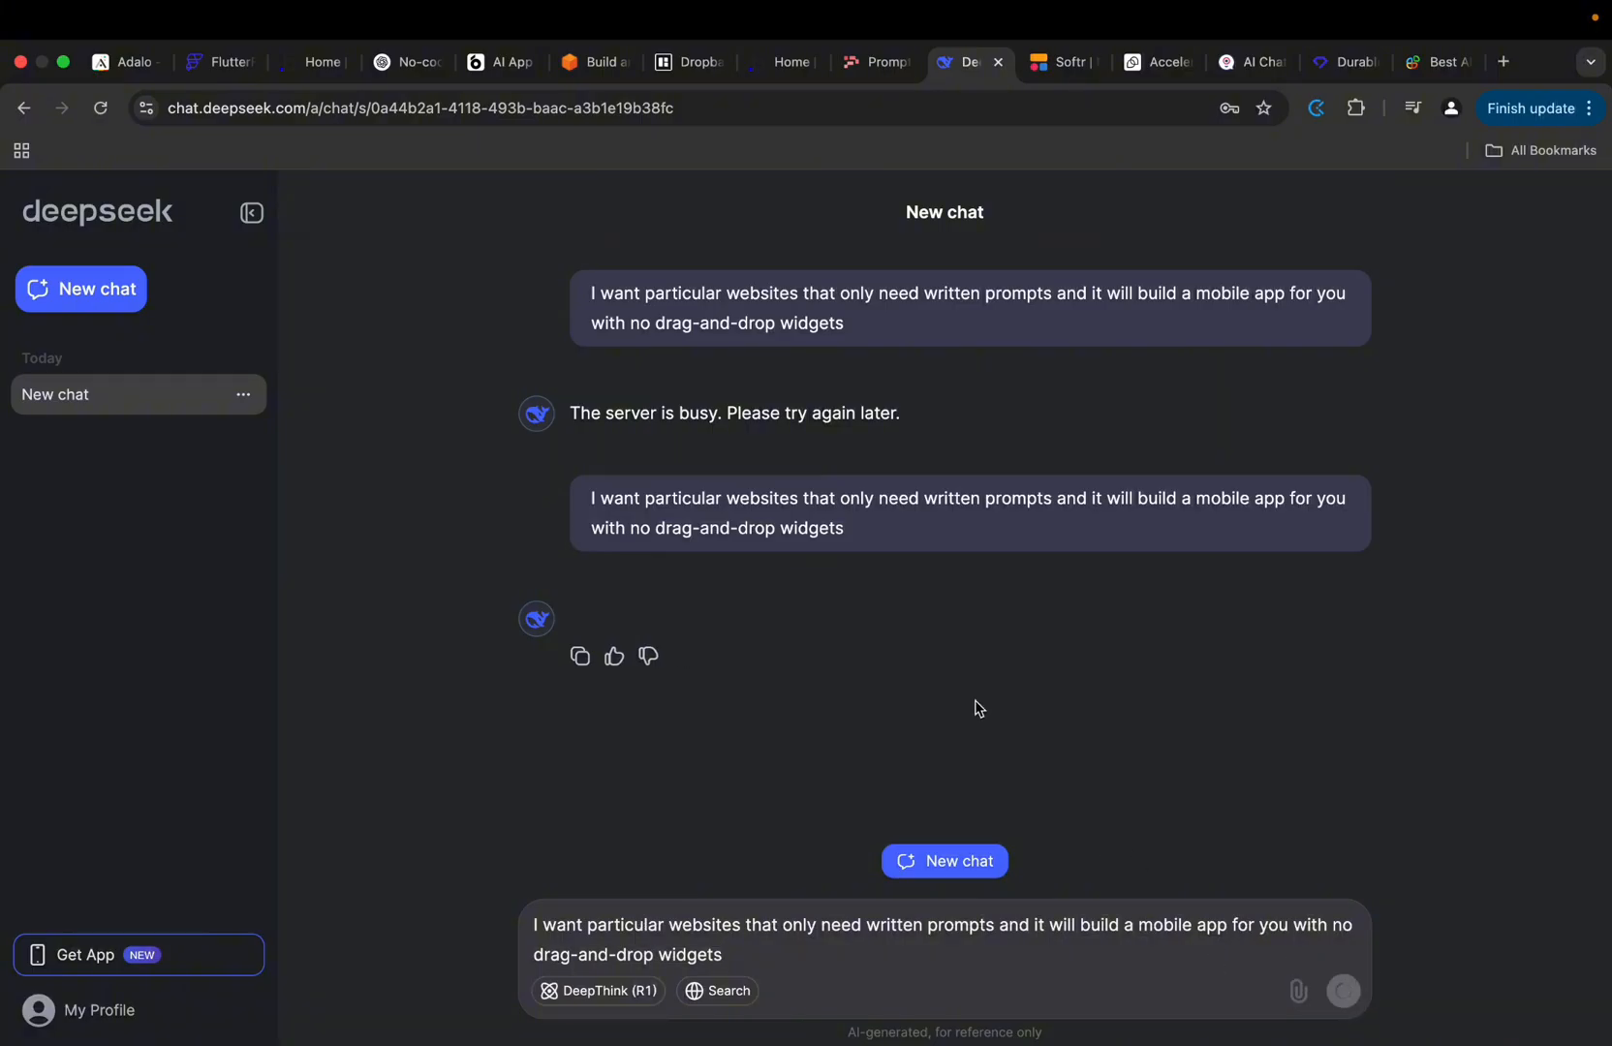
left_click(1343, 991)
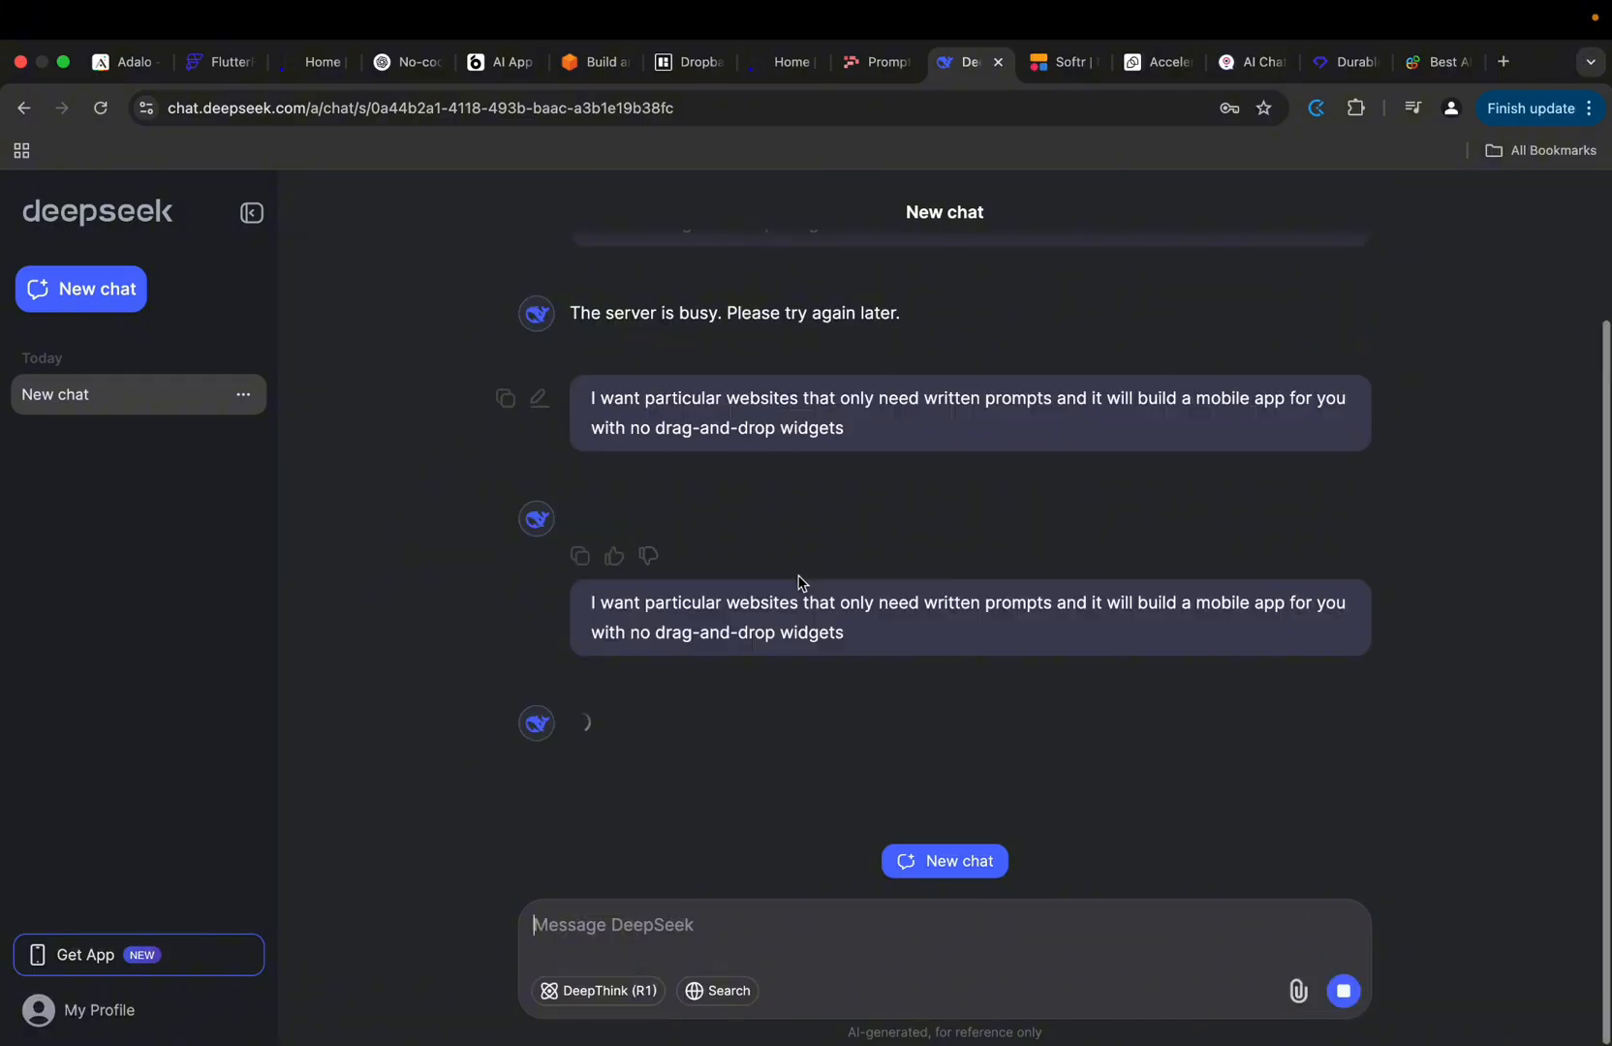
mouse_move(638, 406)
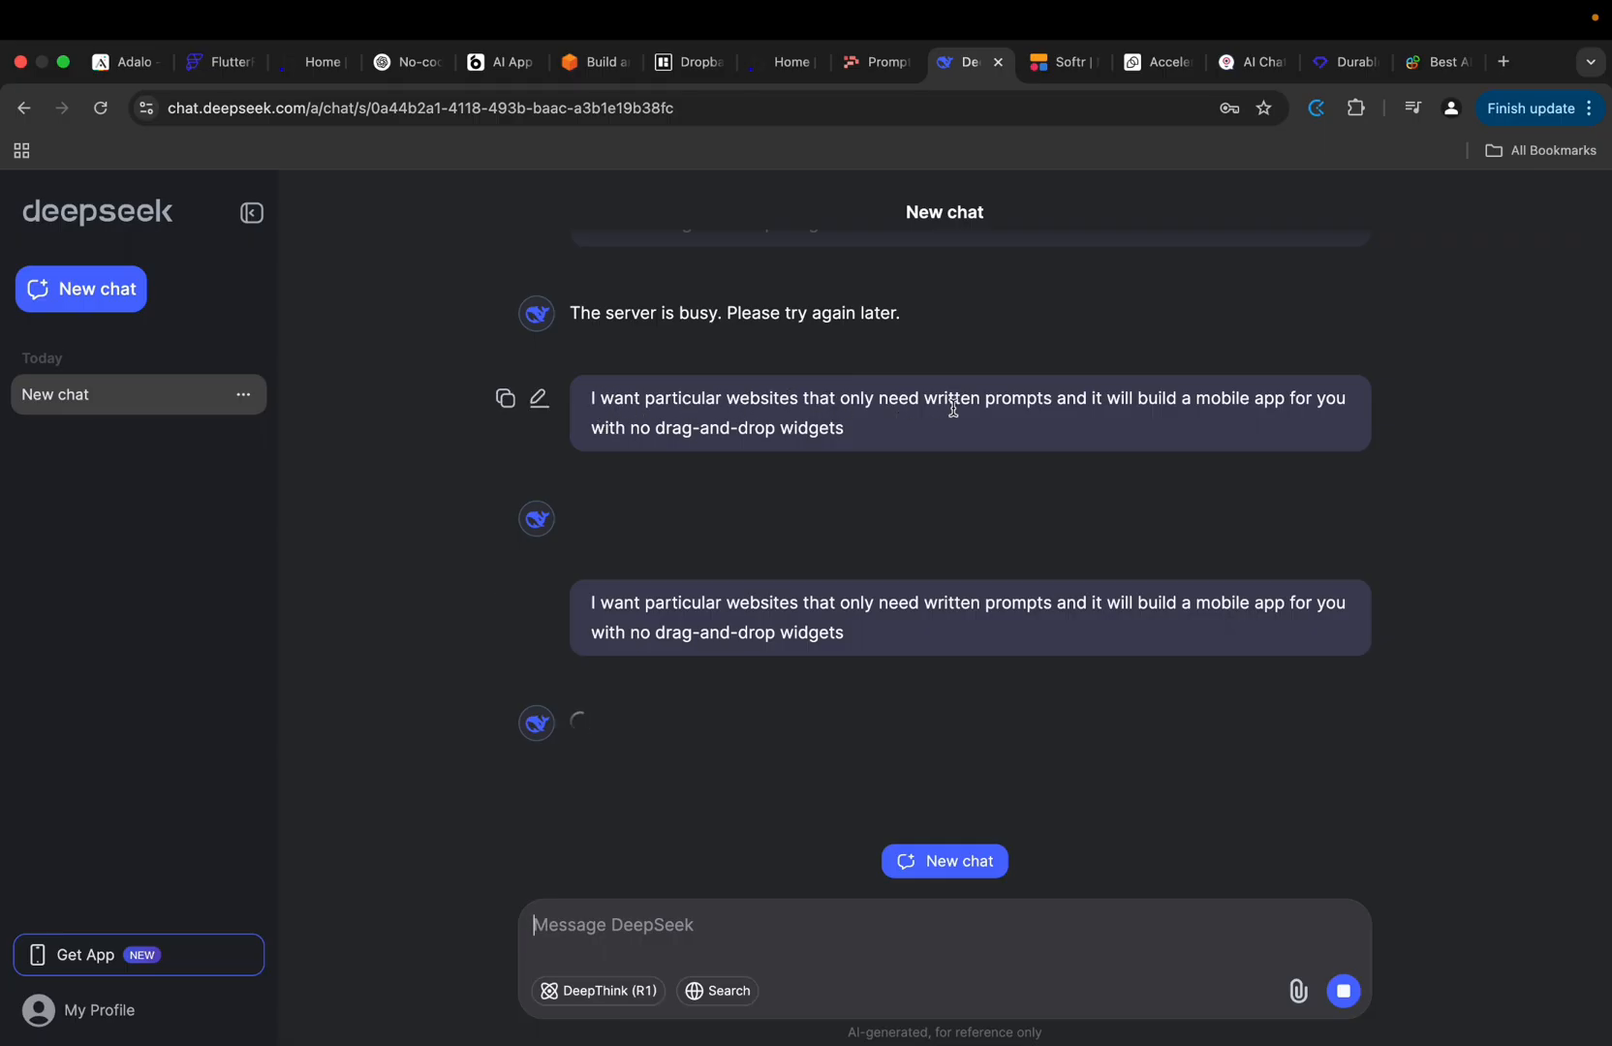
mouse_move(1155, 406)
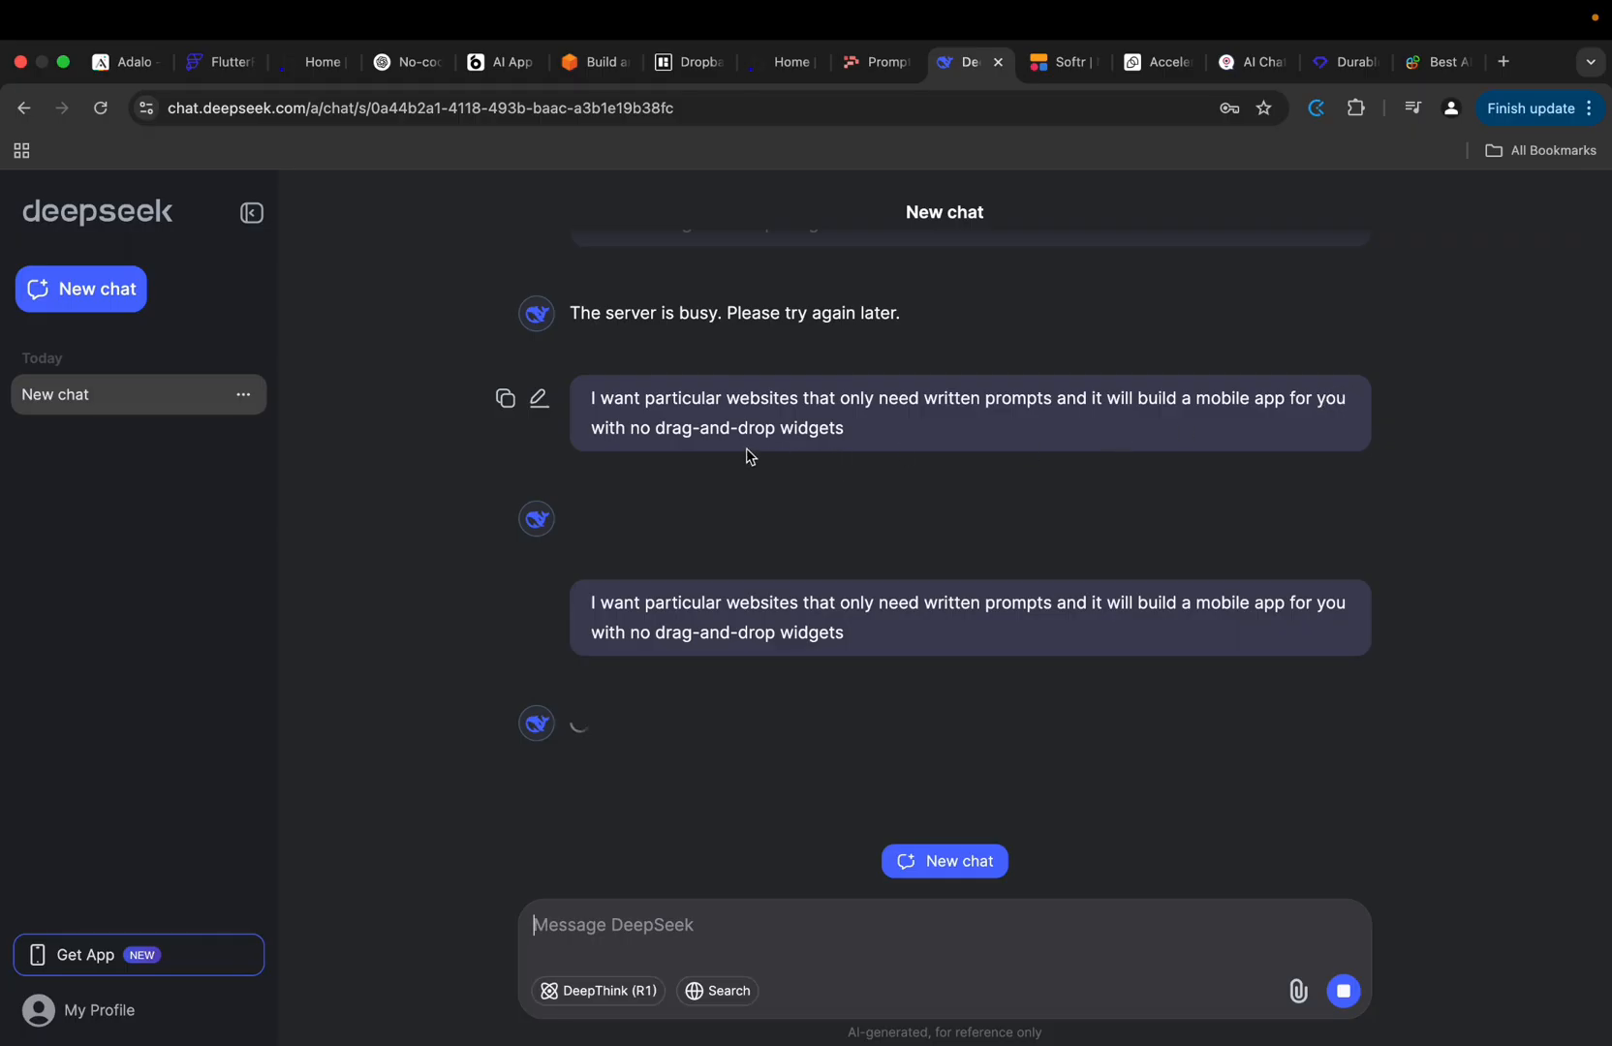
mouse_move(876, 404)
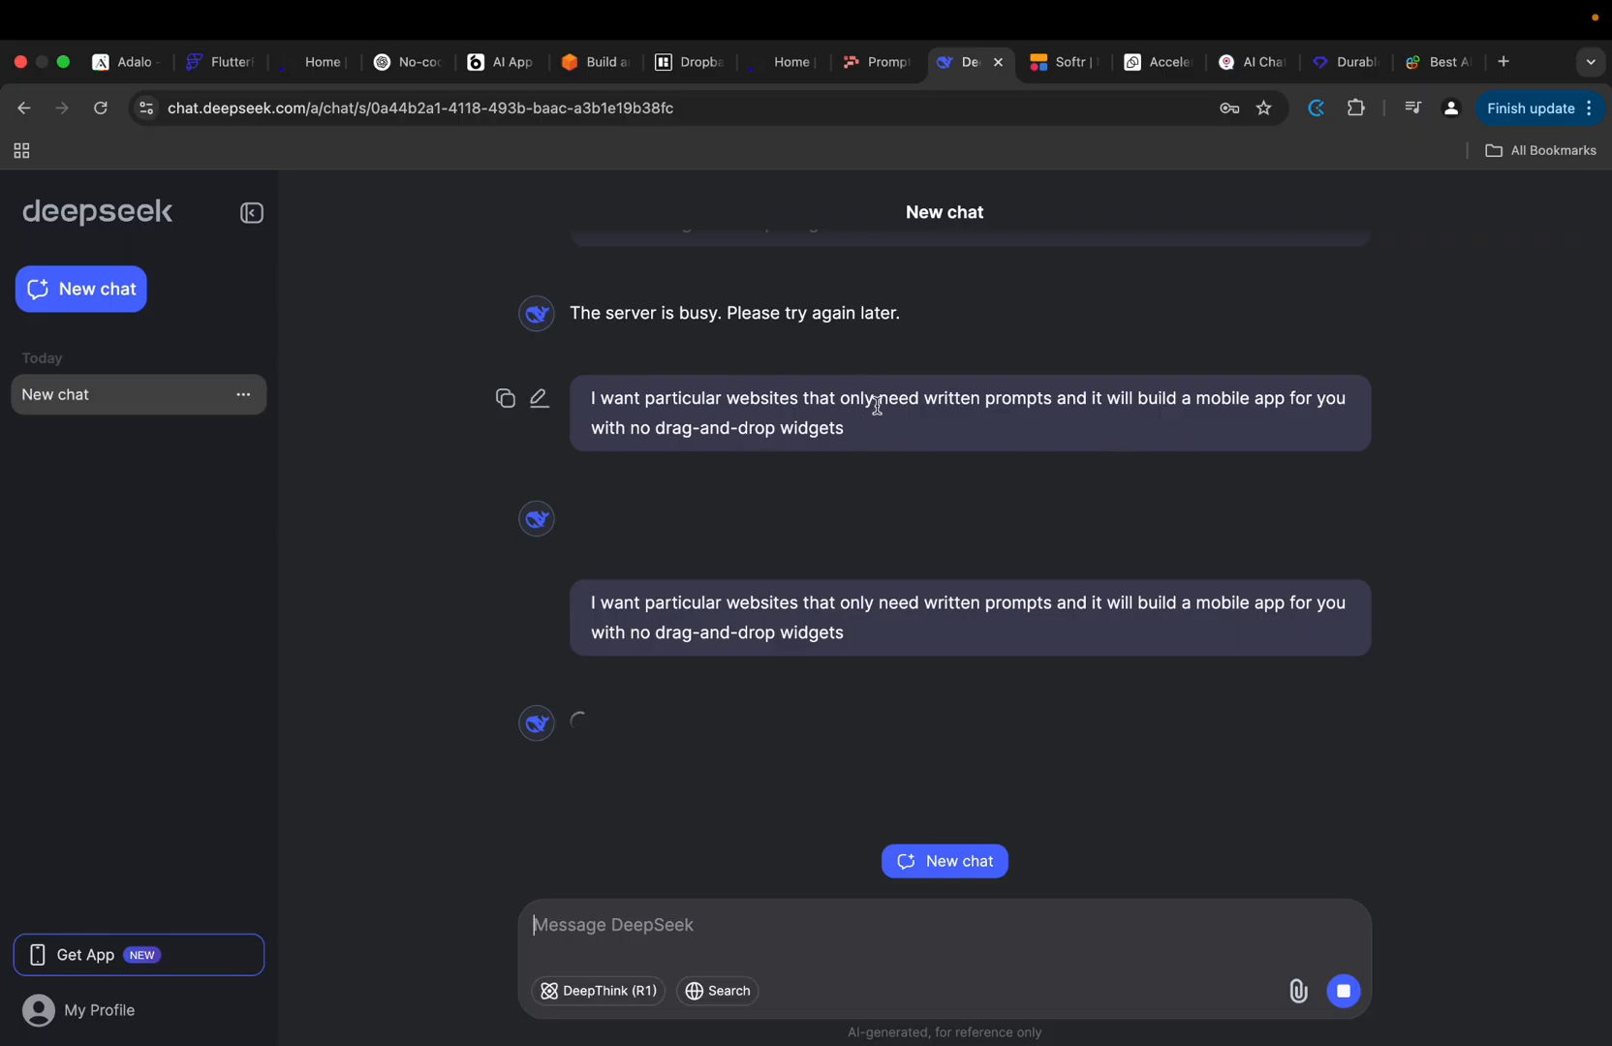
mouse_move(811, 538)
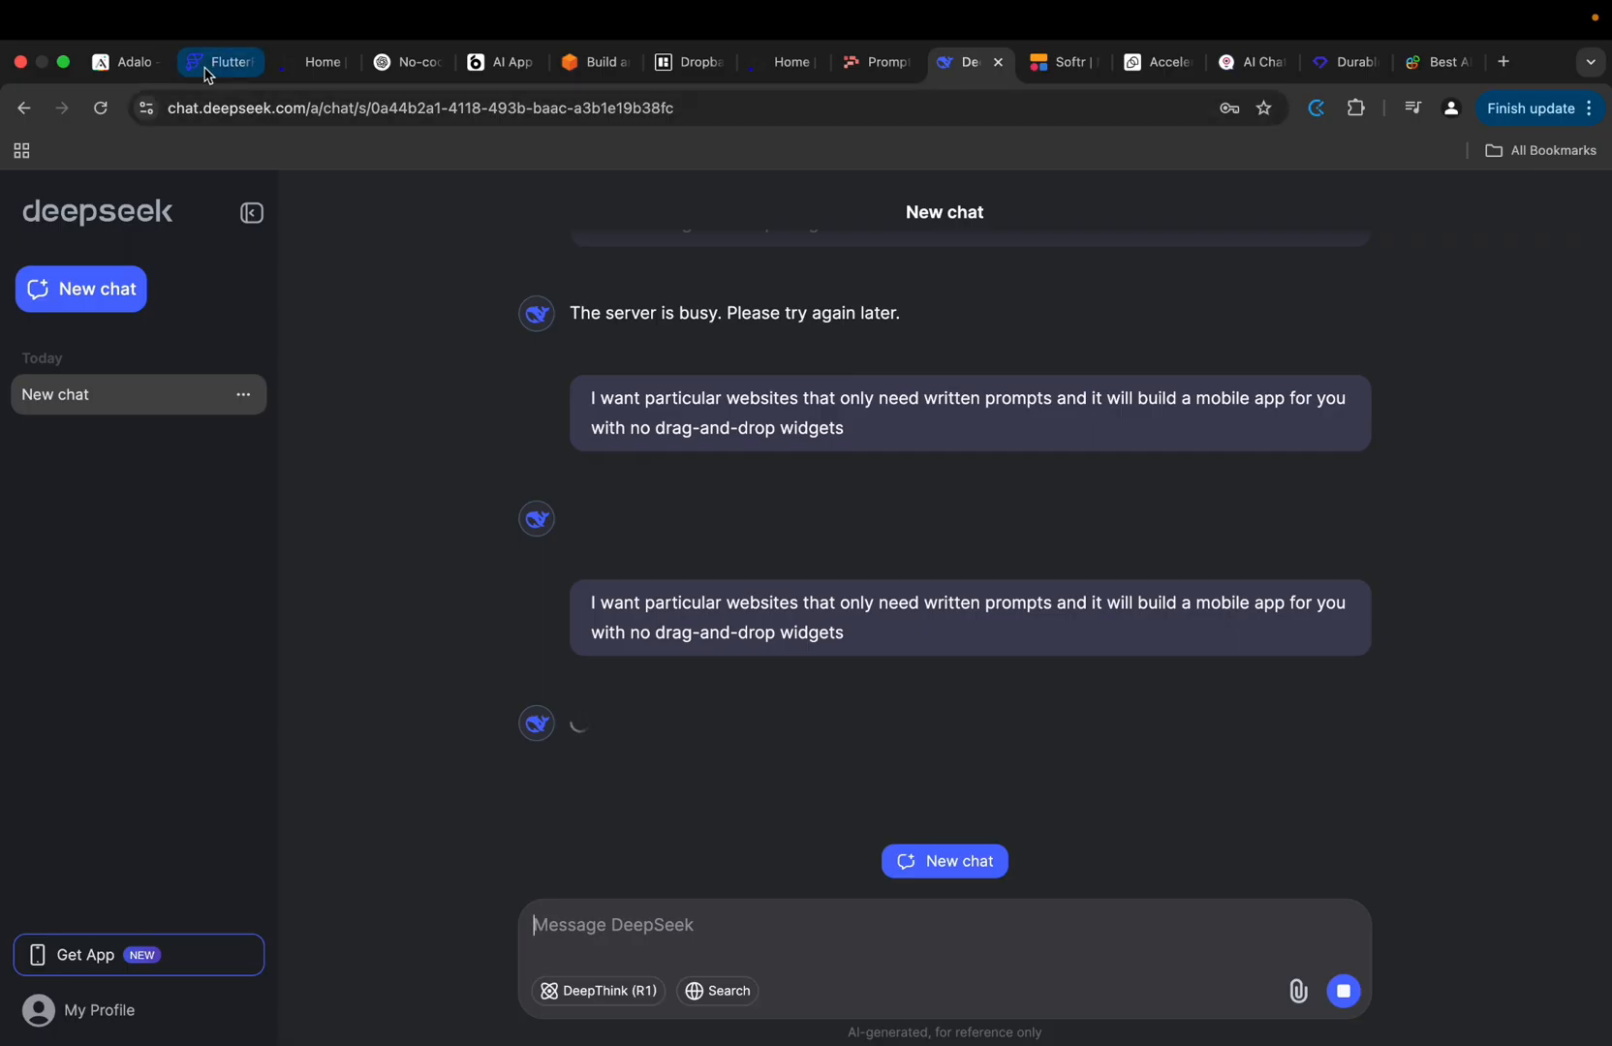
Scroll FlutterFlow's homepage features and Resources menu, then switch to Bubble's Apps dashboard.
left_click(220, 62)
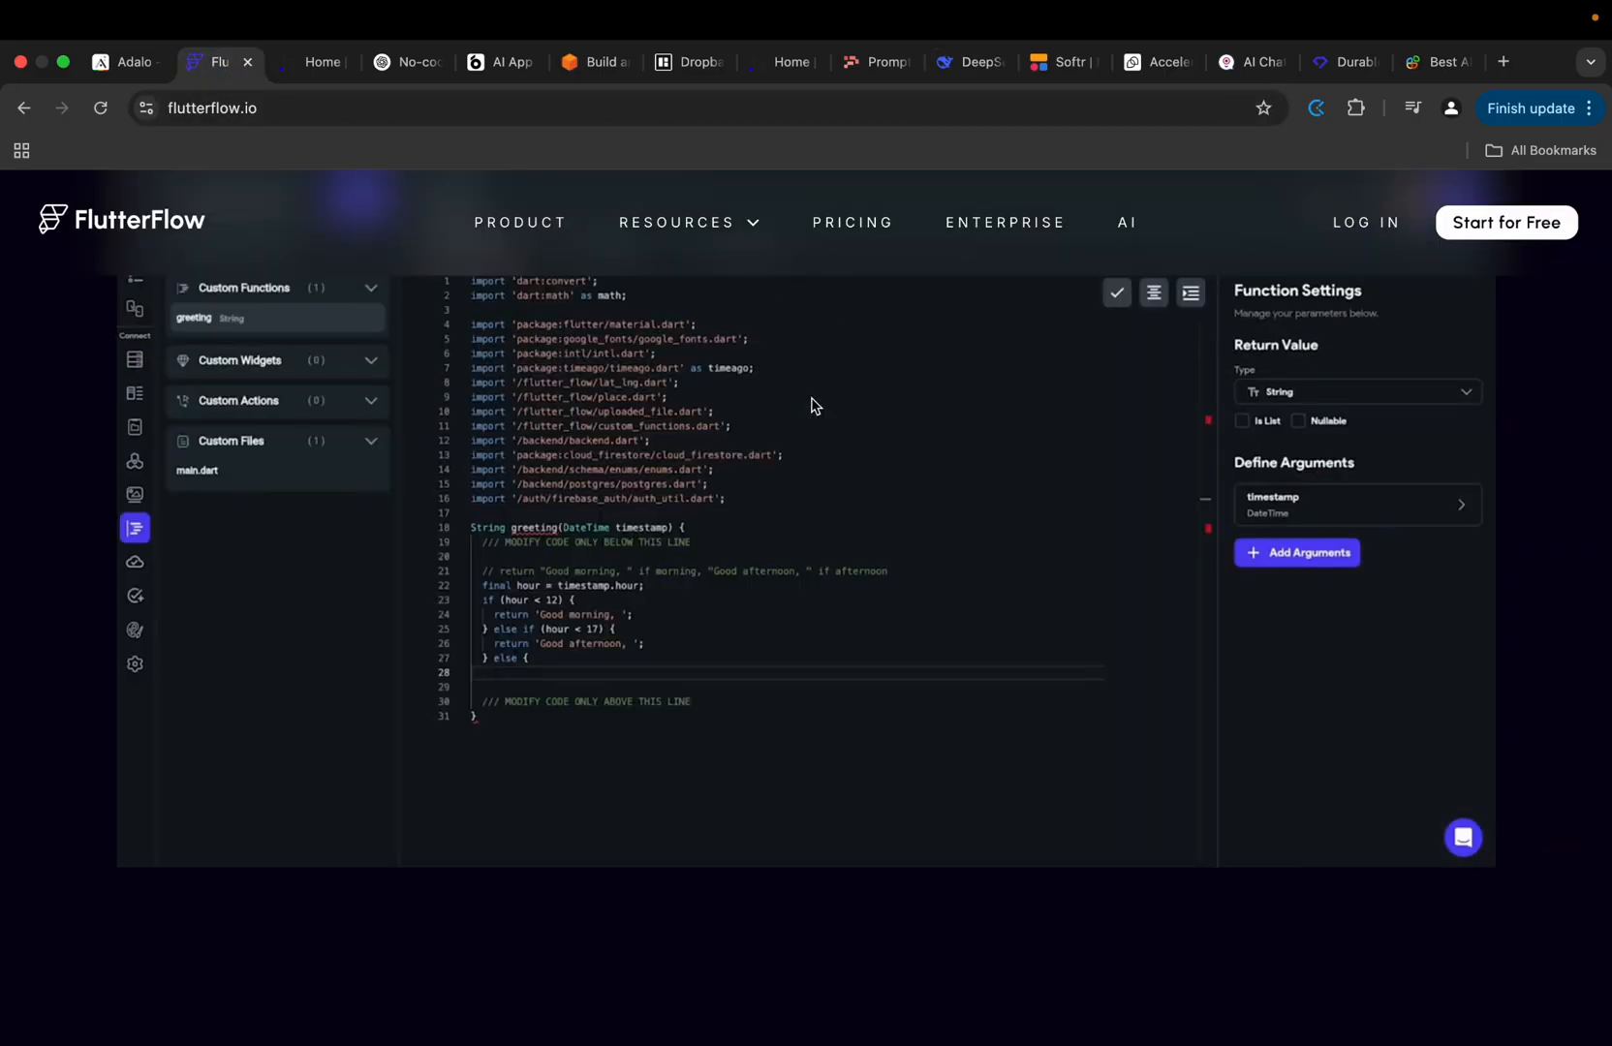
scroll("up", 3)
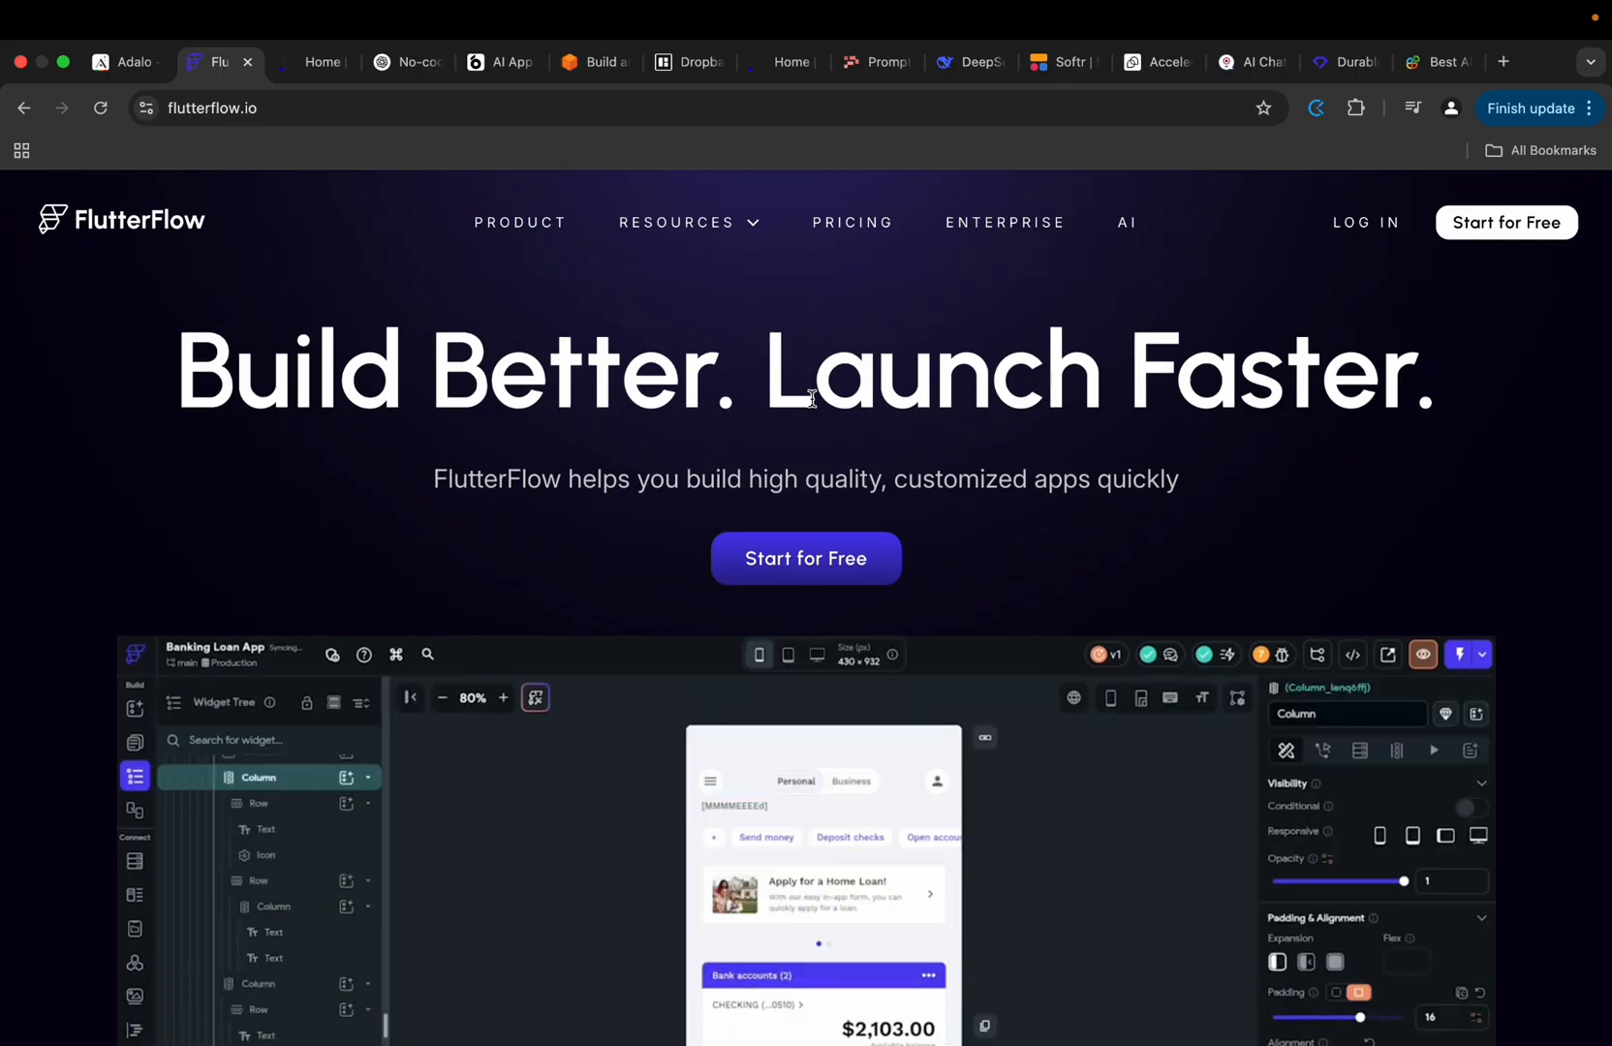
scroll("down", 3)
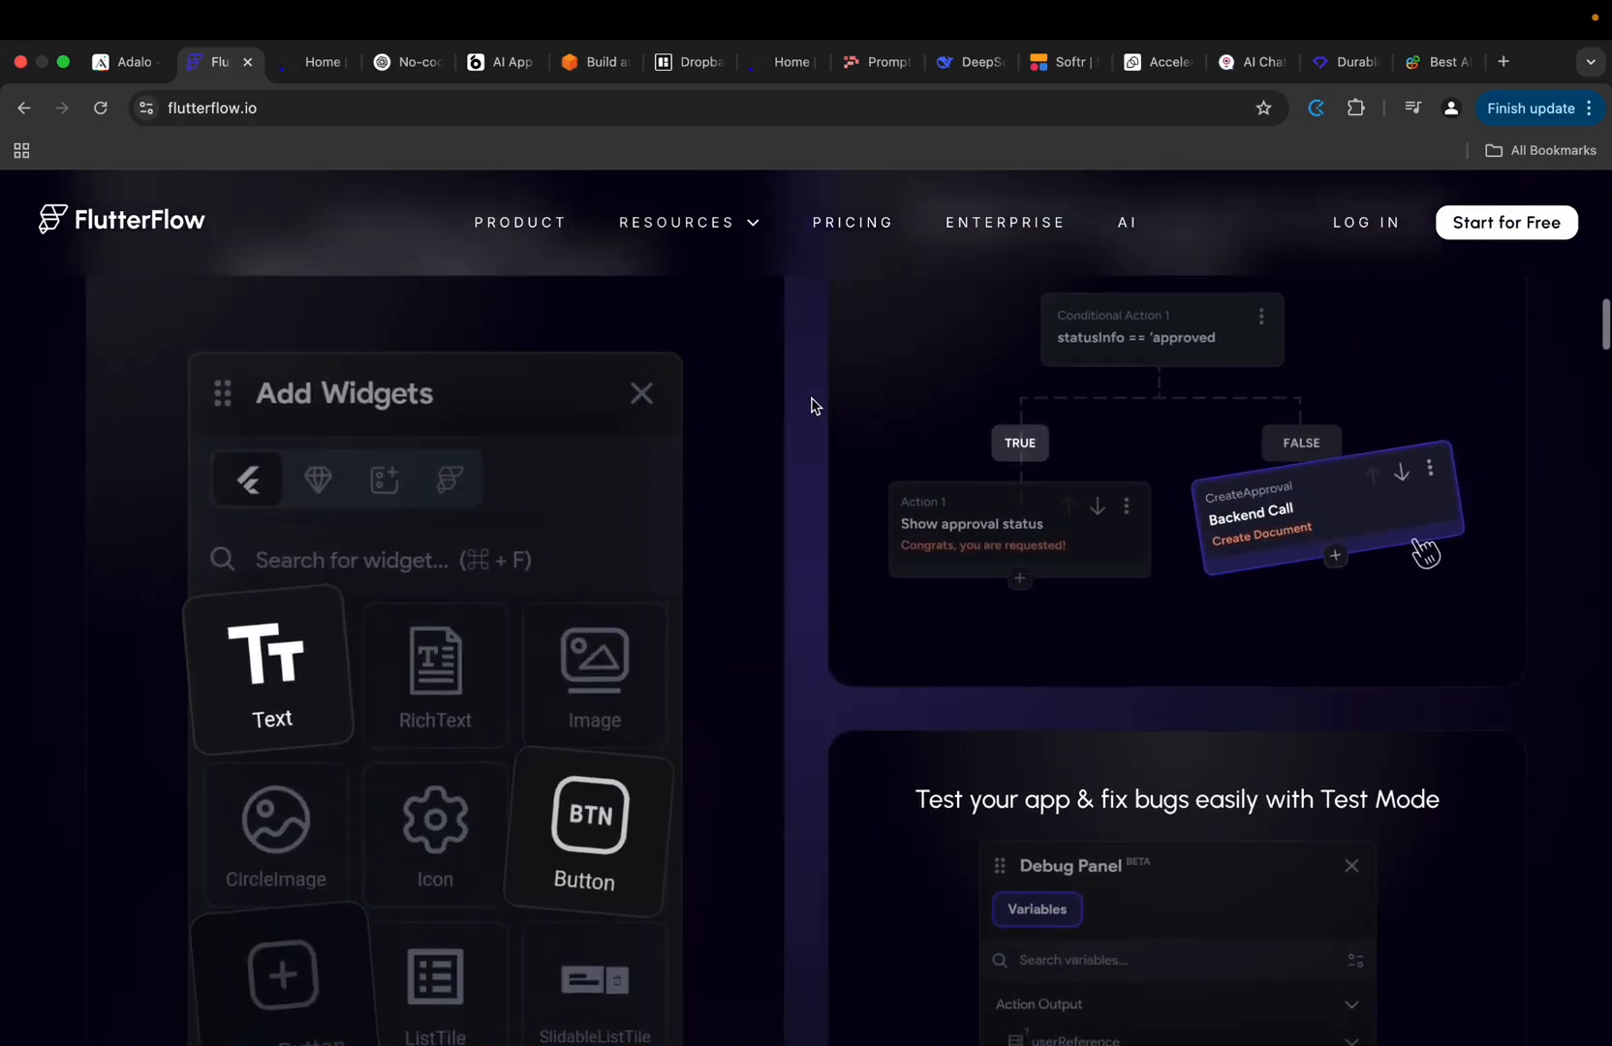
left_click(678, 222)
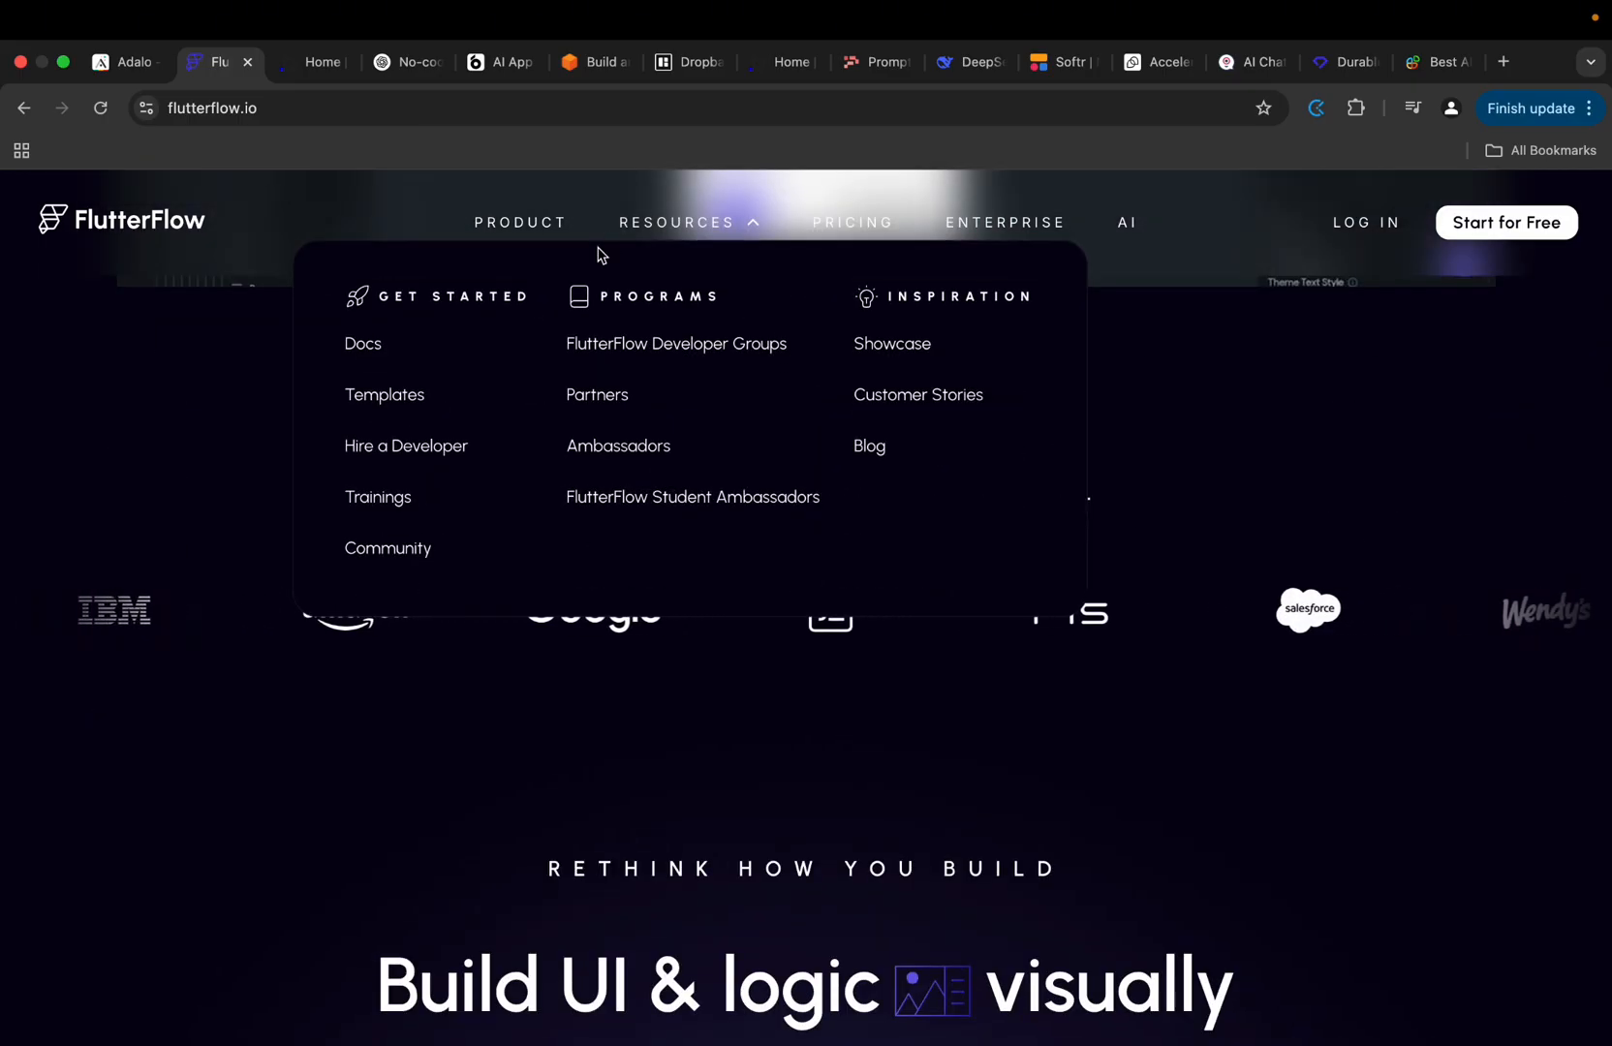
left_click(314, 62)
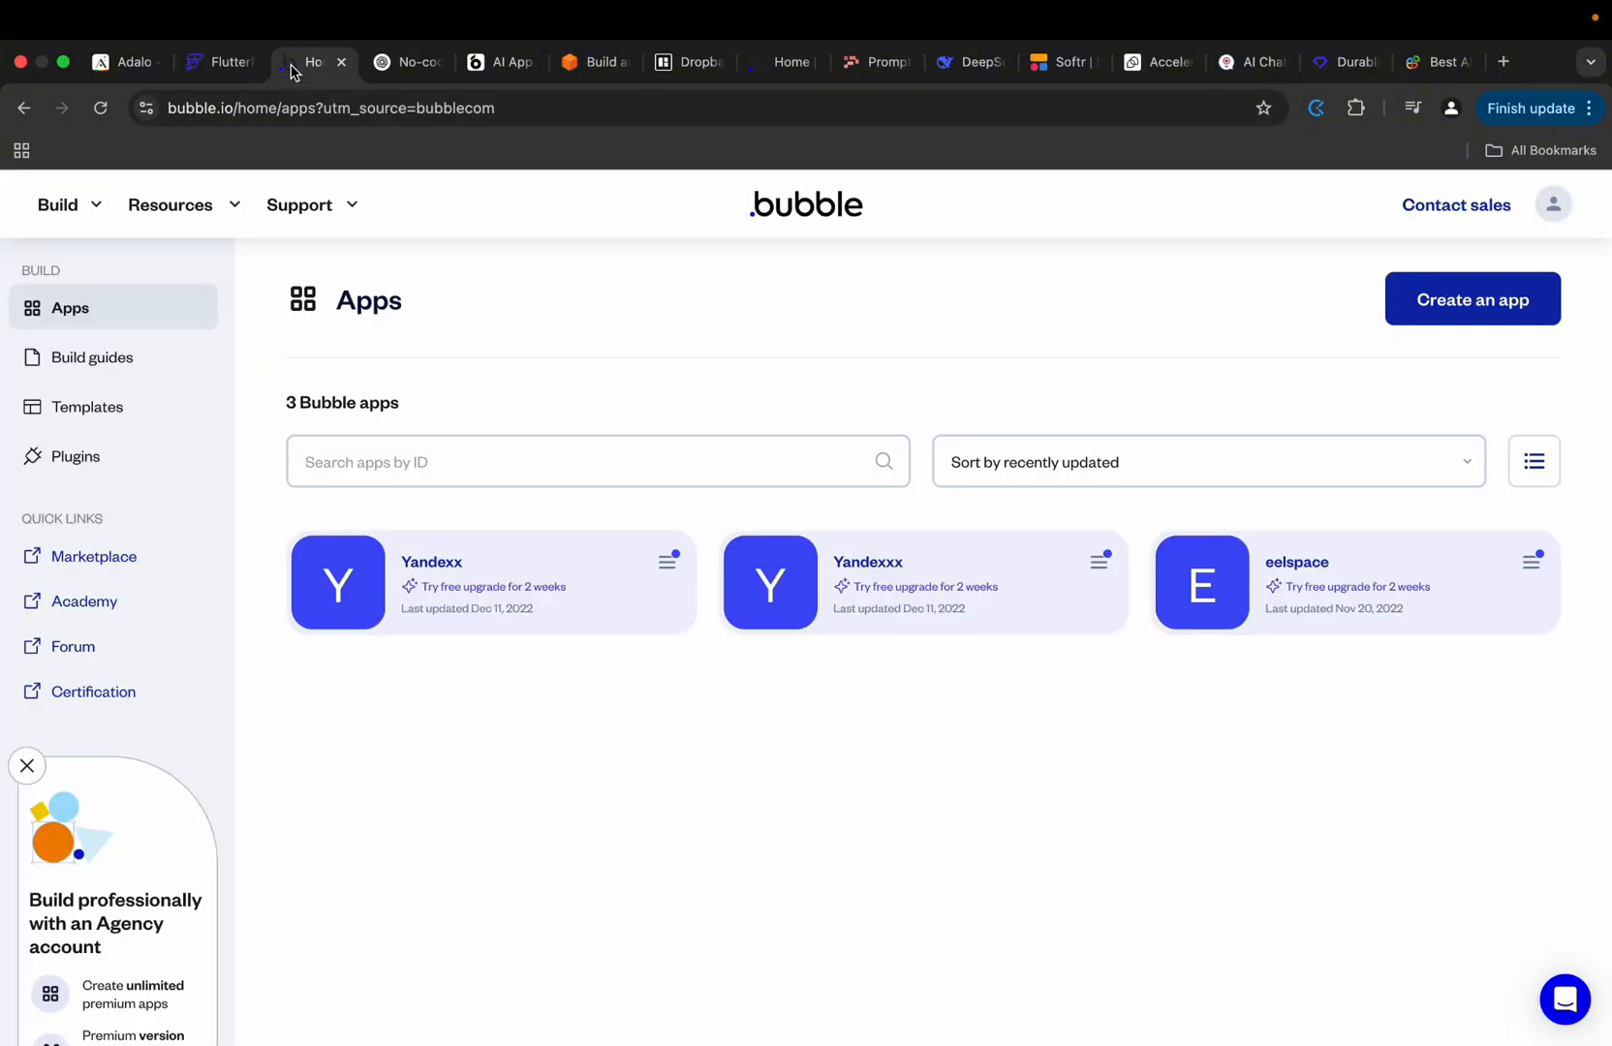
Switch to Adalo's no-code mobile app builder homepage.
left_click(123, 62)
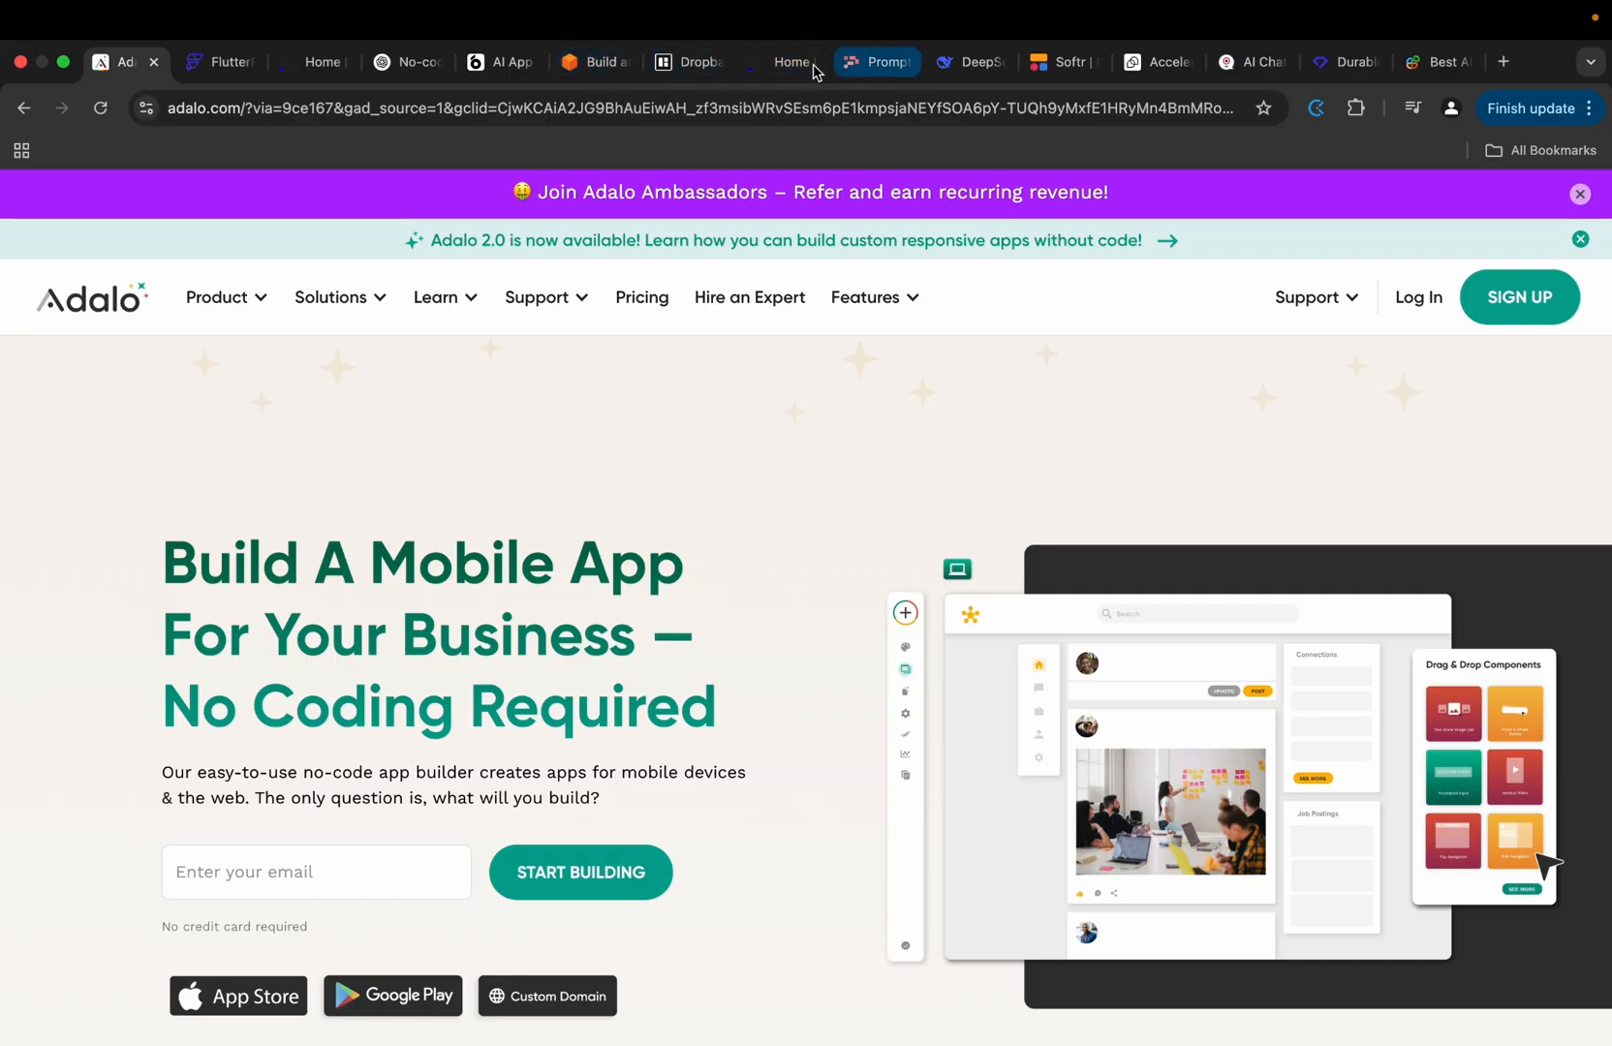
Scroll DeepSeek's reply listing Appy Pie, Bubble, Draftbit, Thunkable and CodeWP.
left_click(968, 62)
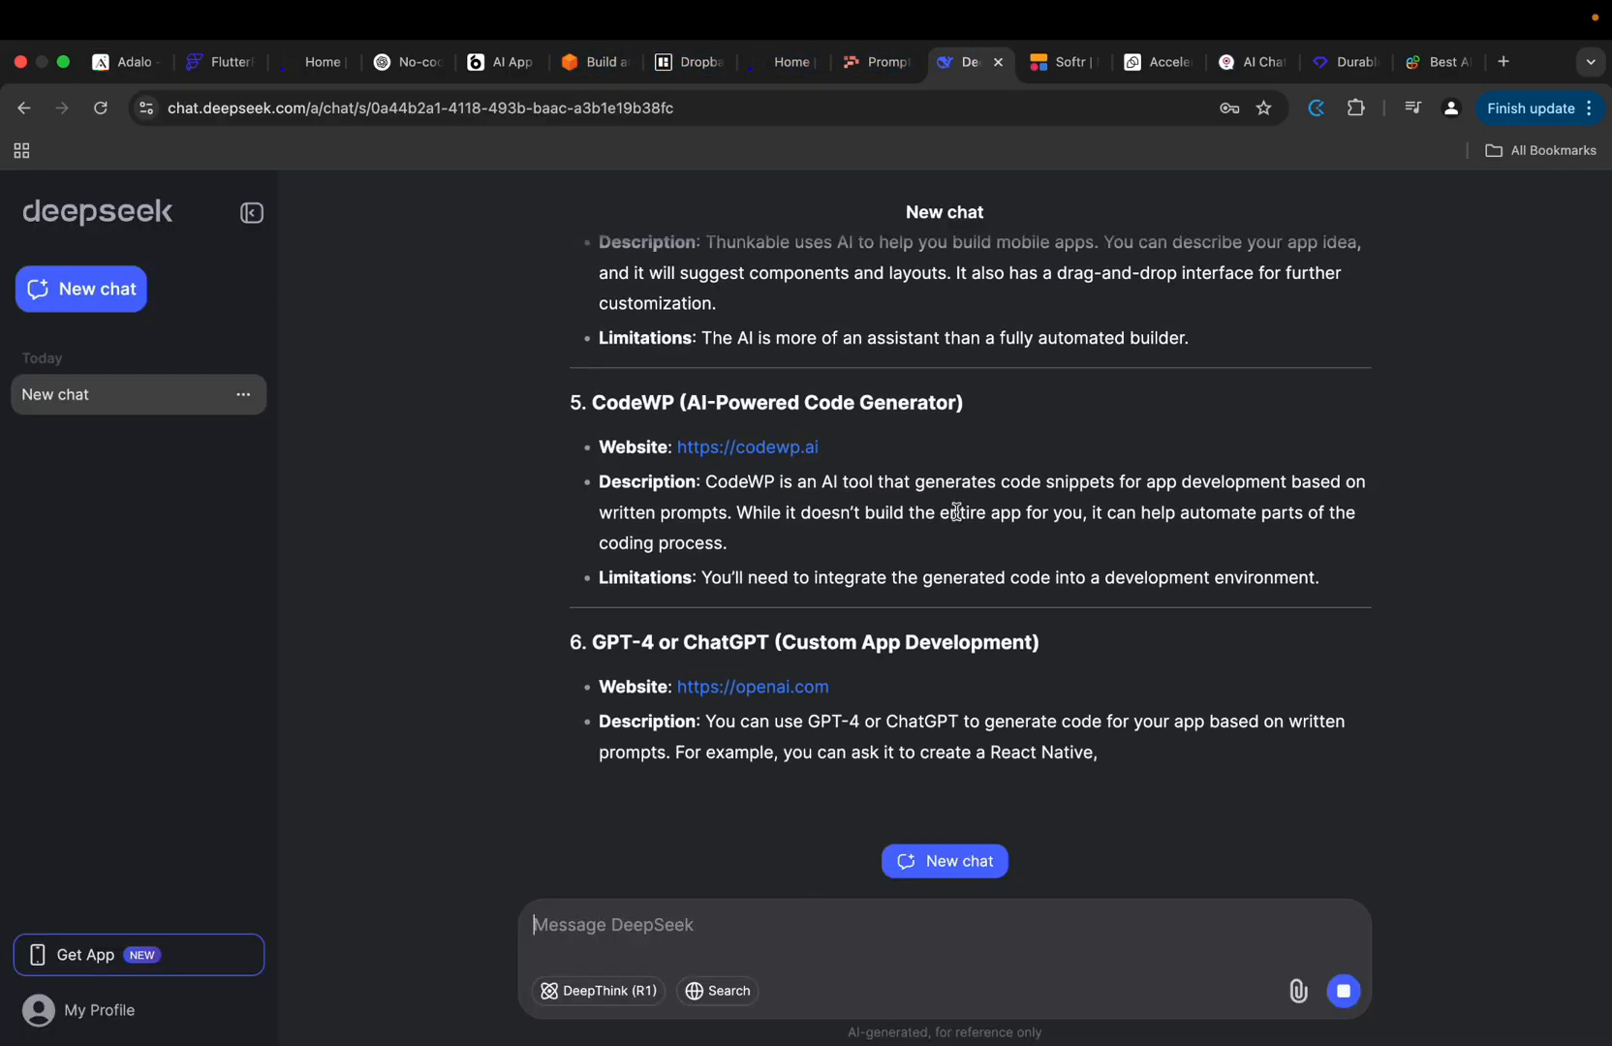
scroll("up", 3)
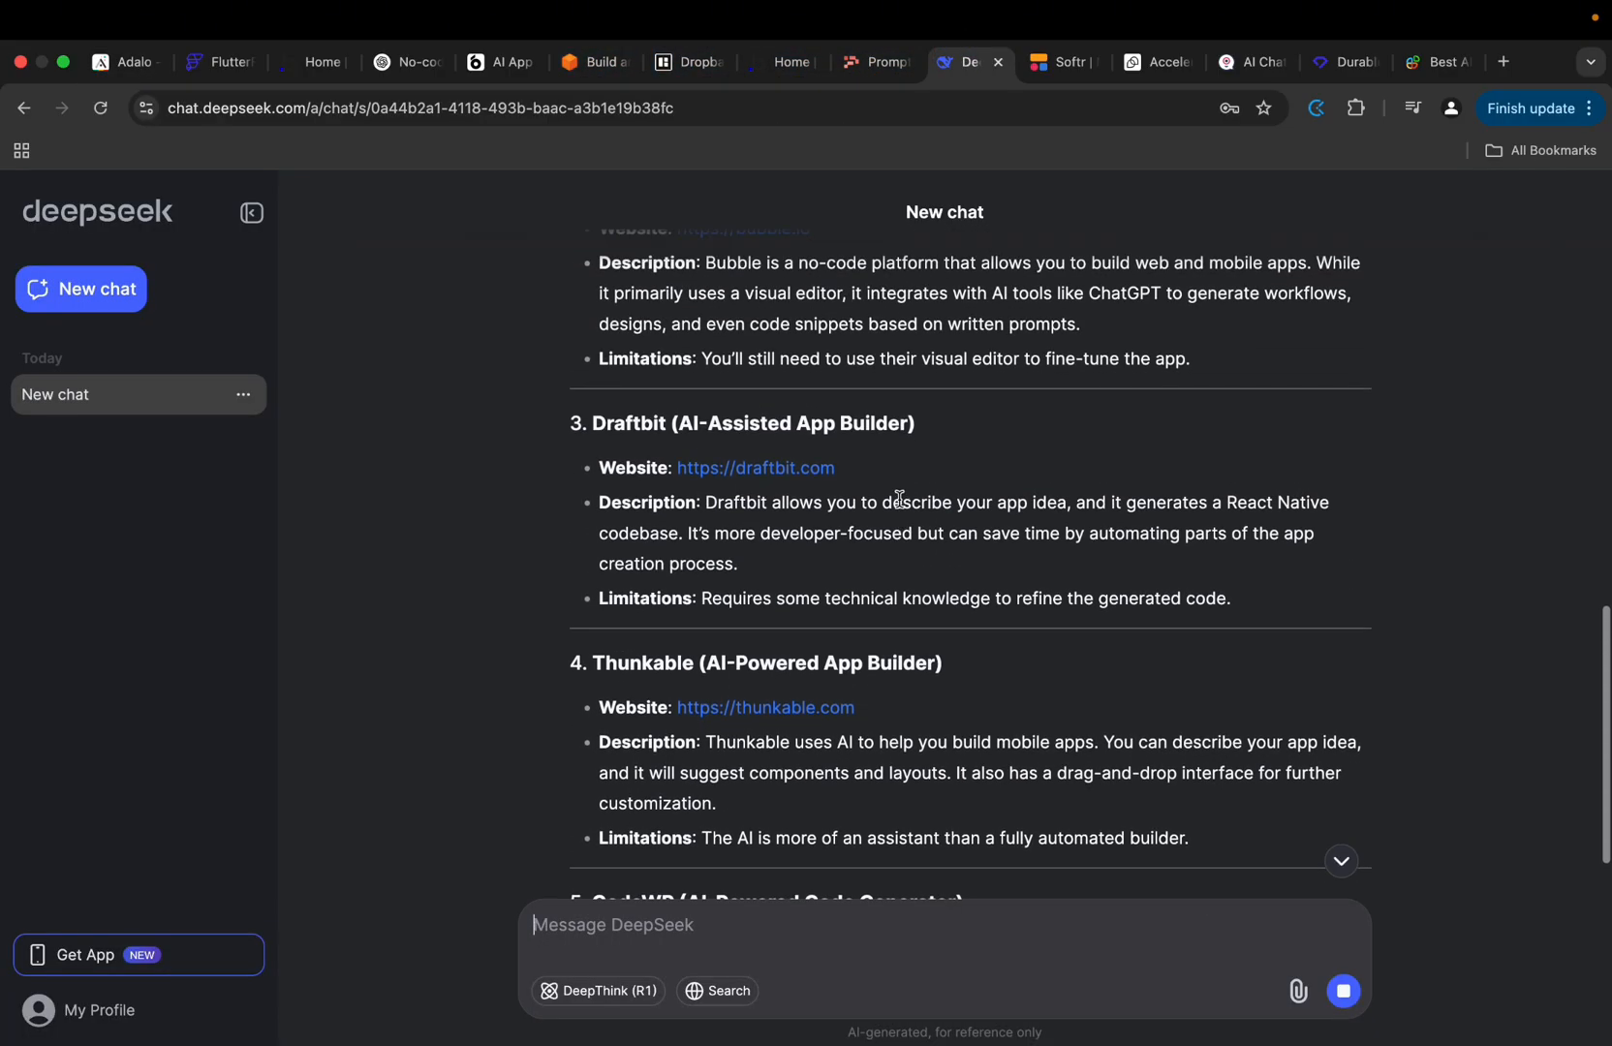
scroll("up", 3)
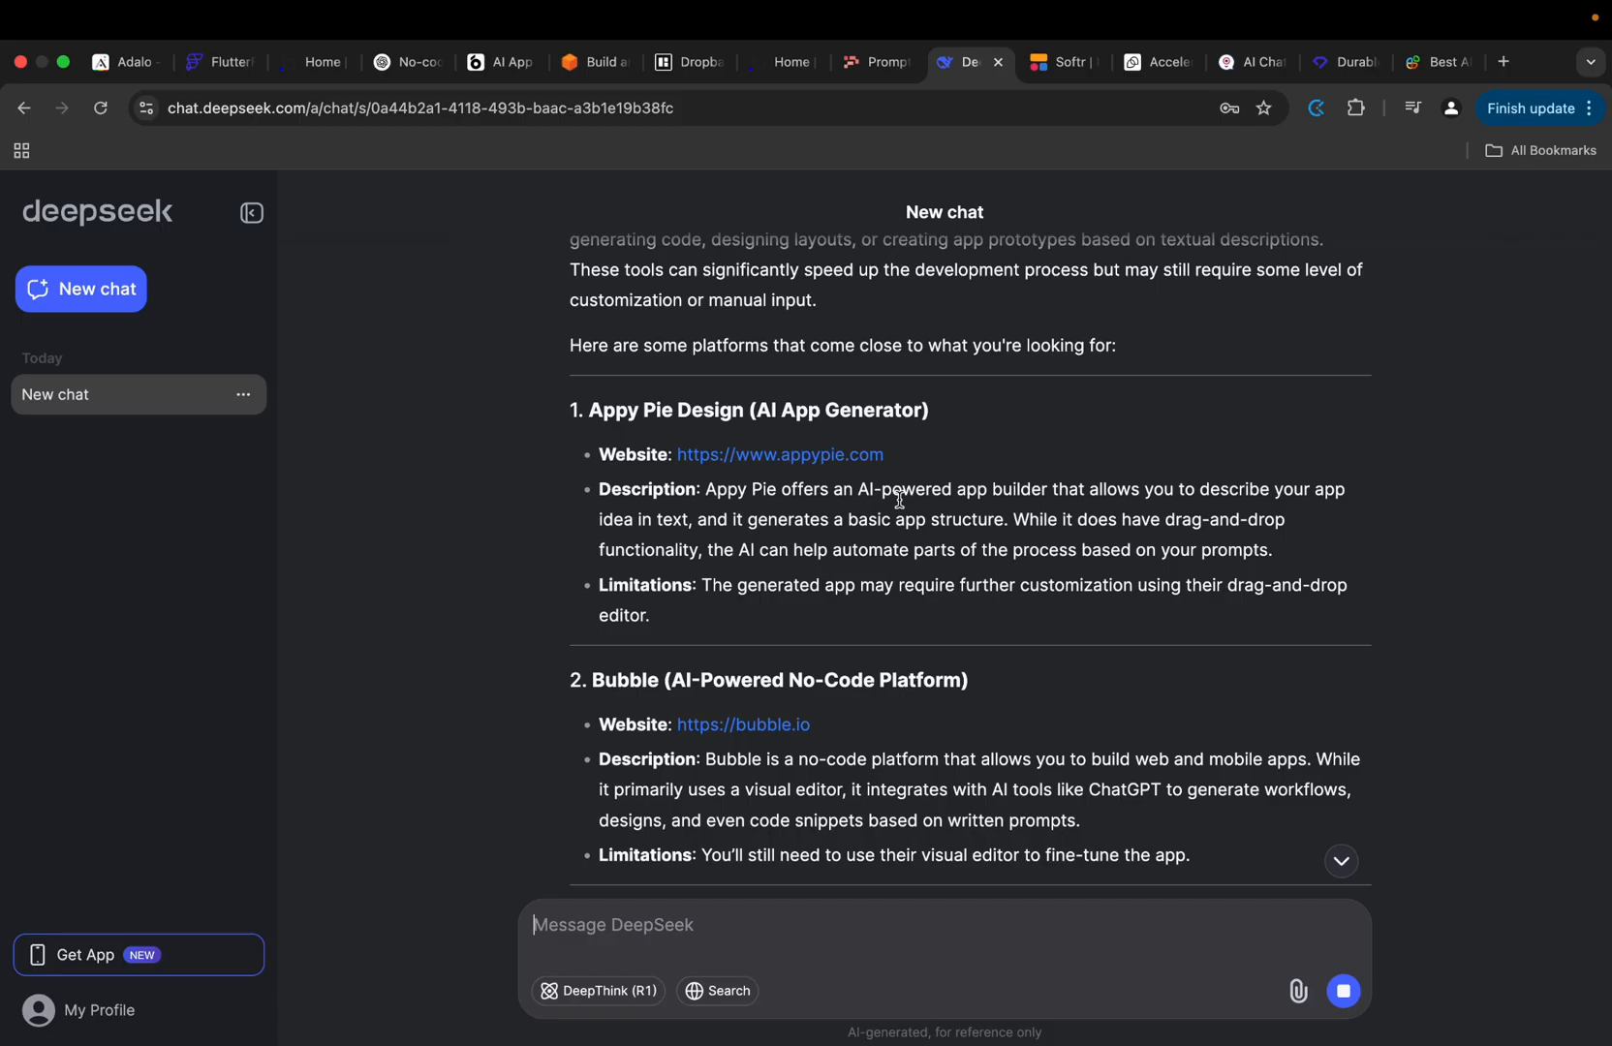
scroll("up", 3)
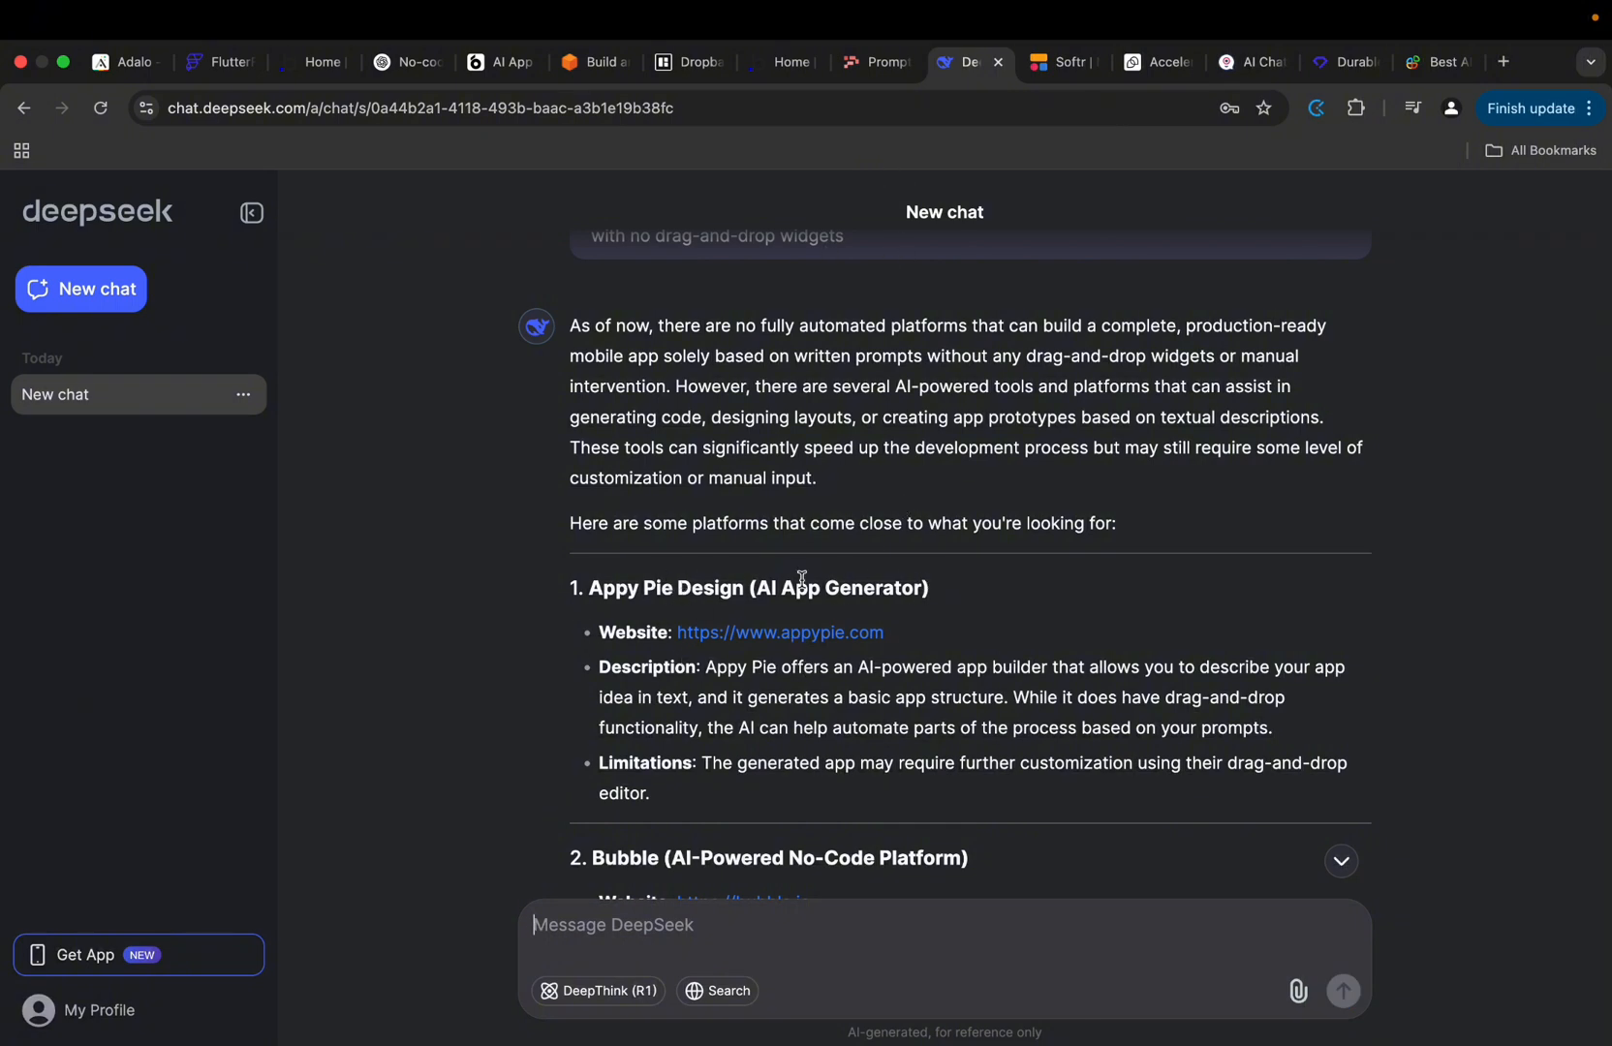
scroll("down", 3)
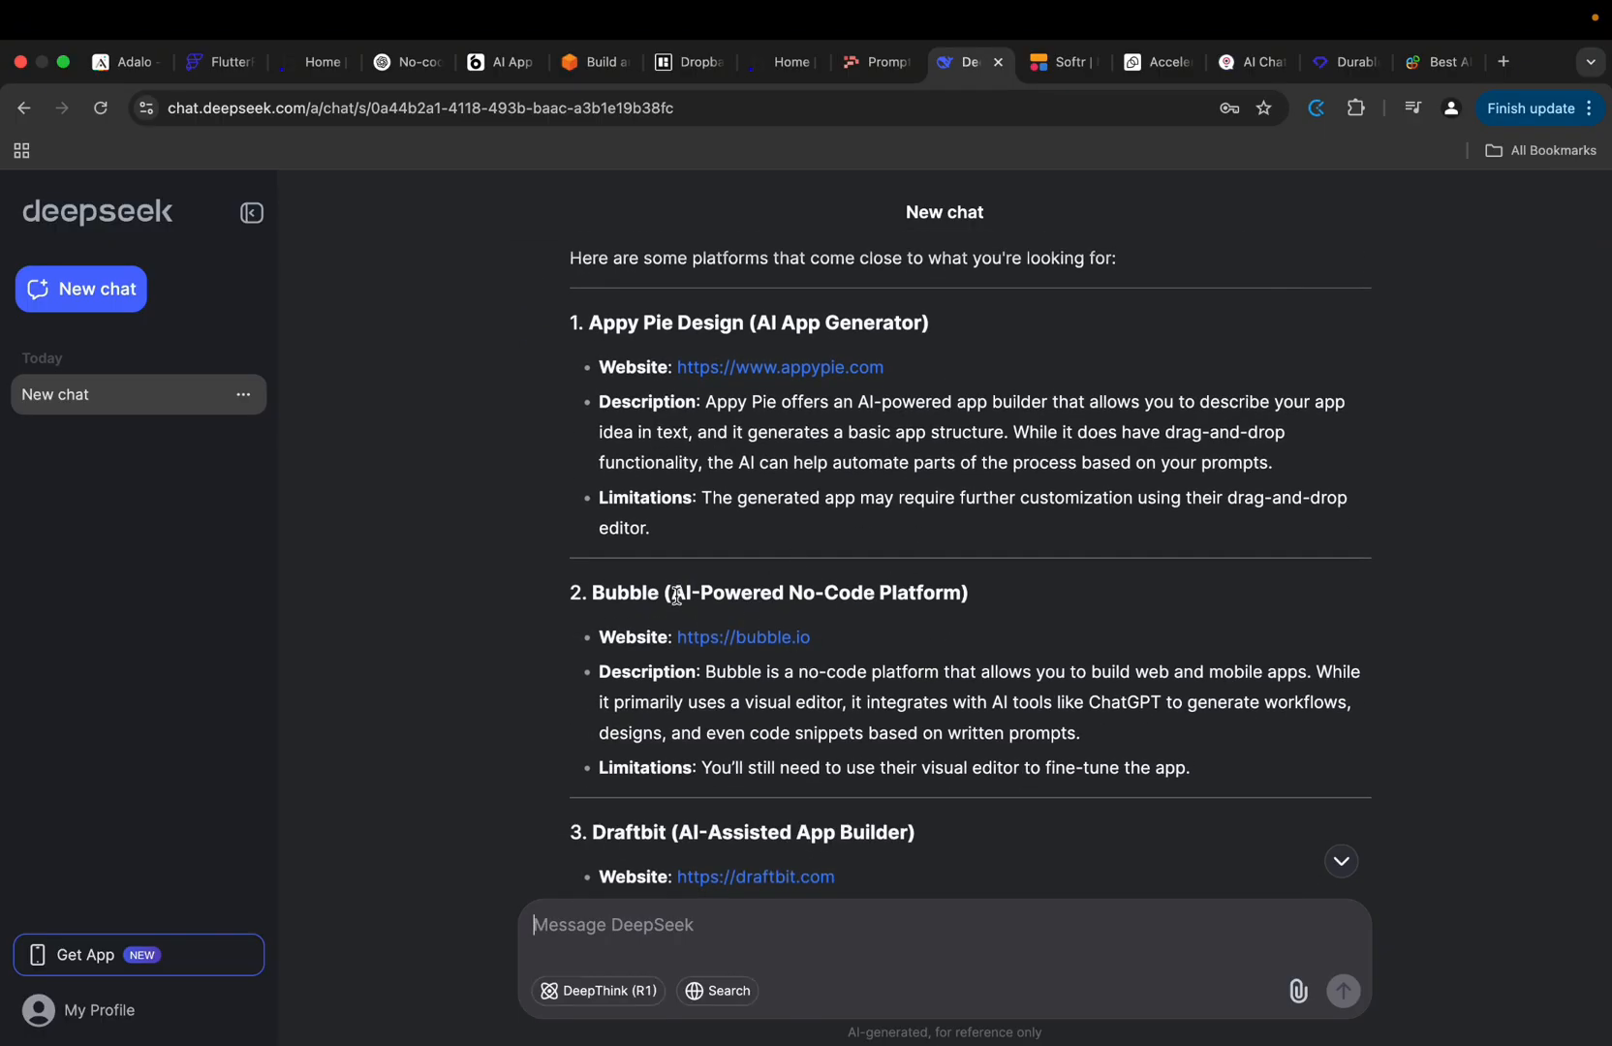
mouse_move(849, 631)
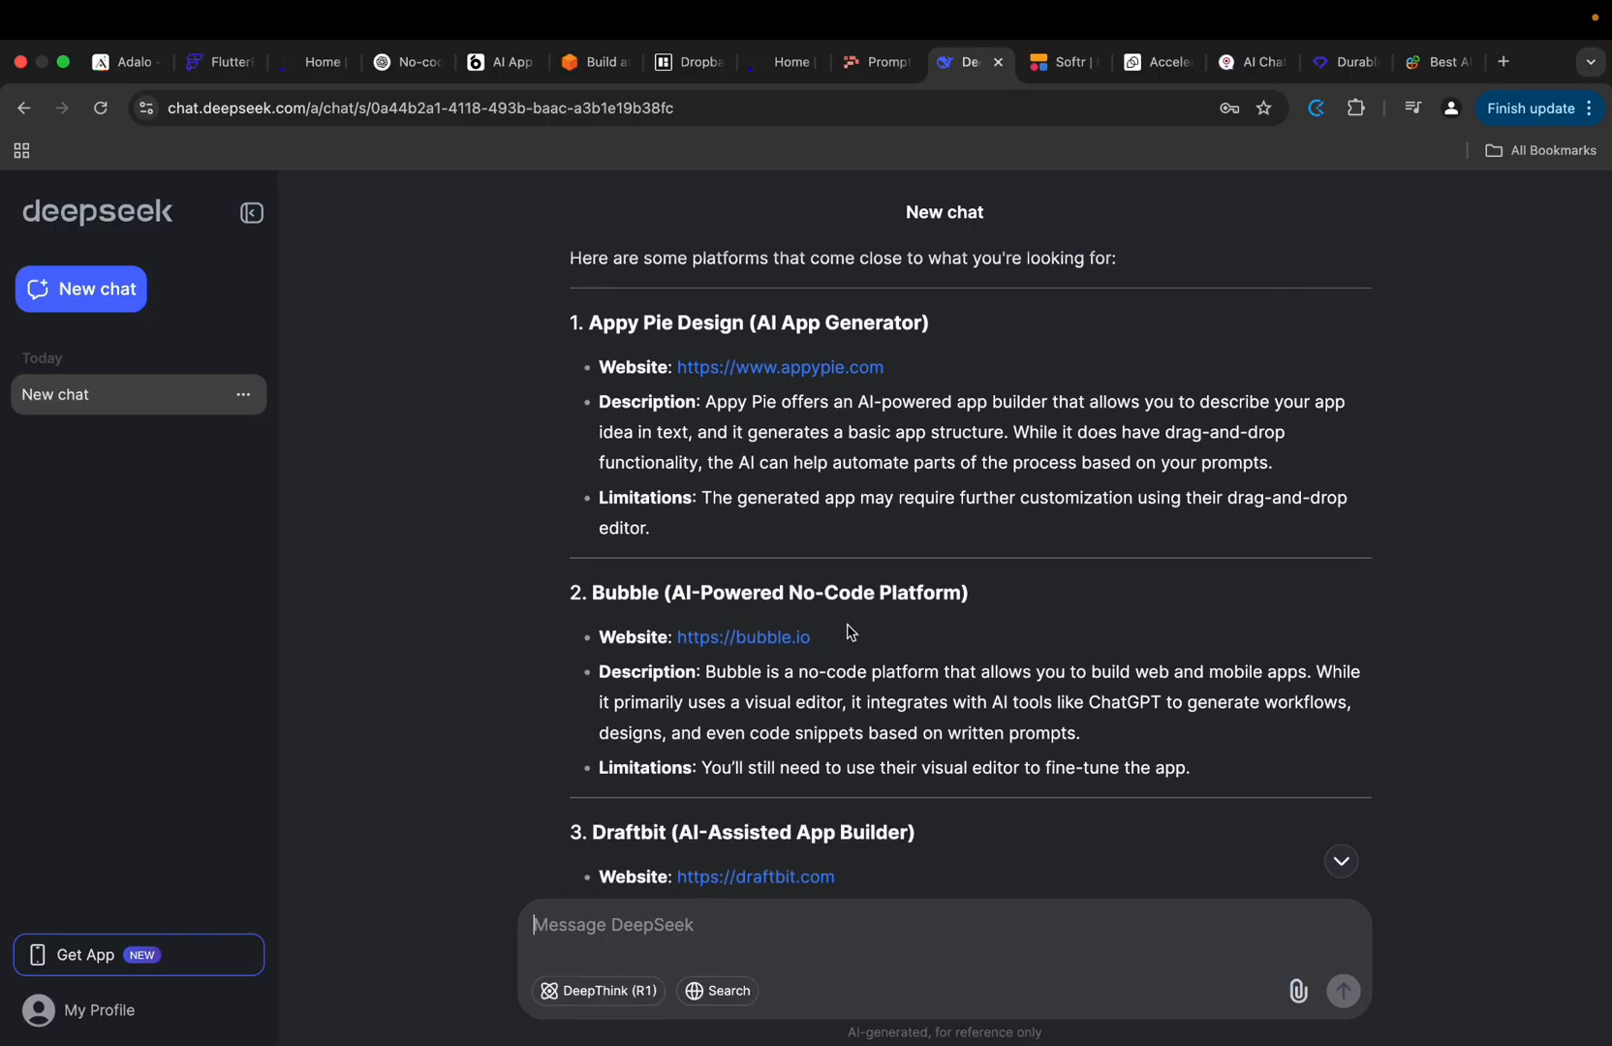
mouse_move(936, 659)
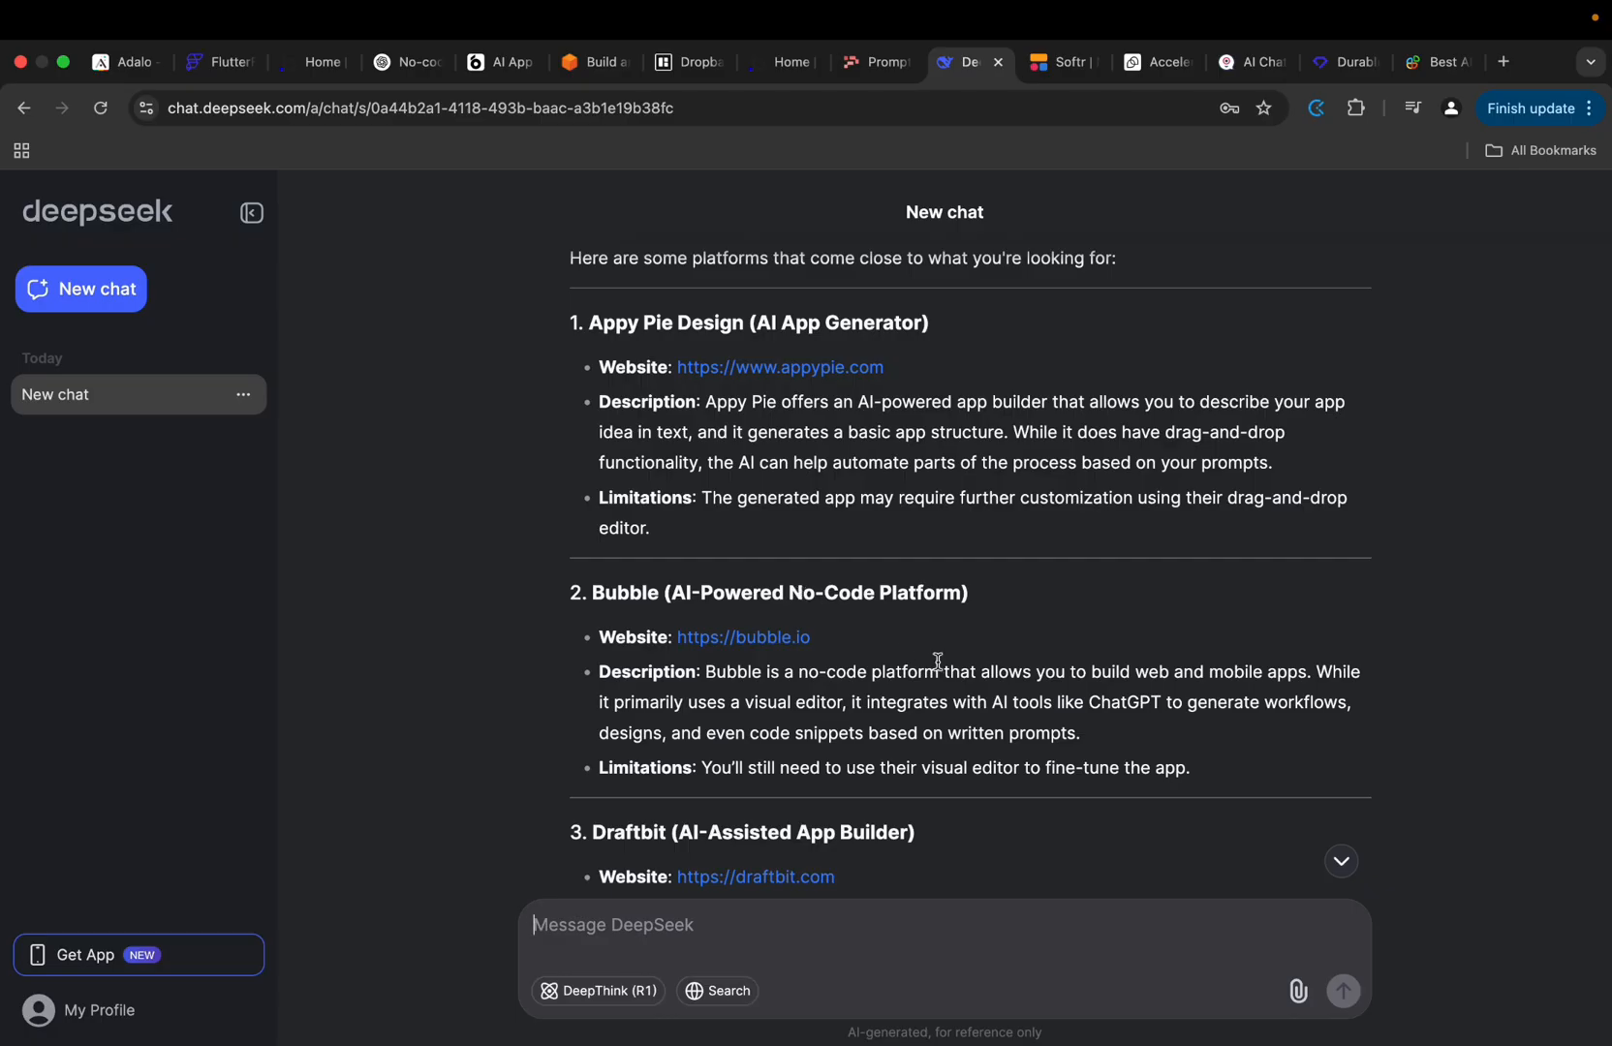
In Bubble Build Guides, change the app idea to 'Dating app for christians in UK'.
left_click(314, 62)
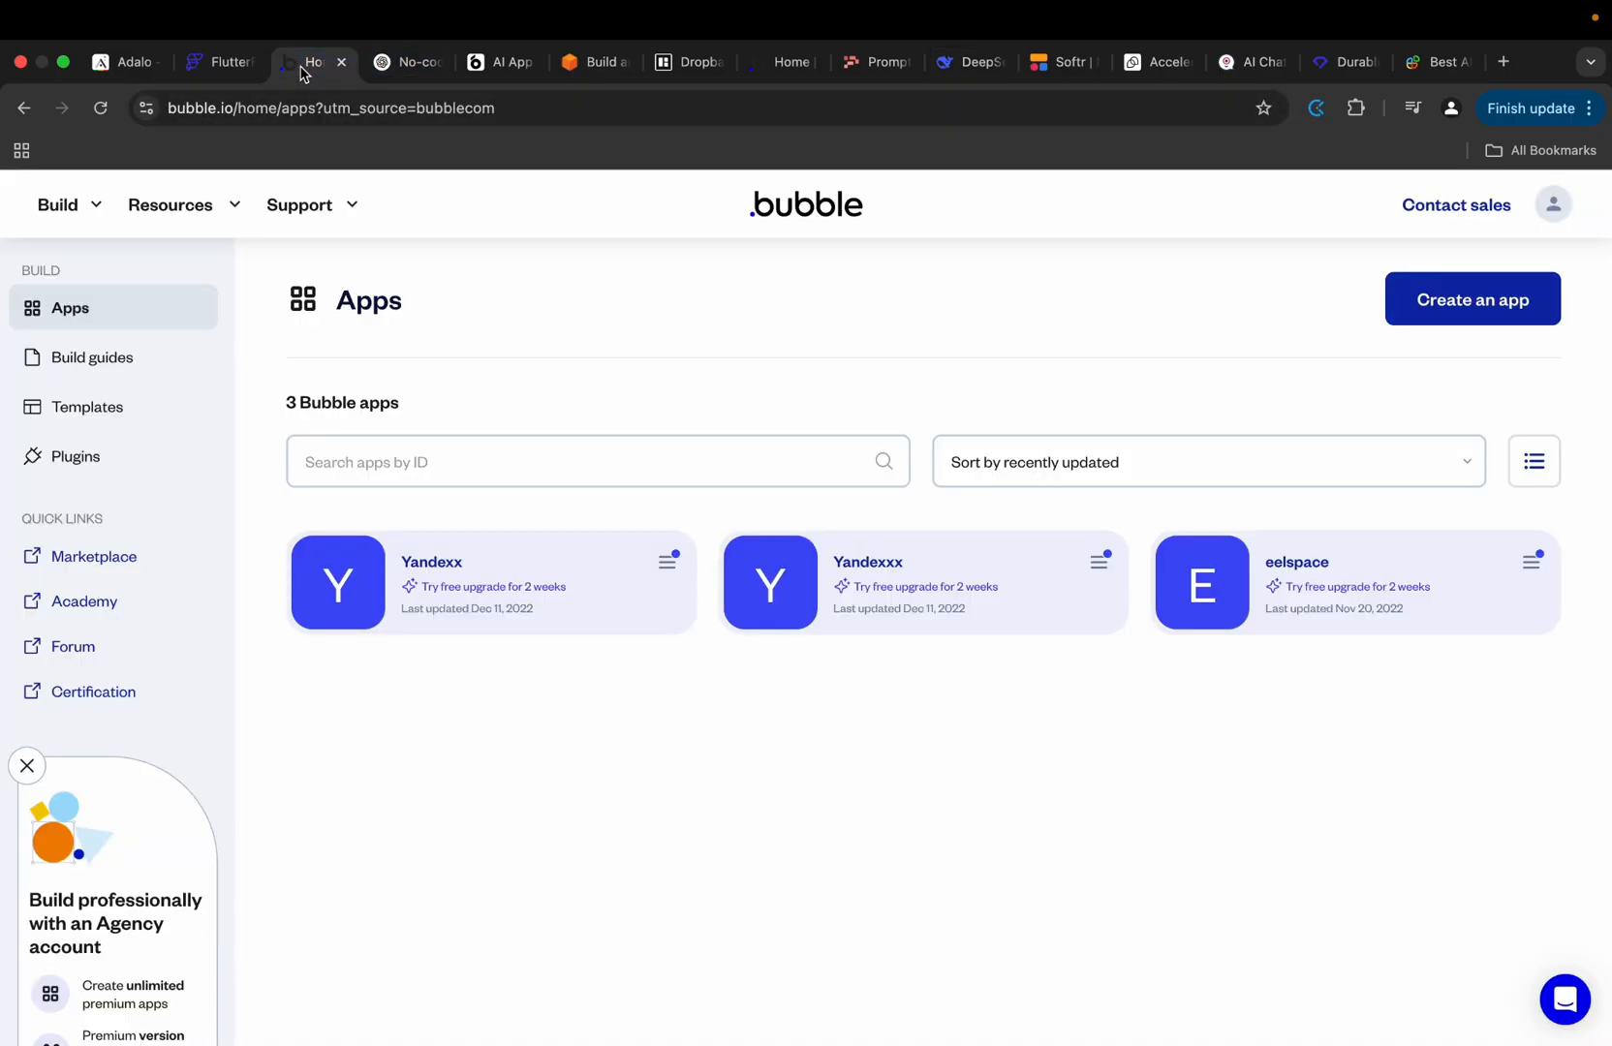
left_click(94, 358)
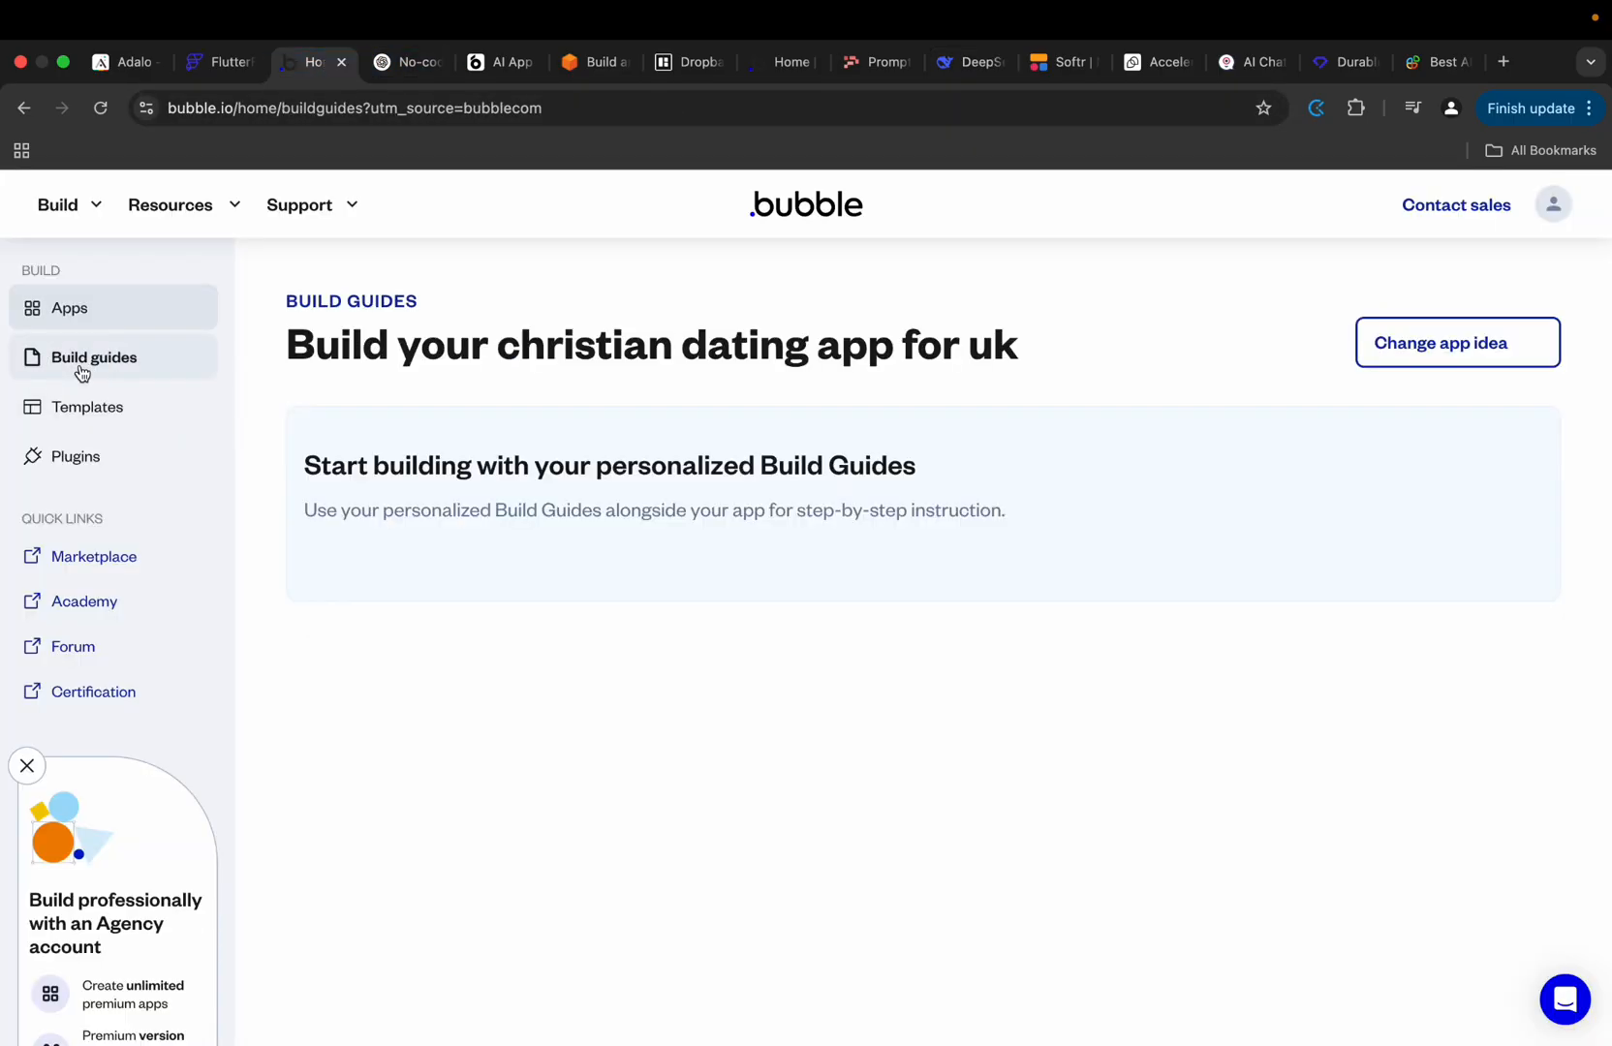
left_click(94, 357)
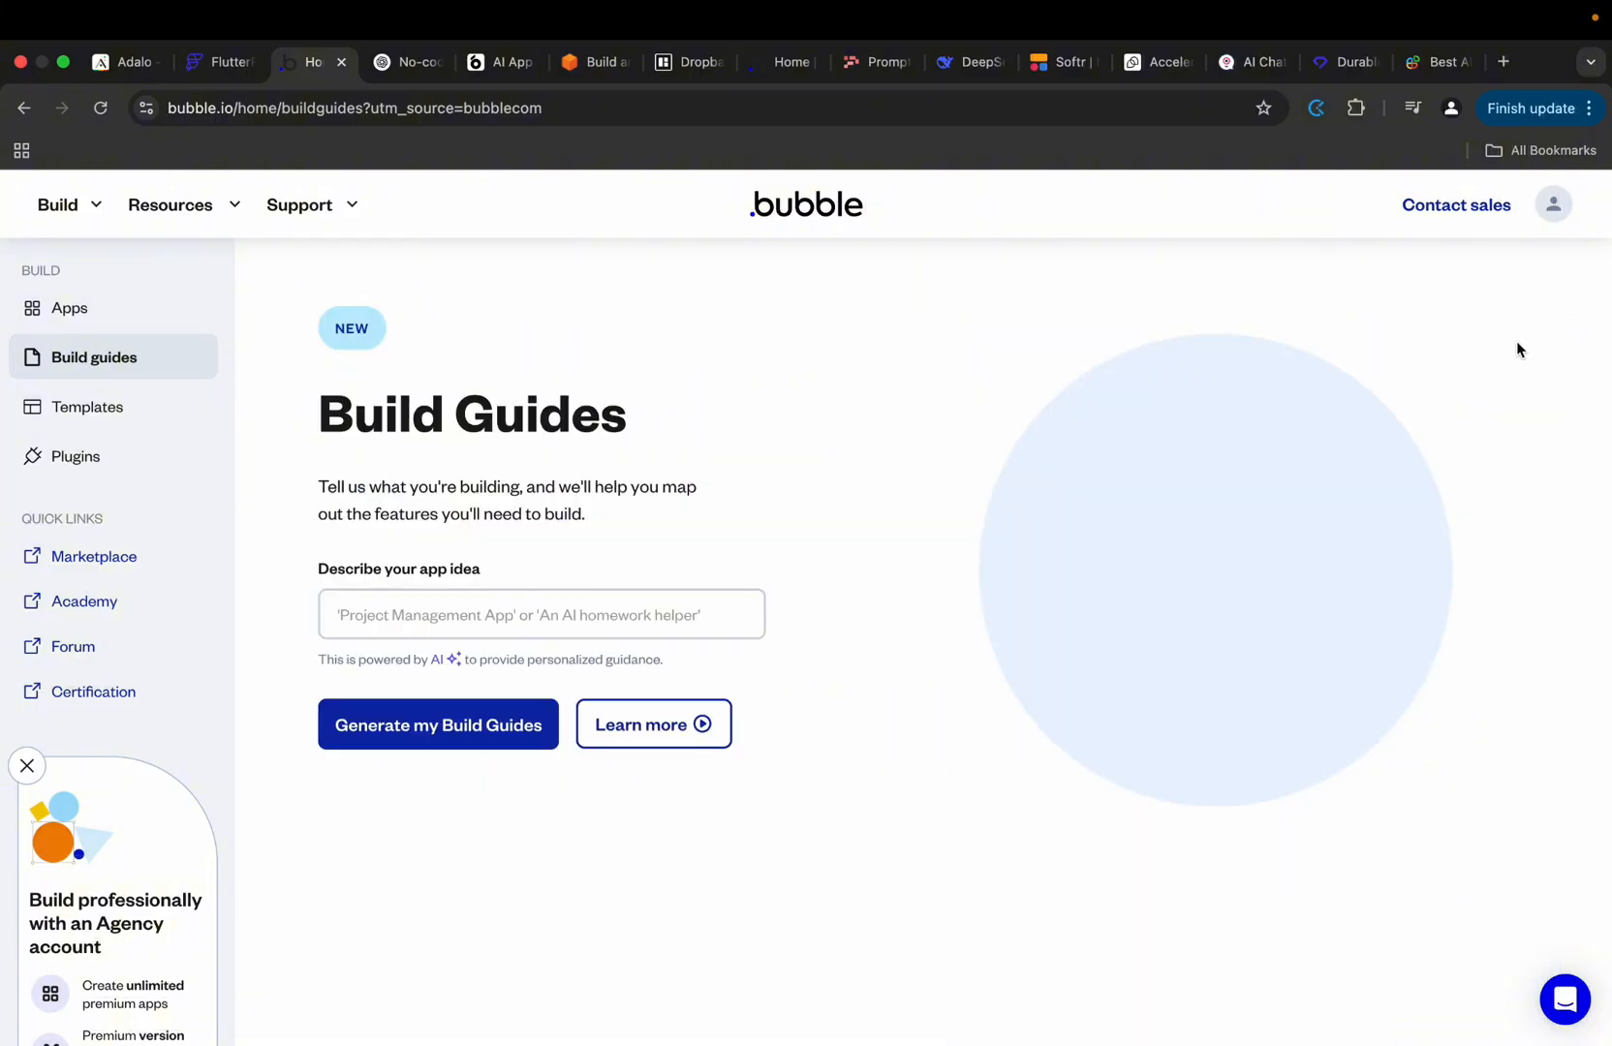
left_click(542, 615)
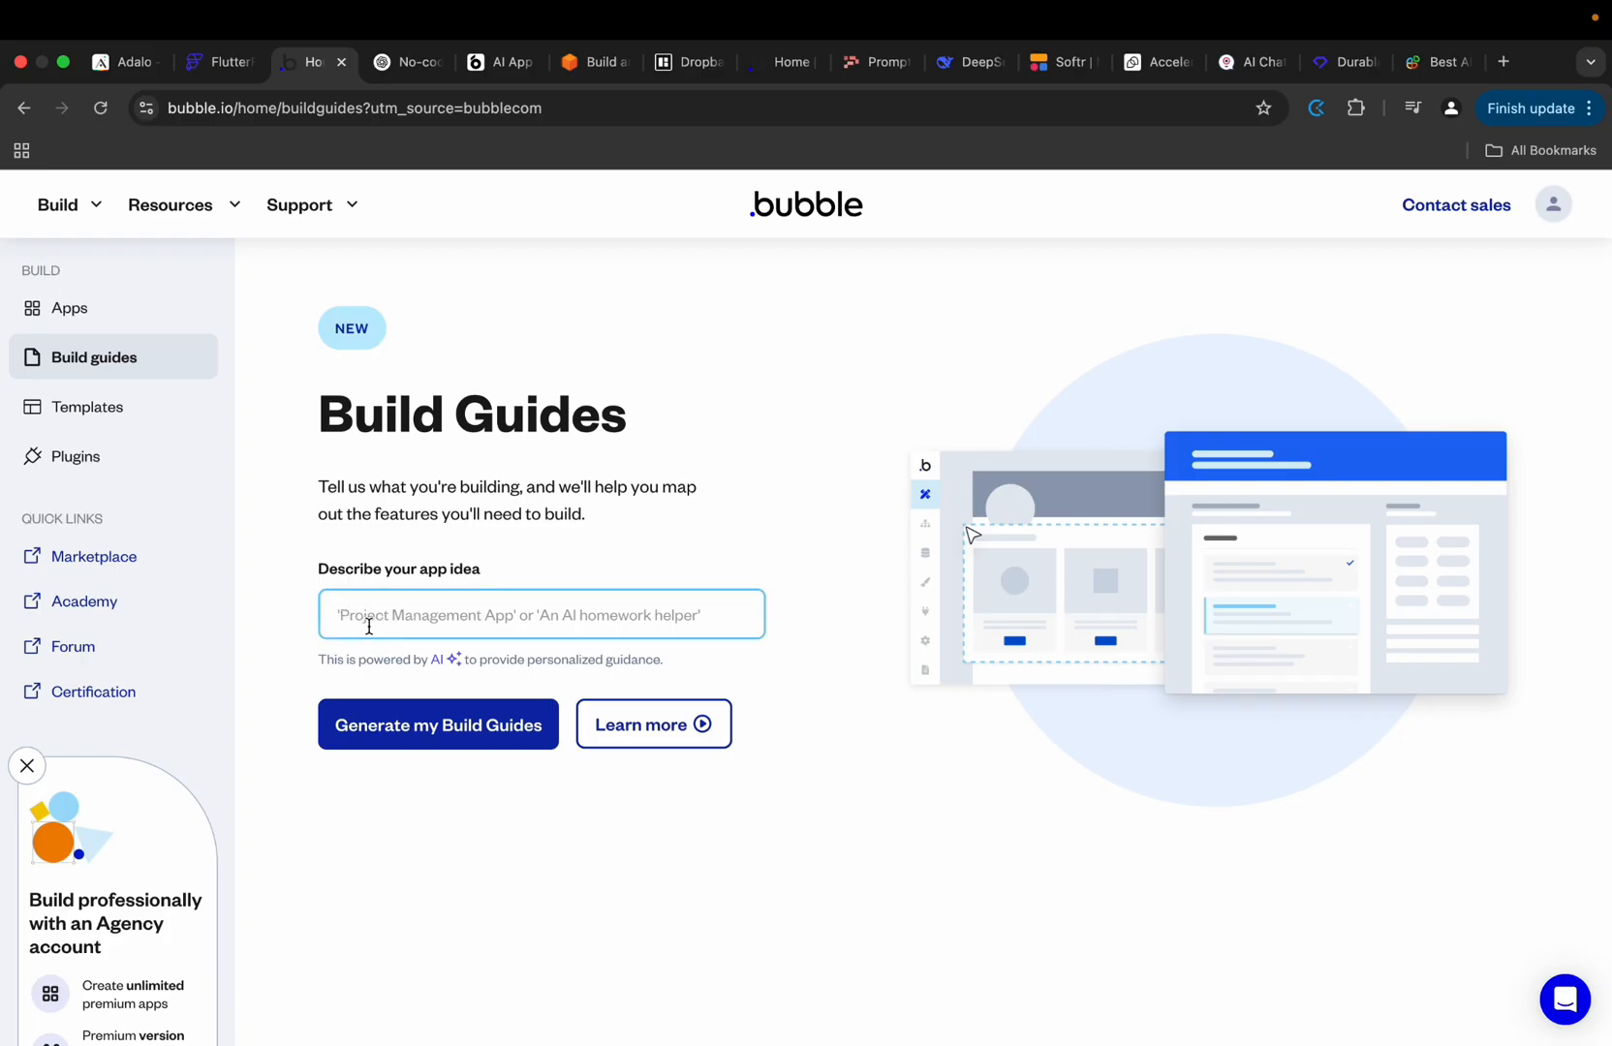
type("Dating")
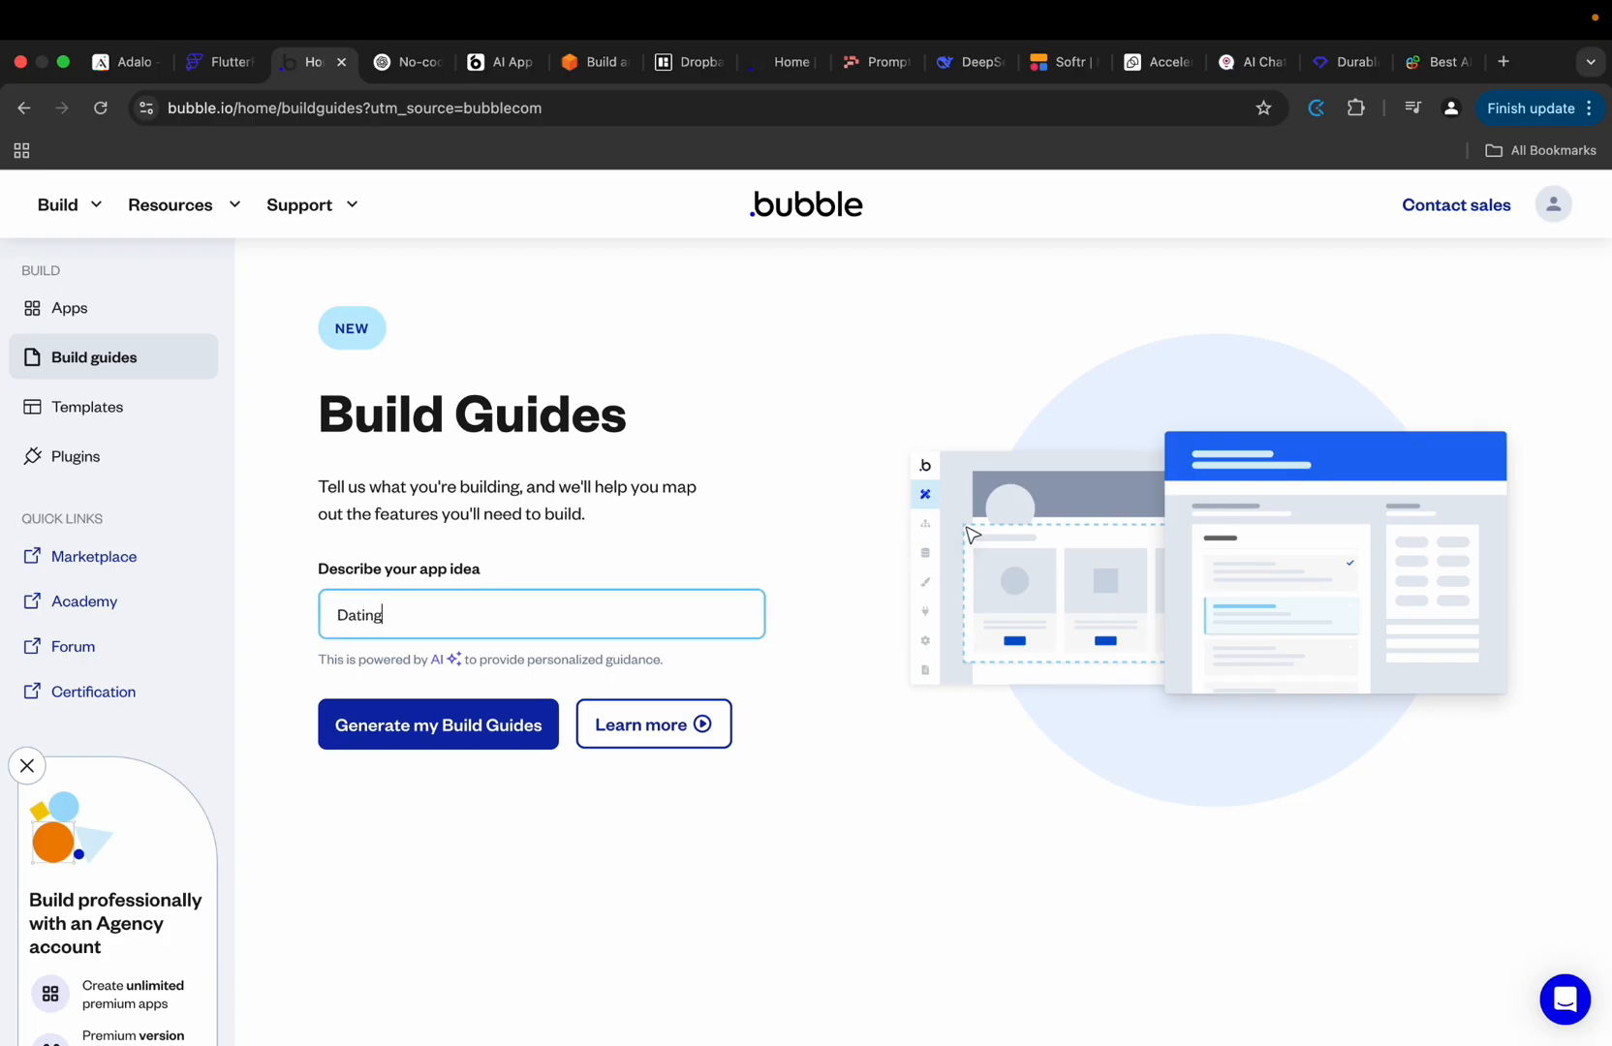
type("app for christians in UK")
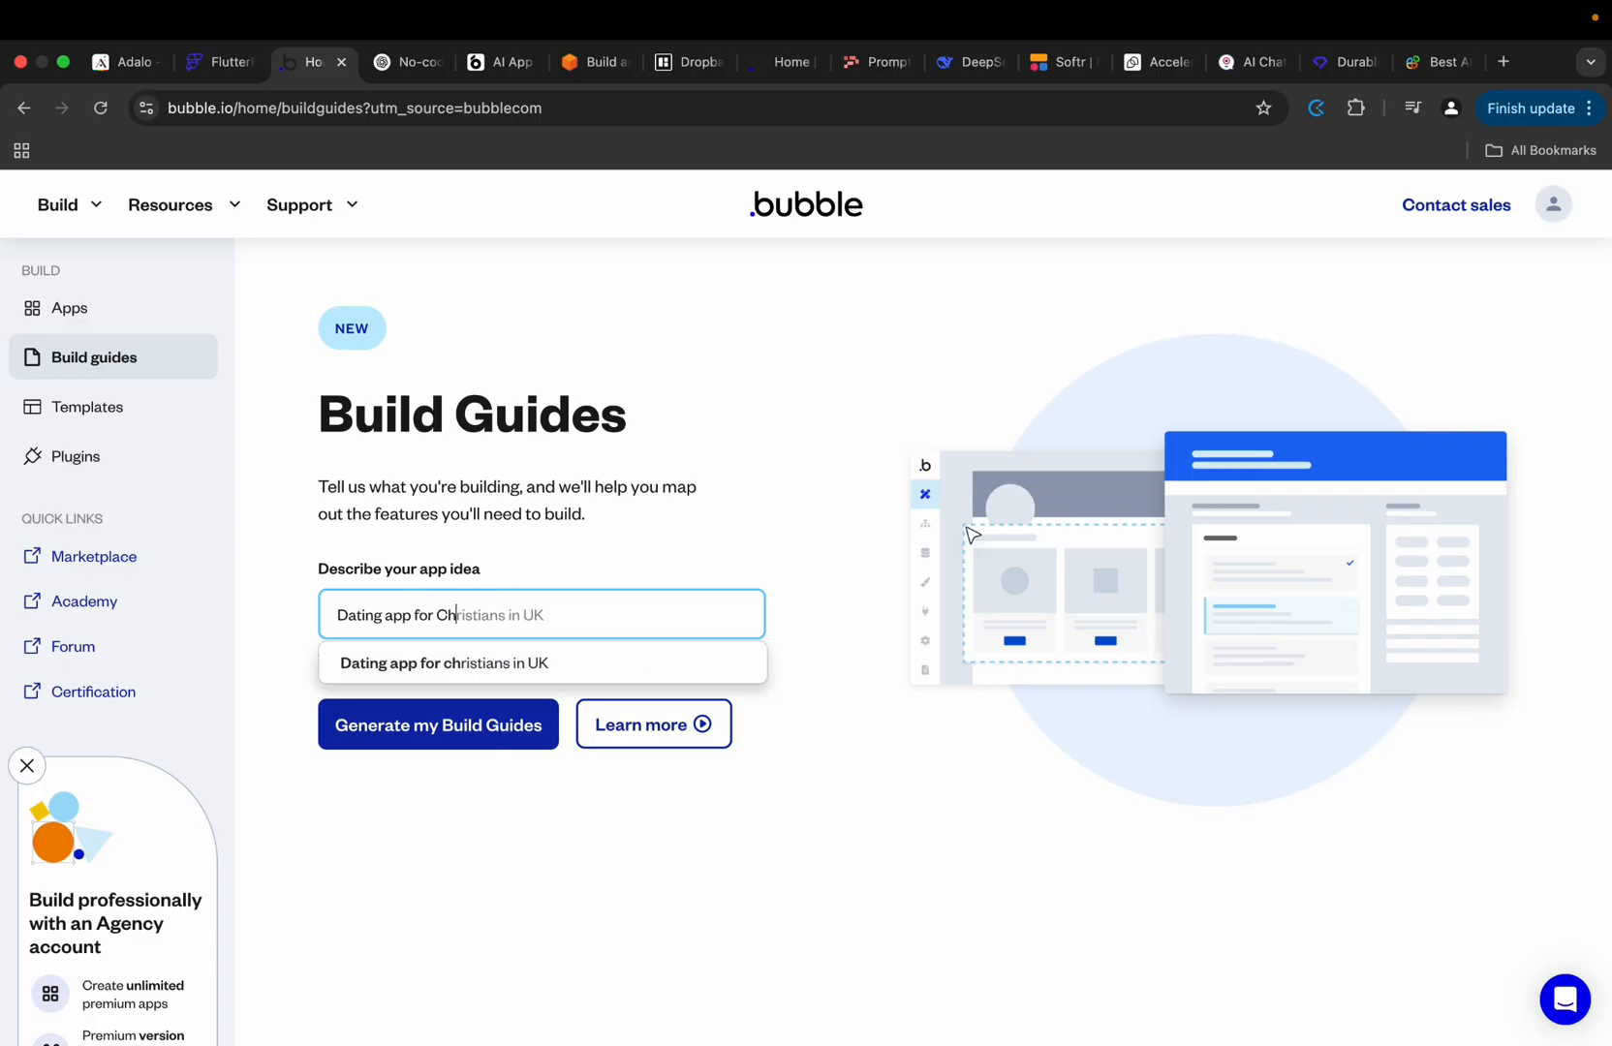
left_click(438, 724)
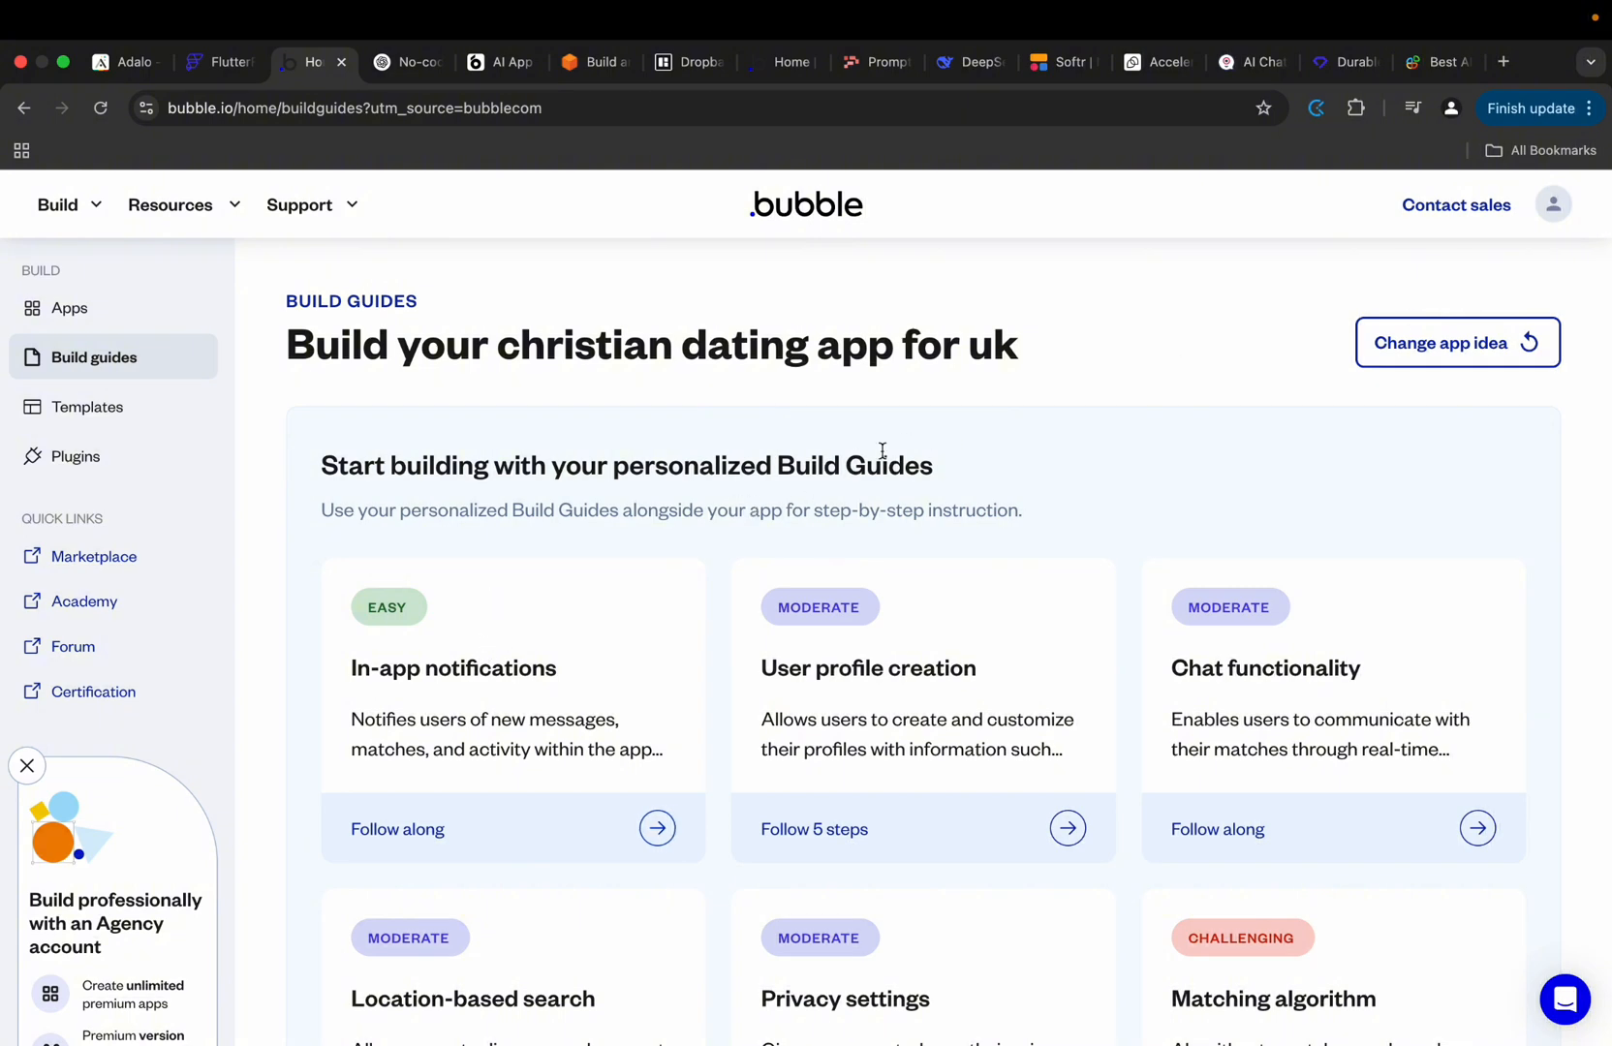
mouse_move(773, 519)
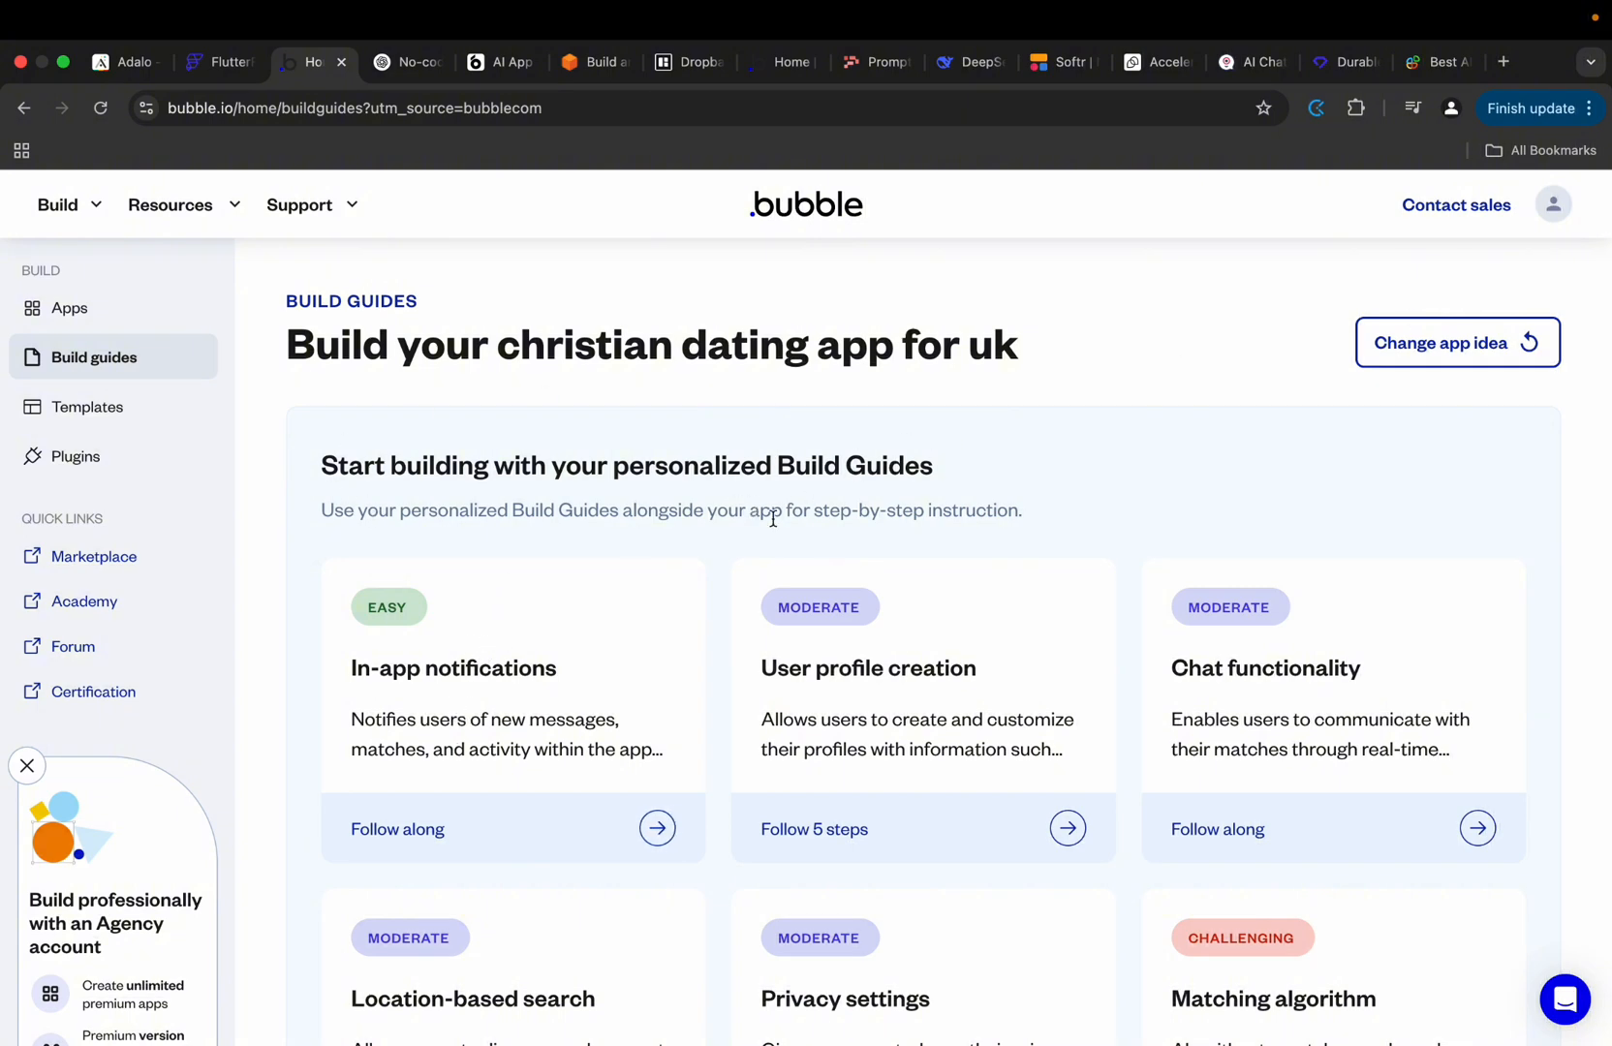
mouse_move(768, 478)
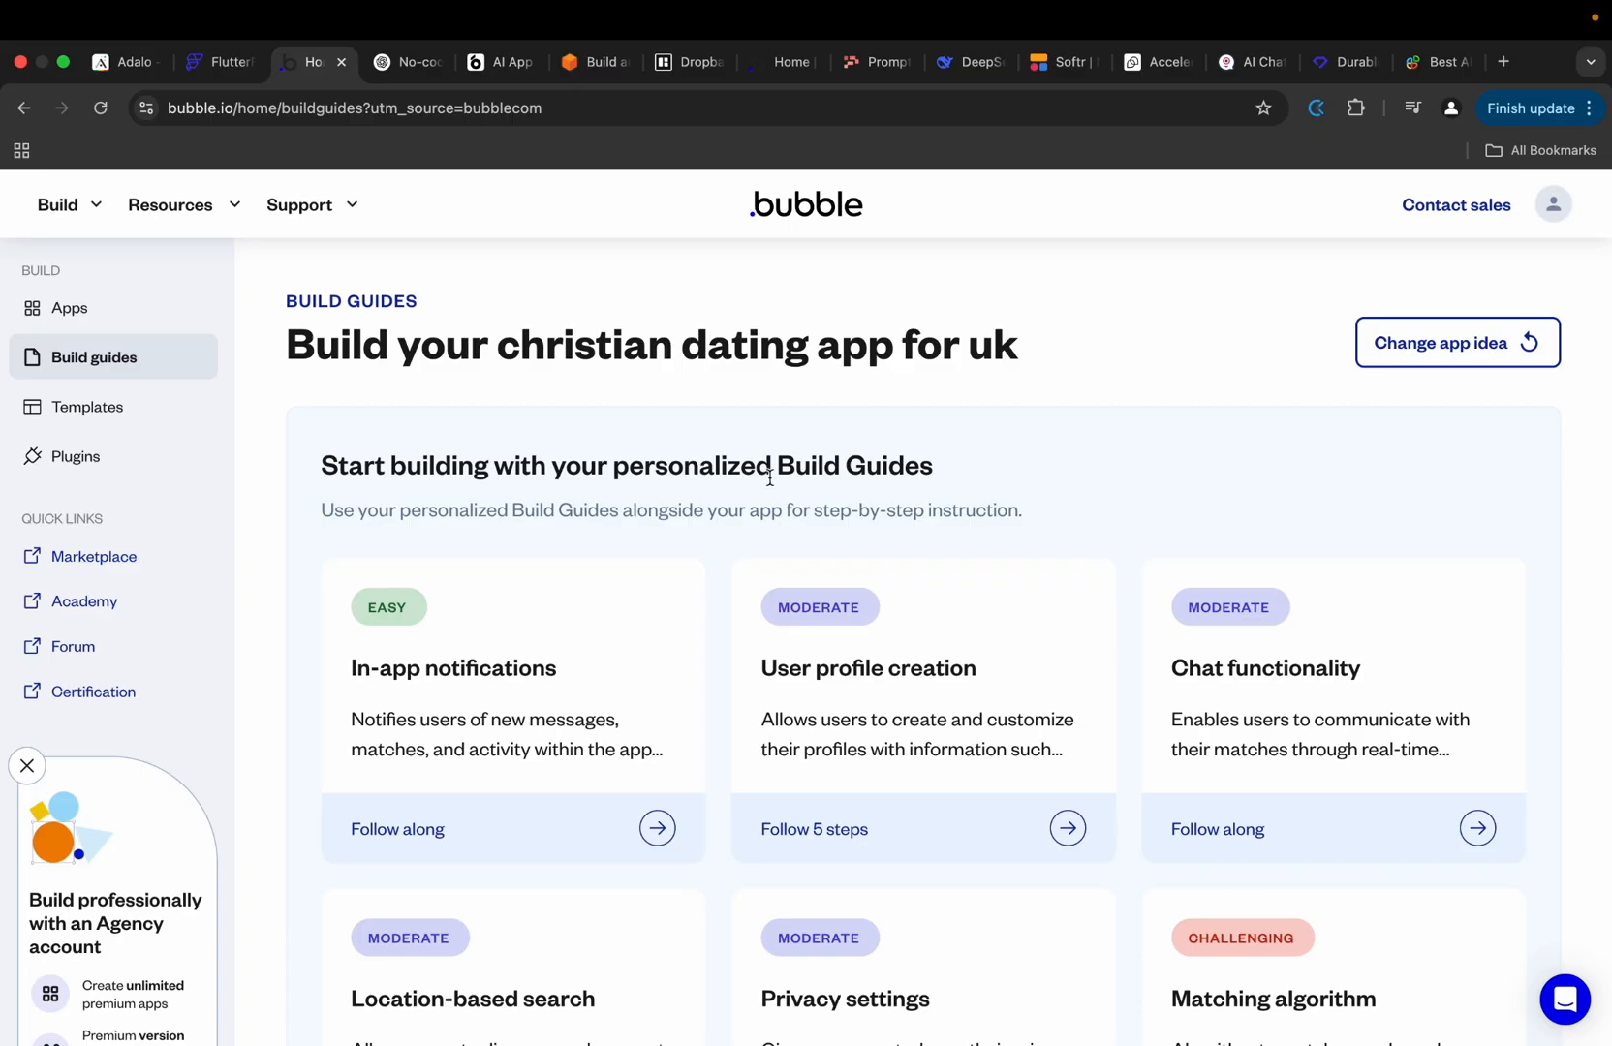
mouse_move(1192, 489)
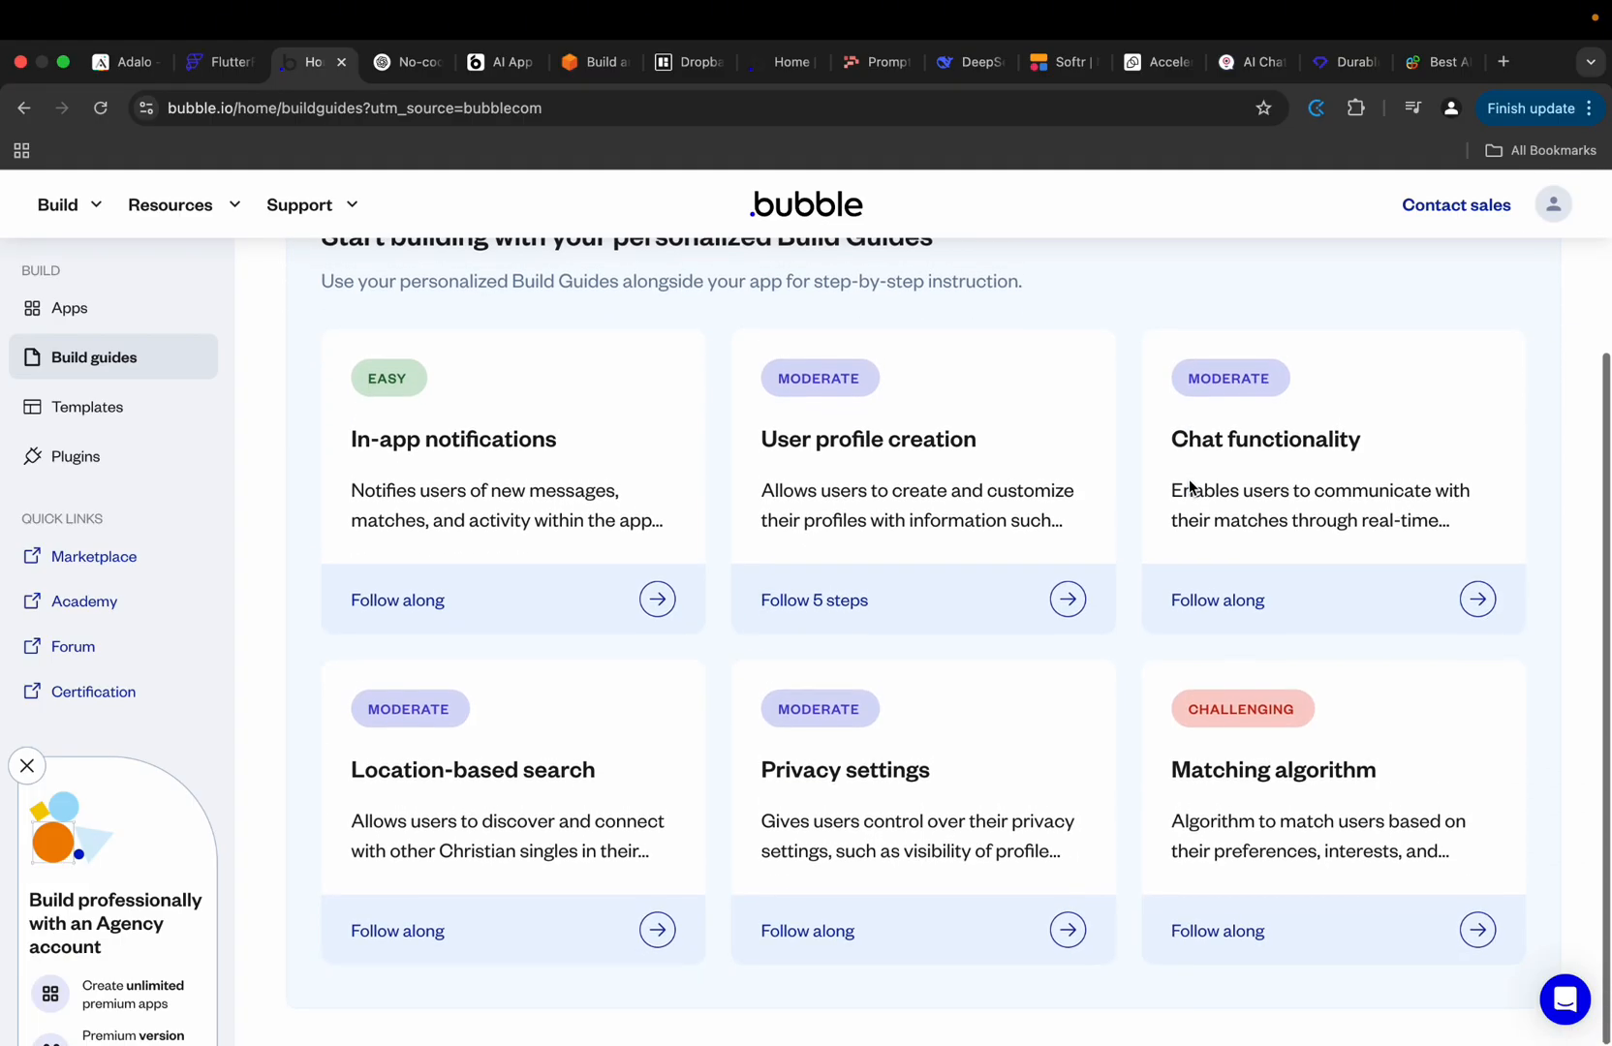
mouse_move(1333, 458)
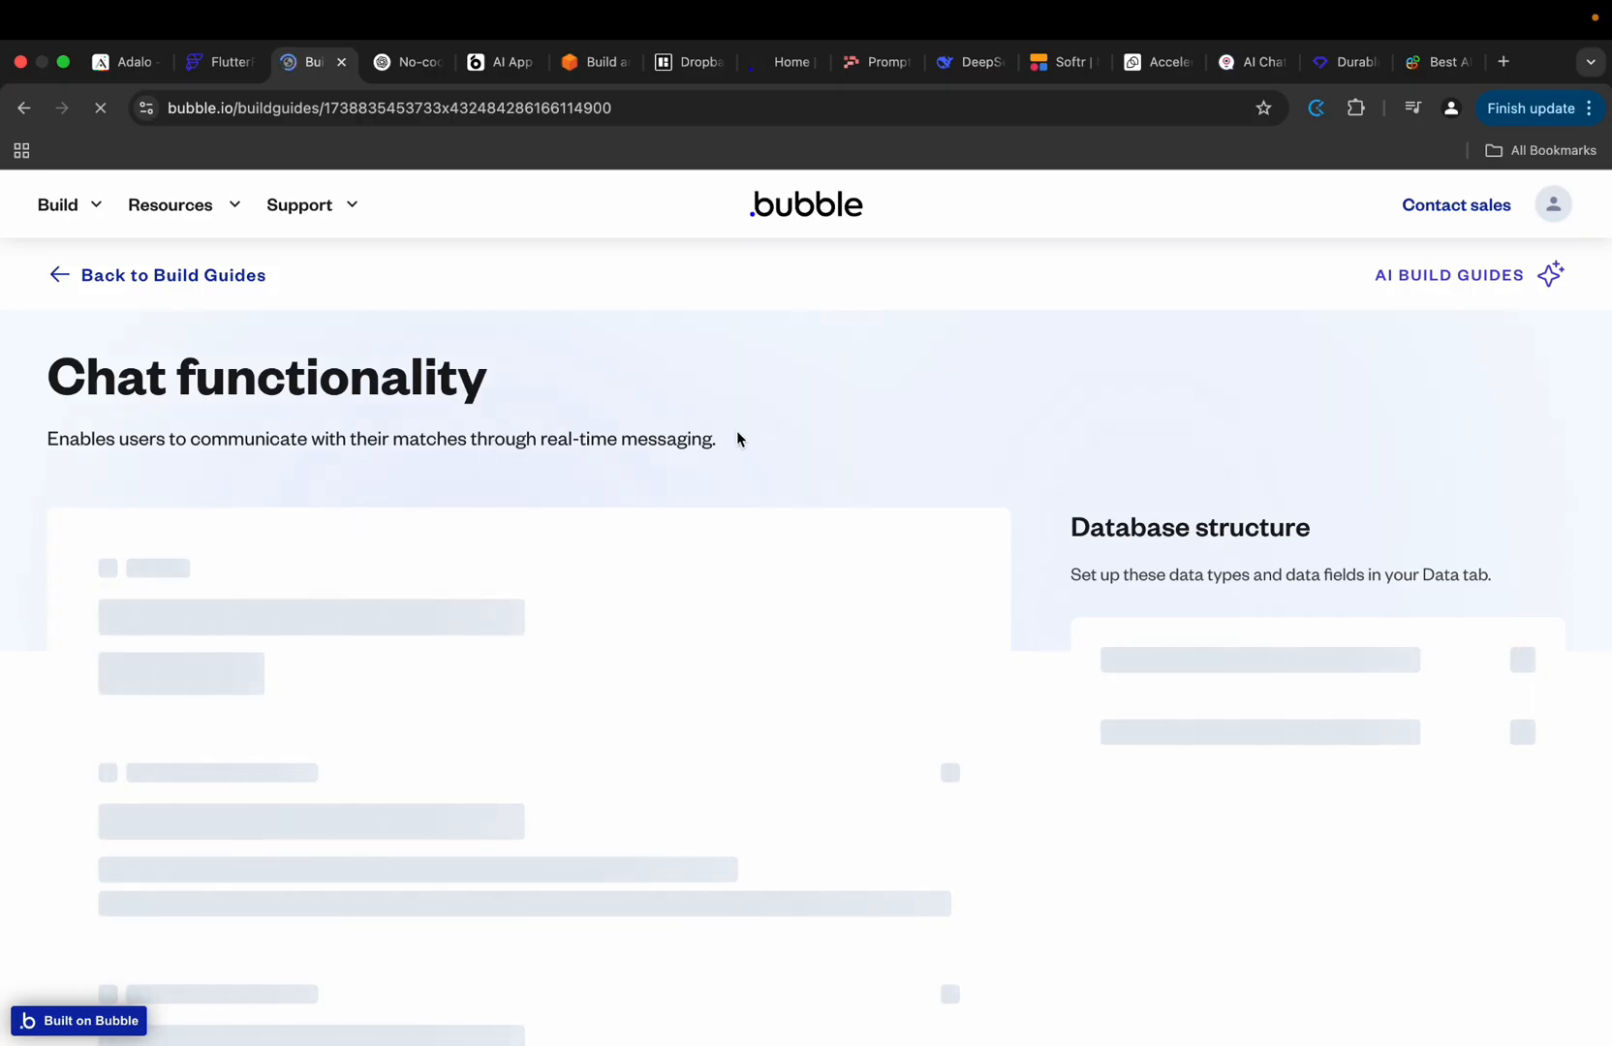
mouse_move(1063, 539)
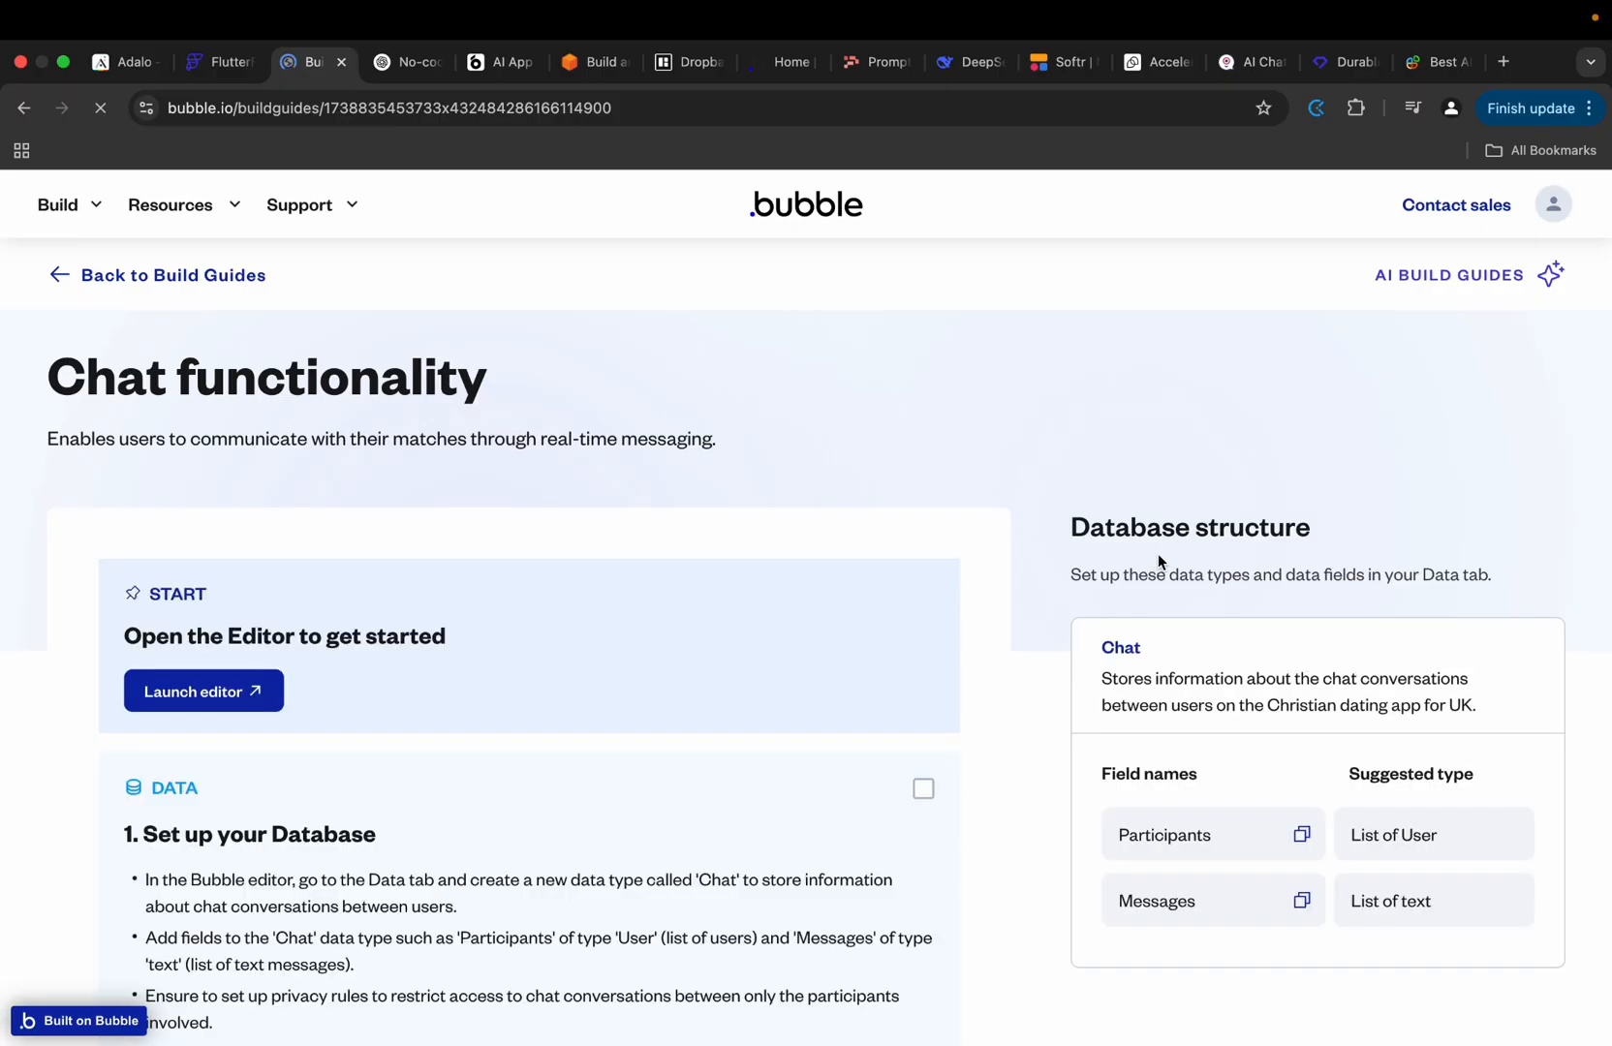
Read the Chat guide's database, interface and real-time messaging steps, then return to DeepSeek.
scroll("down", 3)
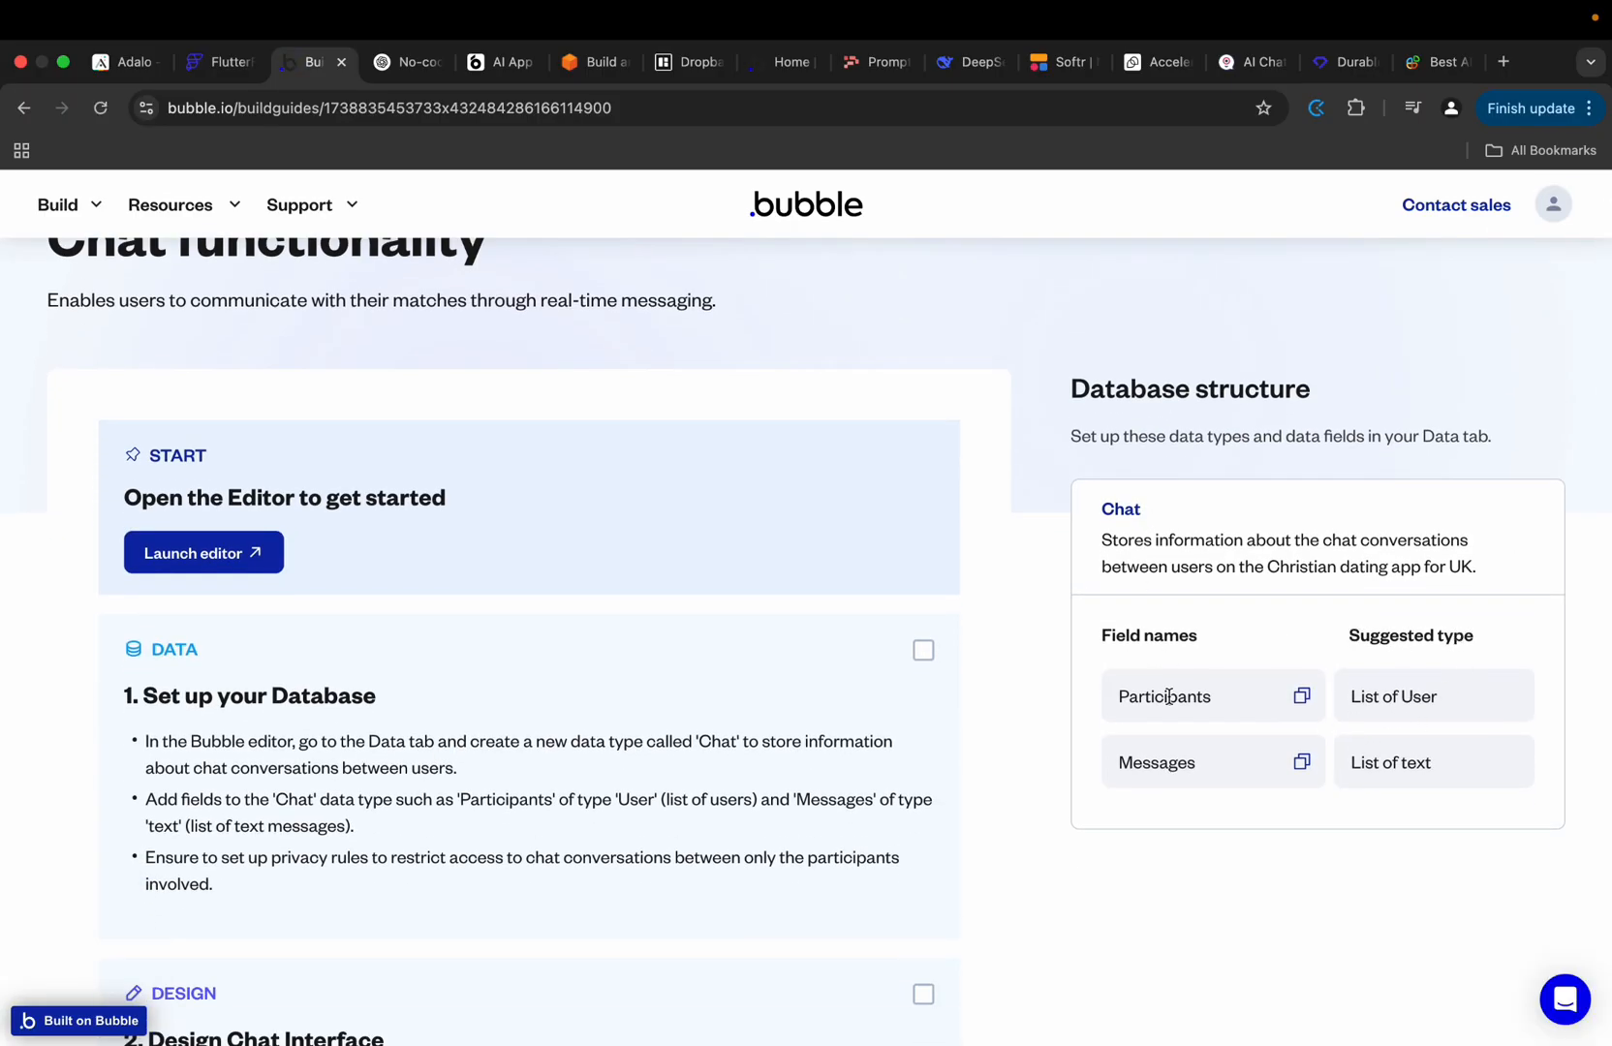
mouse_move(774, 769)
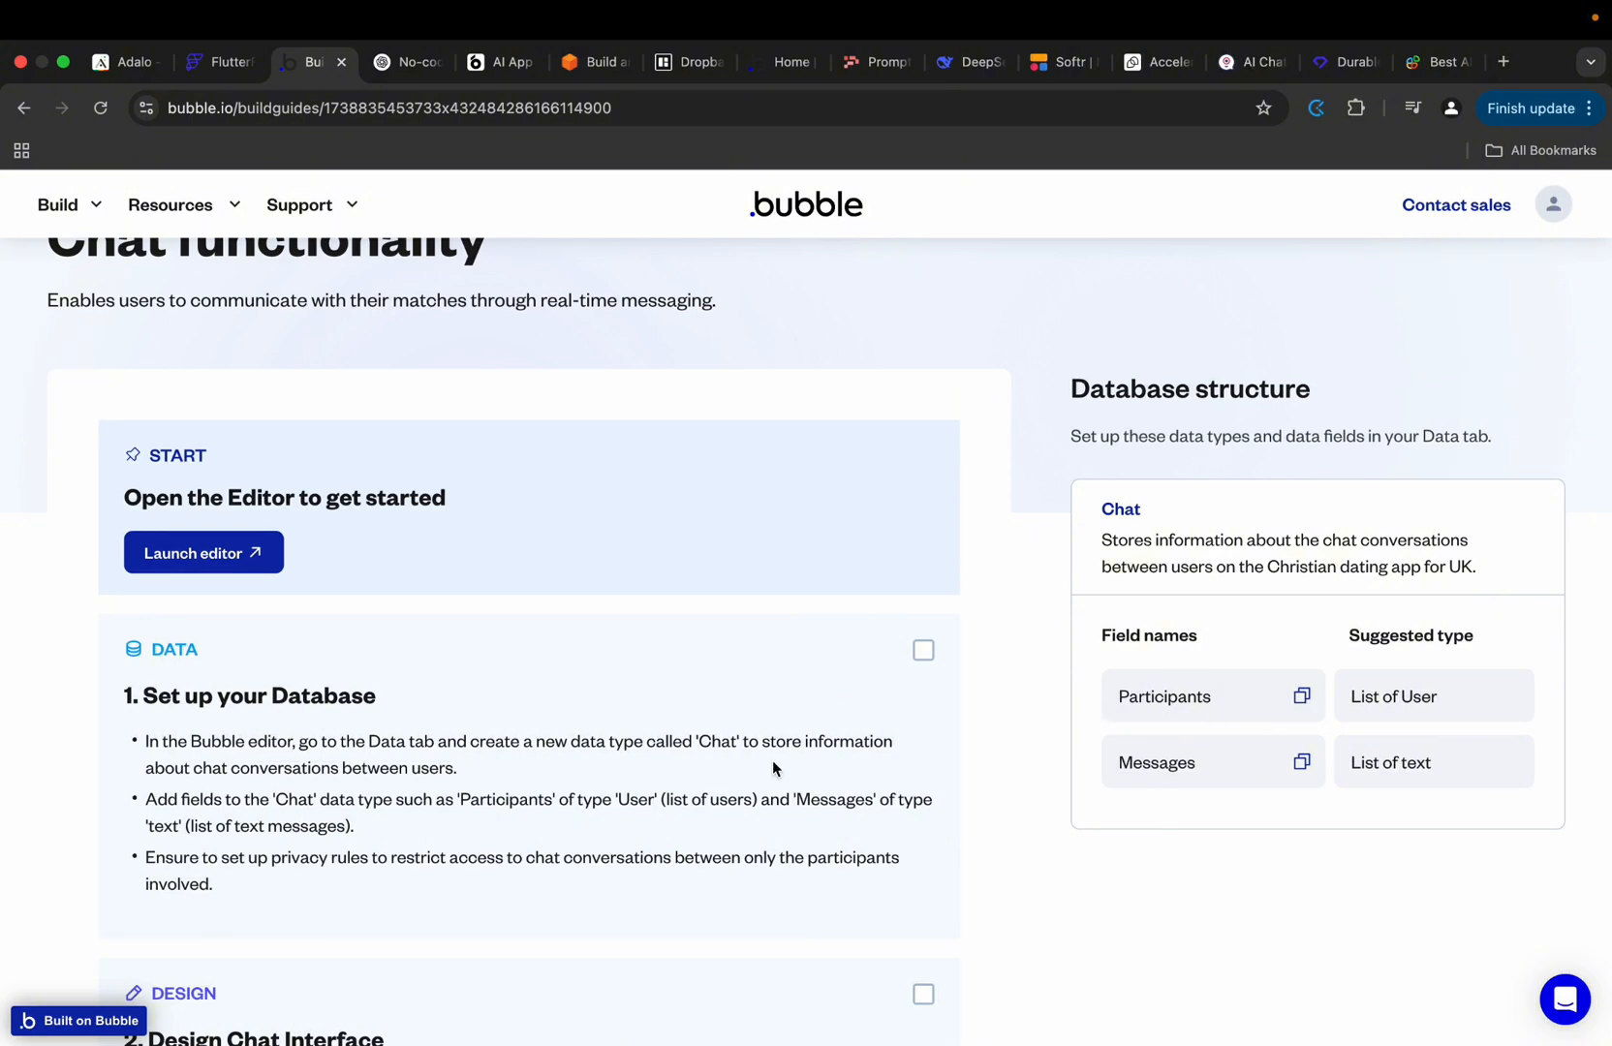
scroll("down", 3)
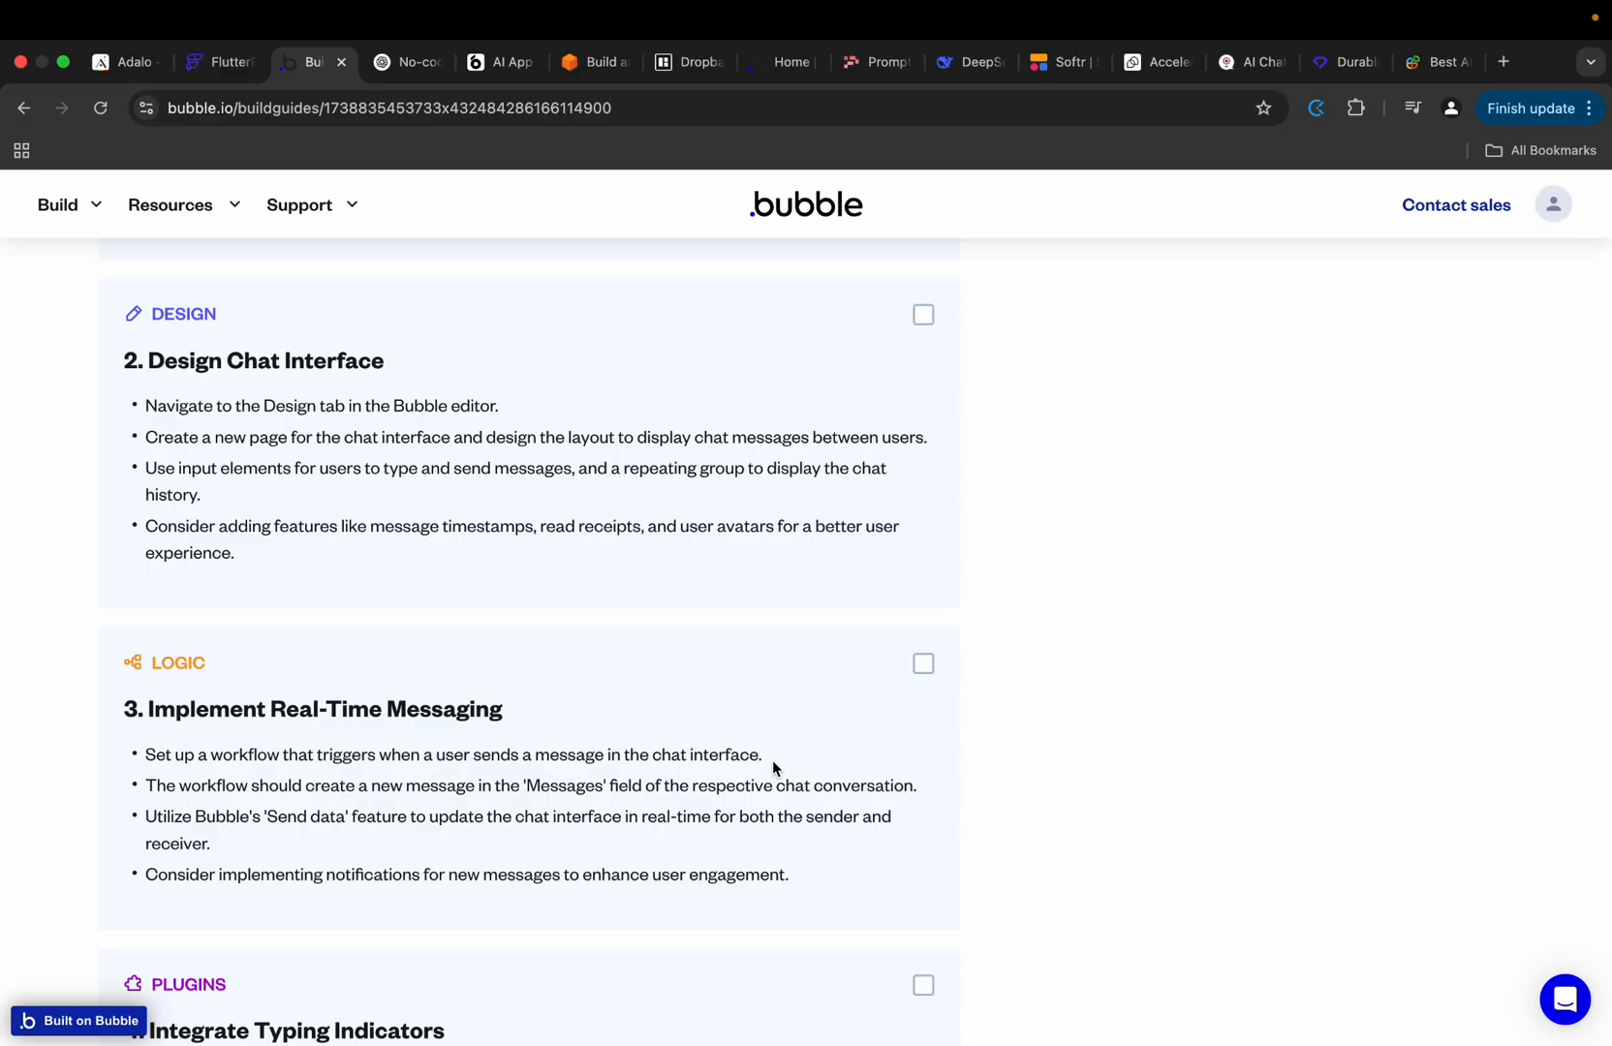
scroll("up", 3)
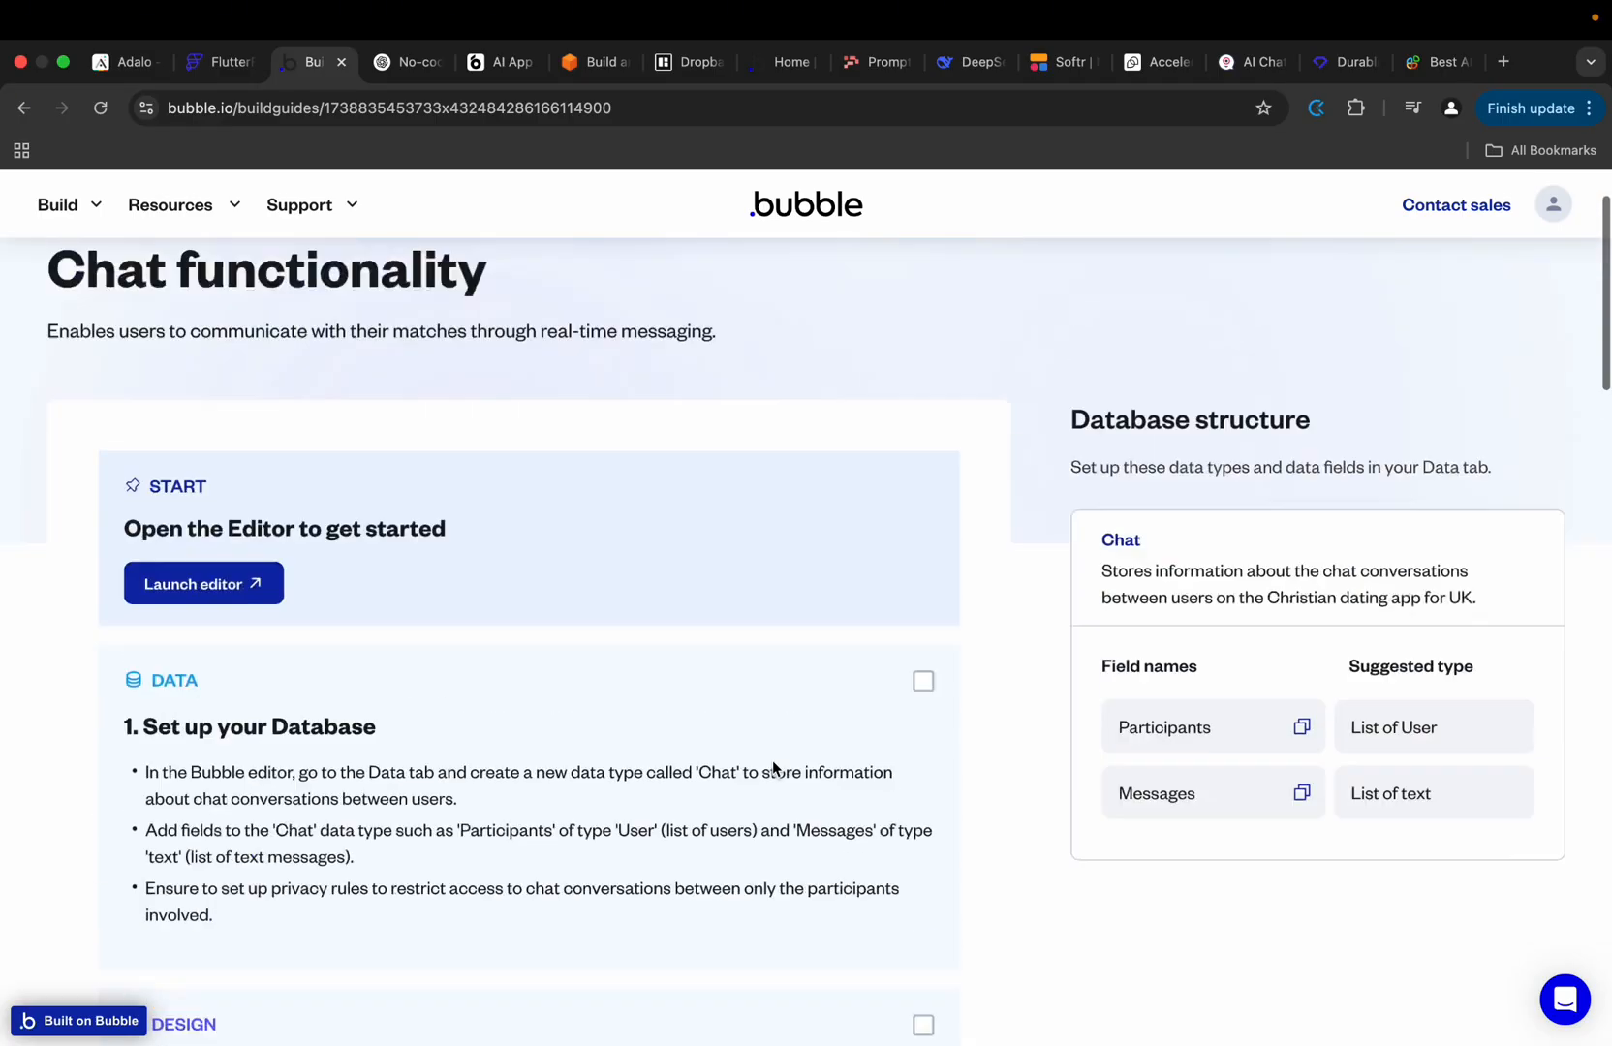
scroll("up", 3)
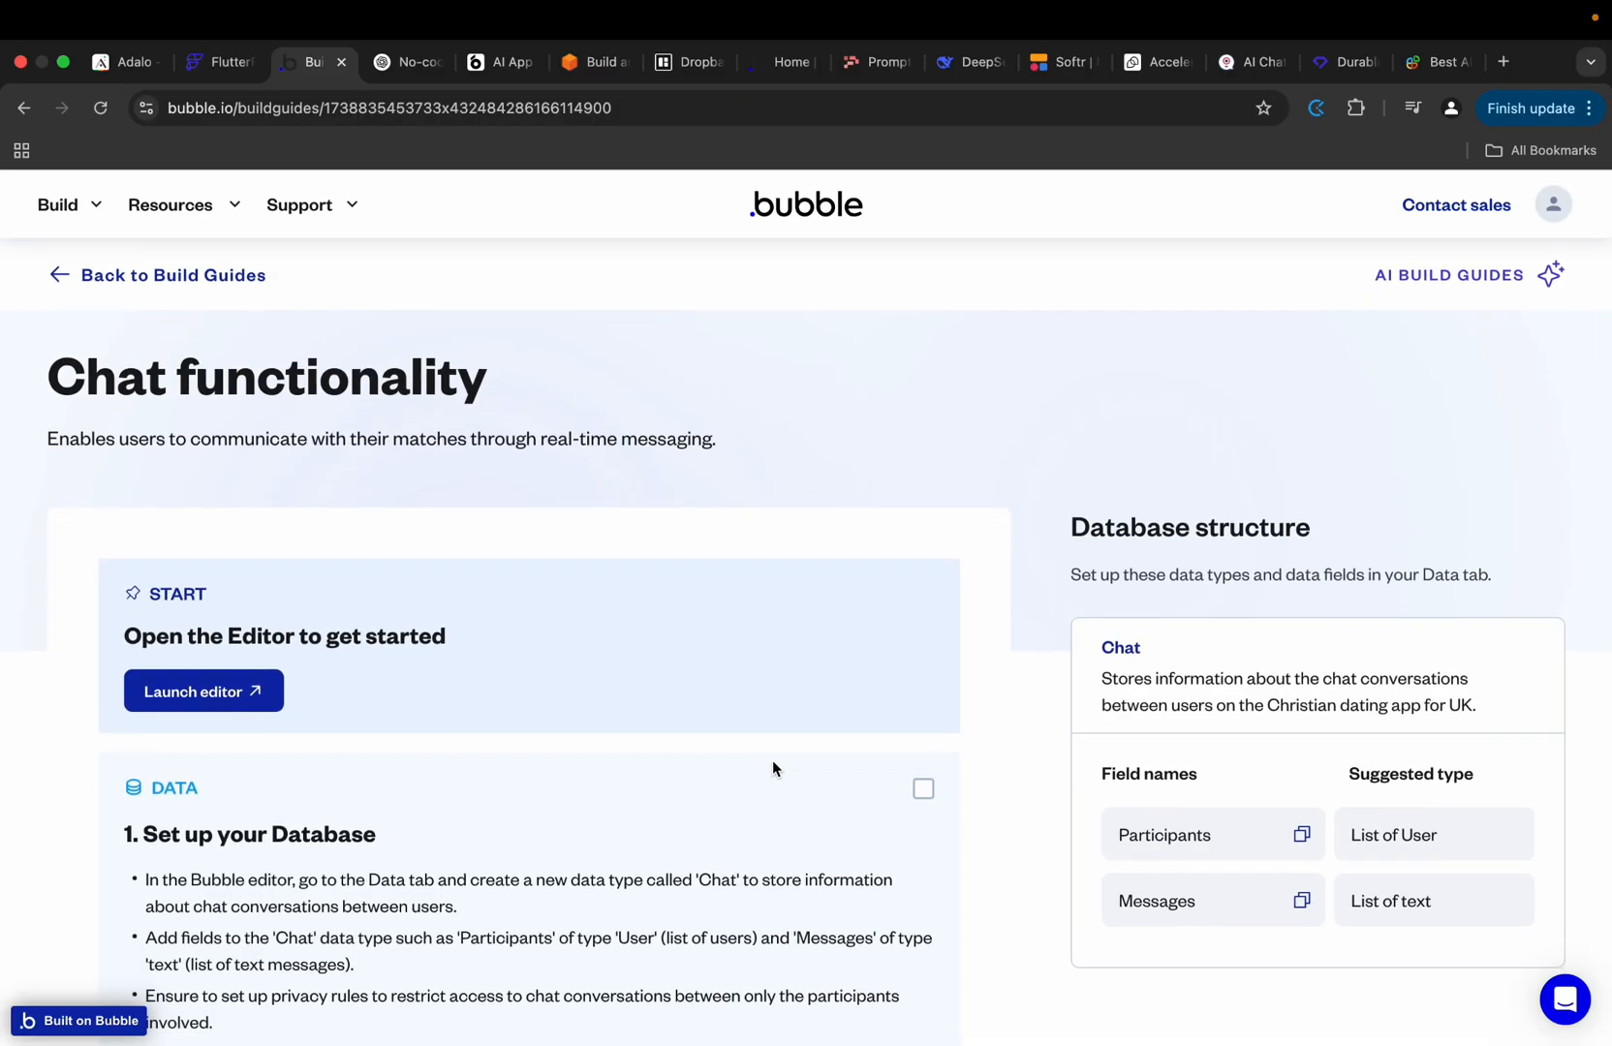
mouse_move(544, 142)
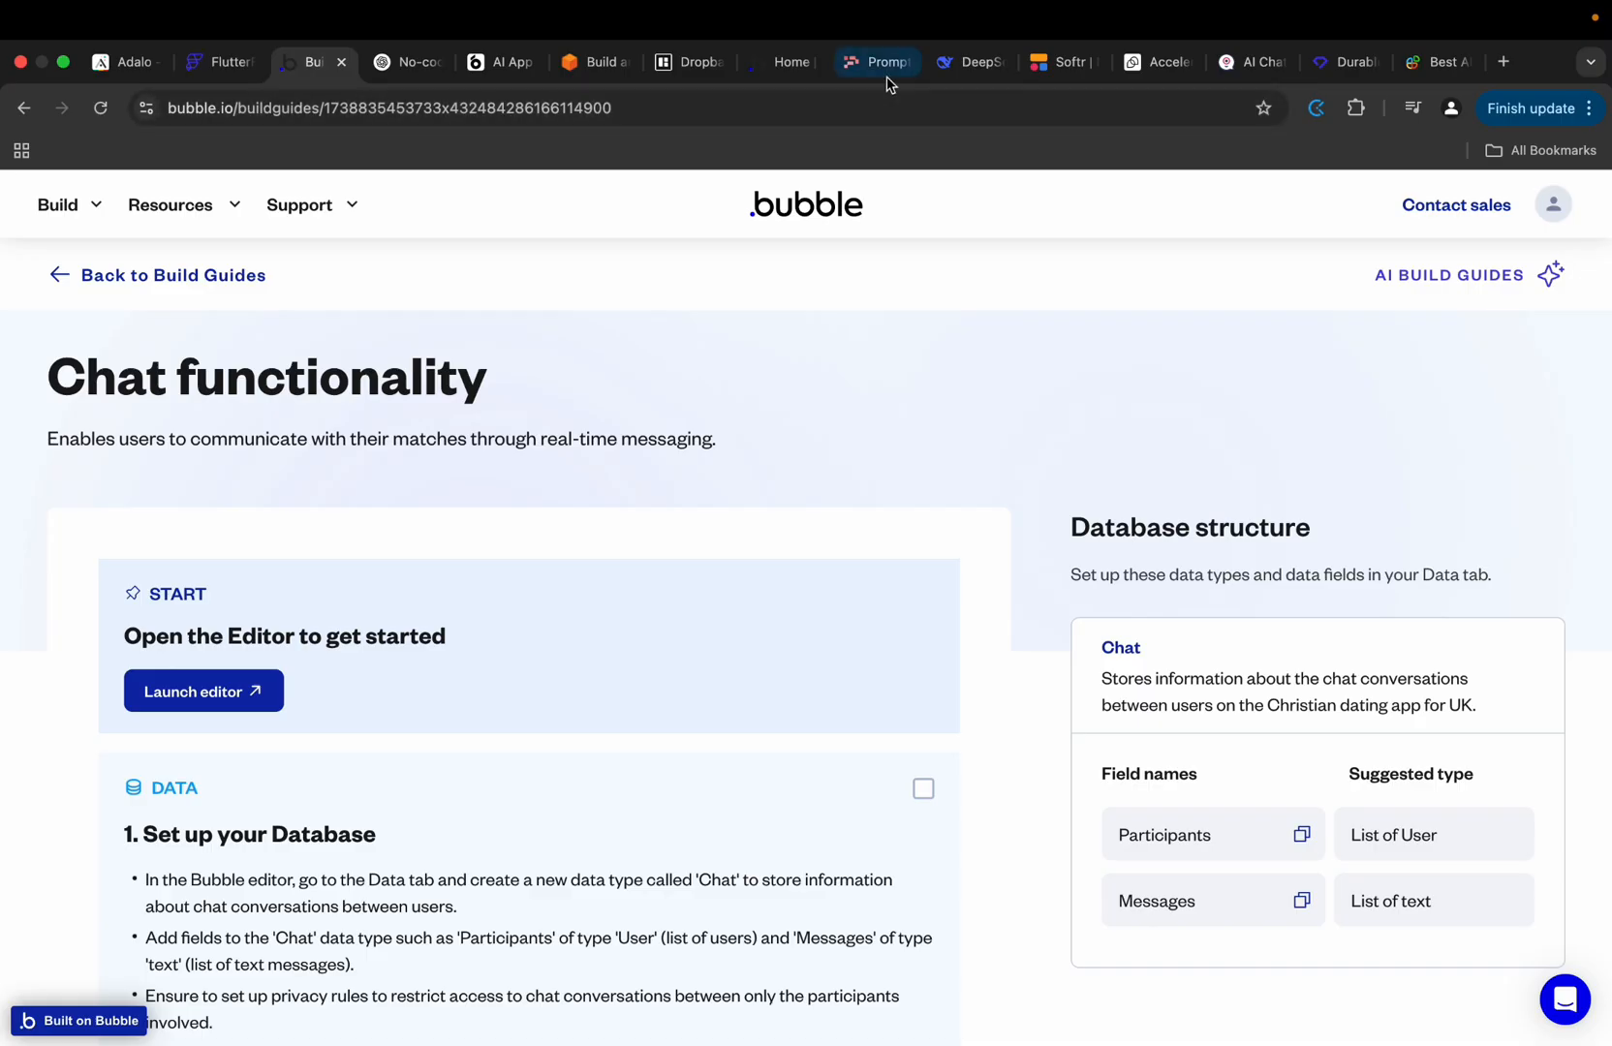
left_click(961, 62)
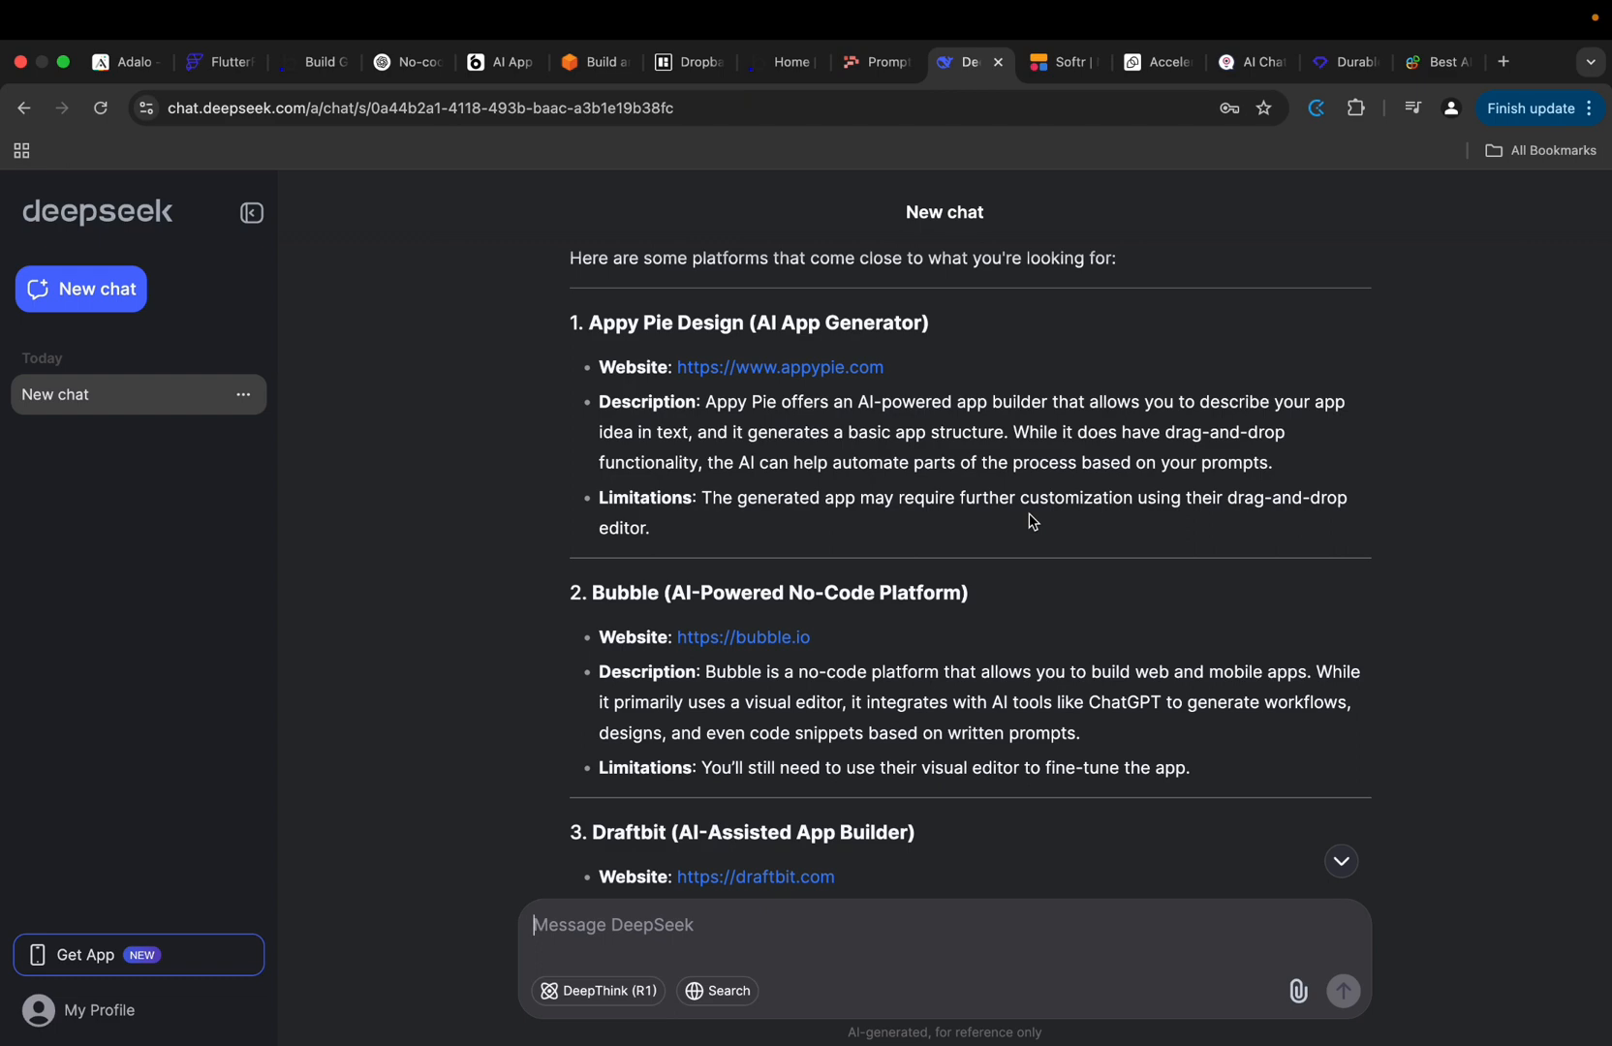
Scroll DeepSeek's answer from Appy Pie and Bubble past Draftbit to Thunkable.
scroll("down", 3)
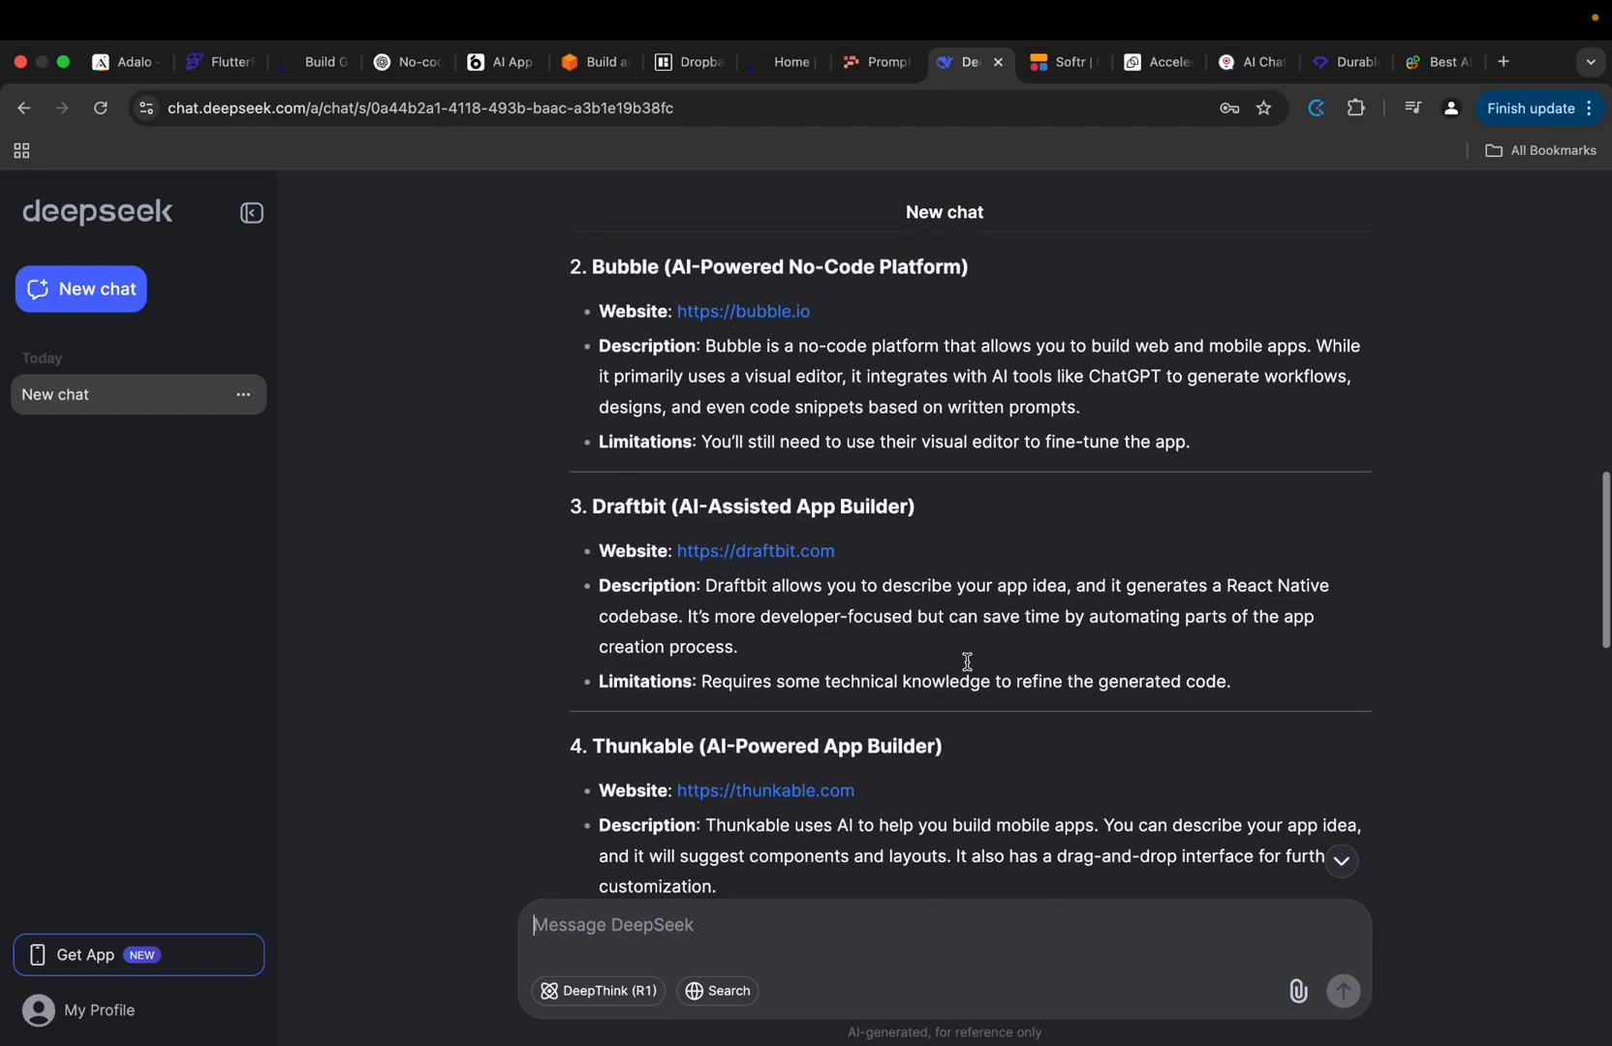
scroll("up", 3)
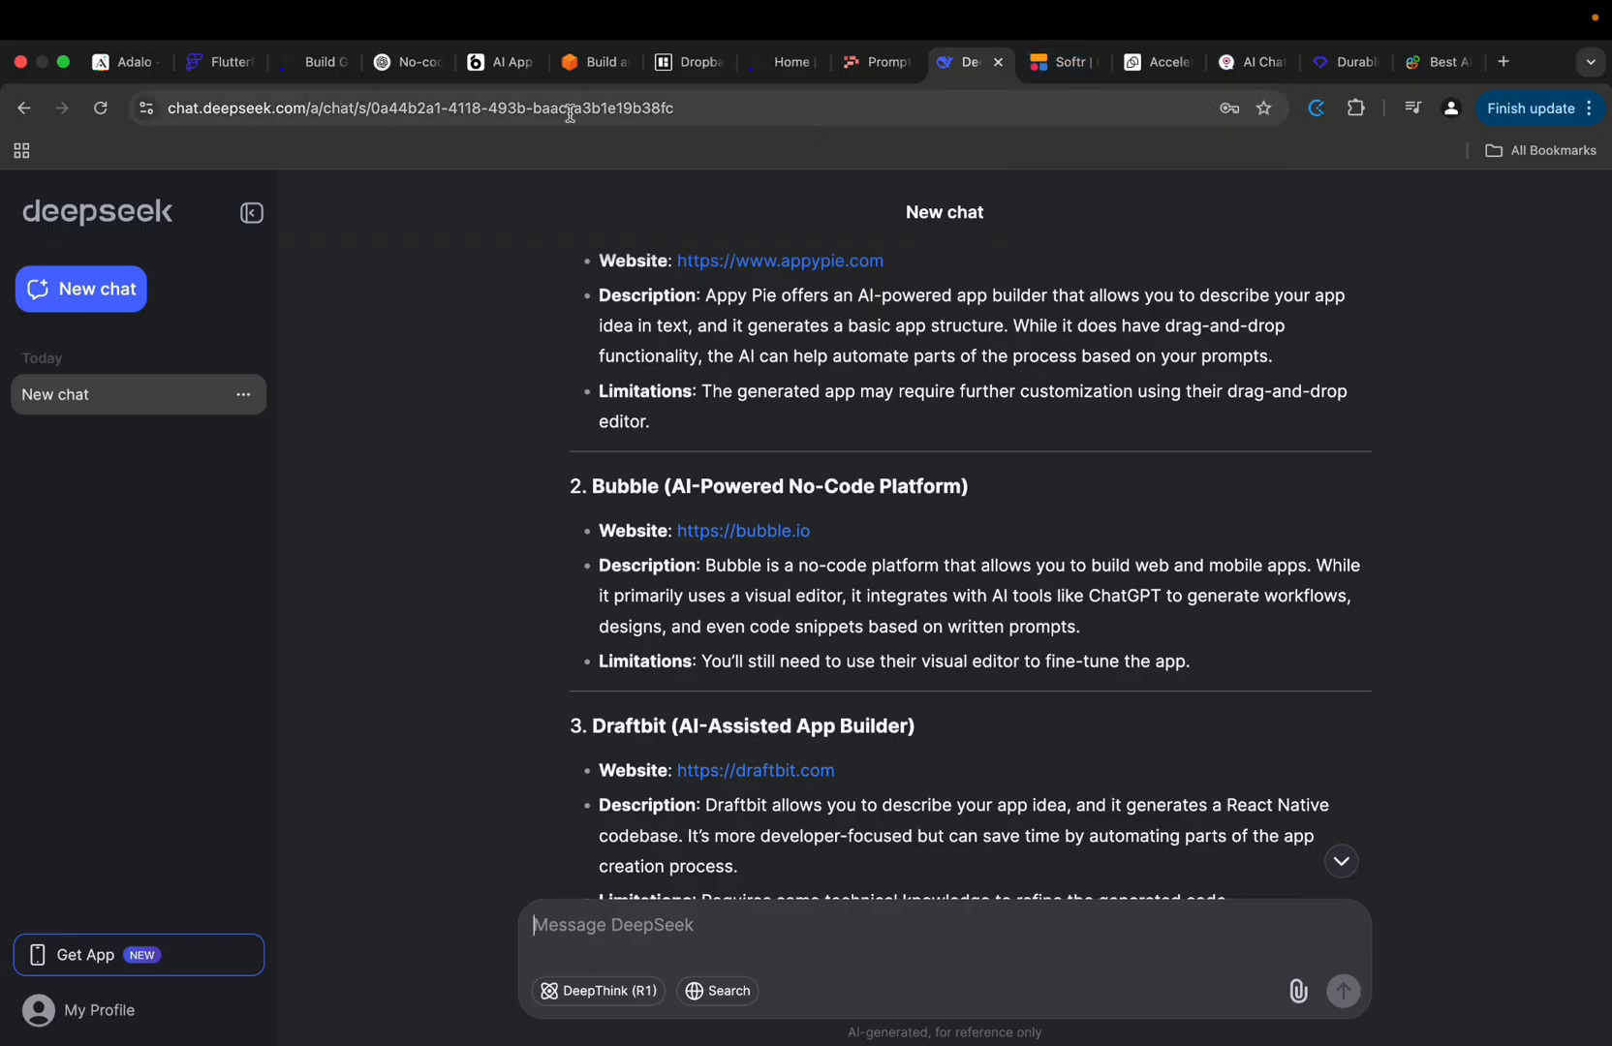
Switch to ChatGPT's answer listing AWS App Studio, UI Bakery and Buzzy.
left_click(404, 62)
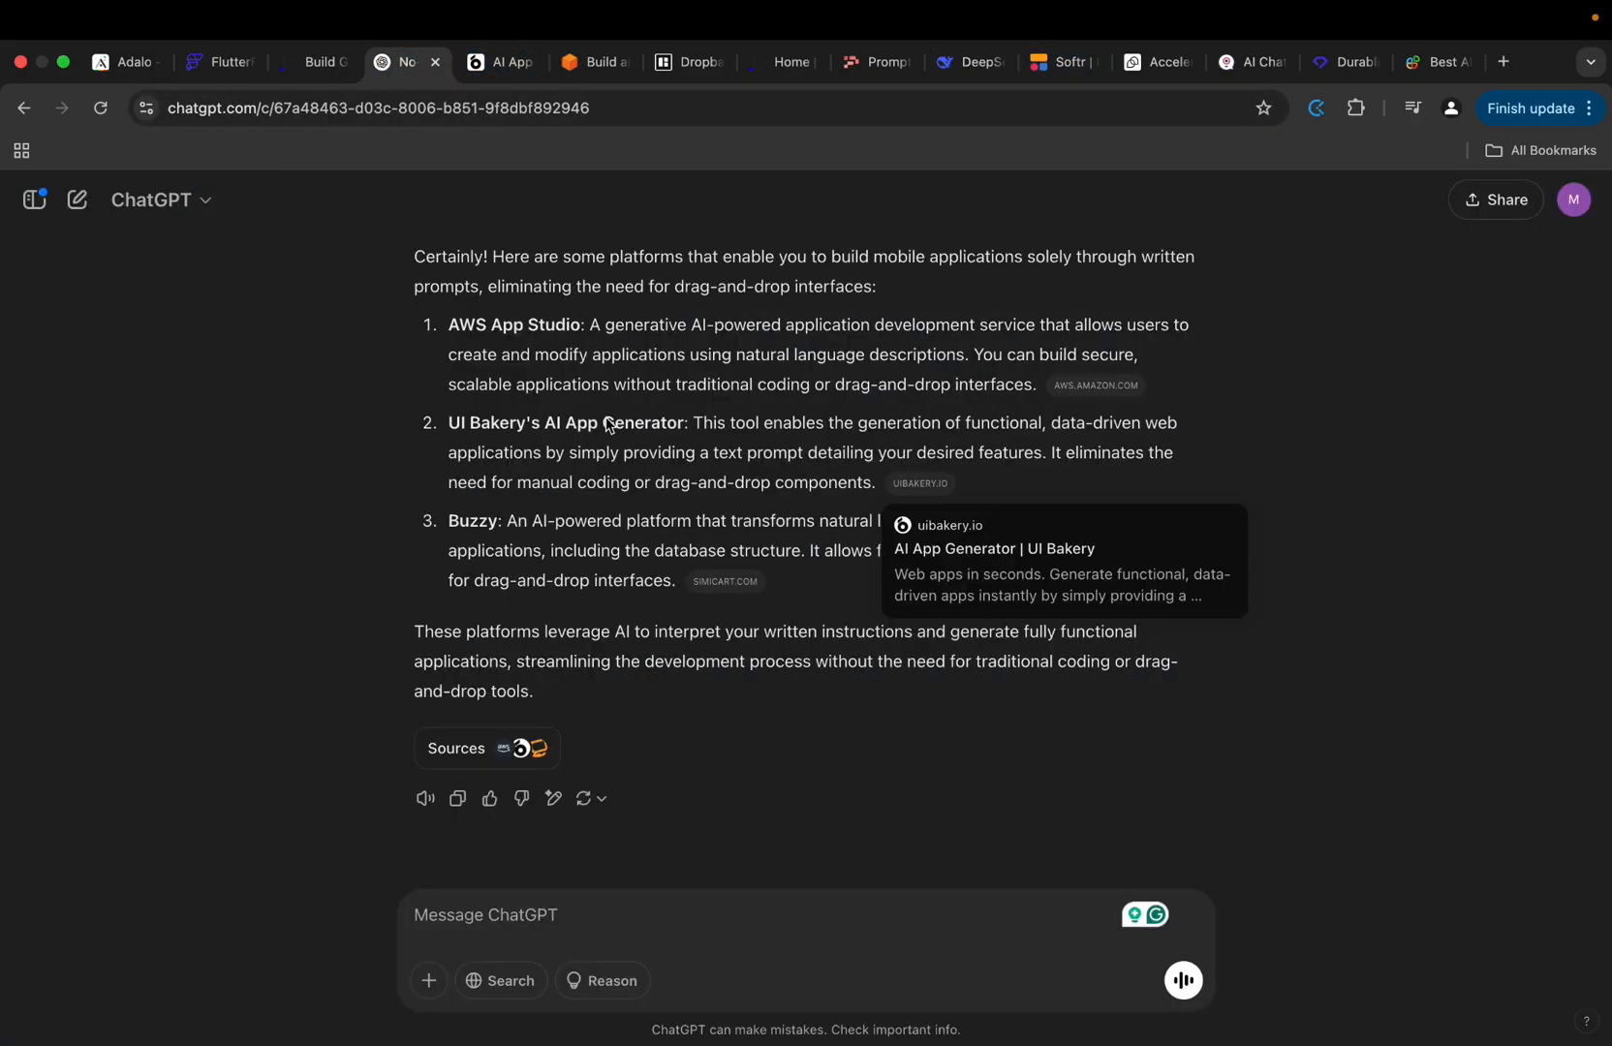
mouse_move(537, 474)
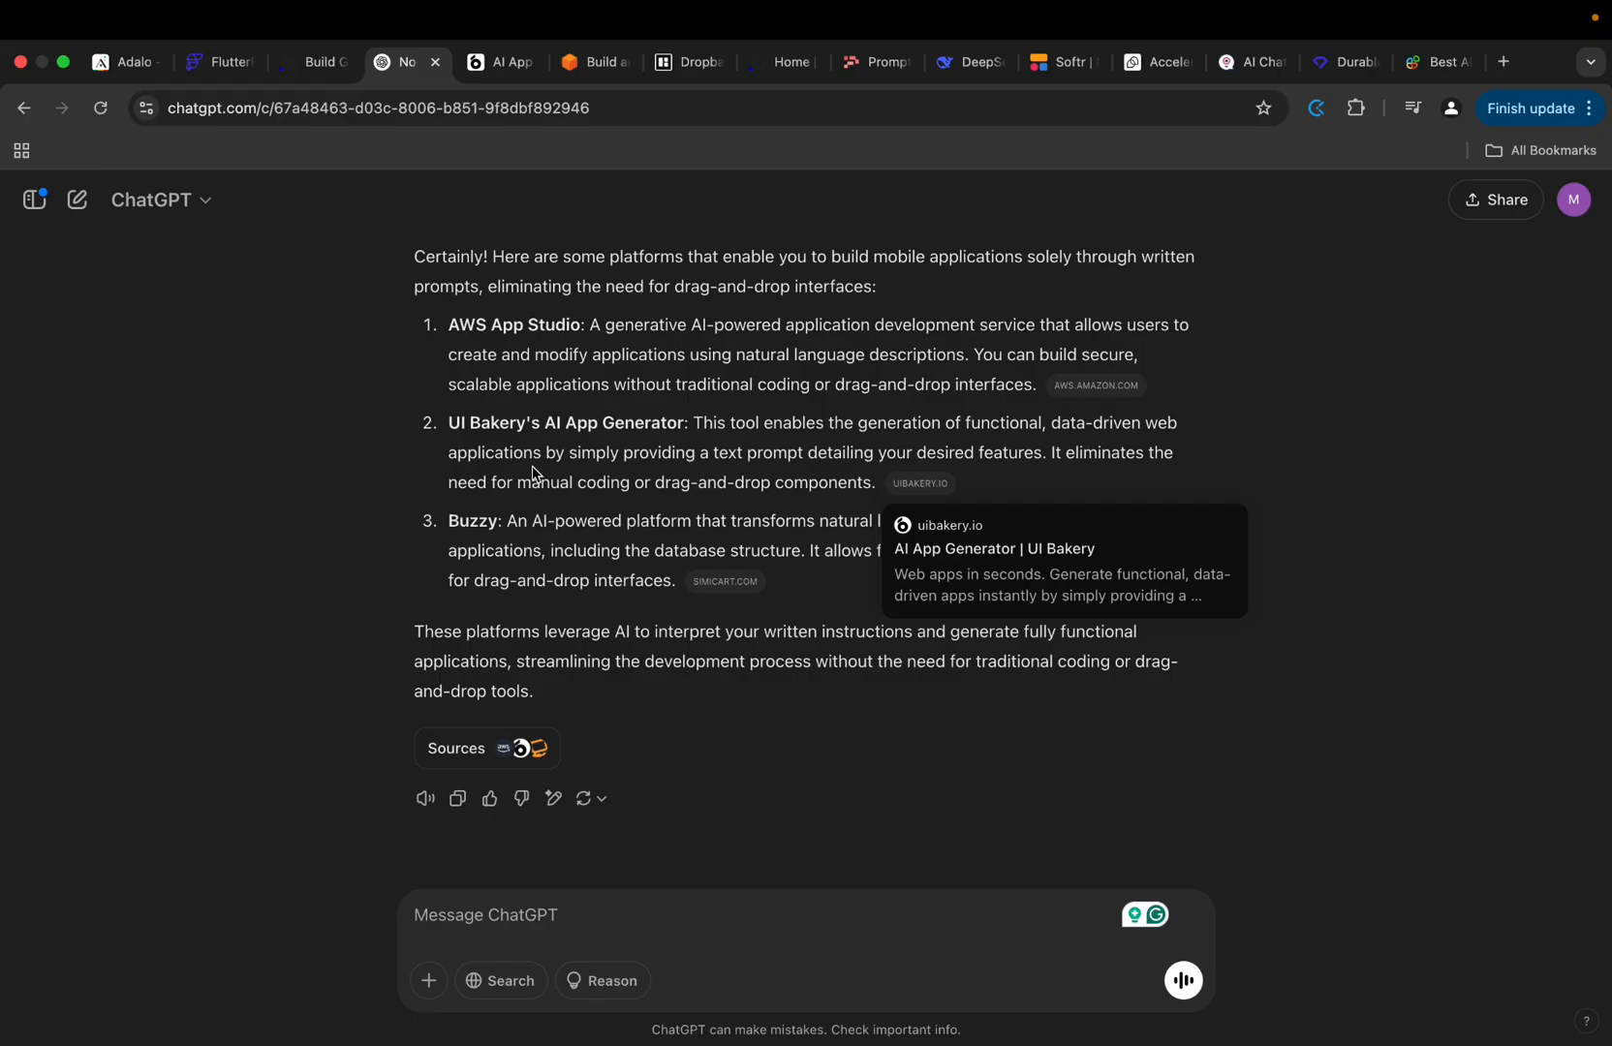
mouse_move(534, 378)
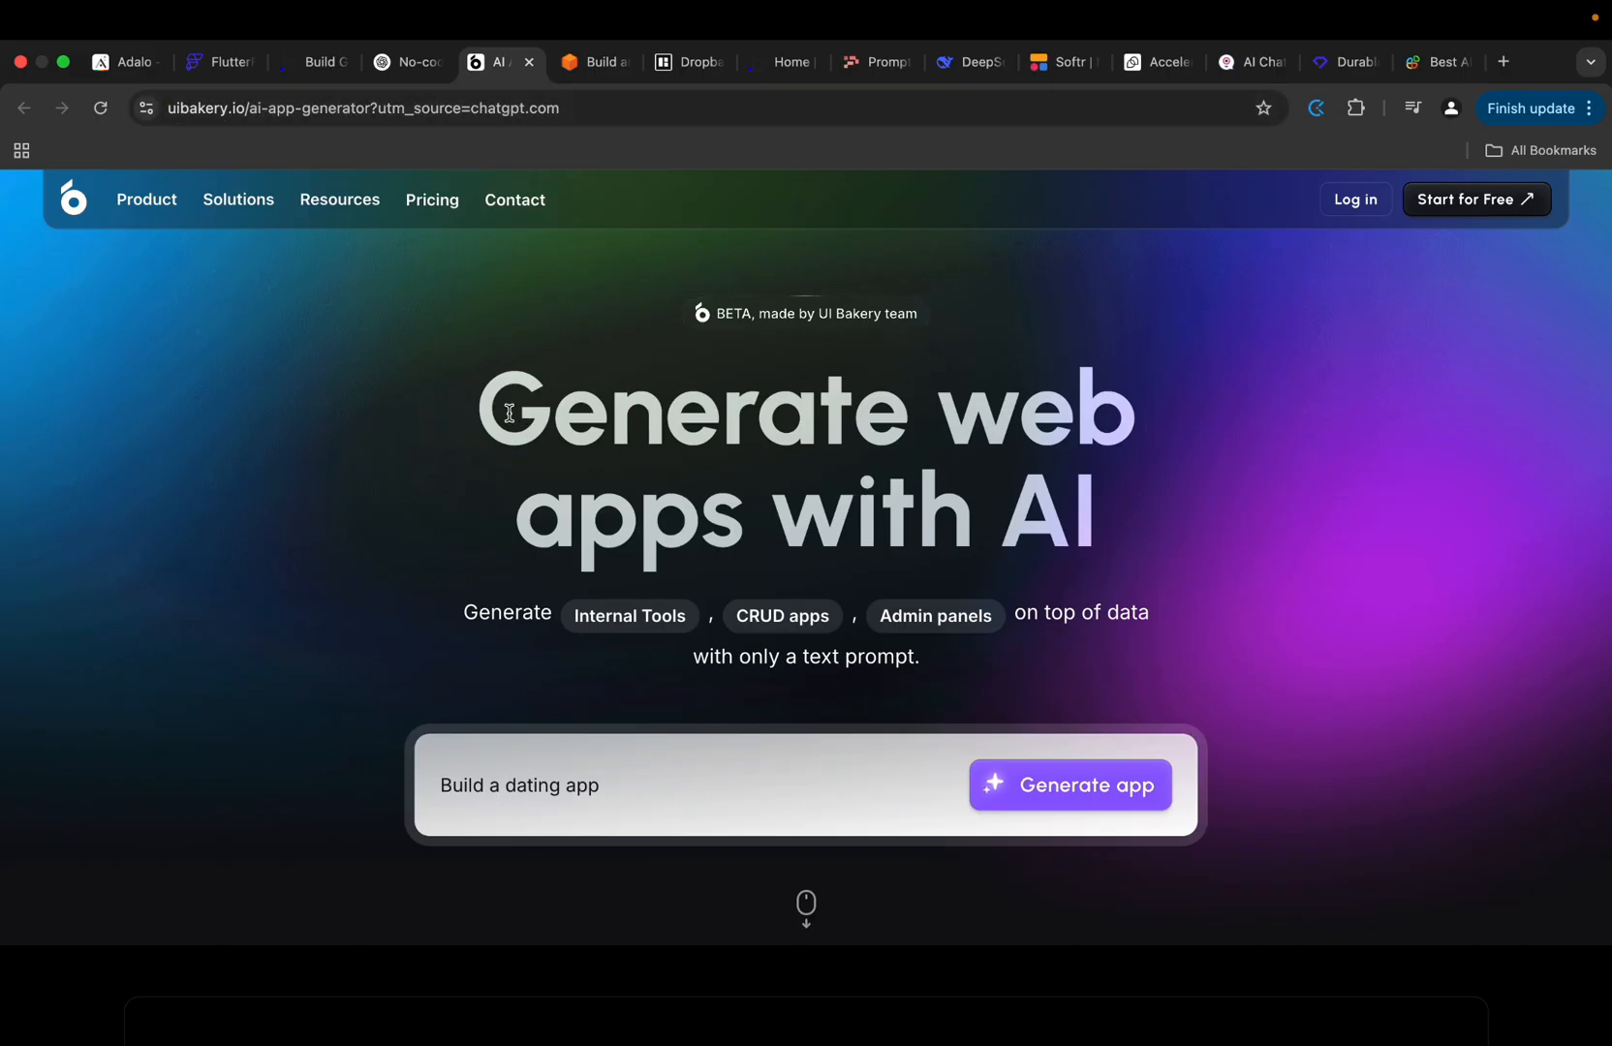
mouse_move(1118, 432)
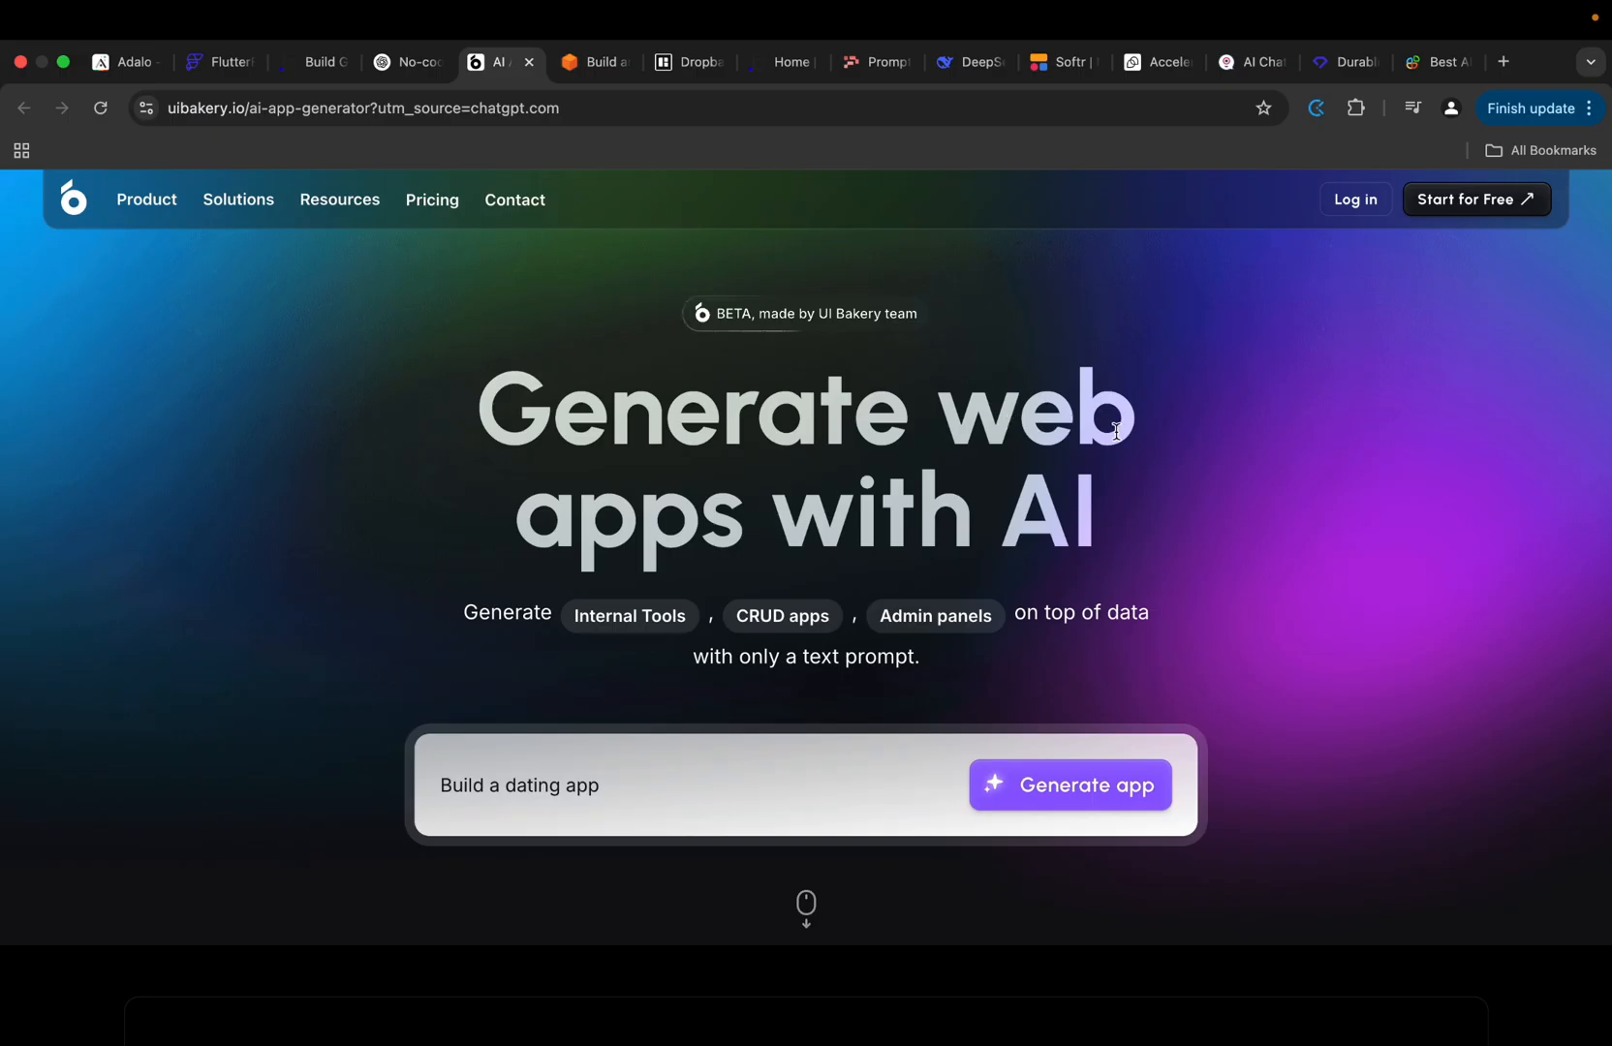
mouse_move(1136, 512)
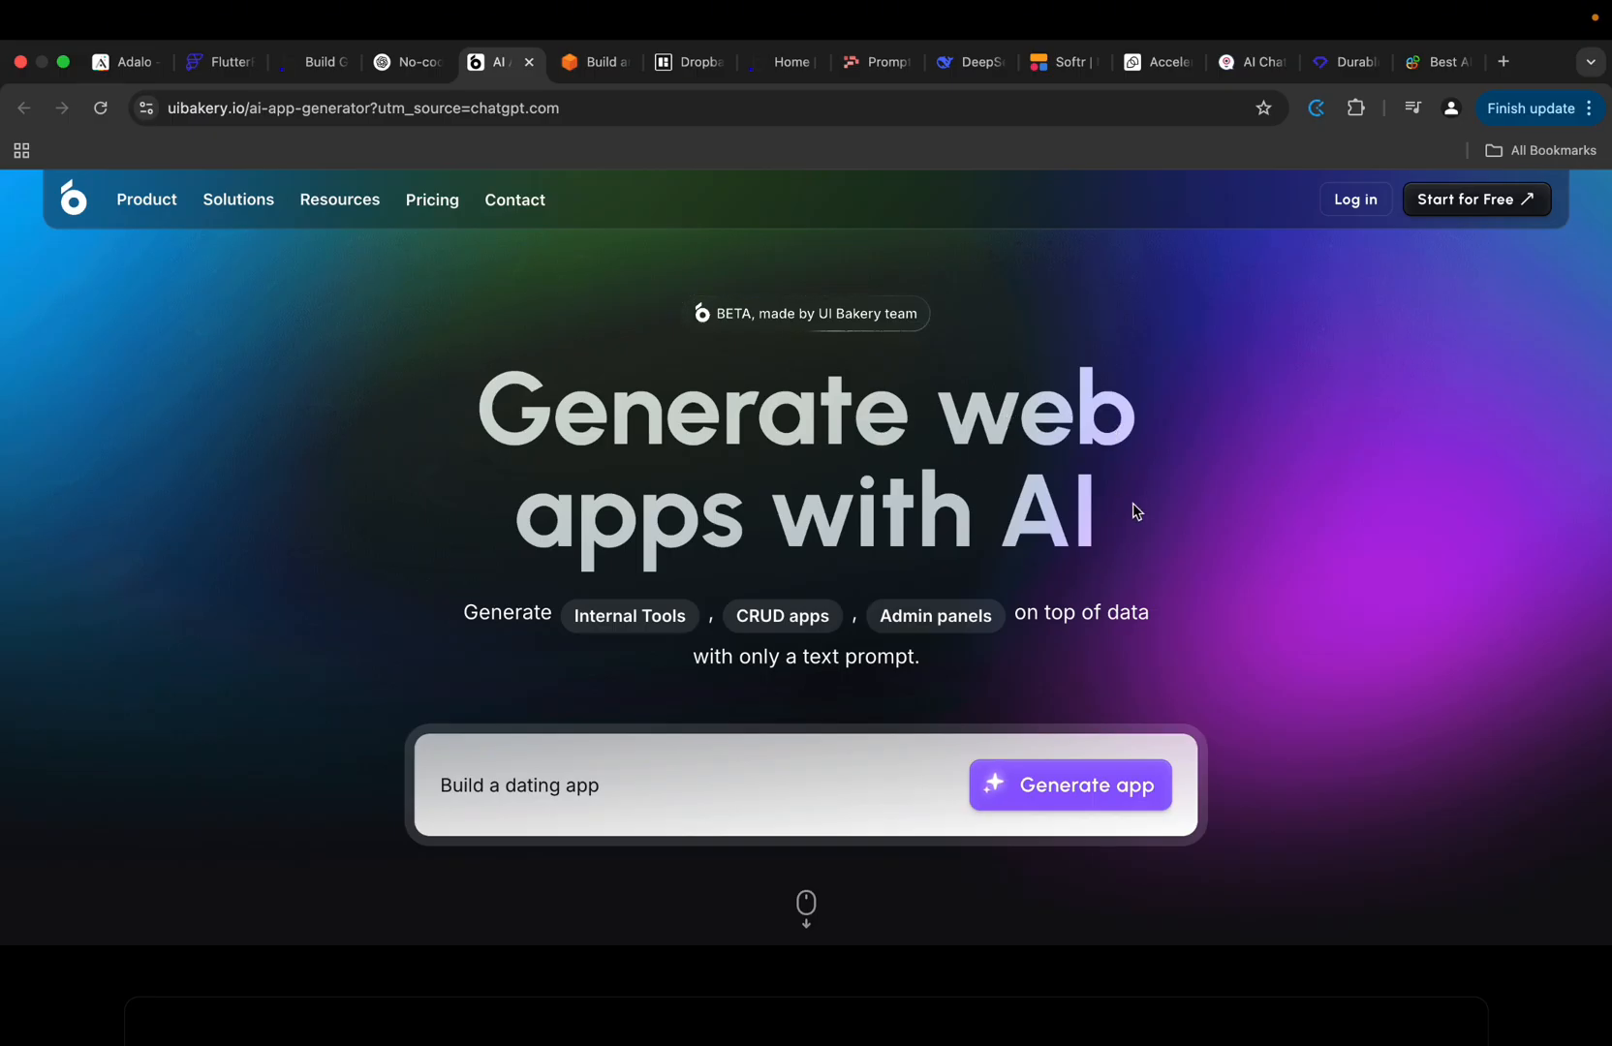
scroll("down", 3)
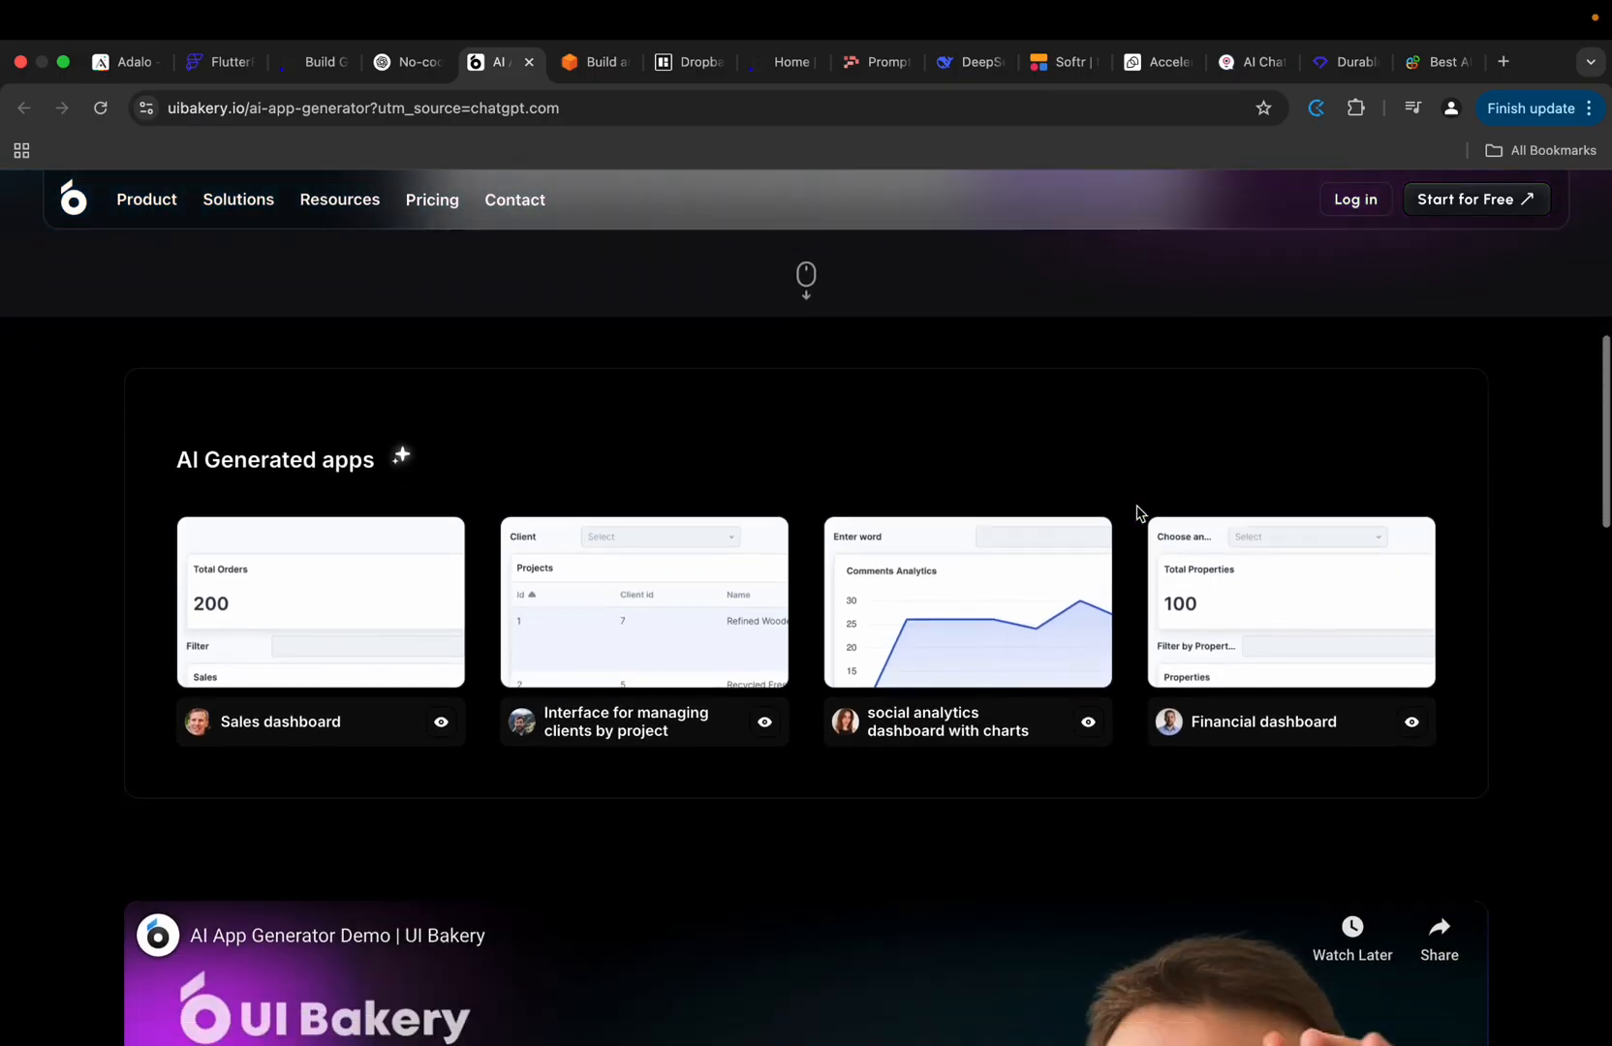
scroll("up", 3)
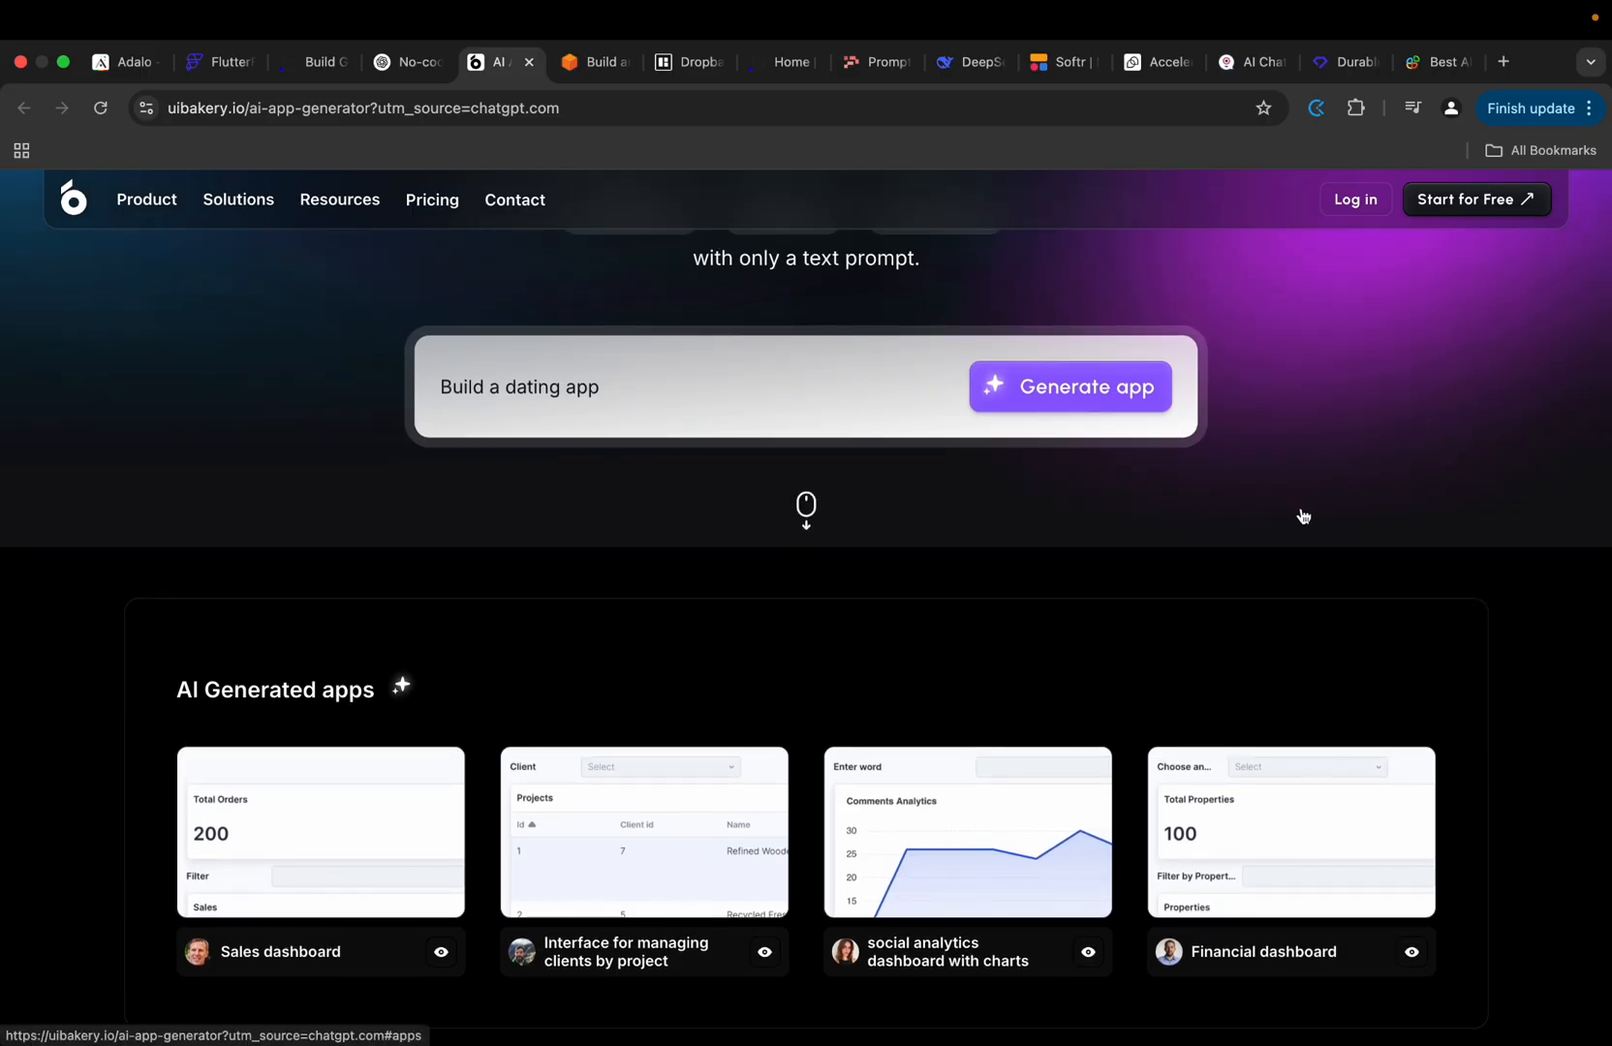
scroll("down", 3)
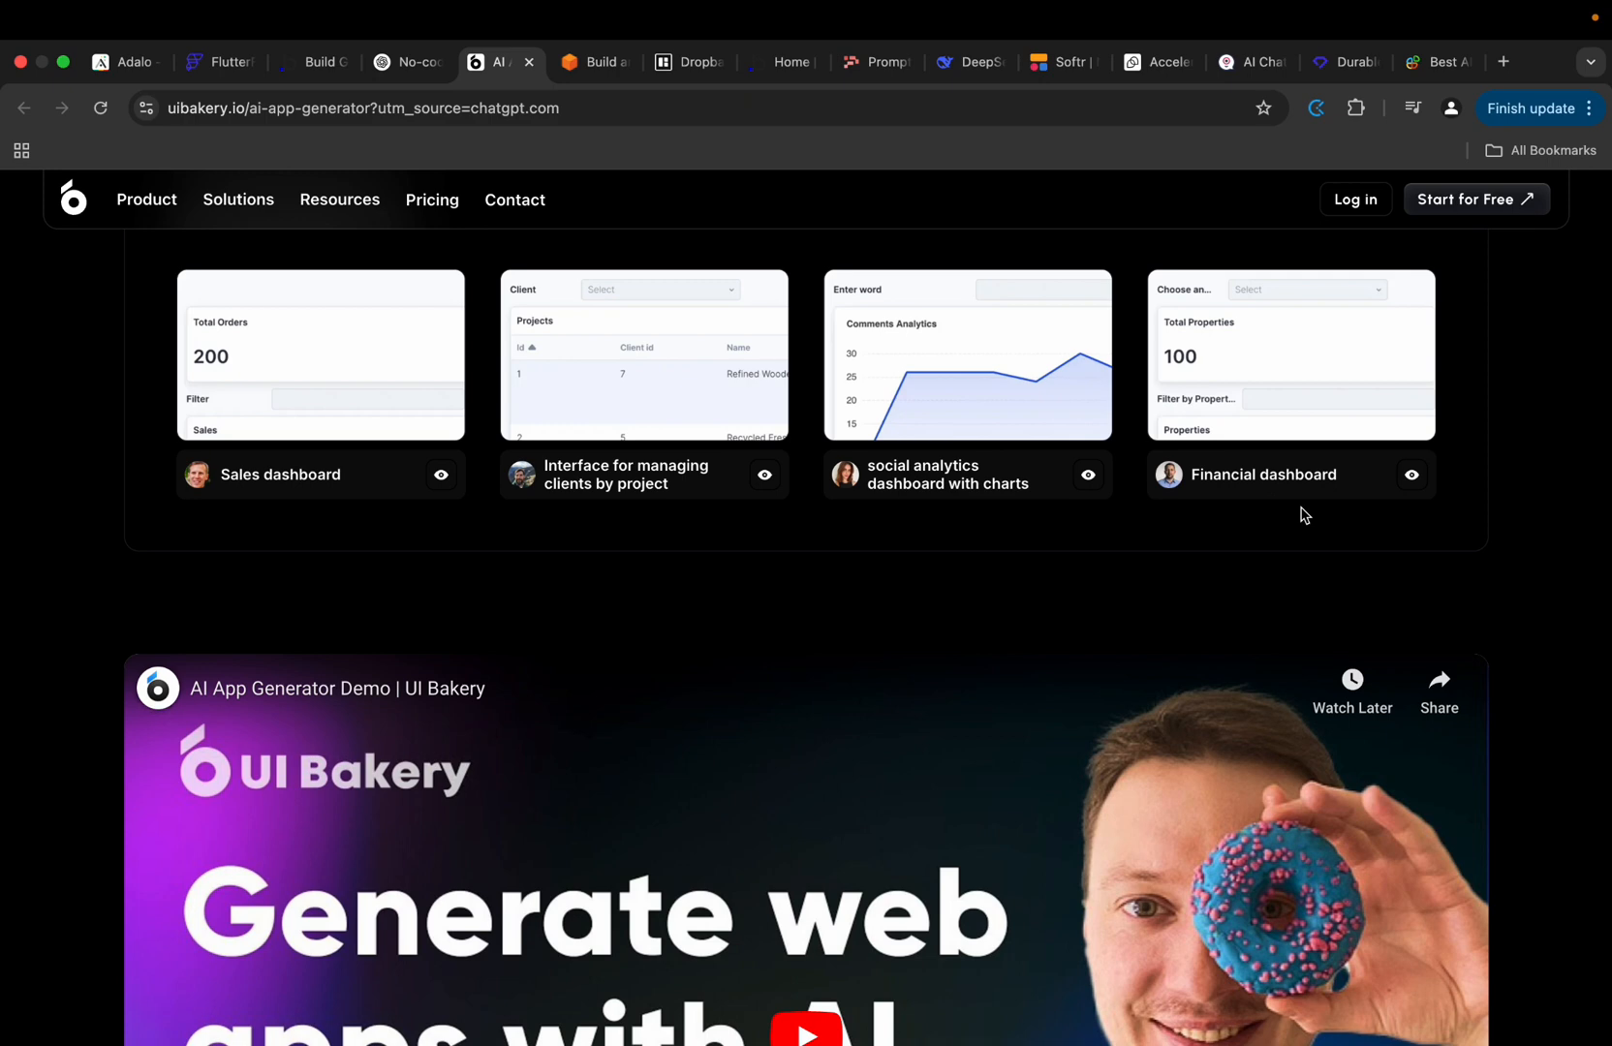
scroll("up", 3)
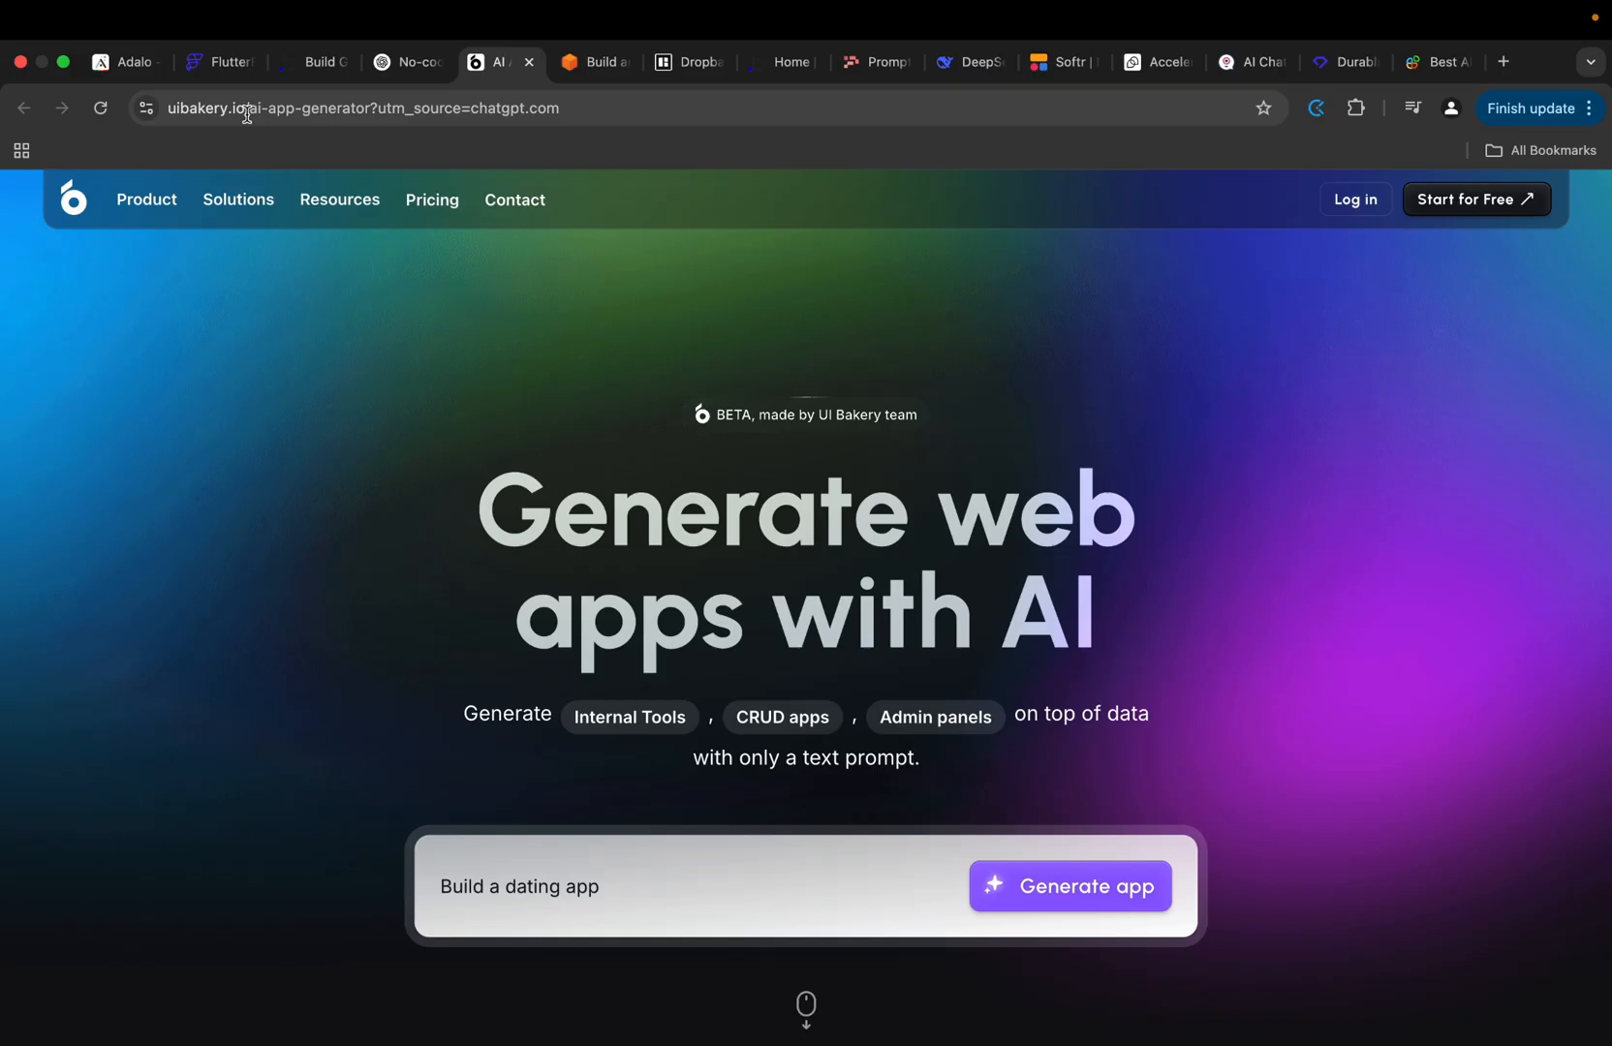
mouse_move(1320, 402)
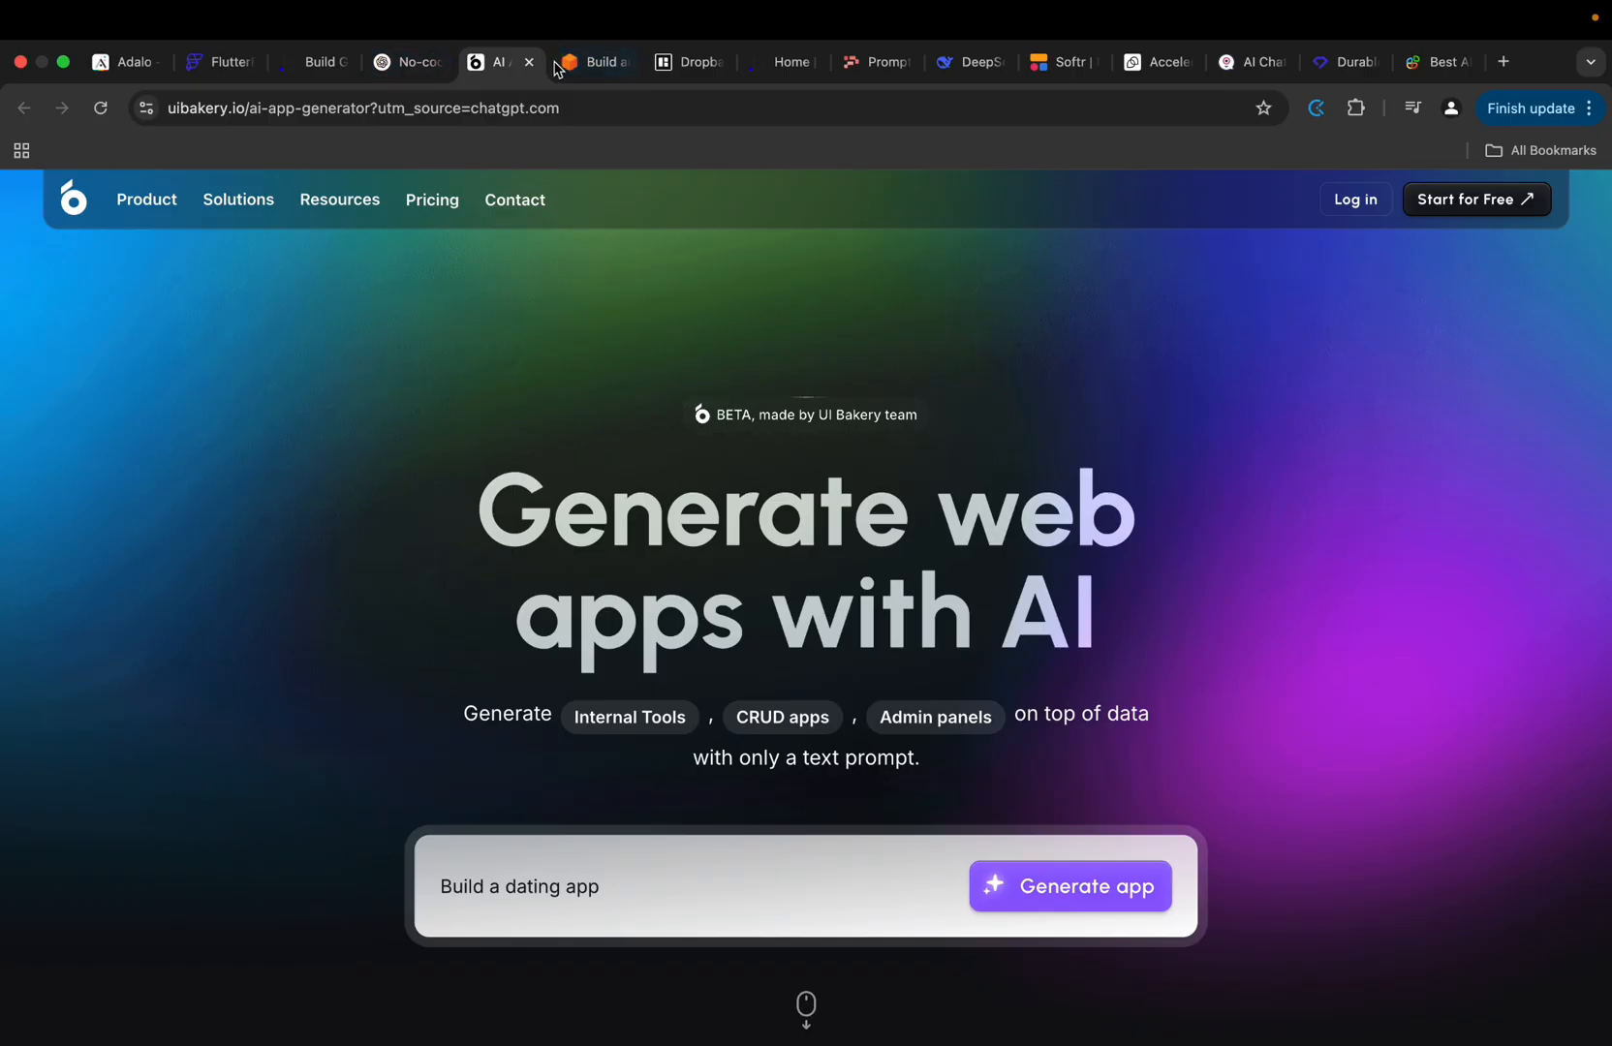
Return to ChatGPT's list of prompt-based builders, then open the AWS App Studio blog post.
left_click(405, 62)
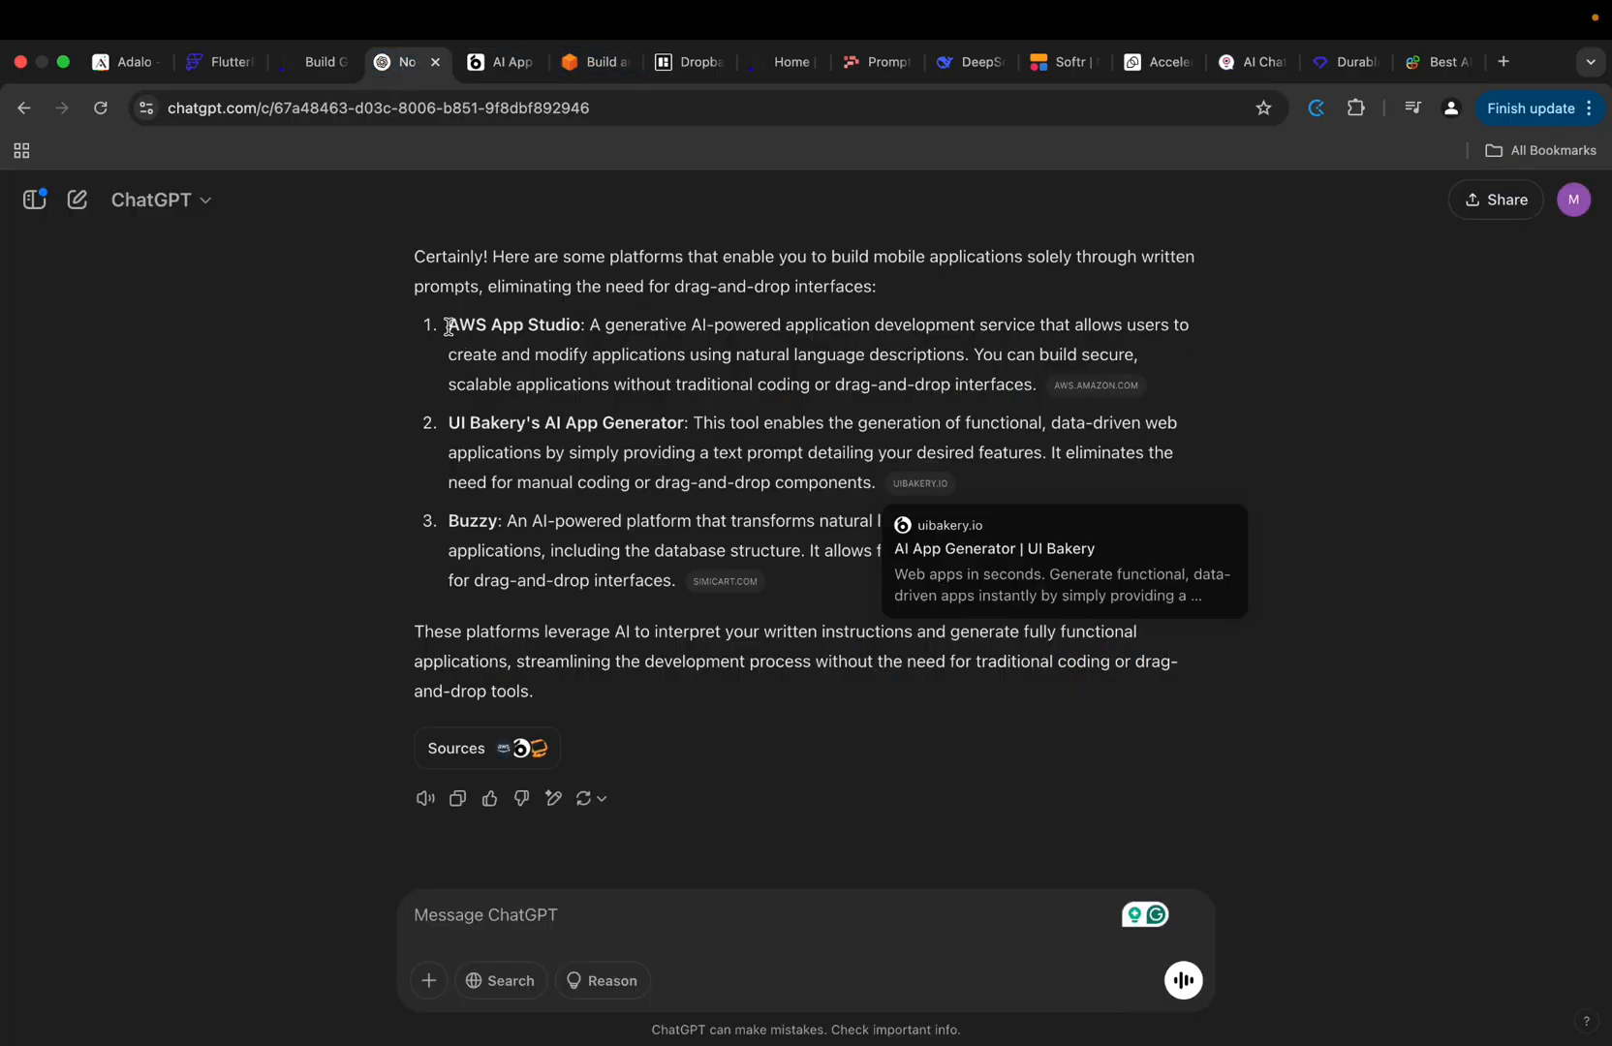
mouse_move(642, 326)
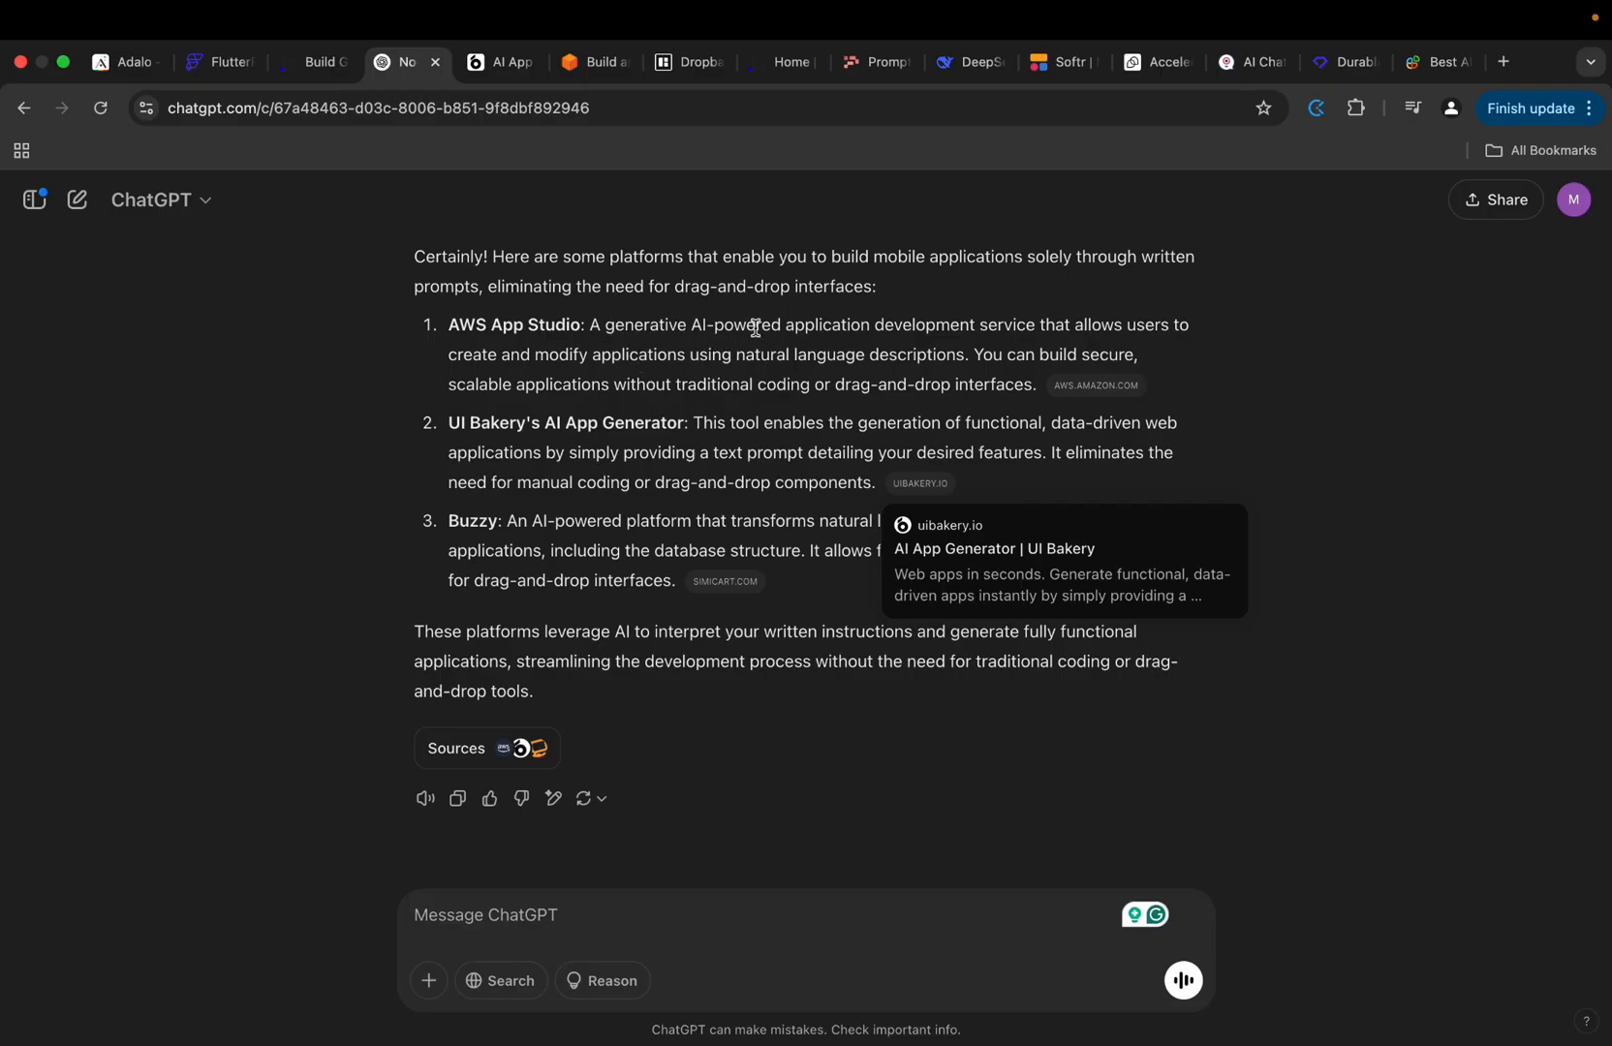
mouse_move(1113, 331)
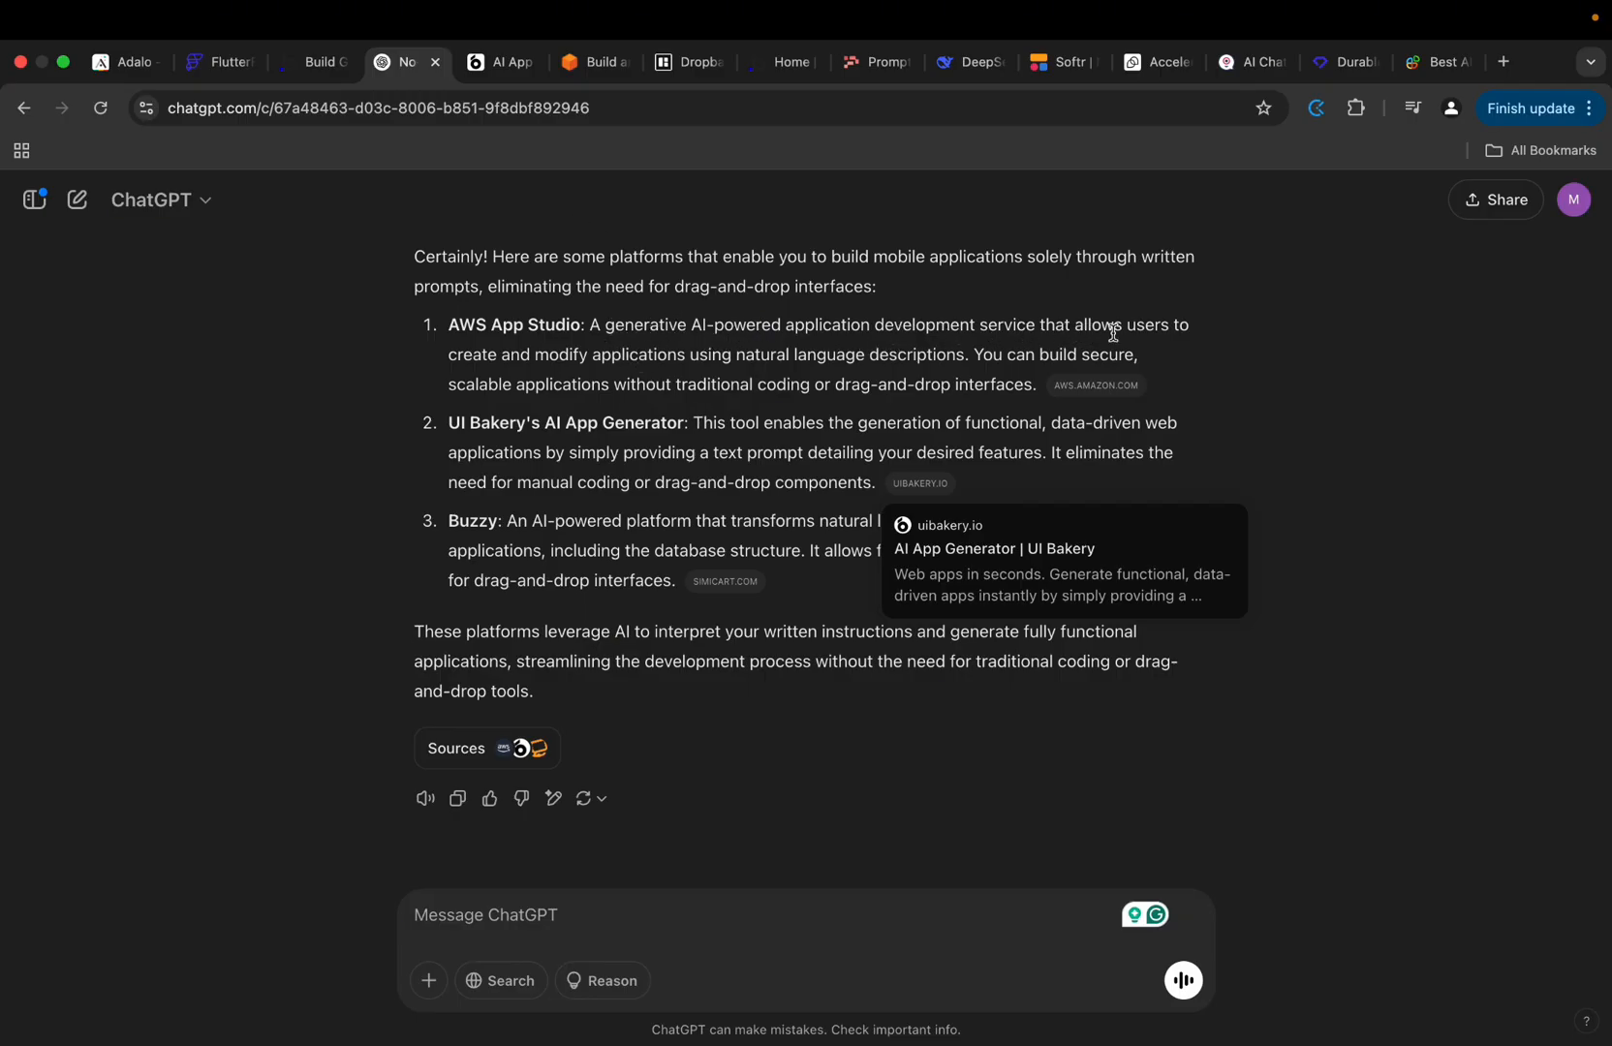
mouse_move(604, 371)
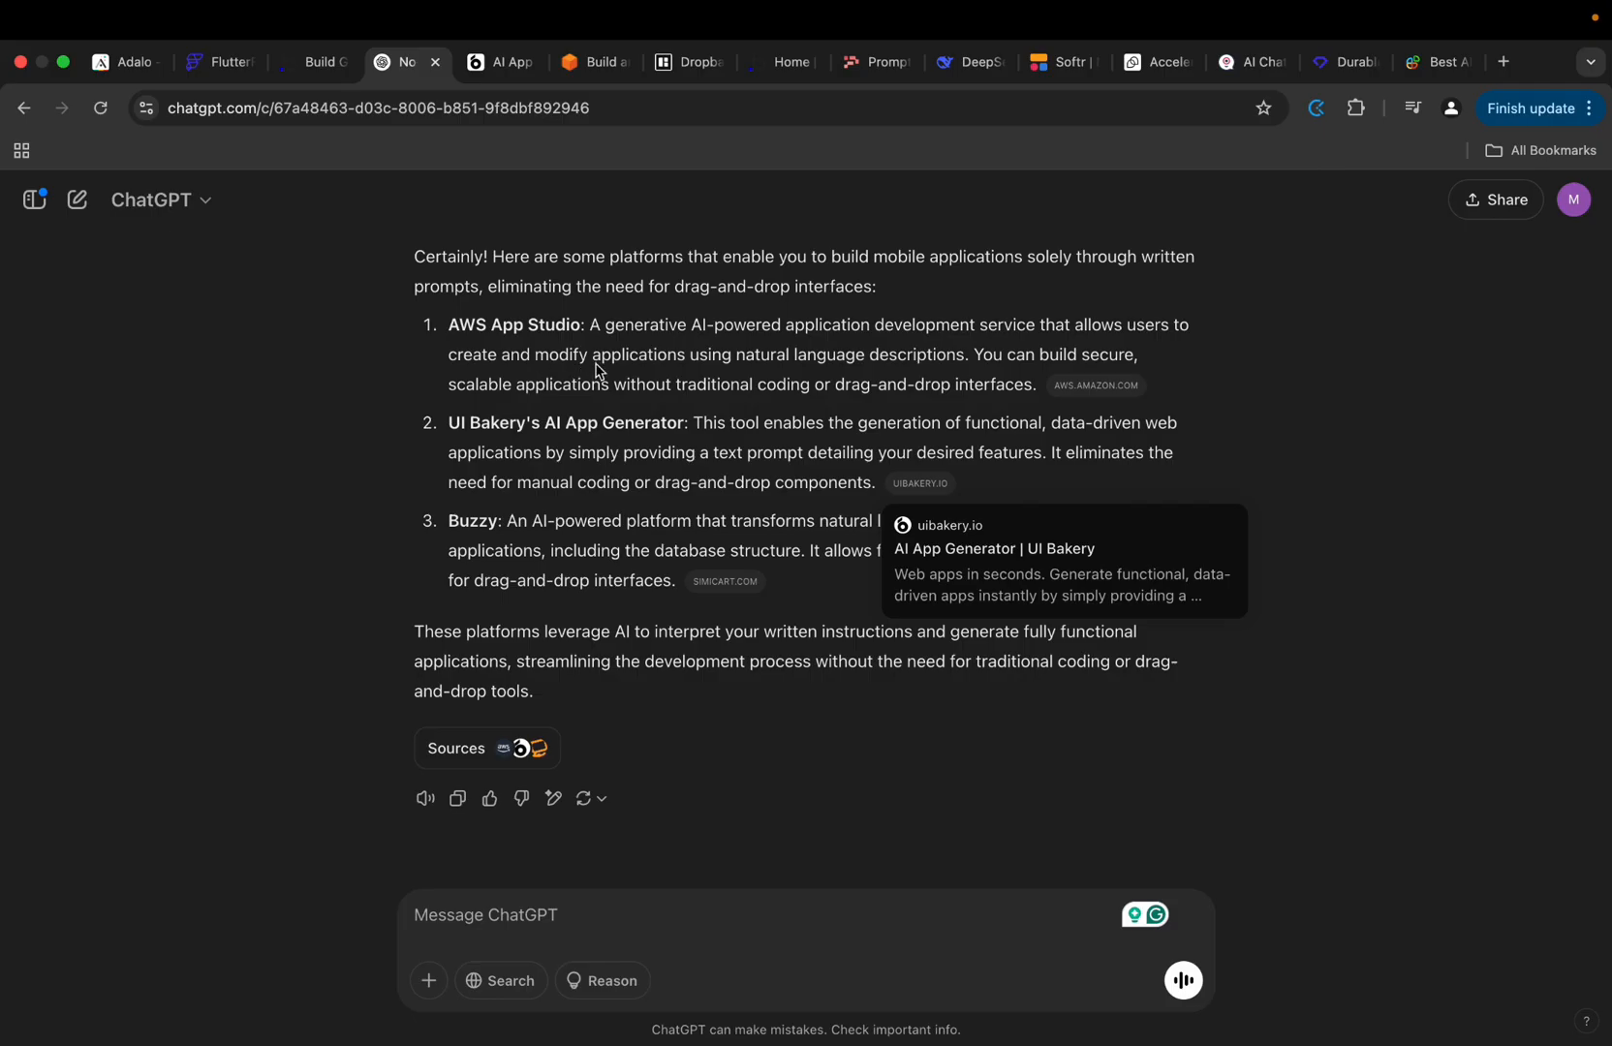
mouse_move(924, 378)
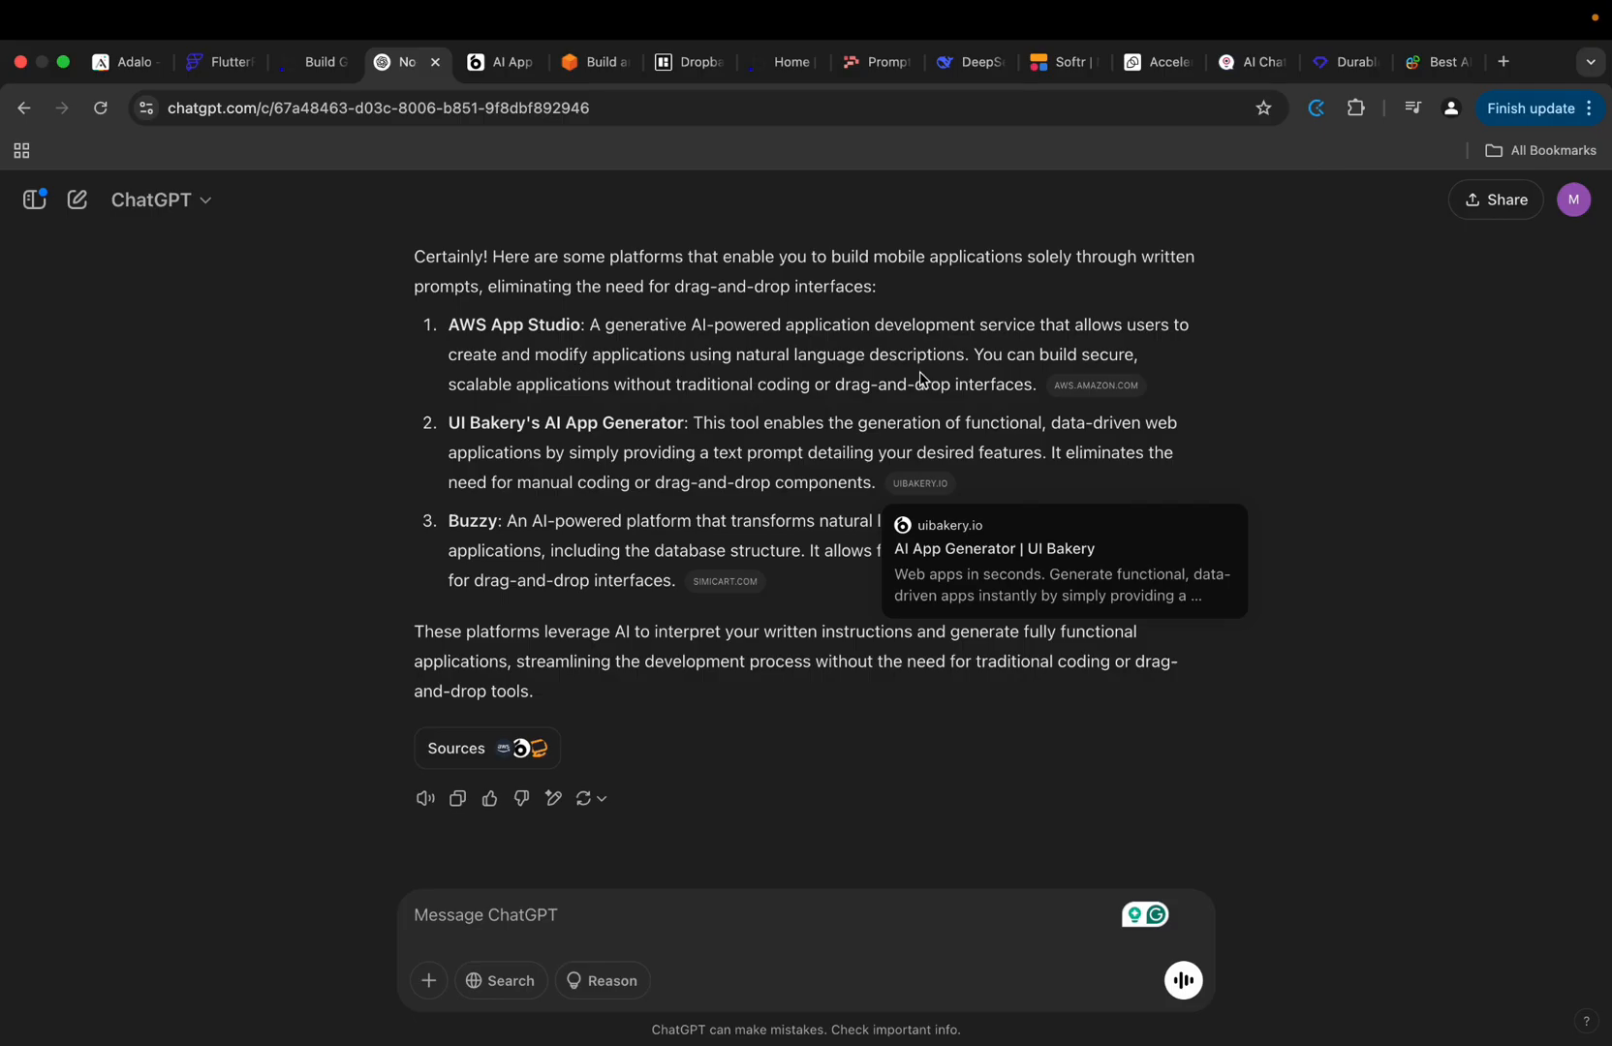
mouse_move(964, 353)
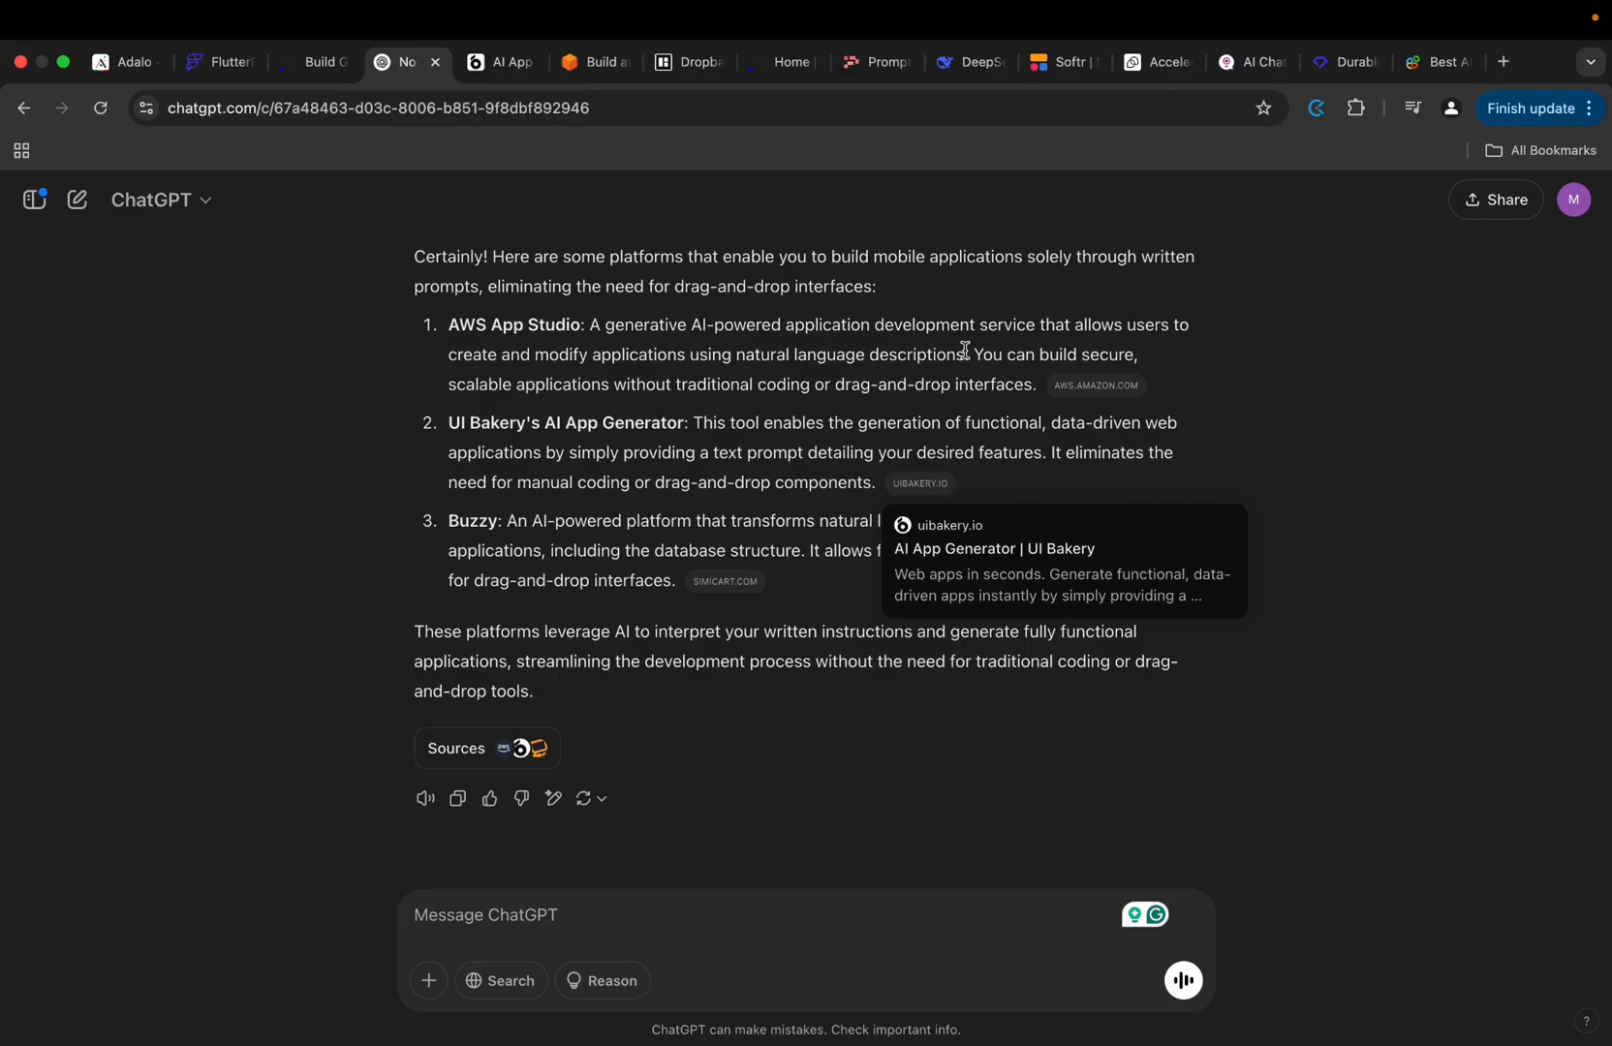
mouse_move(530, 411)
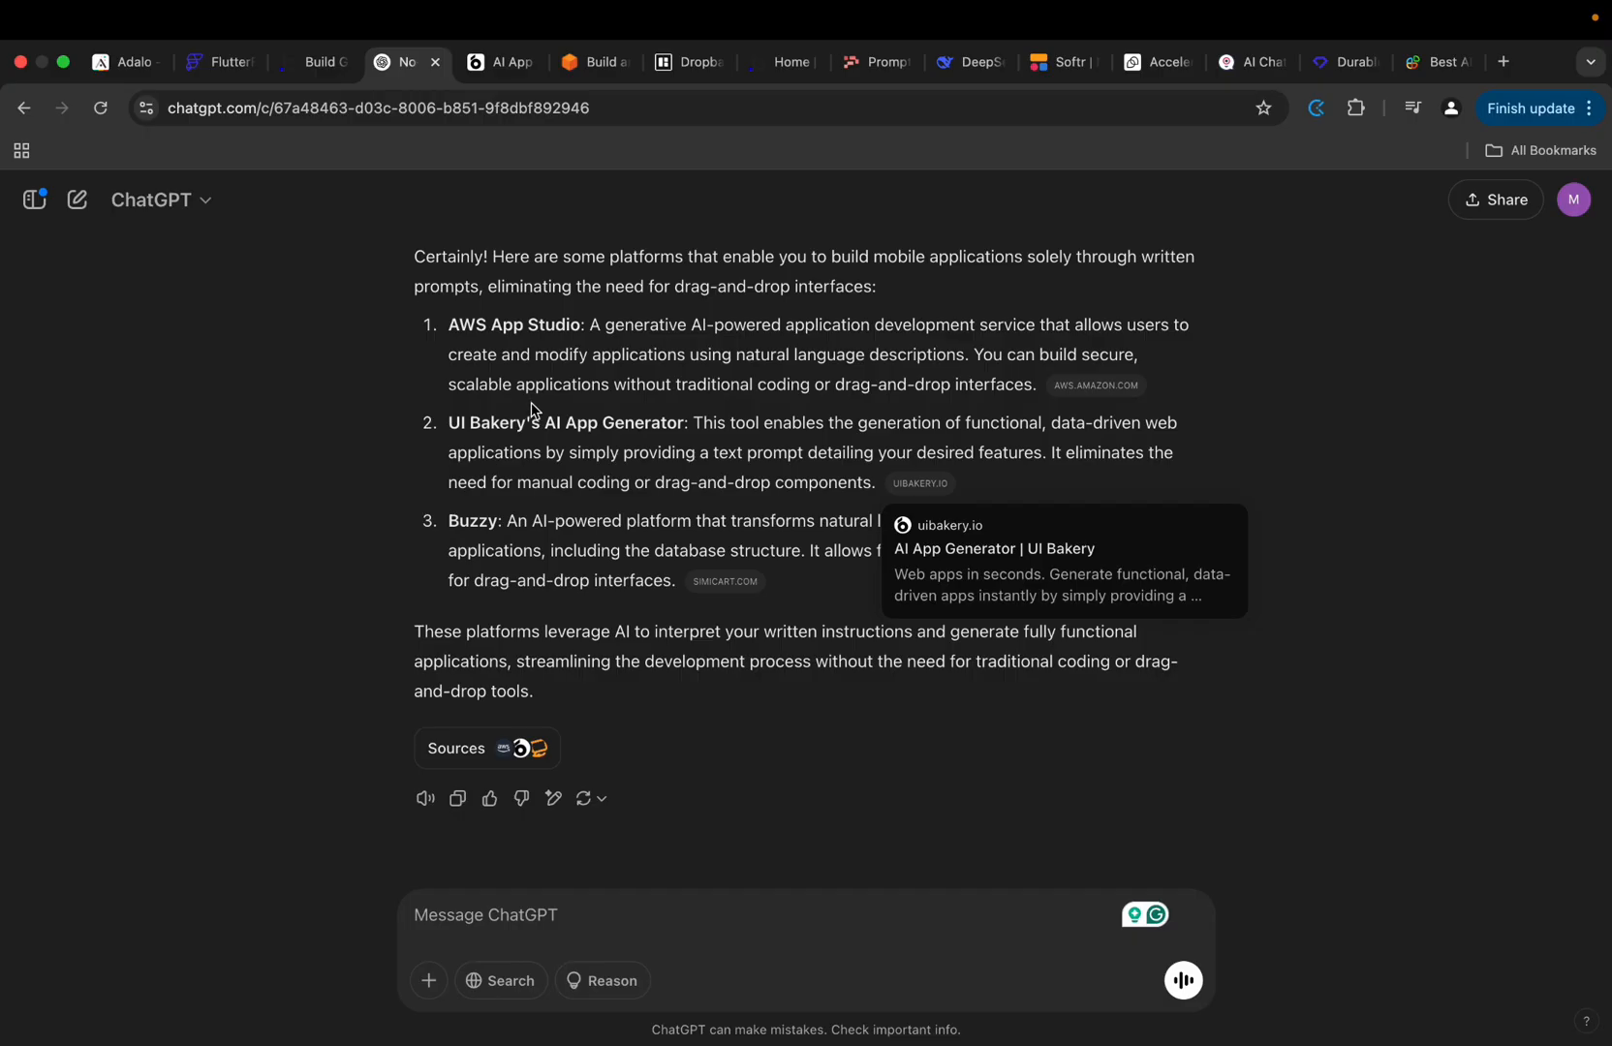
mouse_move(842, 393)
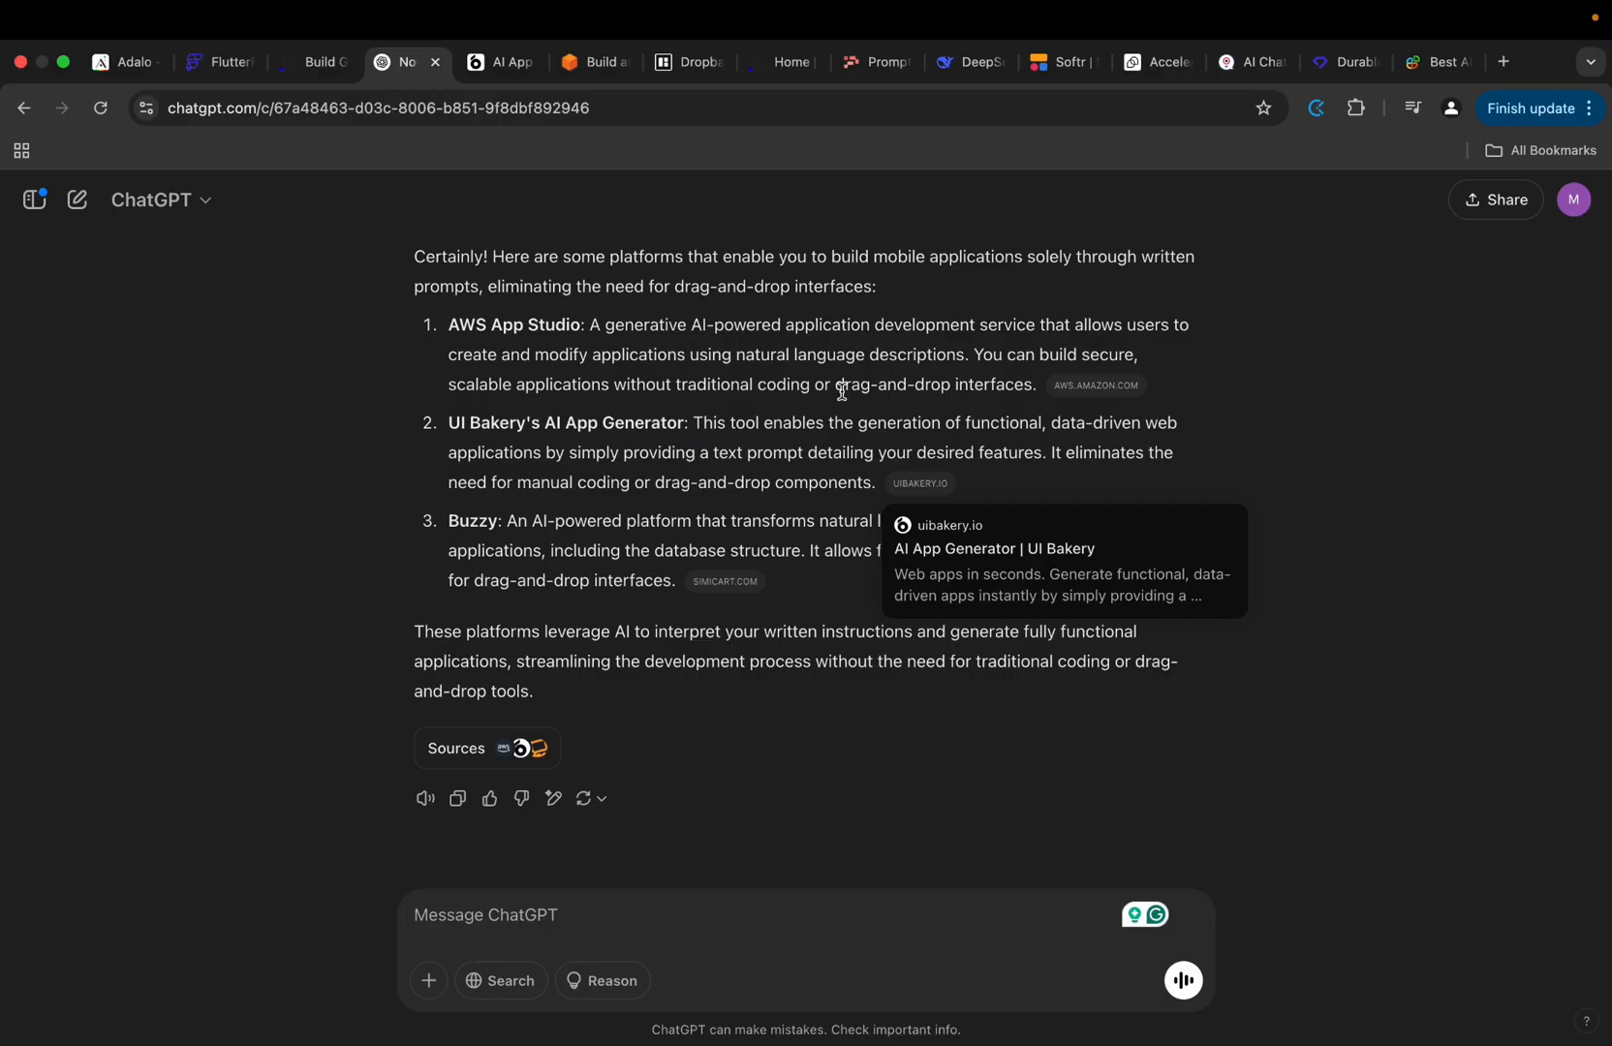
mouse_move(700, 383)
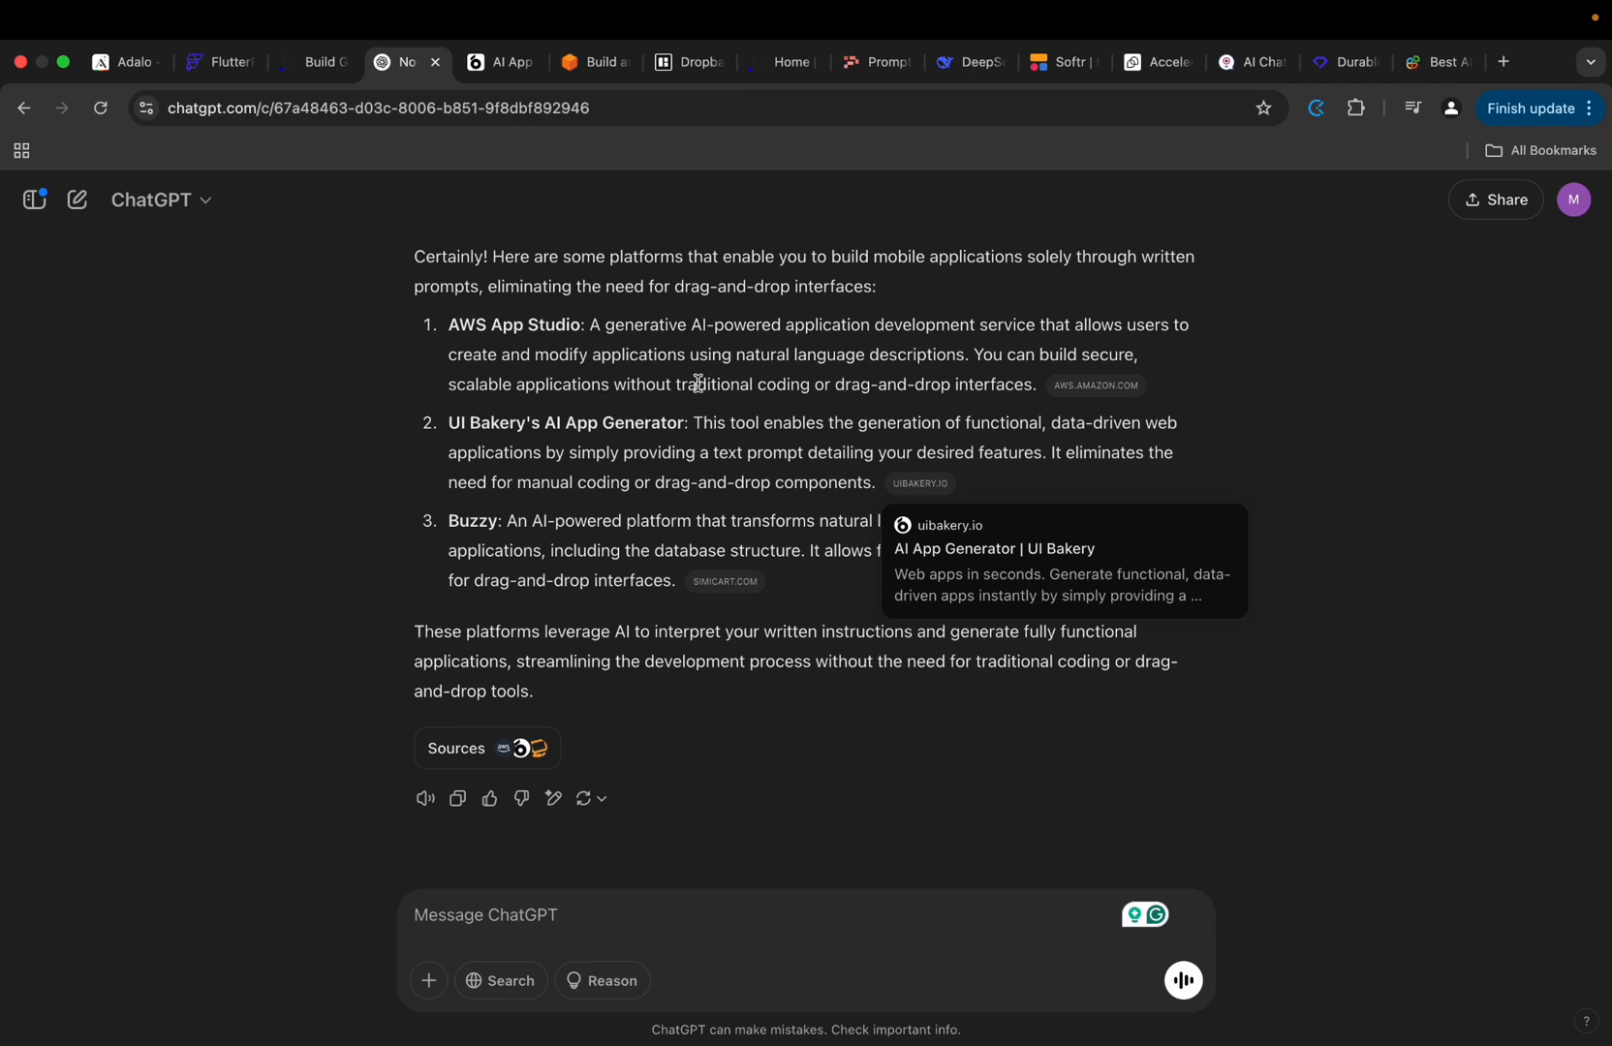
left_click(1094, 386)
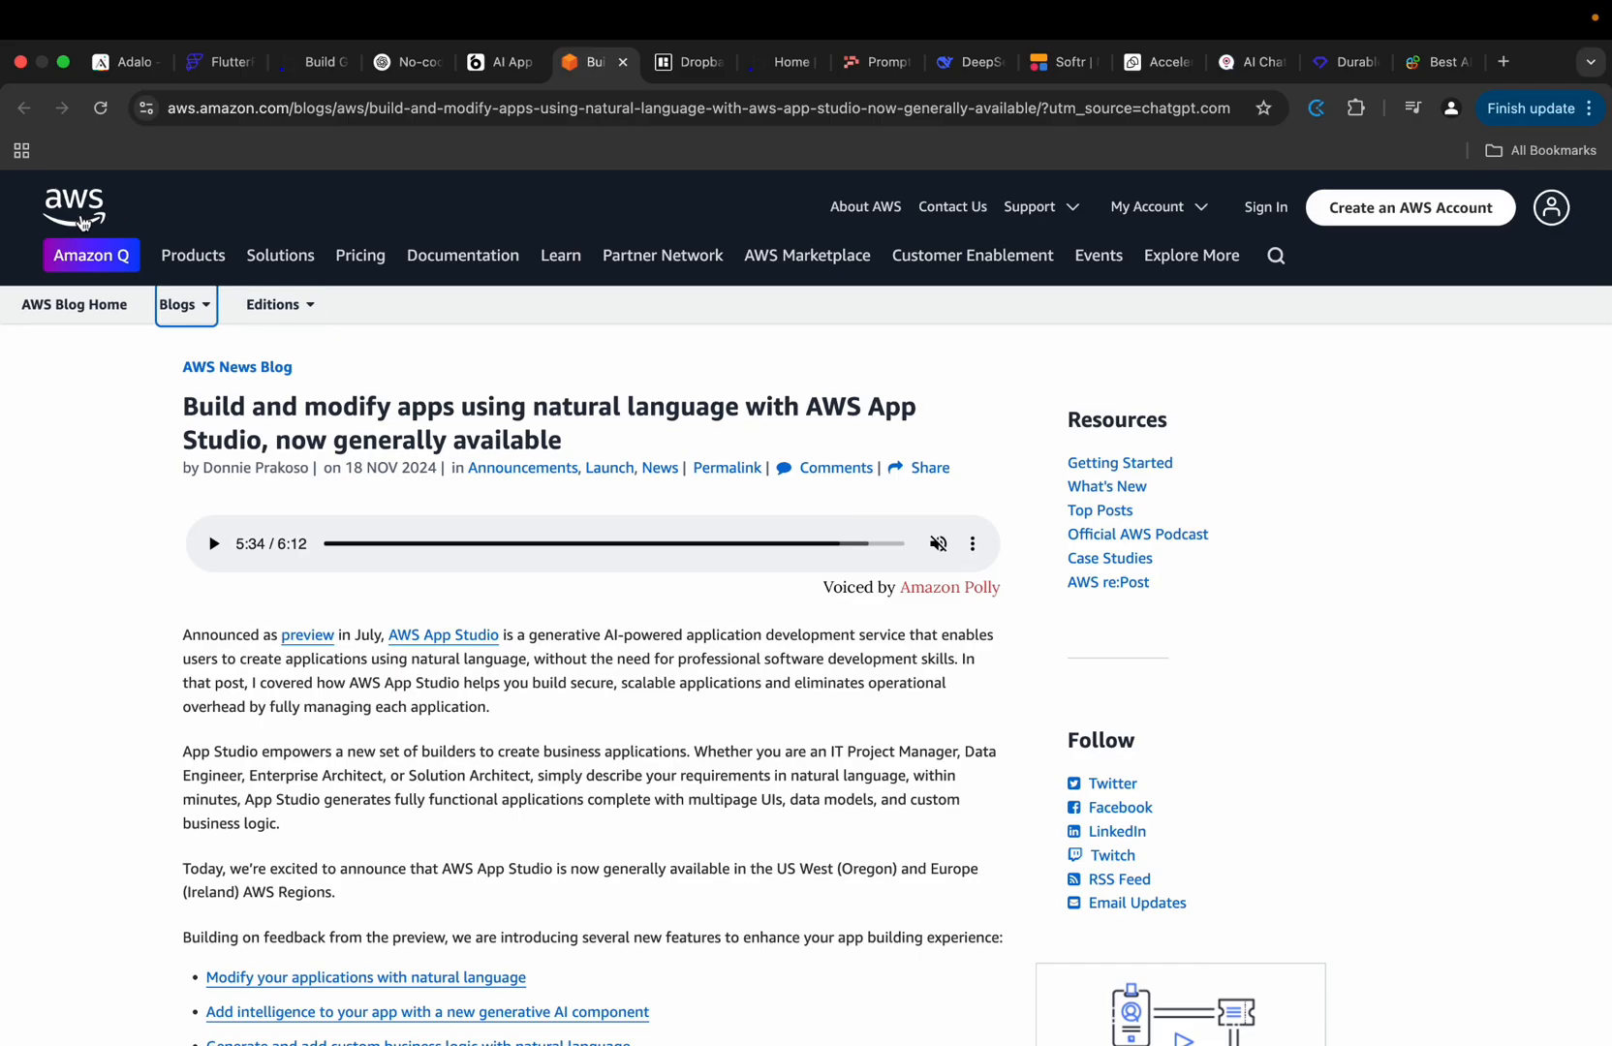
Dismiss the AWS Solutions overlay and scroll the App Studio article to custom business logic.
left_click(279, 254)
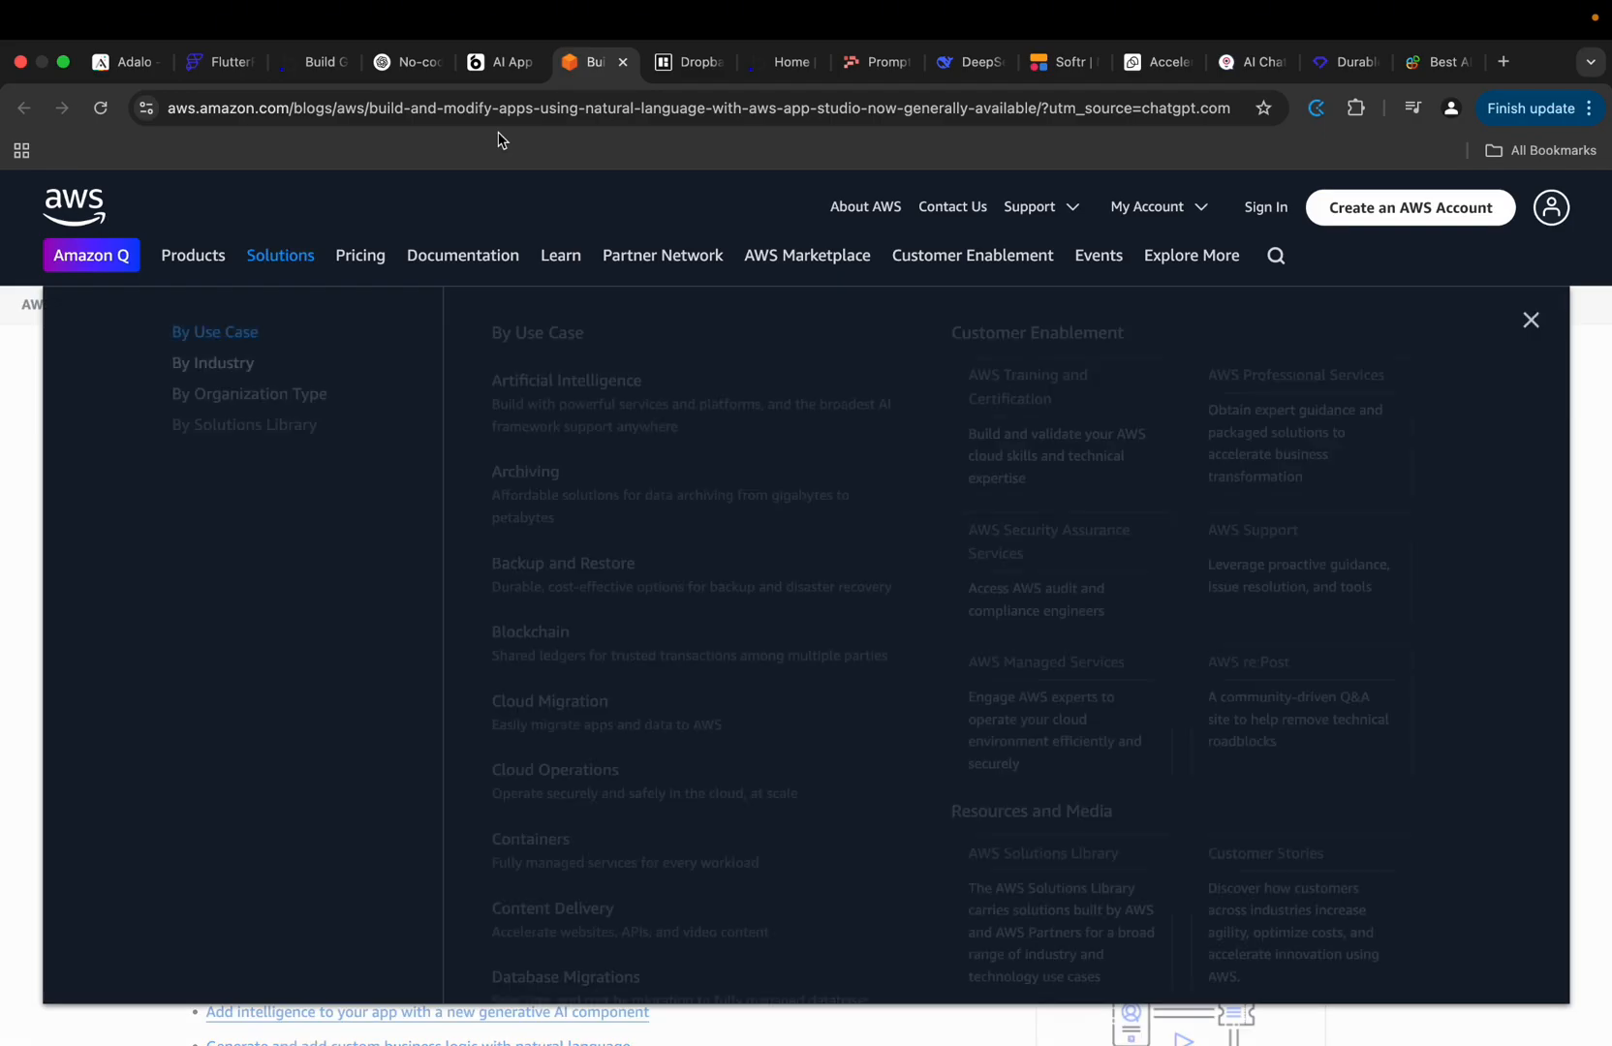
left_click(1531, 319)
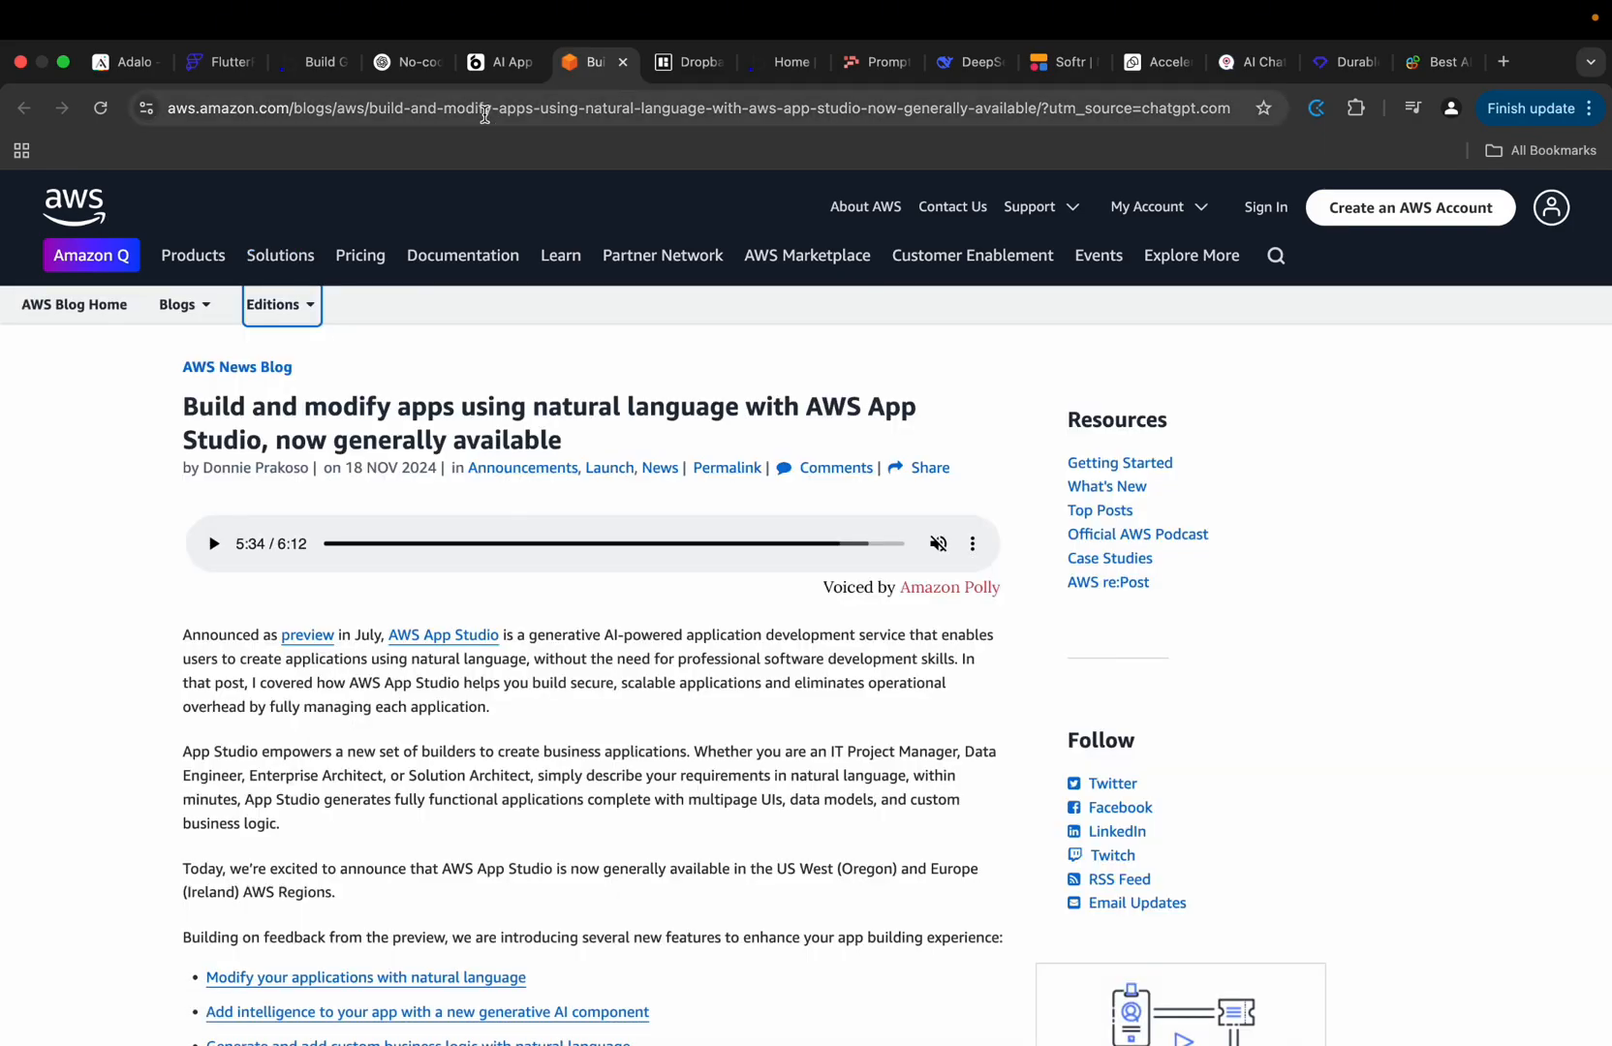
mouse_move(488, 139)
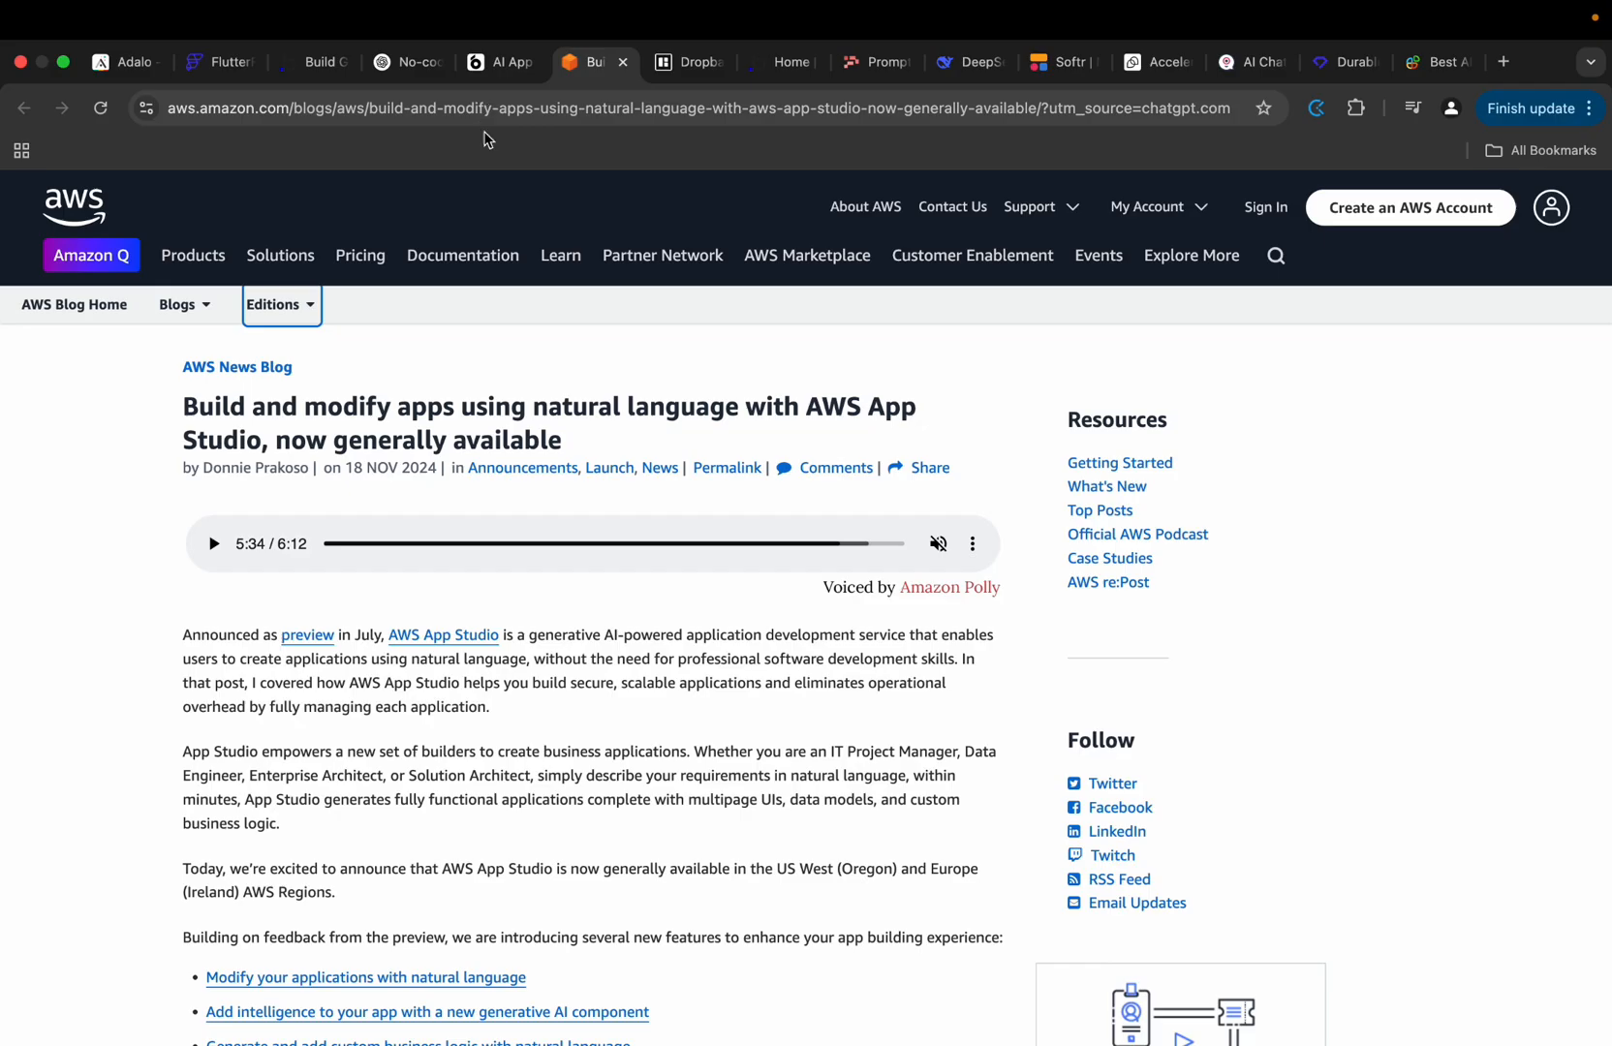
mouse_move(262, 410)
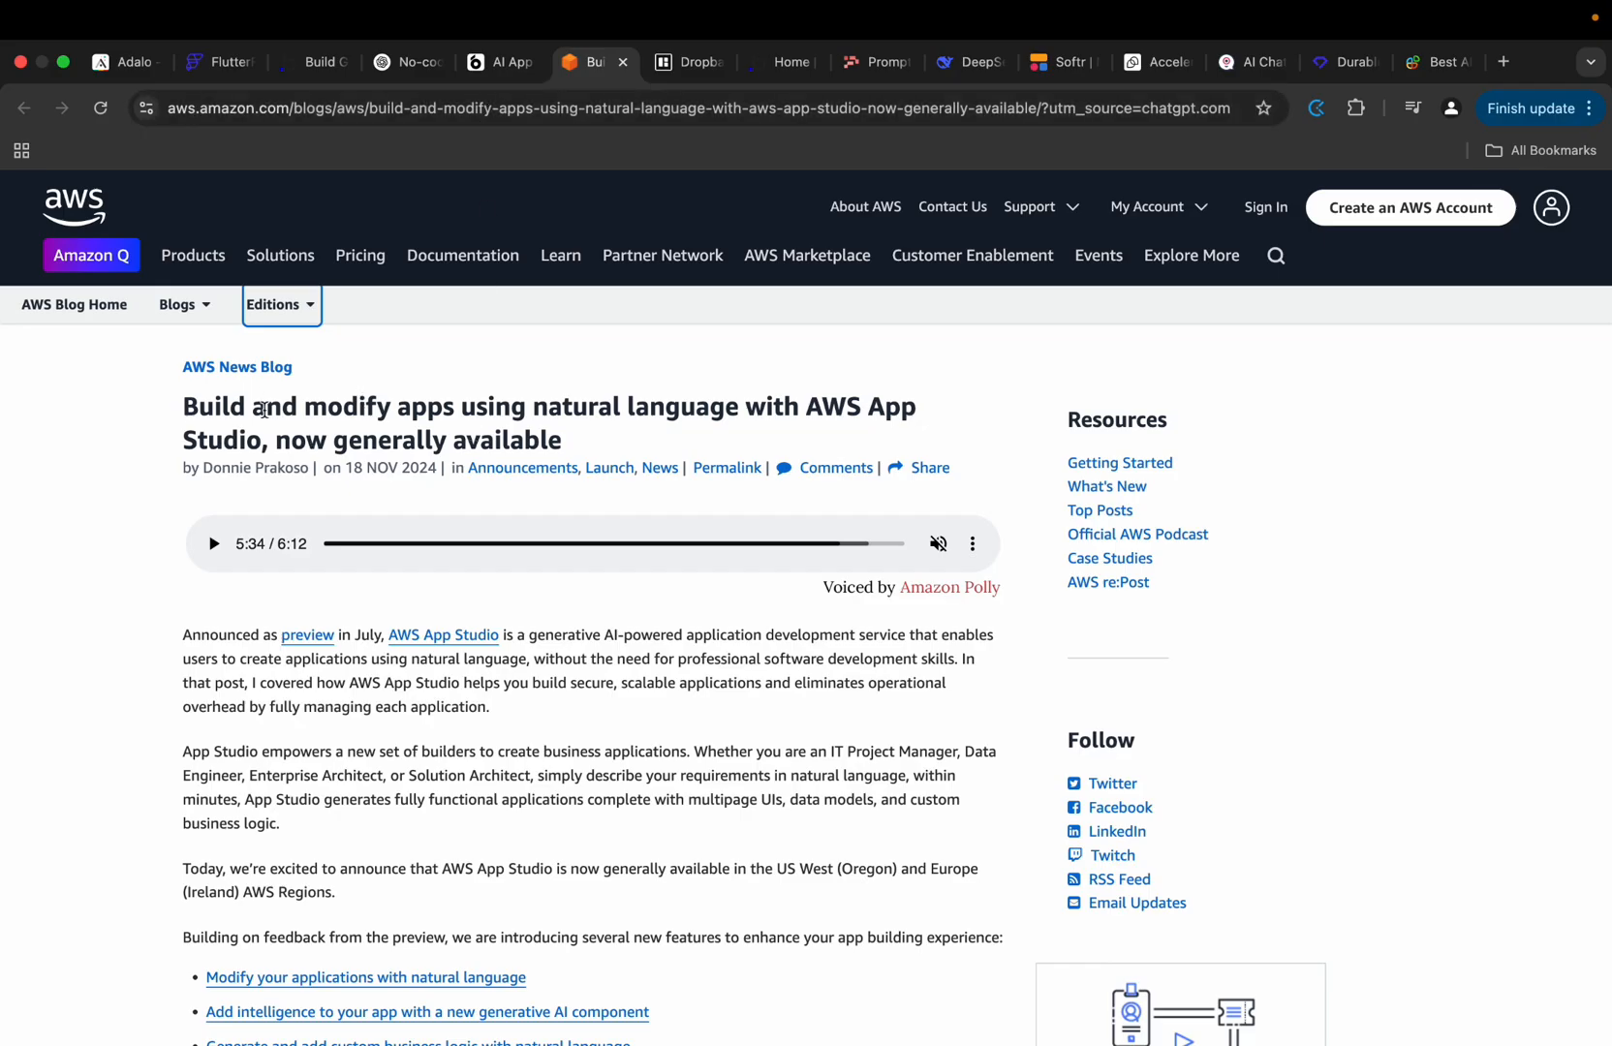
mouse_move(873, 394)
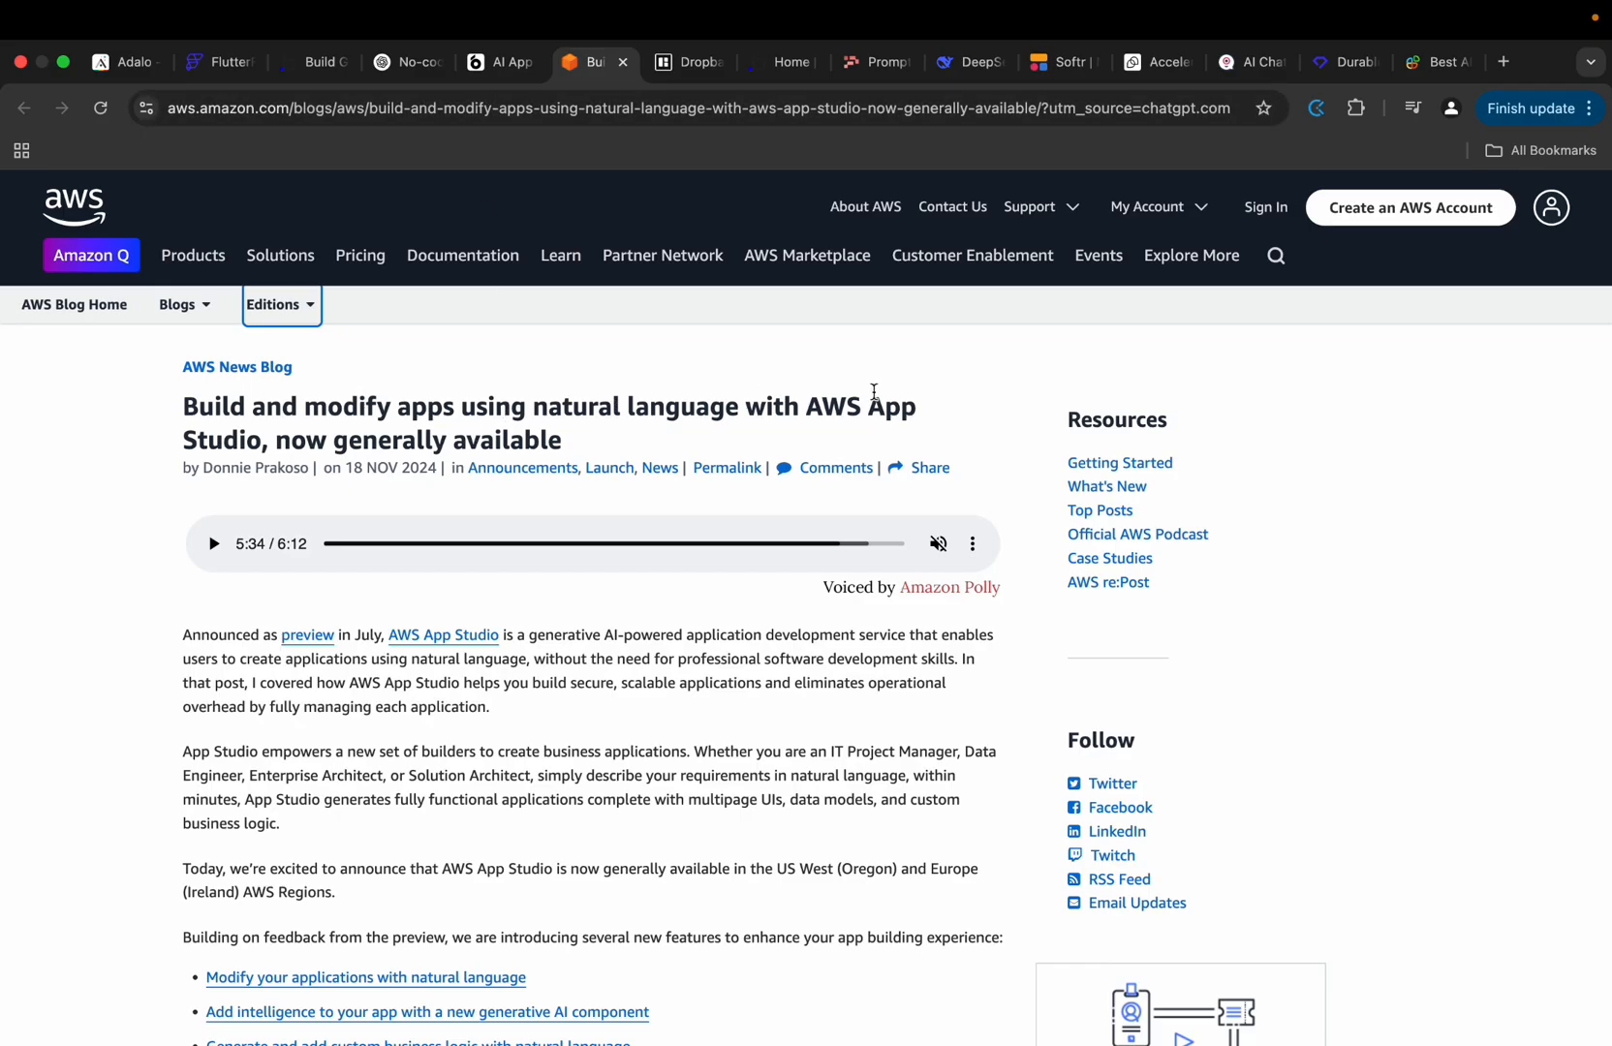
mouse_move(935, 409)
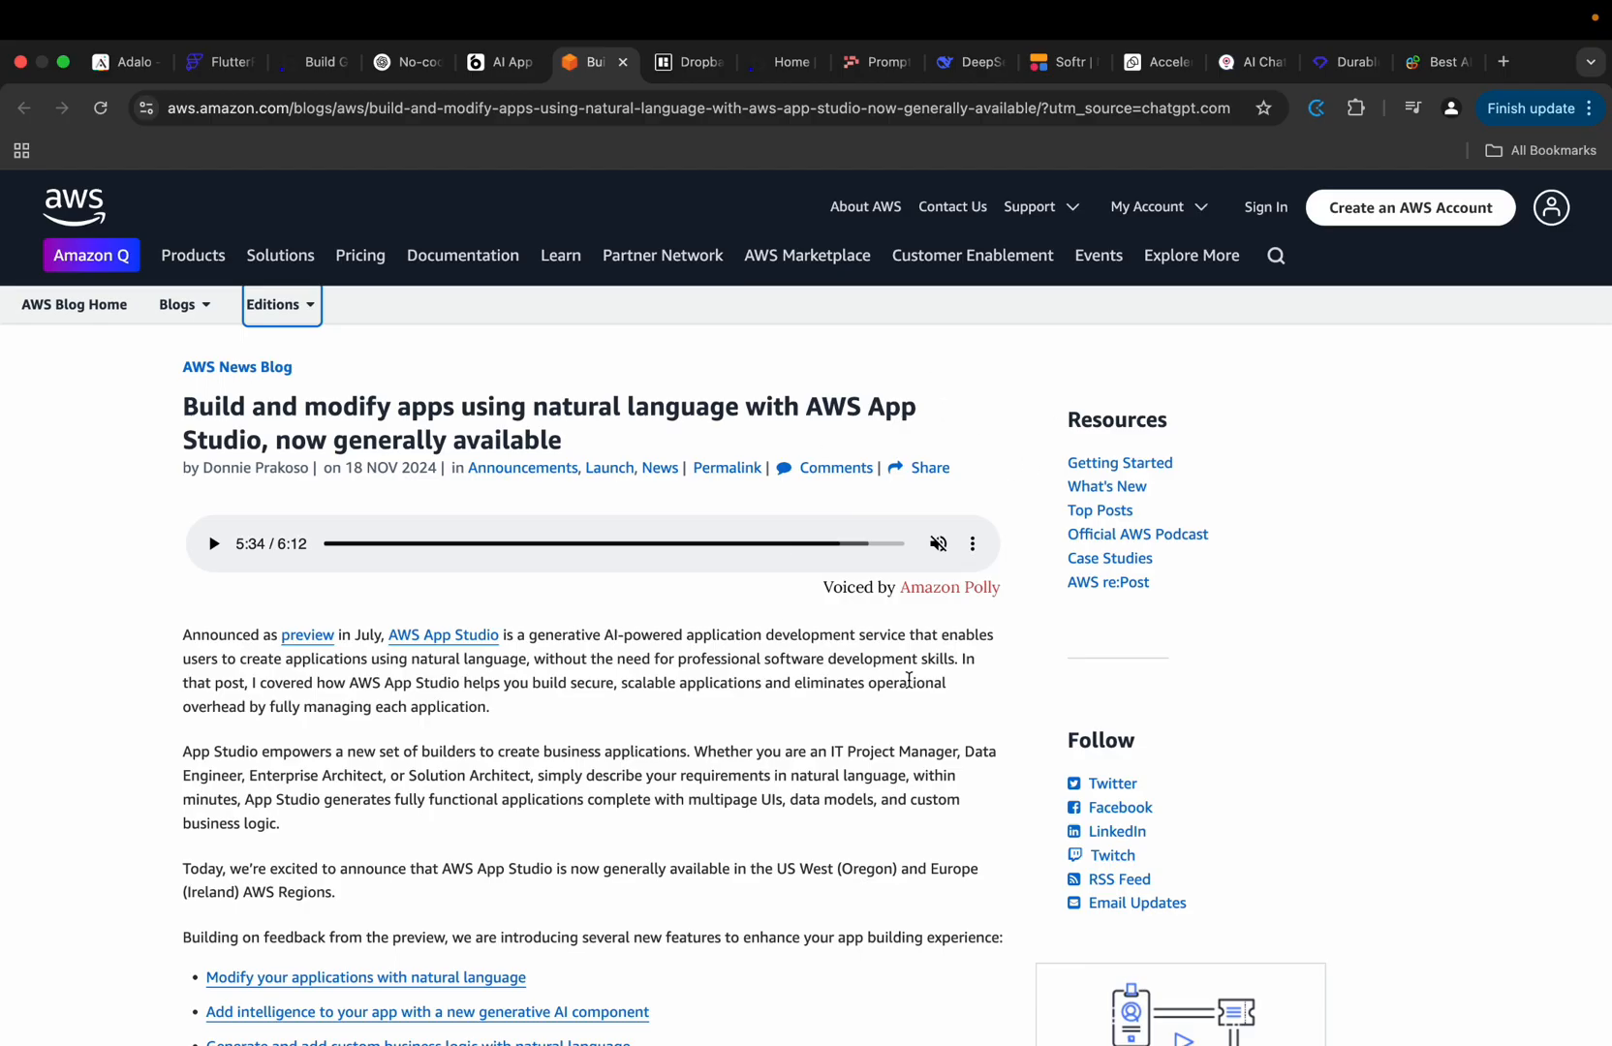
scroll("down", 3)
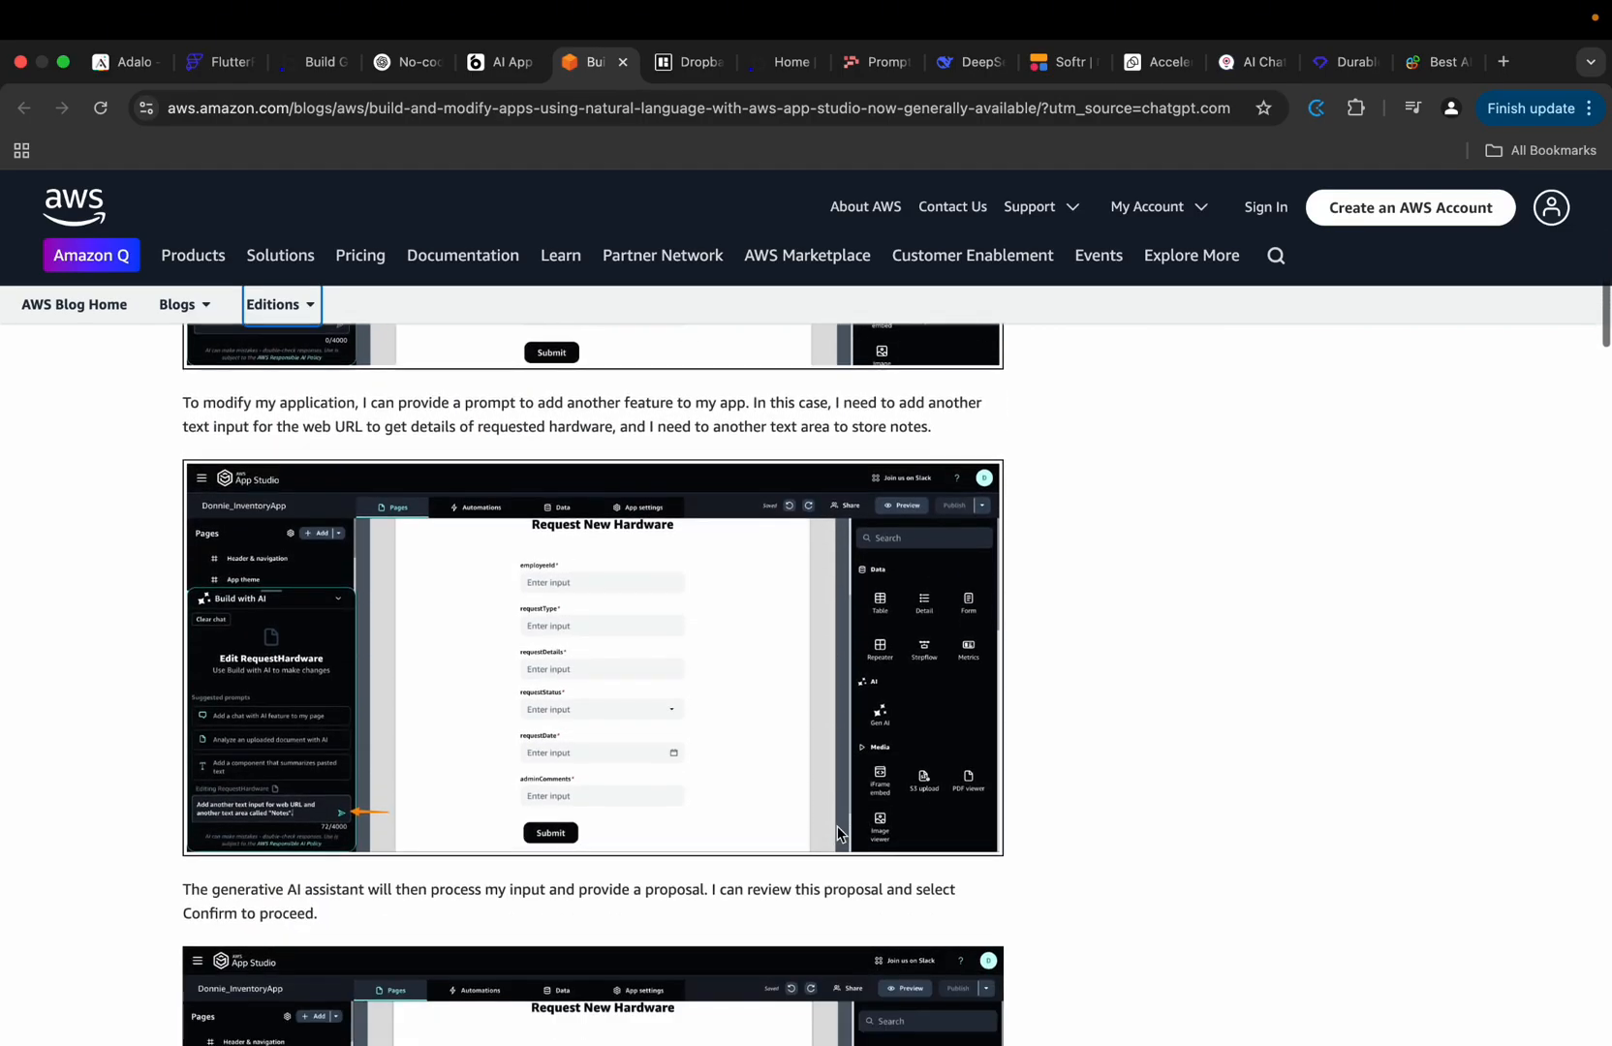
scroll("down", 3)
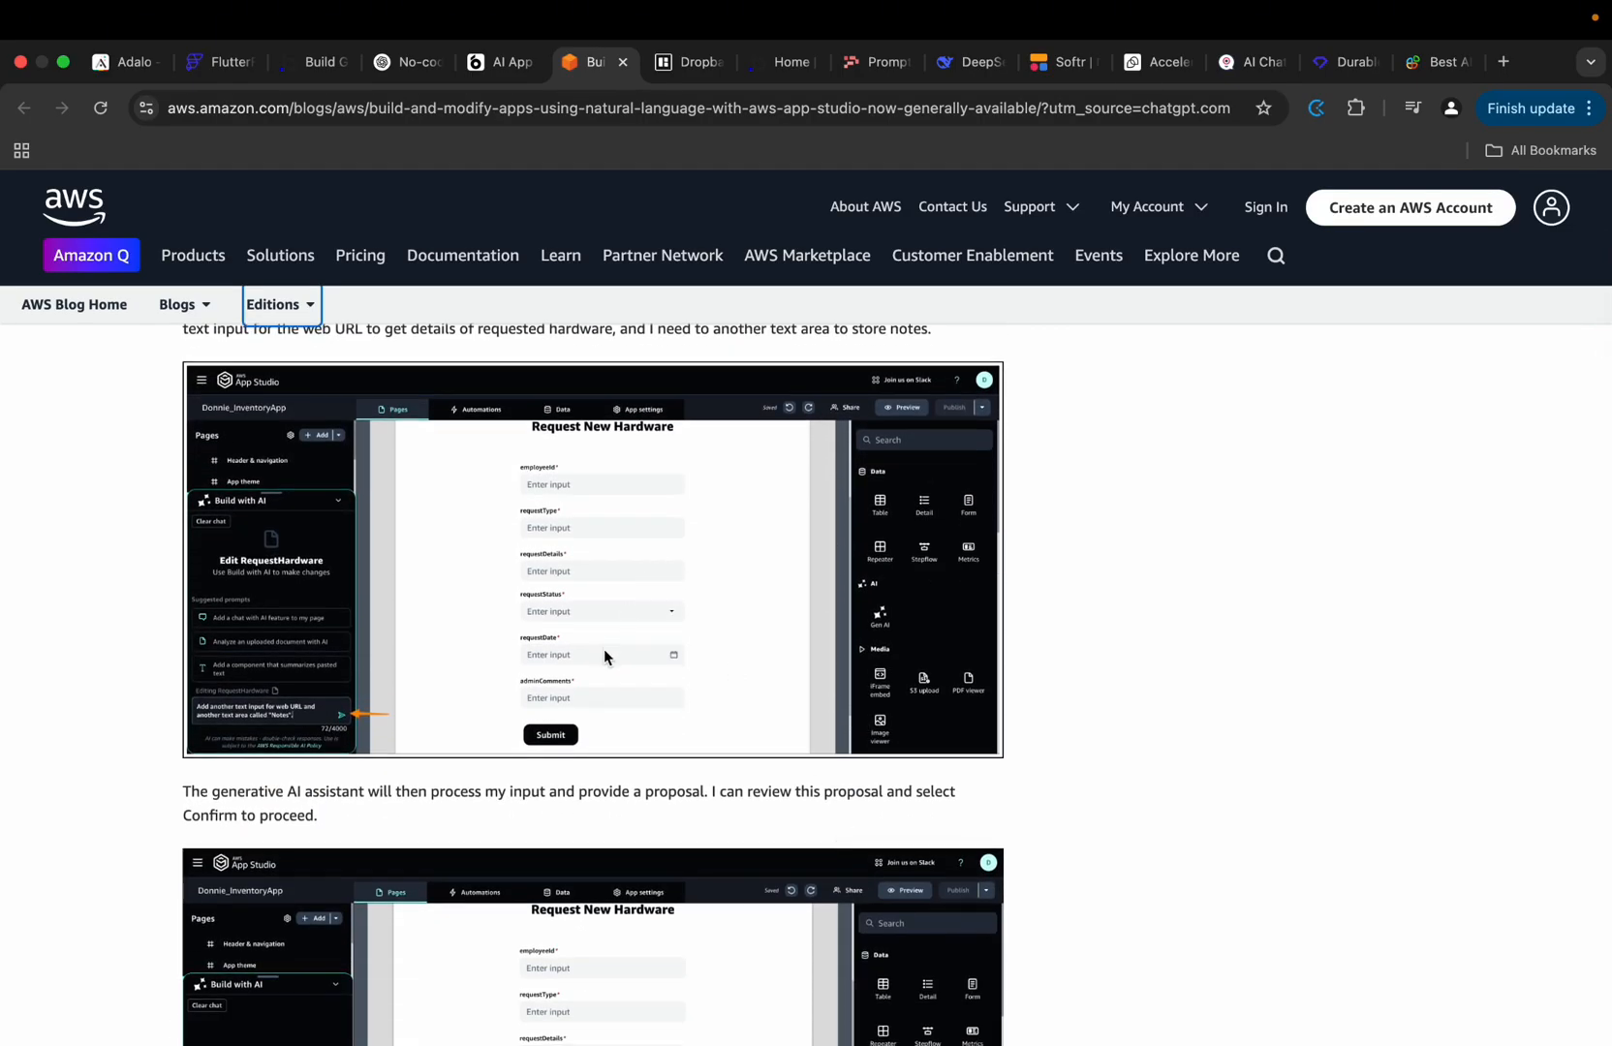
mouse_move(728, 697)
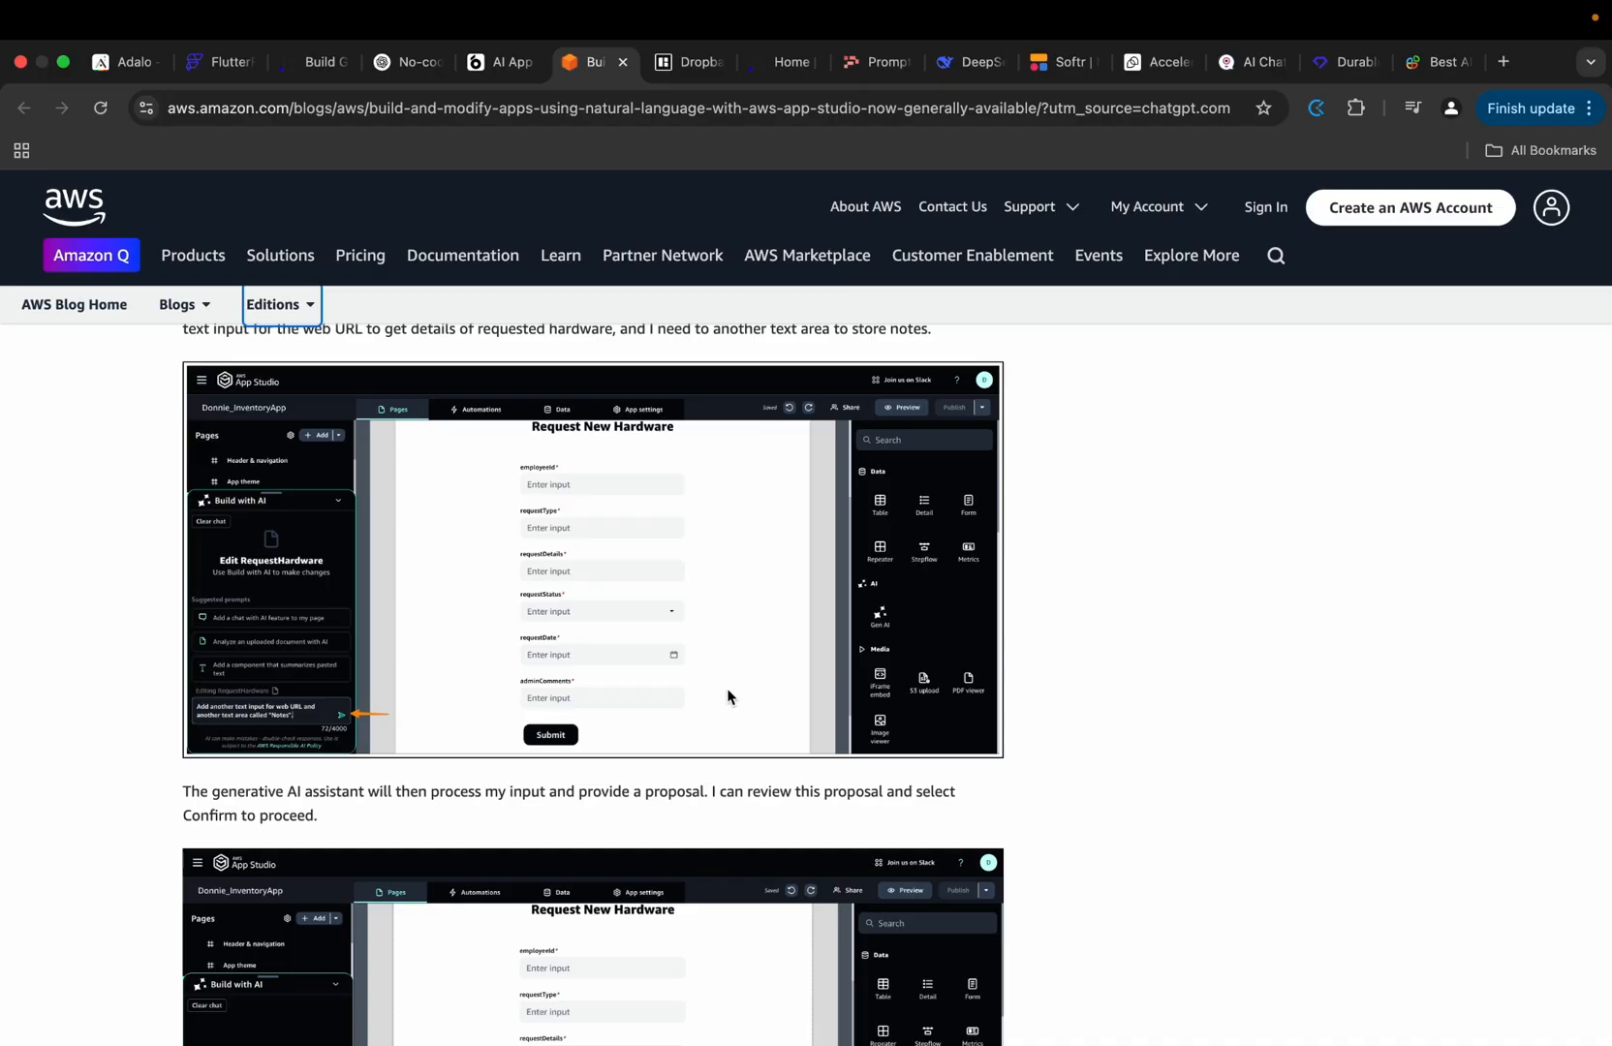
scroll("down", 3)
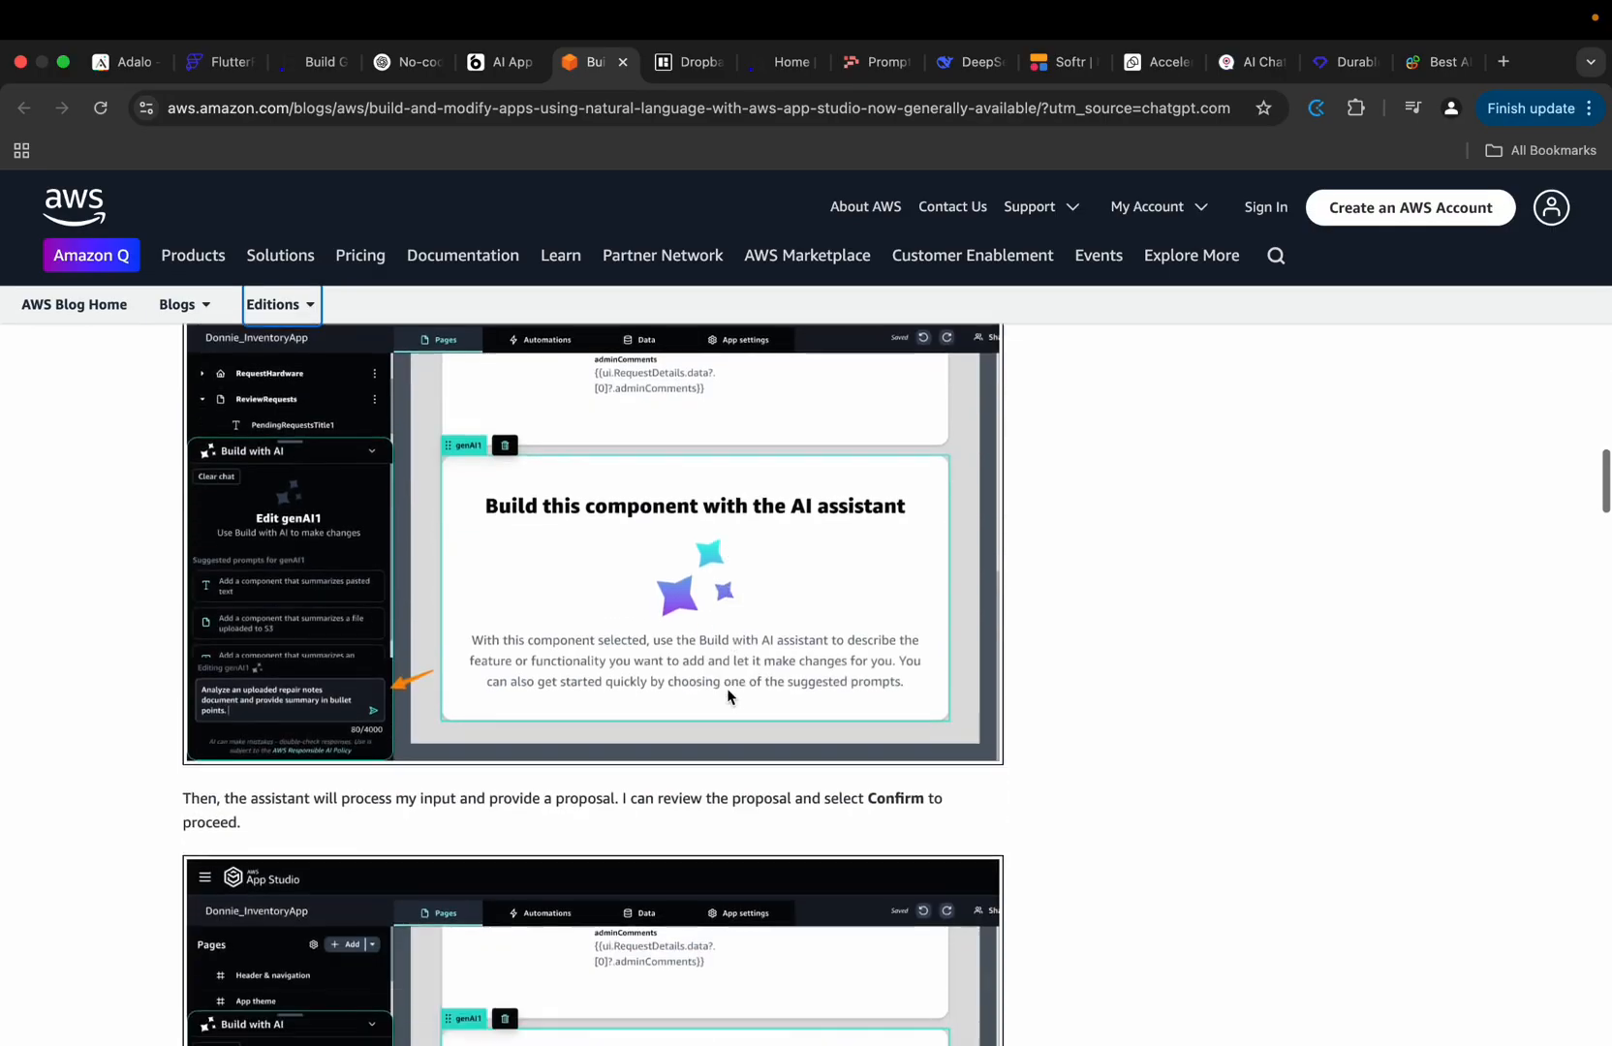
scroll("down", 3)
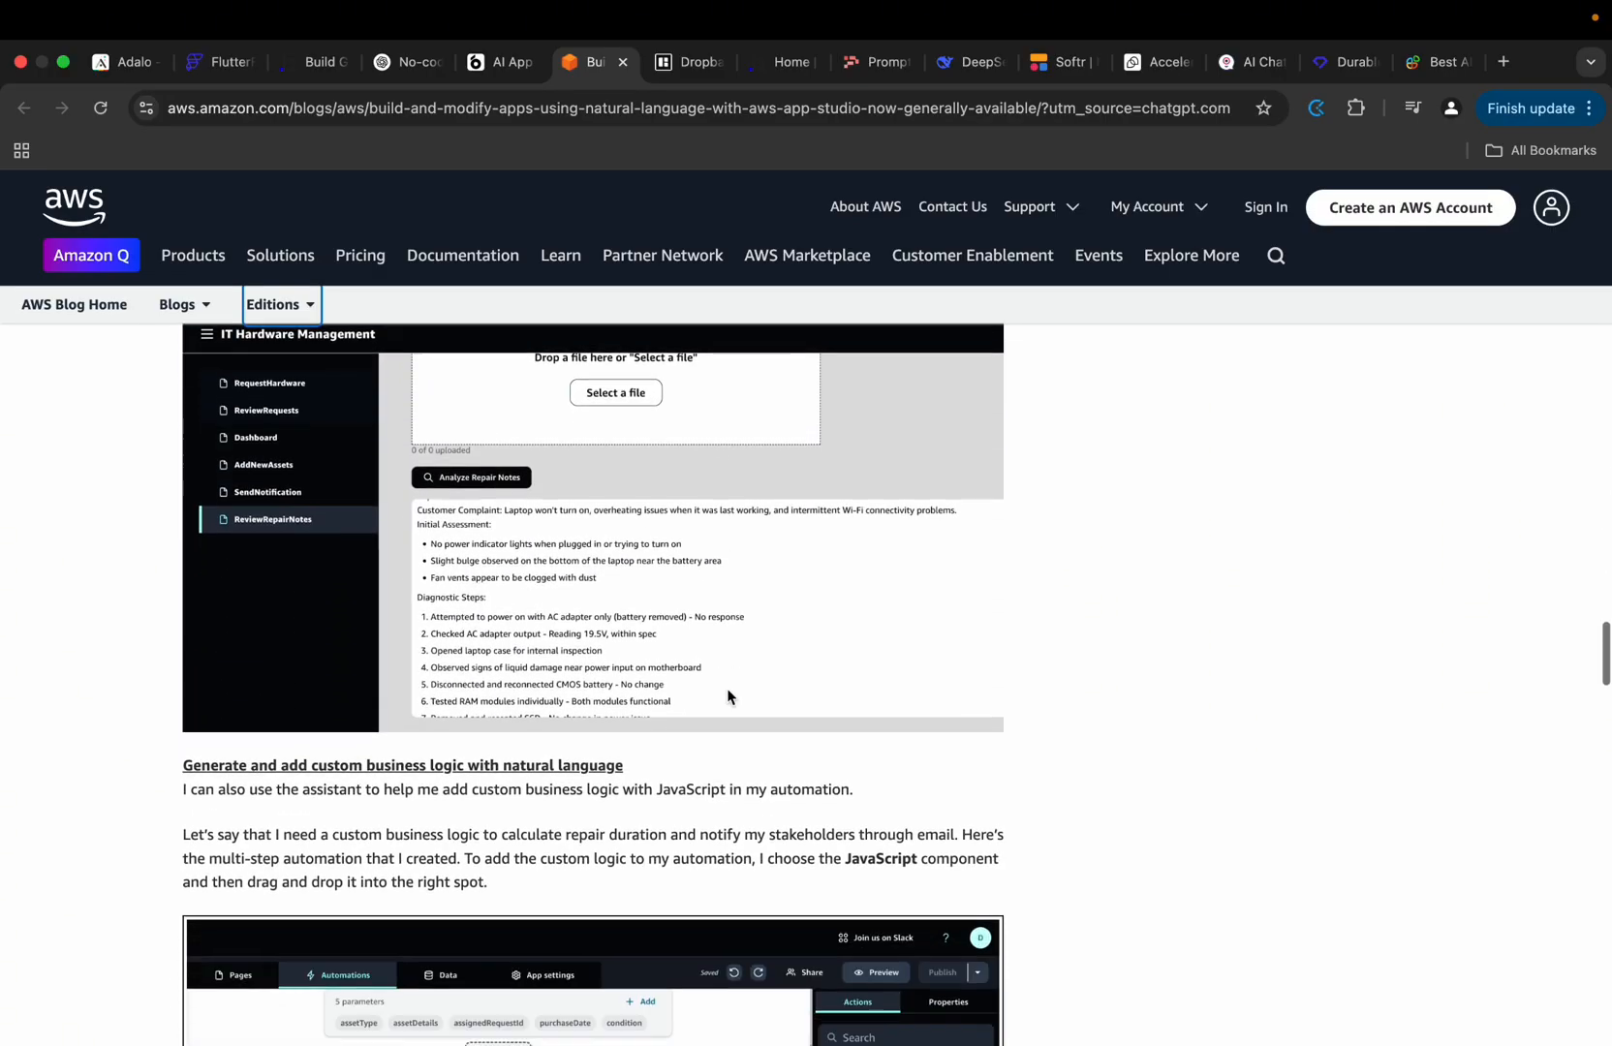
scroll("down", 3)
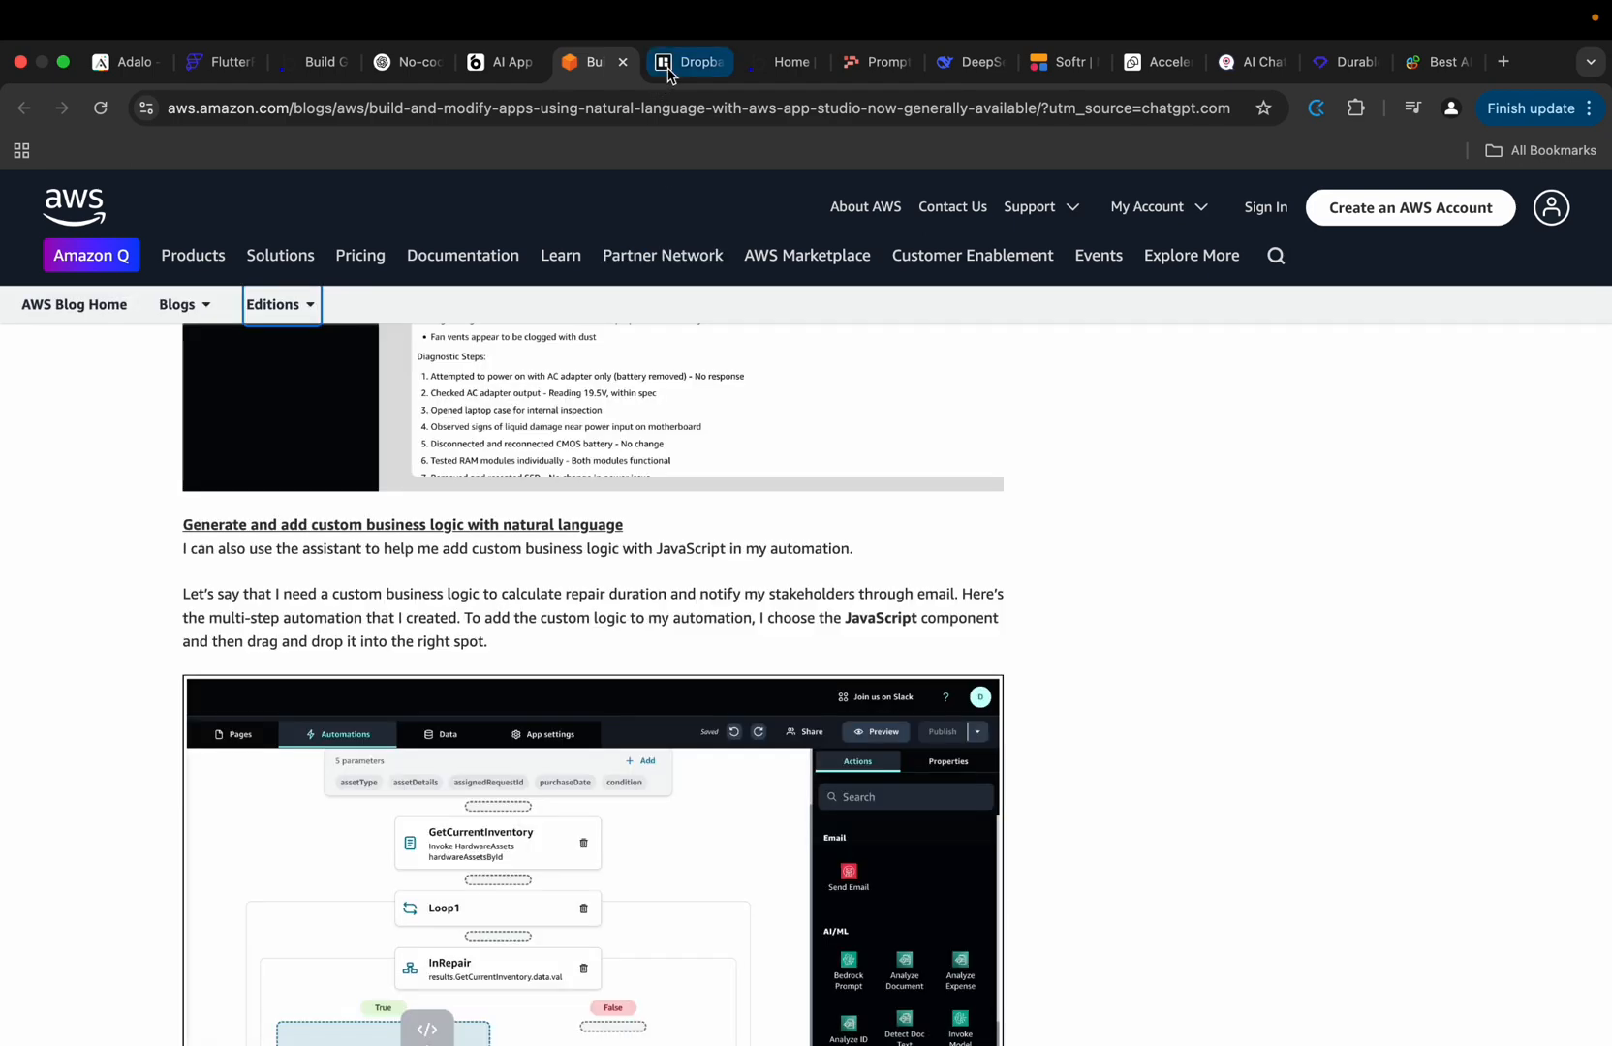
Glance at the Dropbase homepage, then switch to Promptly's generative AI homepage.
left_click(689, 62)
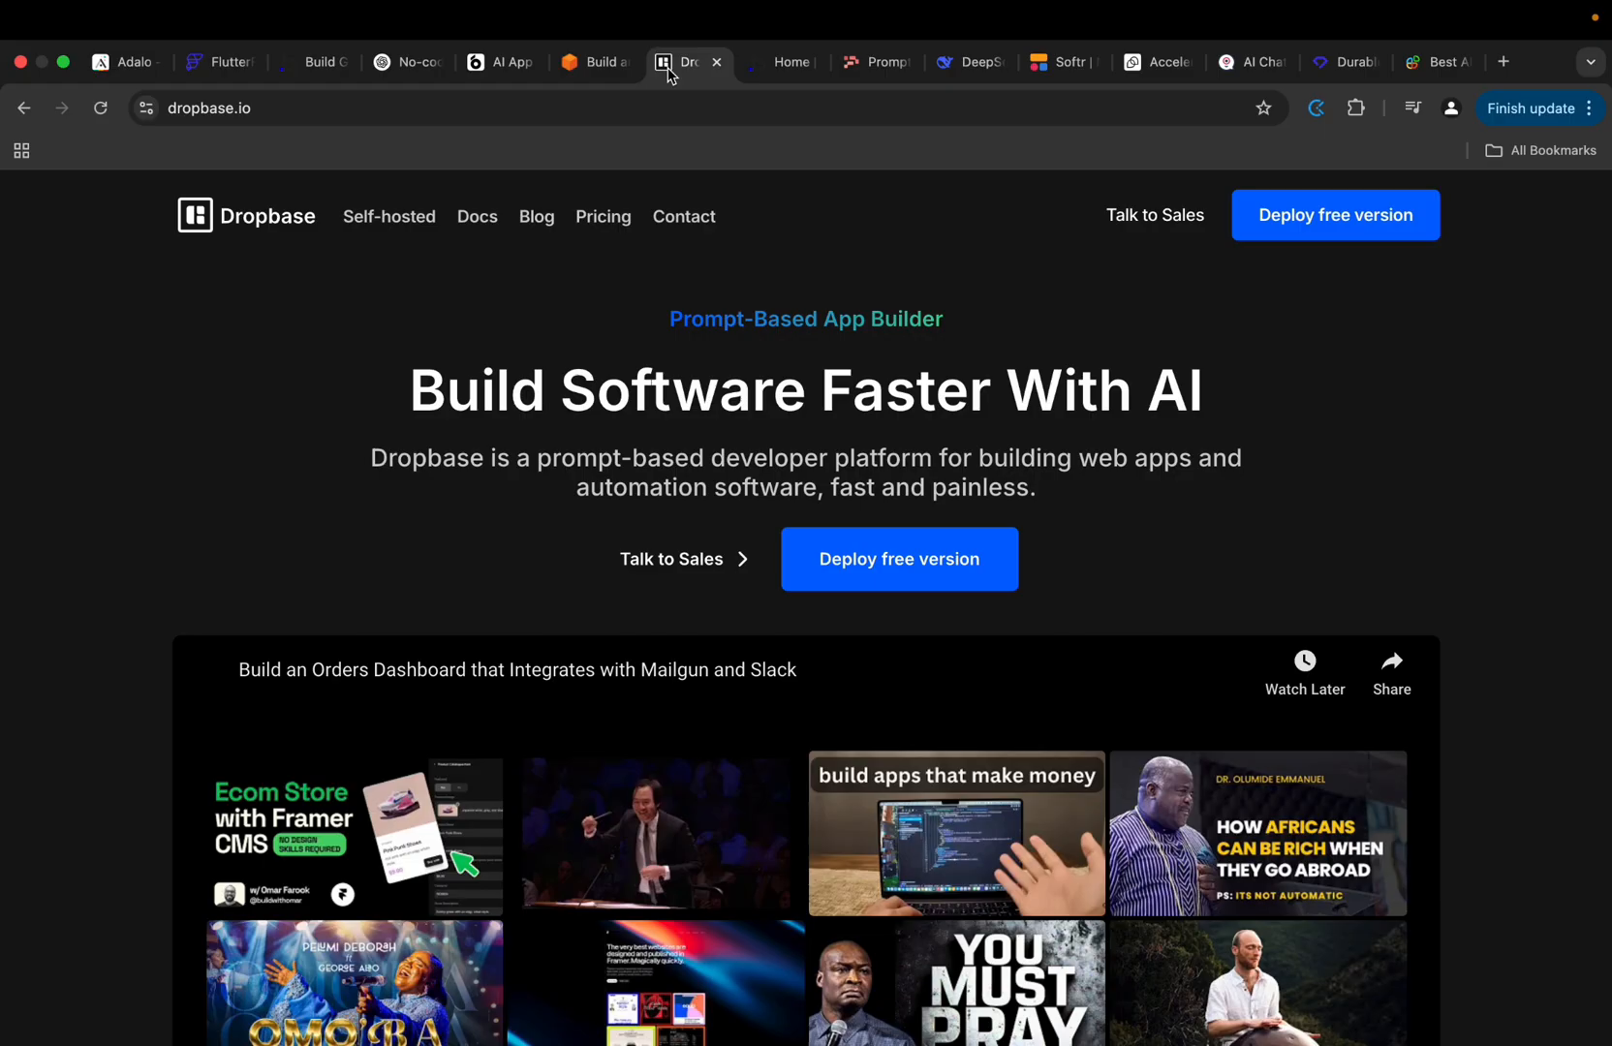
mouse_move(1234, 528)
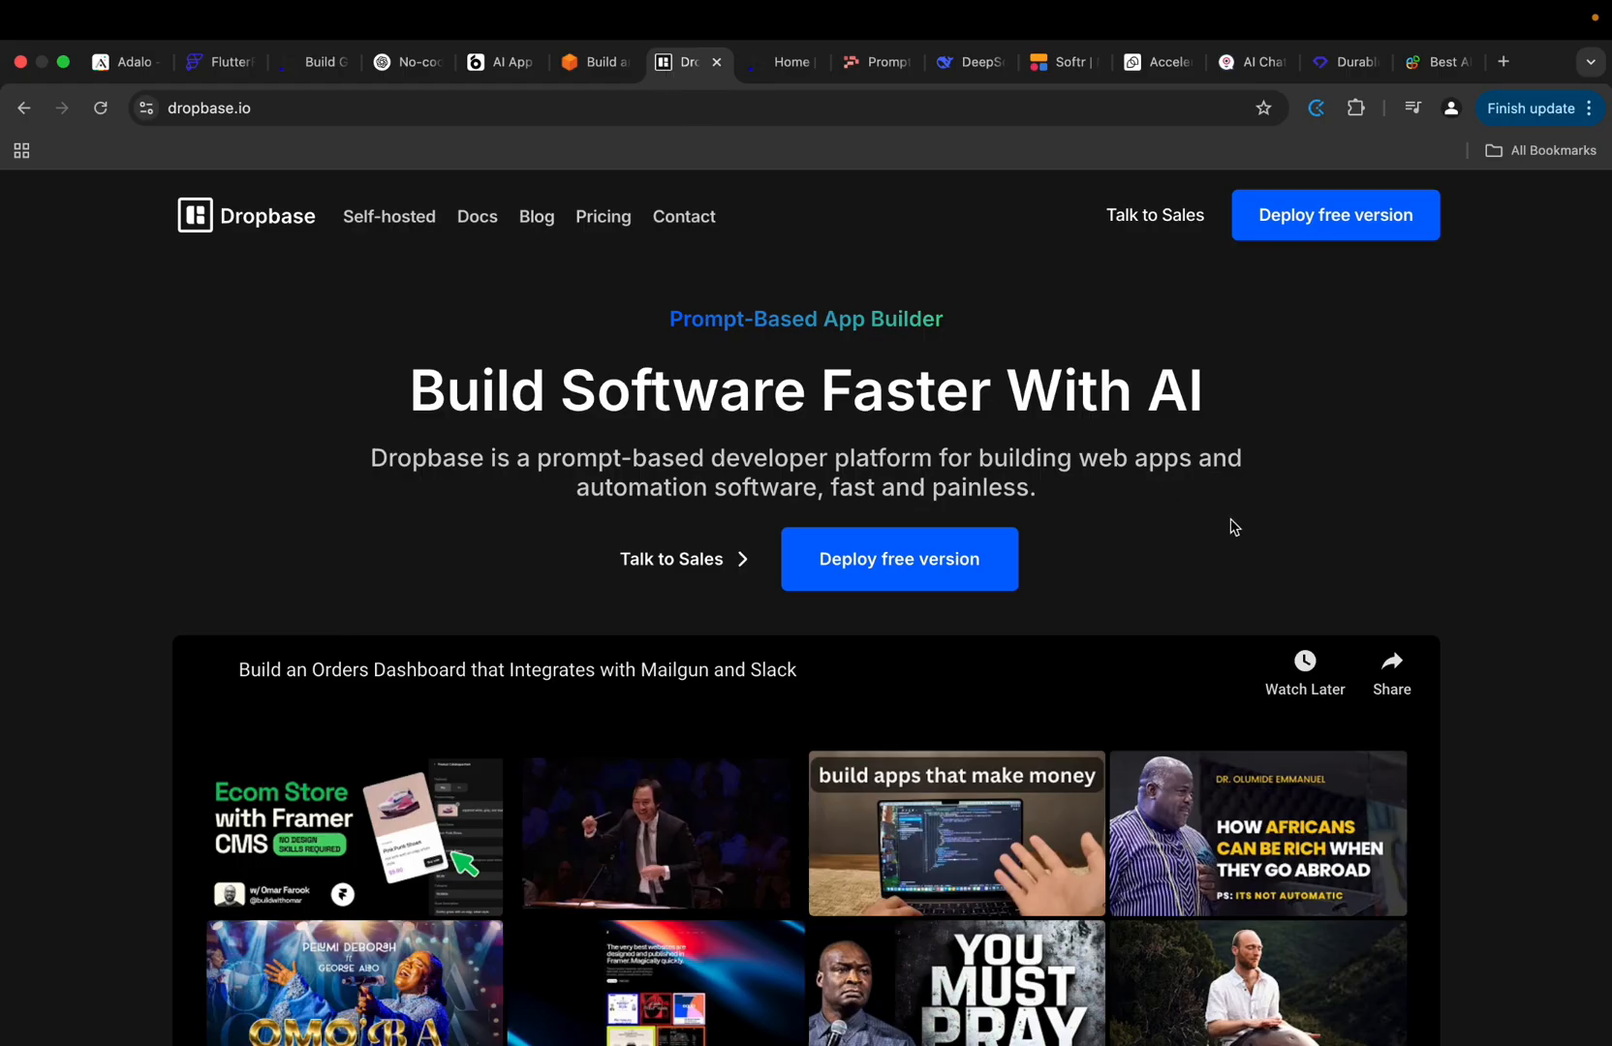
mouse_move(1012, 379)
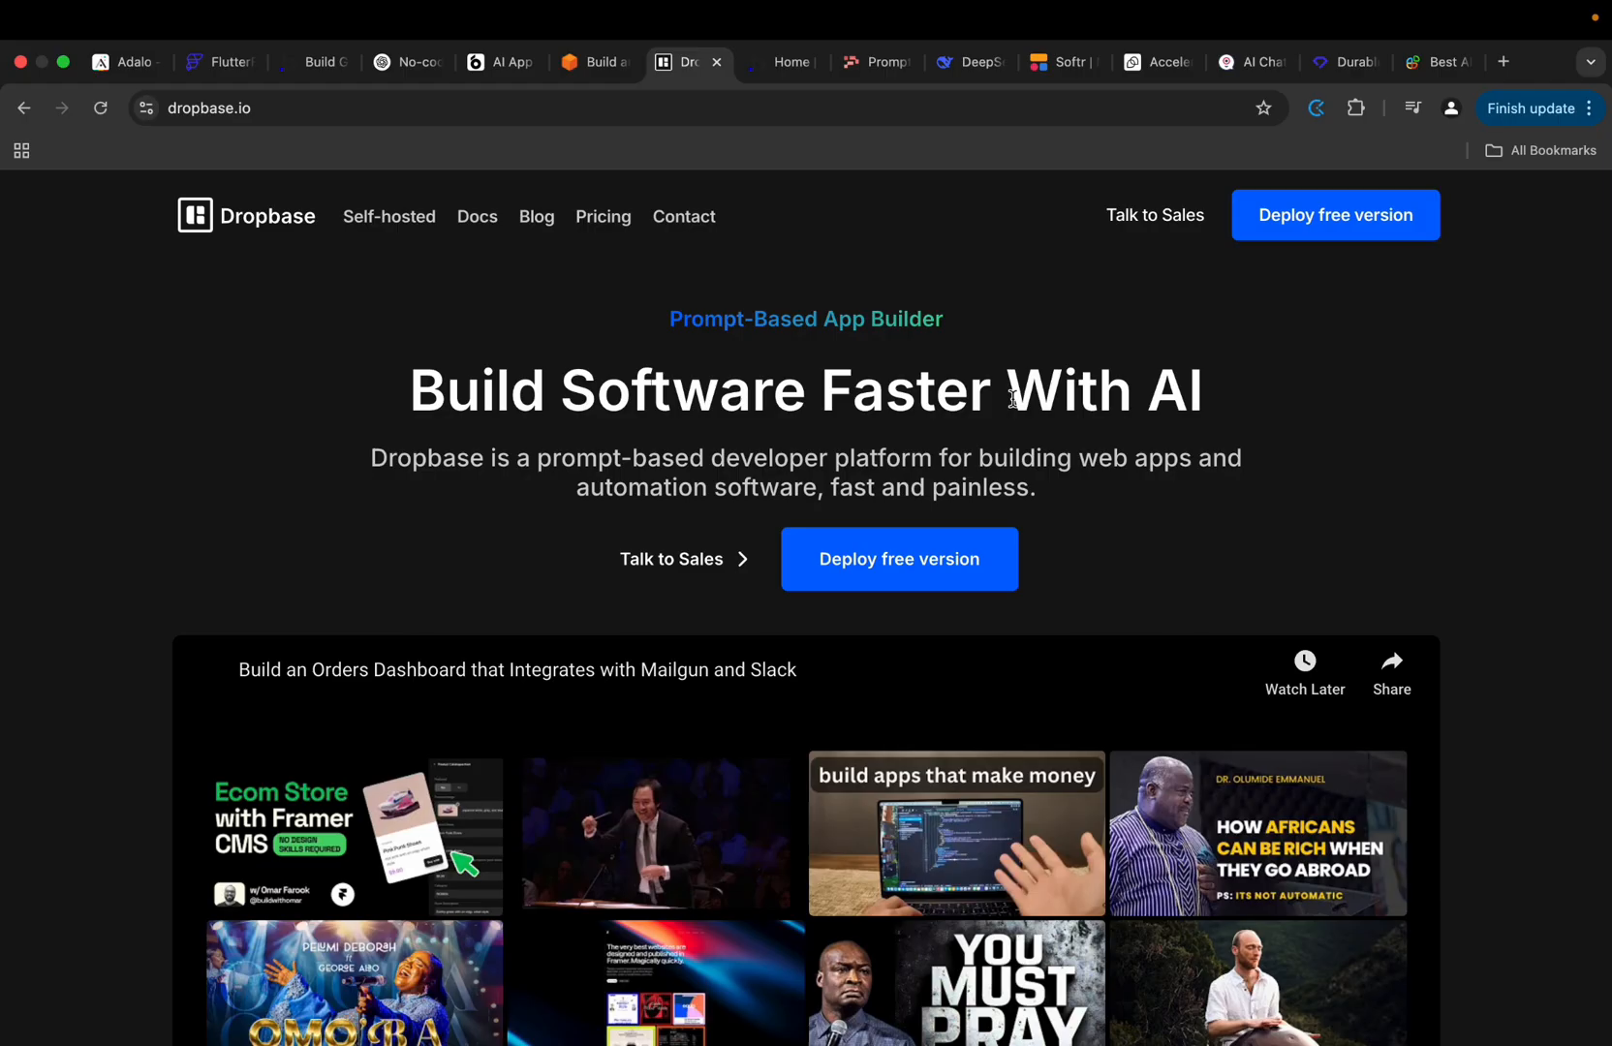
left_click(869, 62)
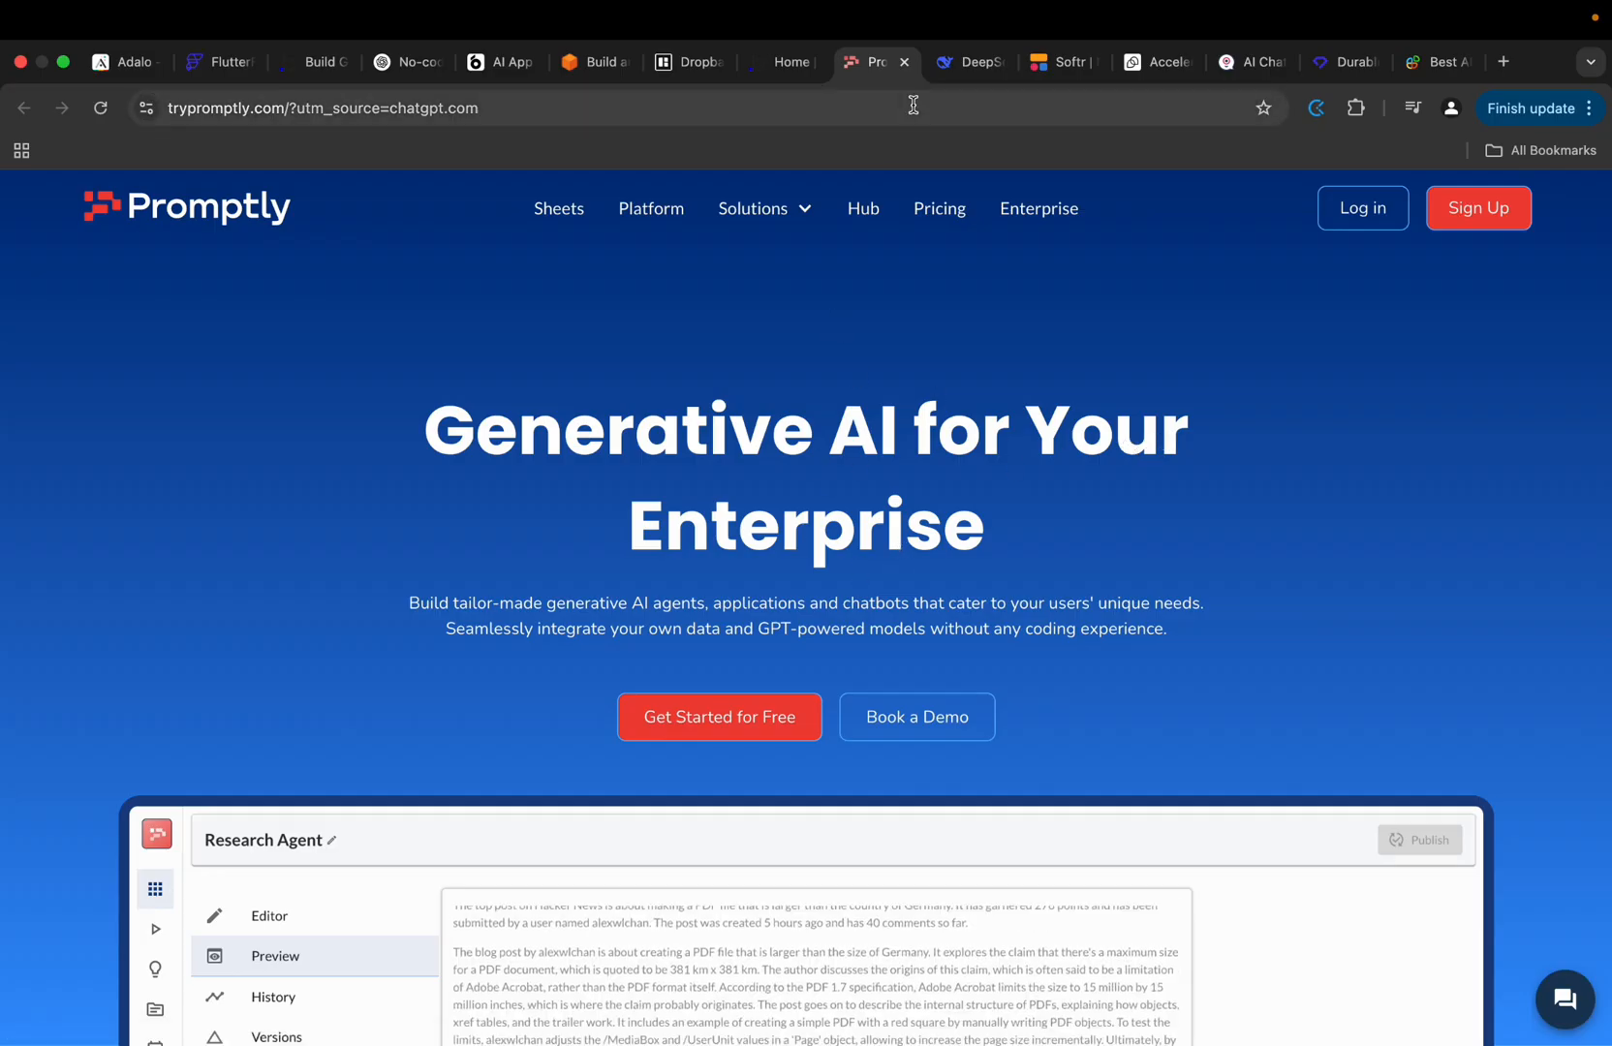
Glance at DeepSeek's app builder list, then switch to the Softr homepage.
left_click(964, 62)
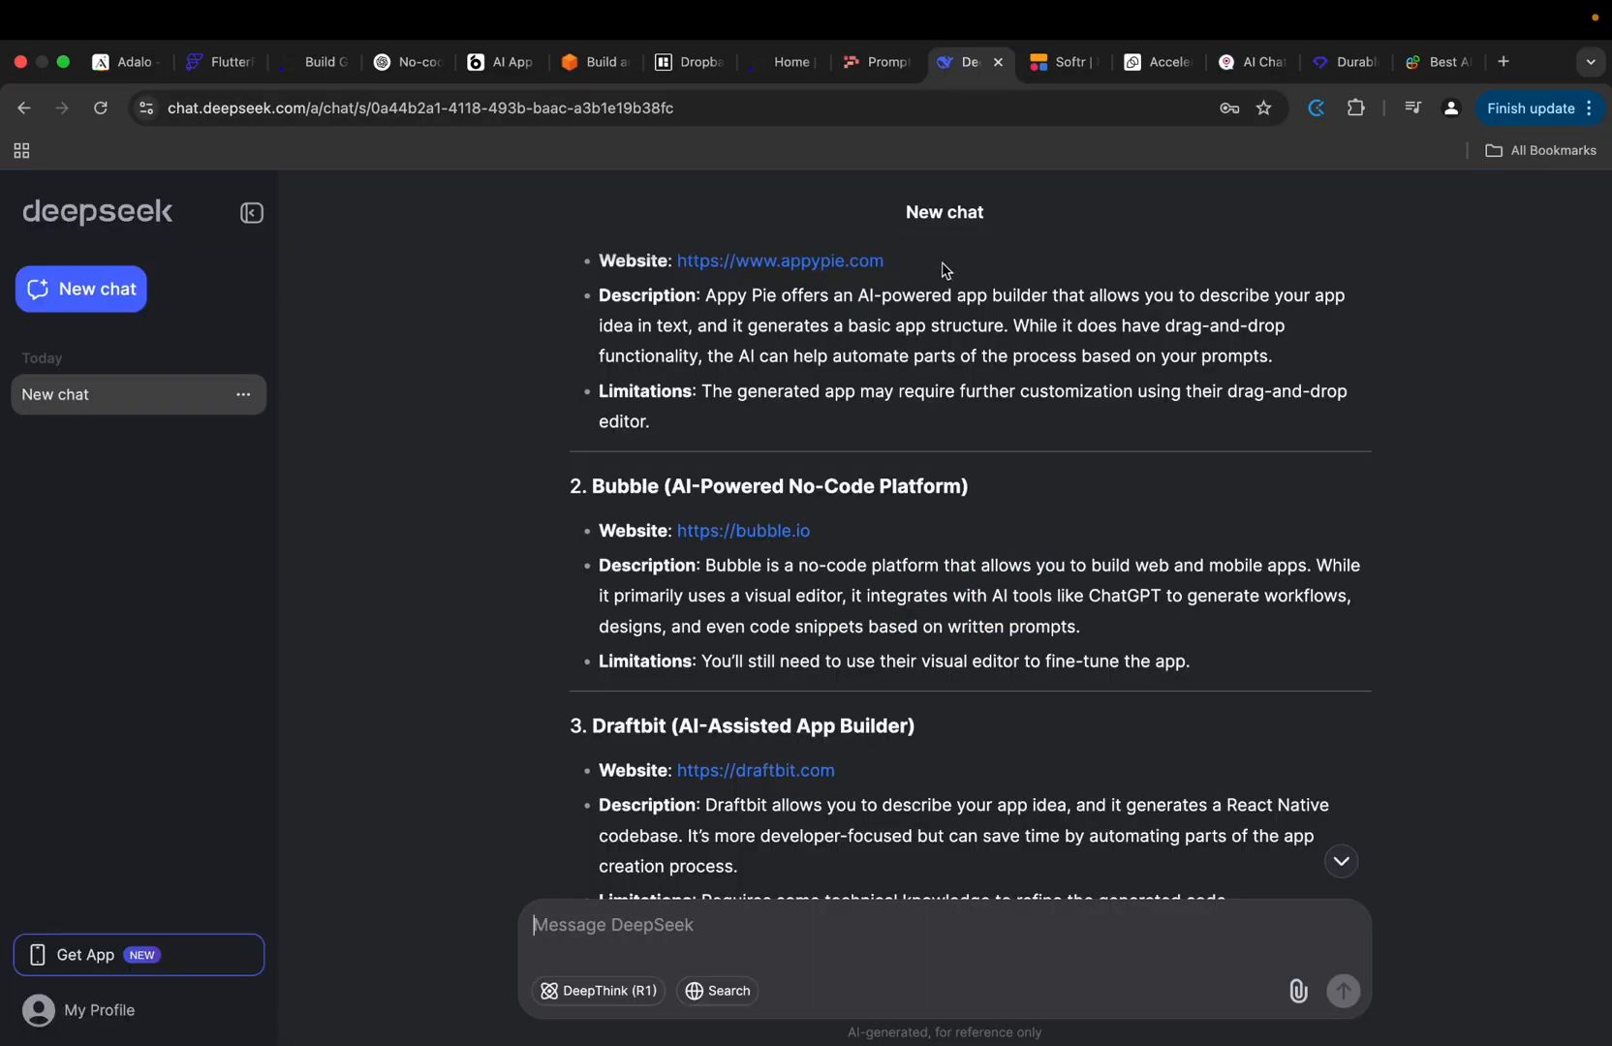
mouse_move(964, 63)
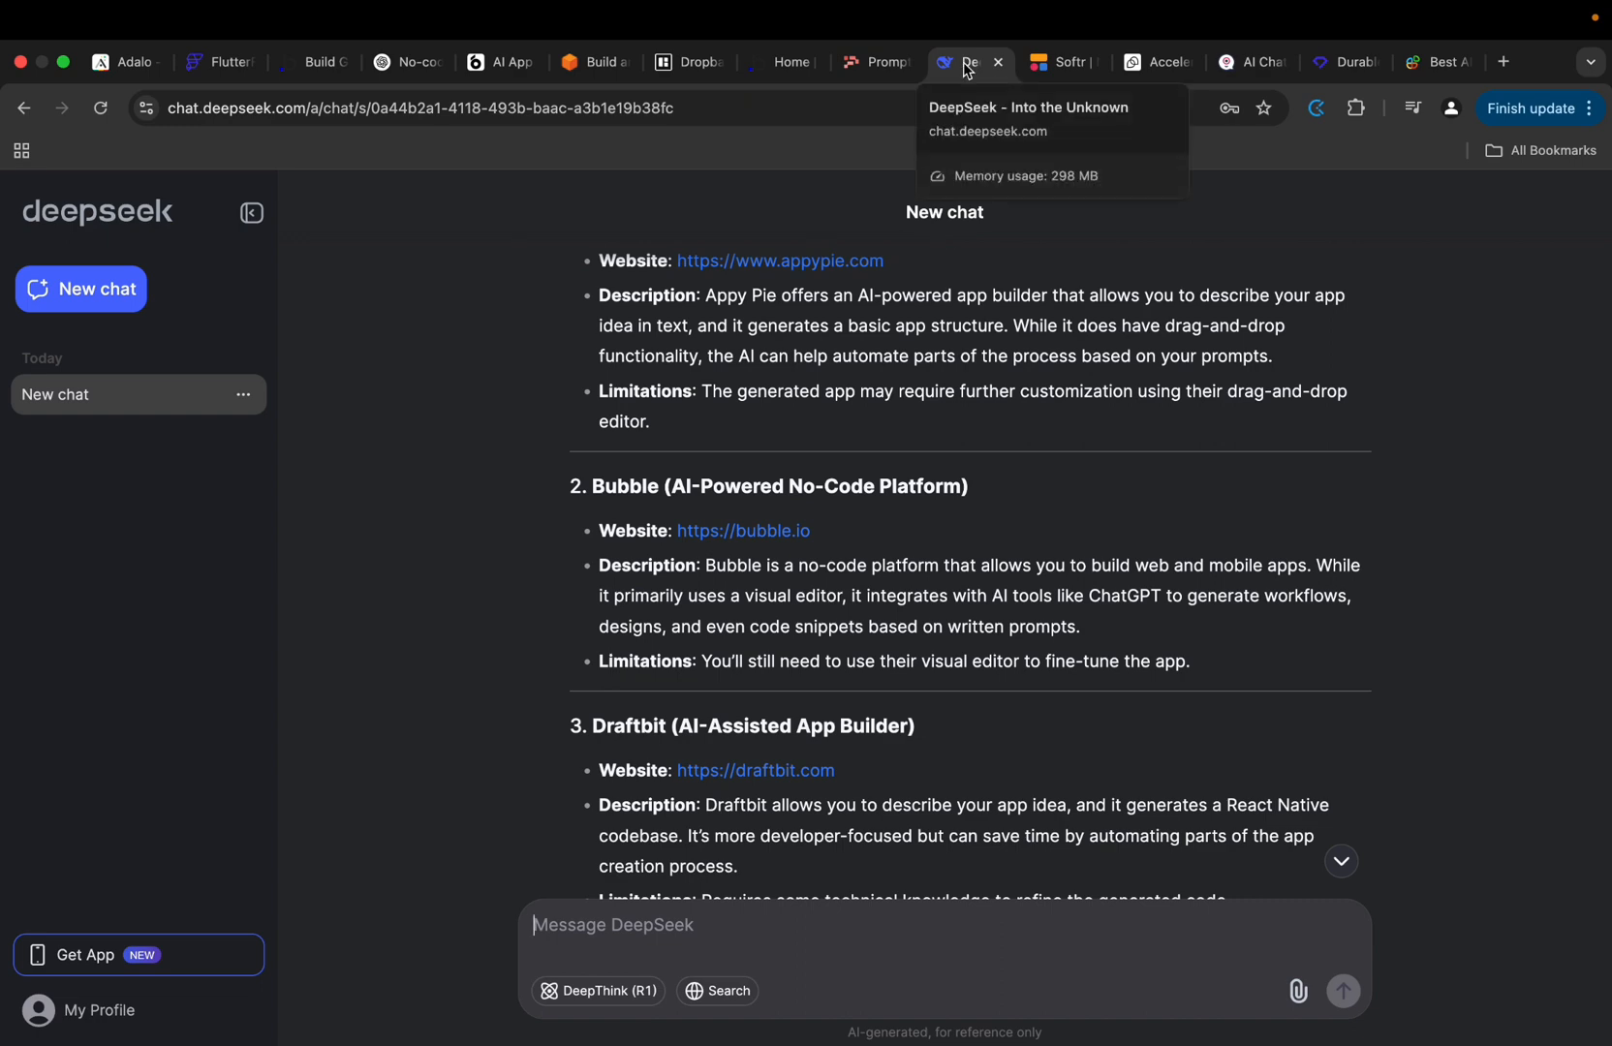
left_click(1062, 62)
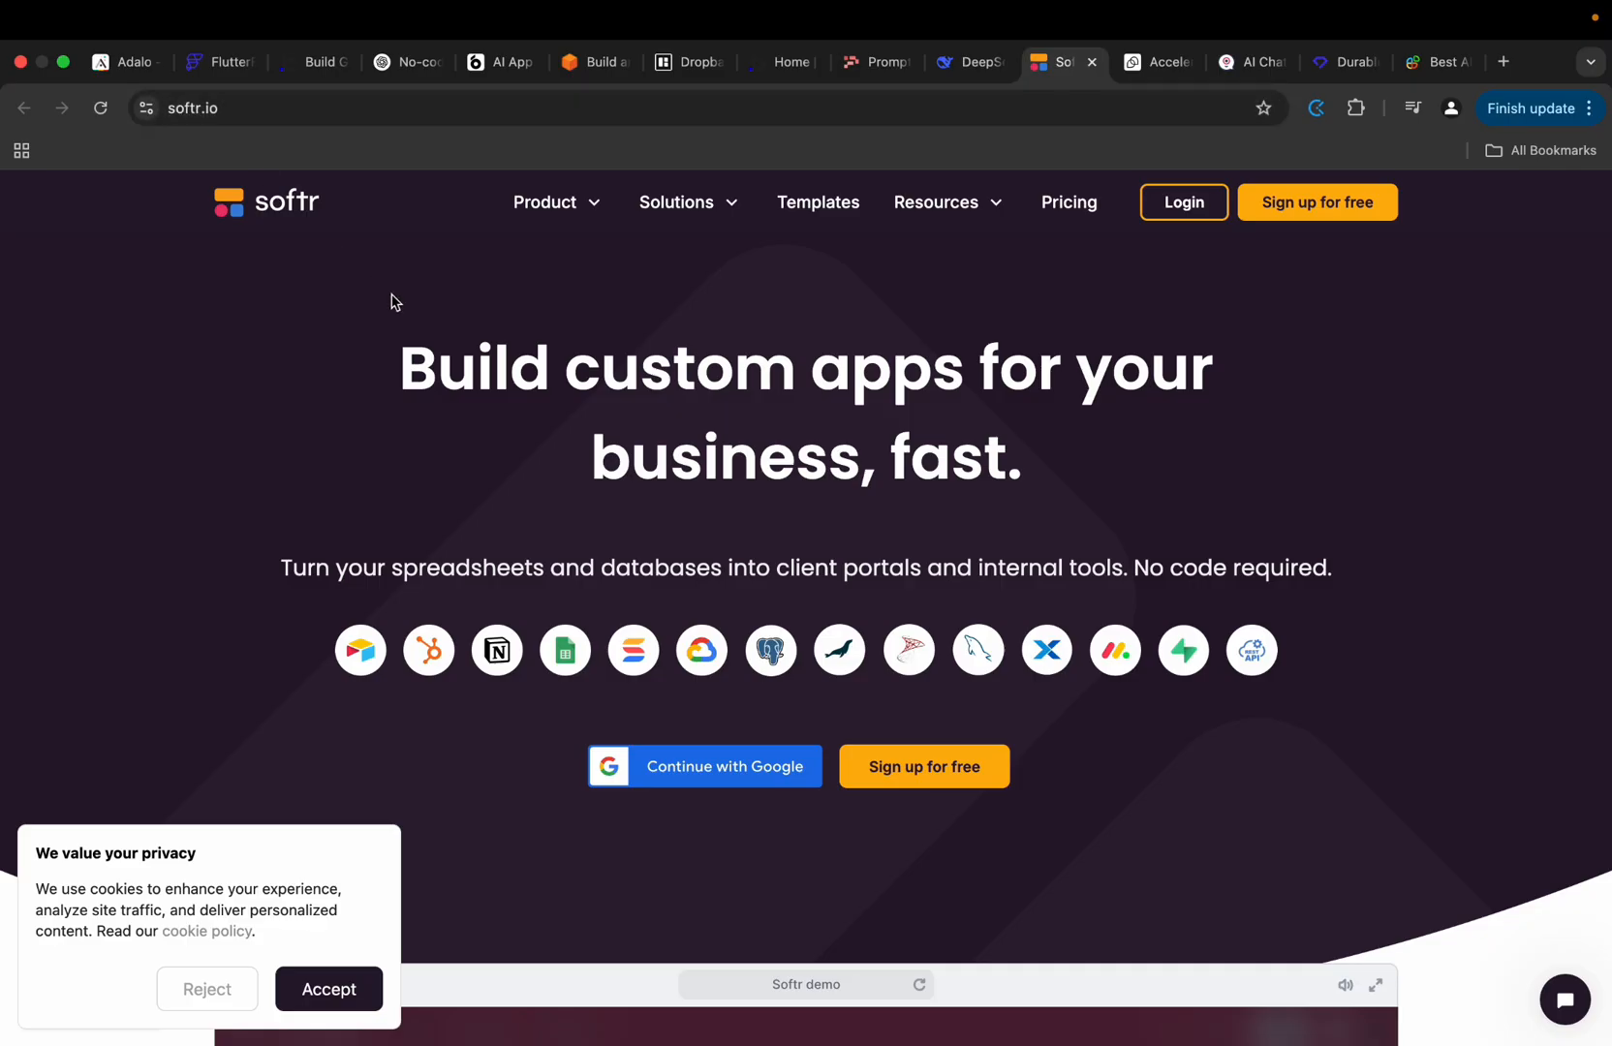
Scroll Softr's homepage to the data integrations grid, then switch to the Tidio site.
left_click(329, 989)
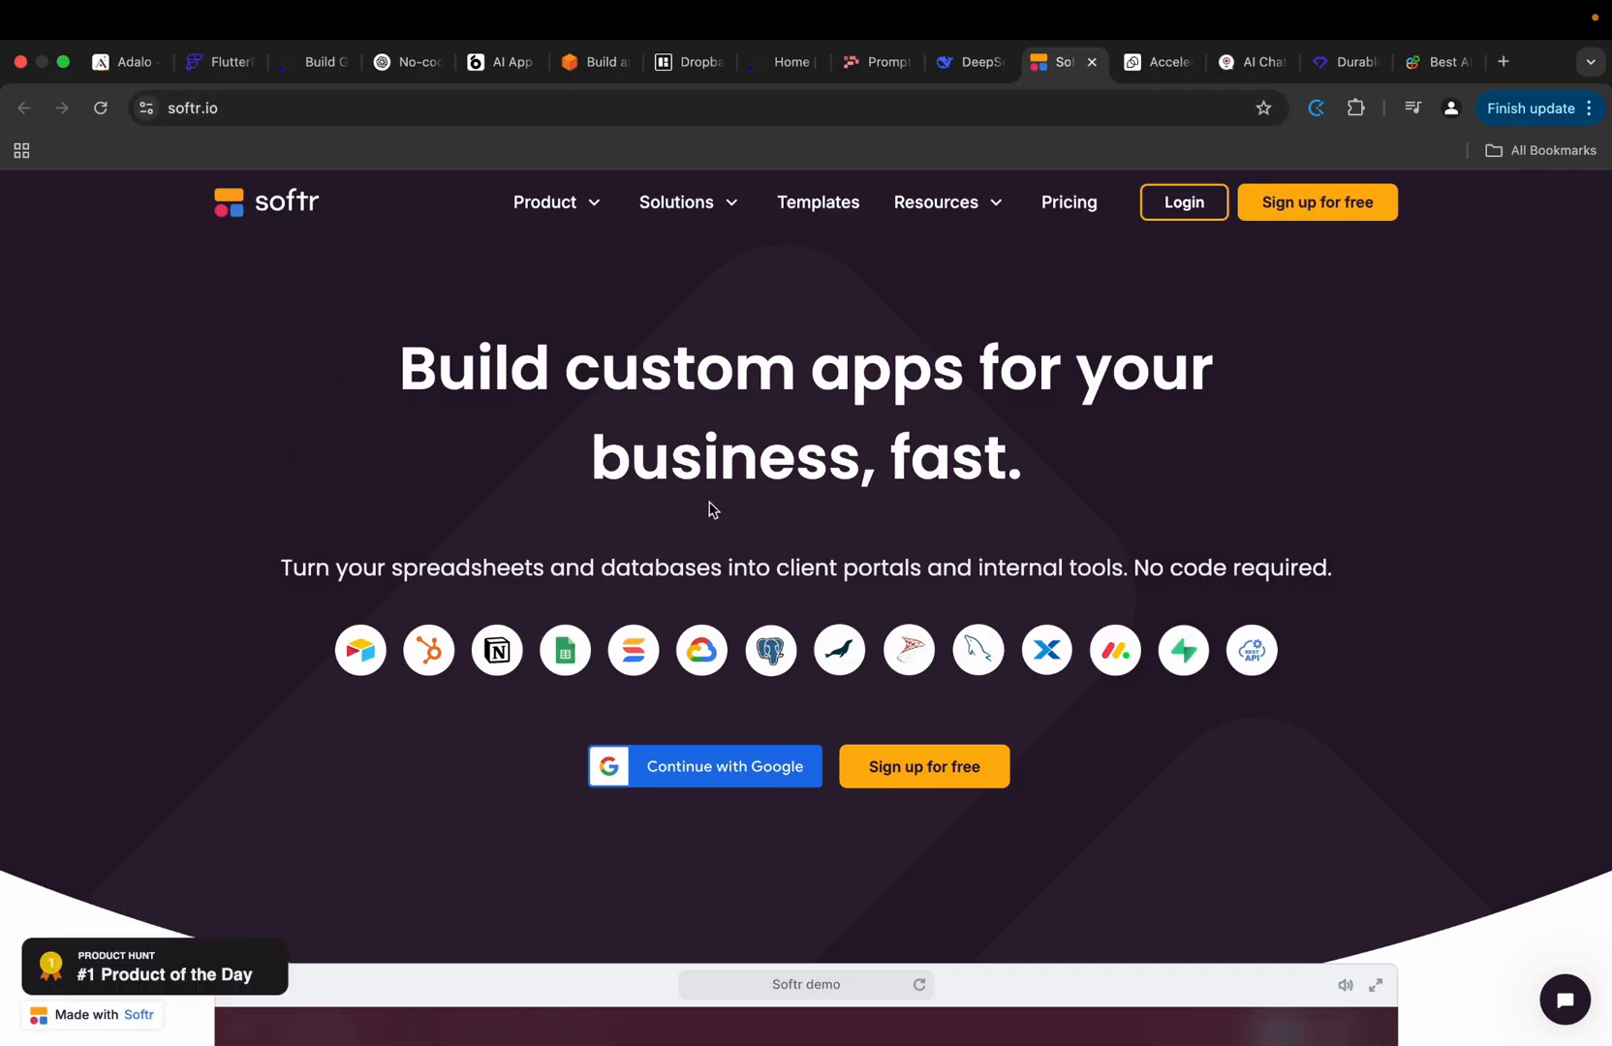
mouse_move(1283, 403)
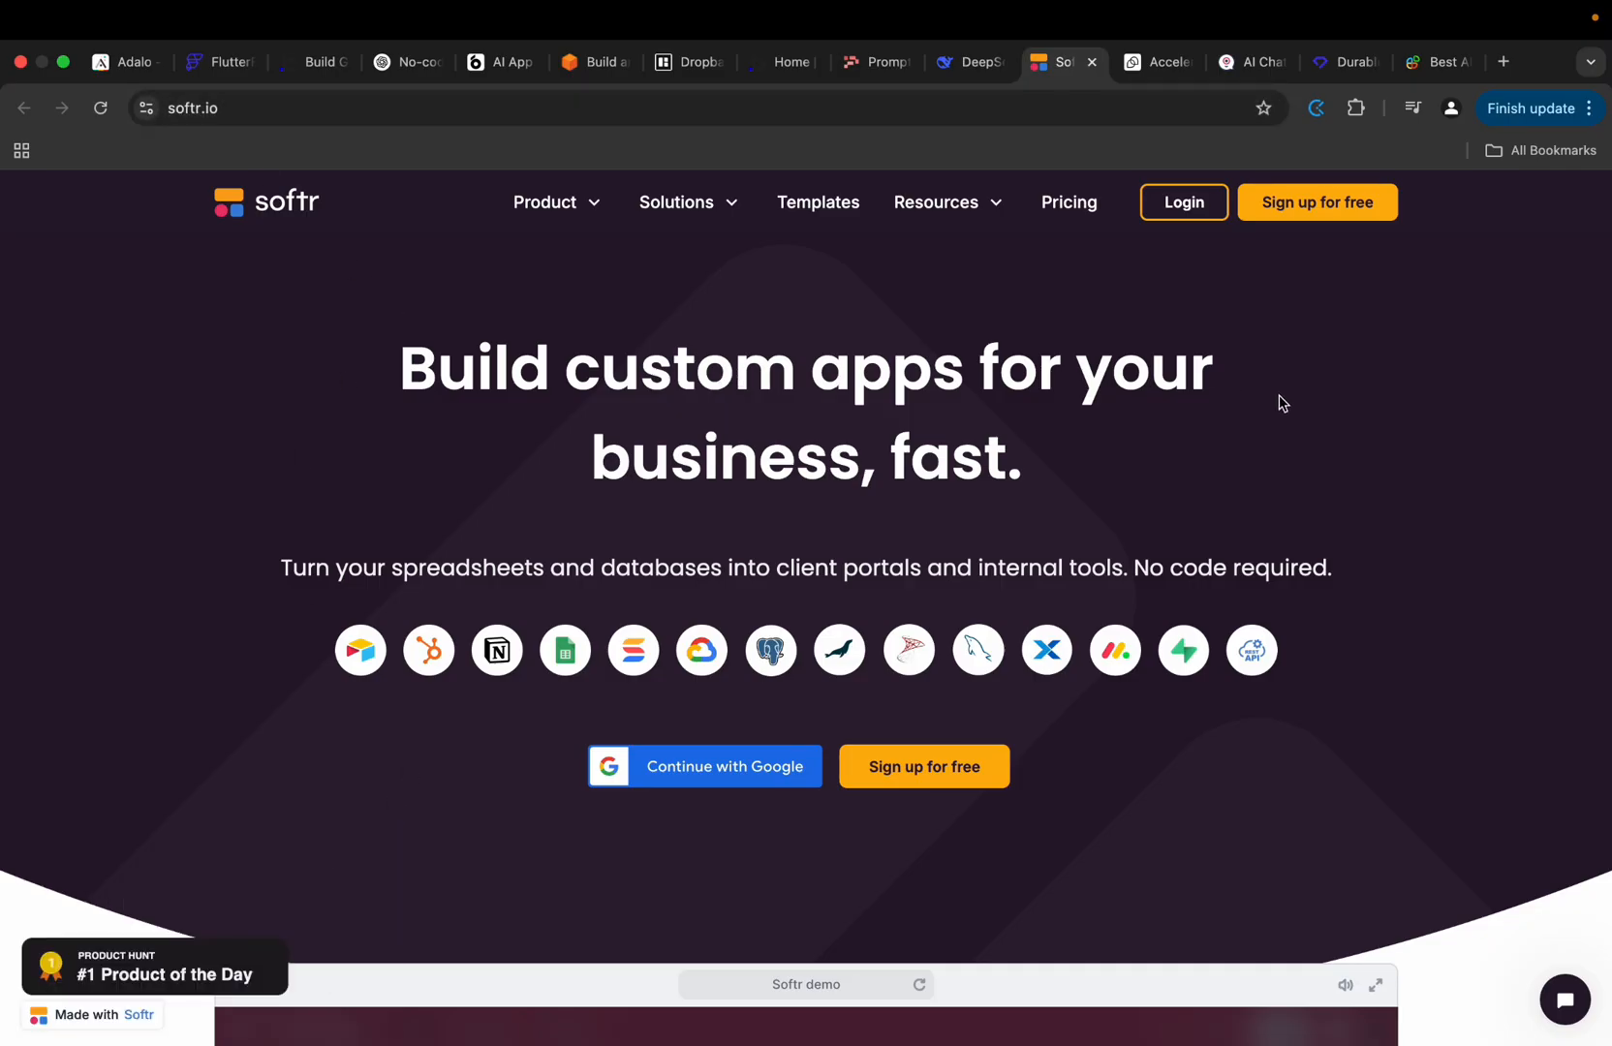
mouse_move(653, 566)
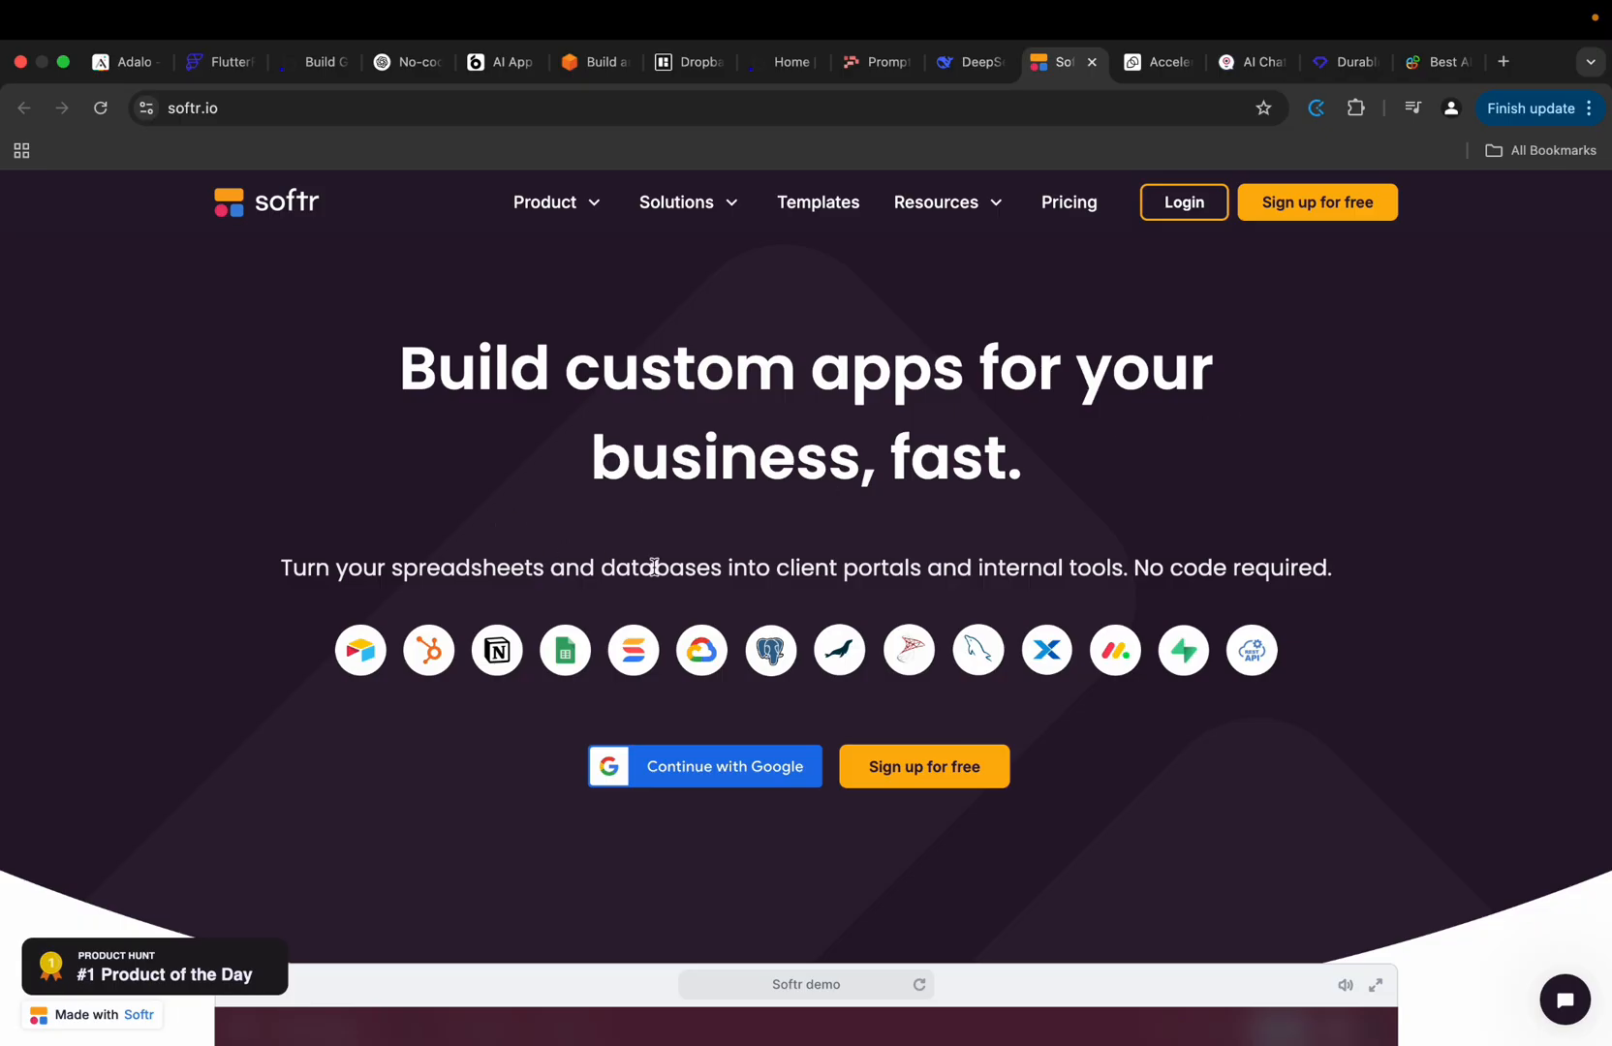
mouse_move(989, 487)
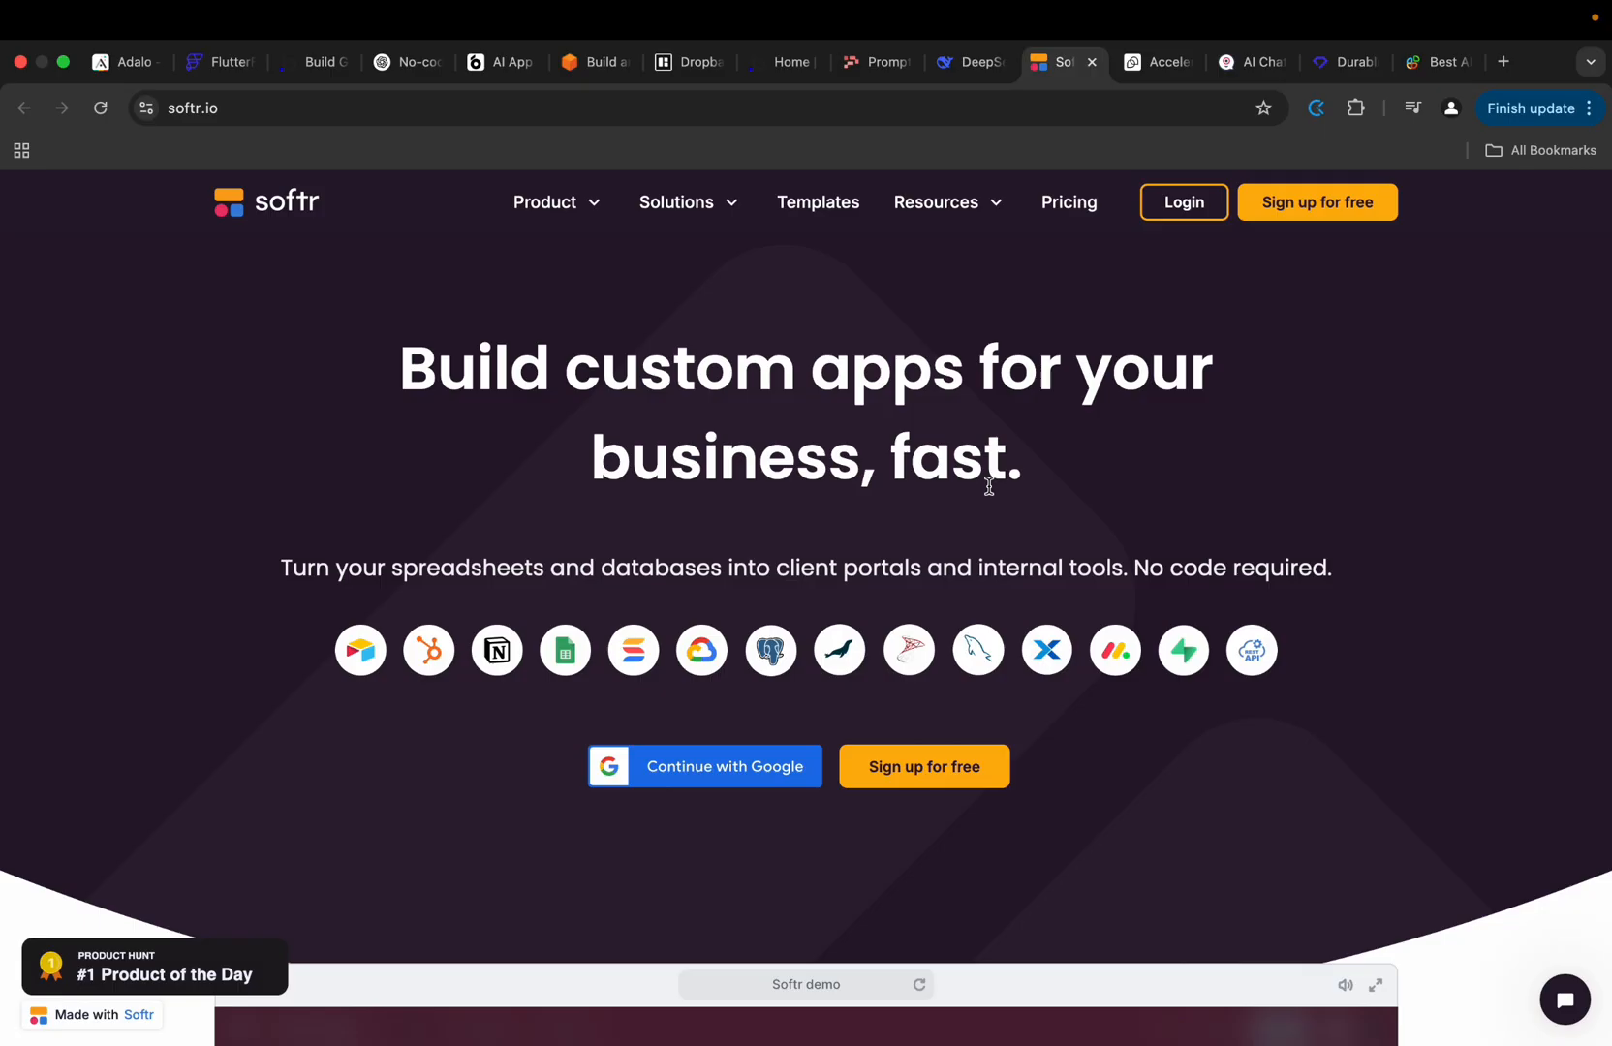
scroll("down", 3)
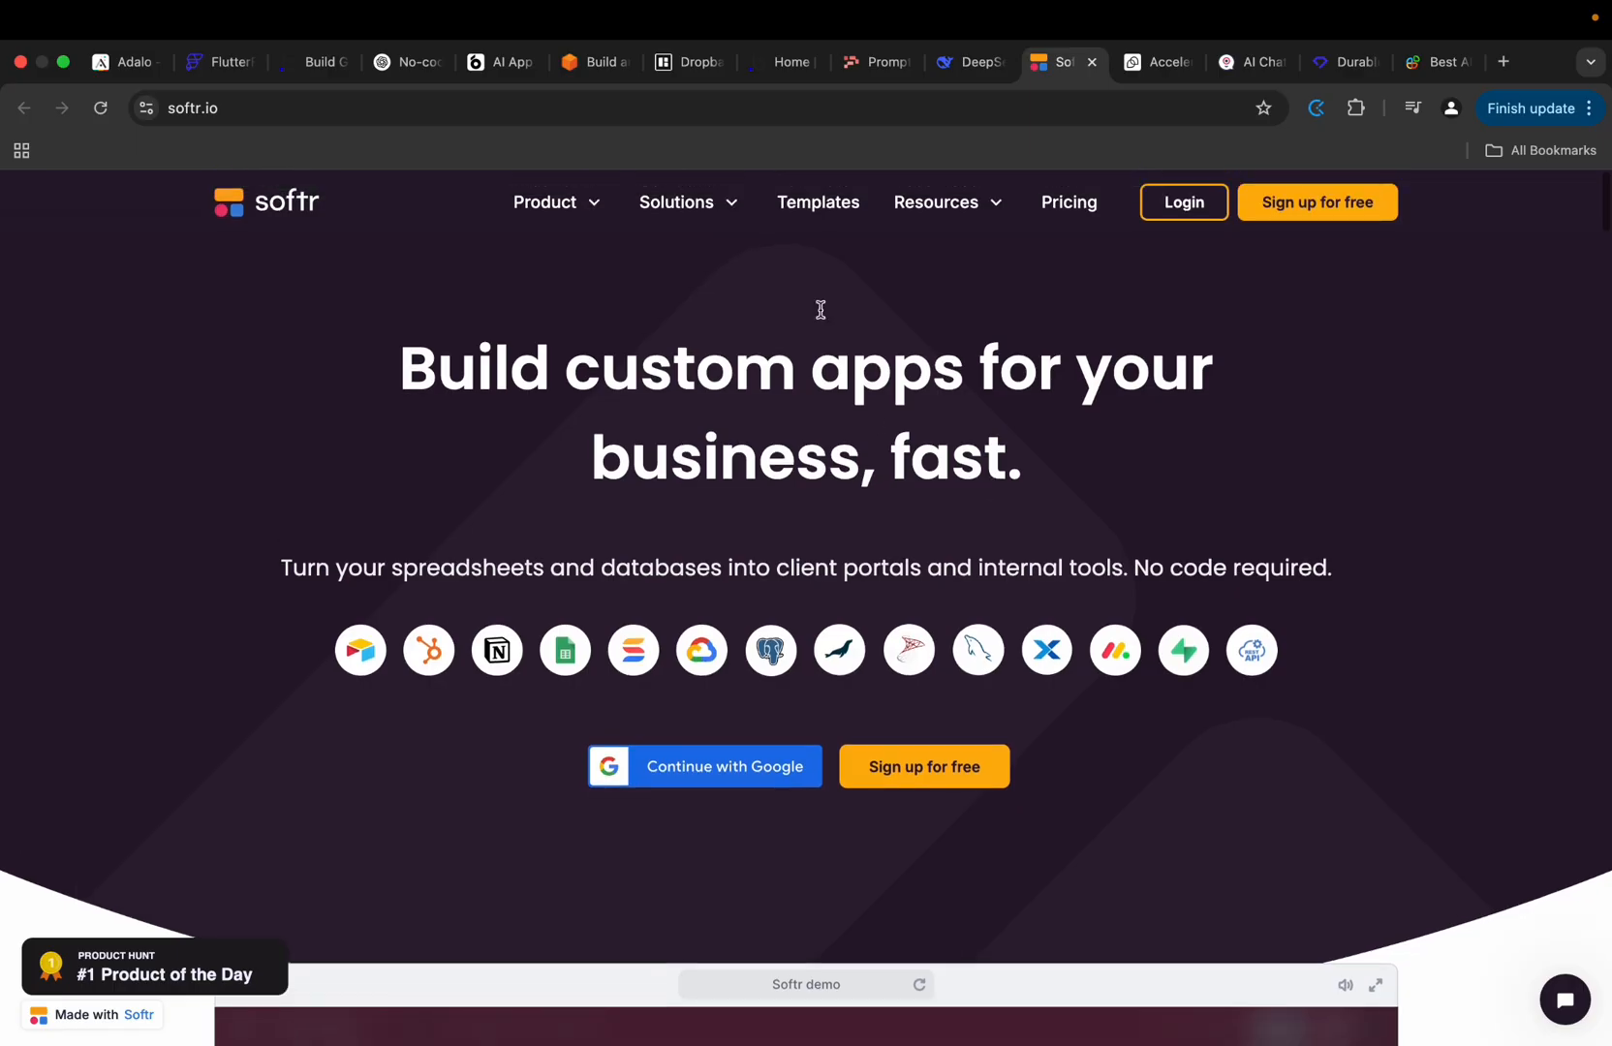
mouse_move(973, 443)
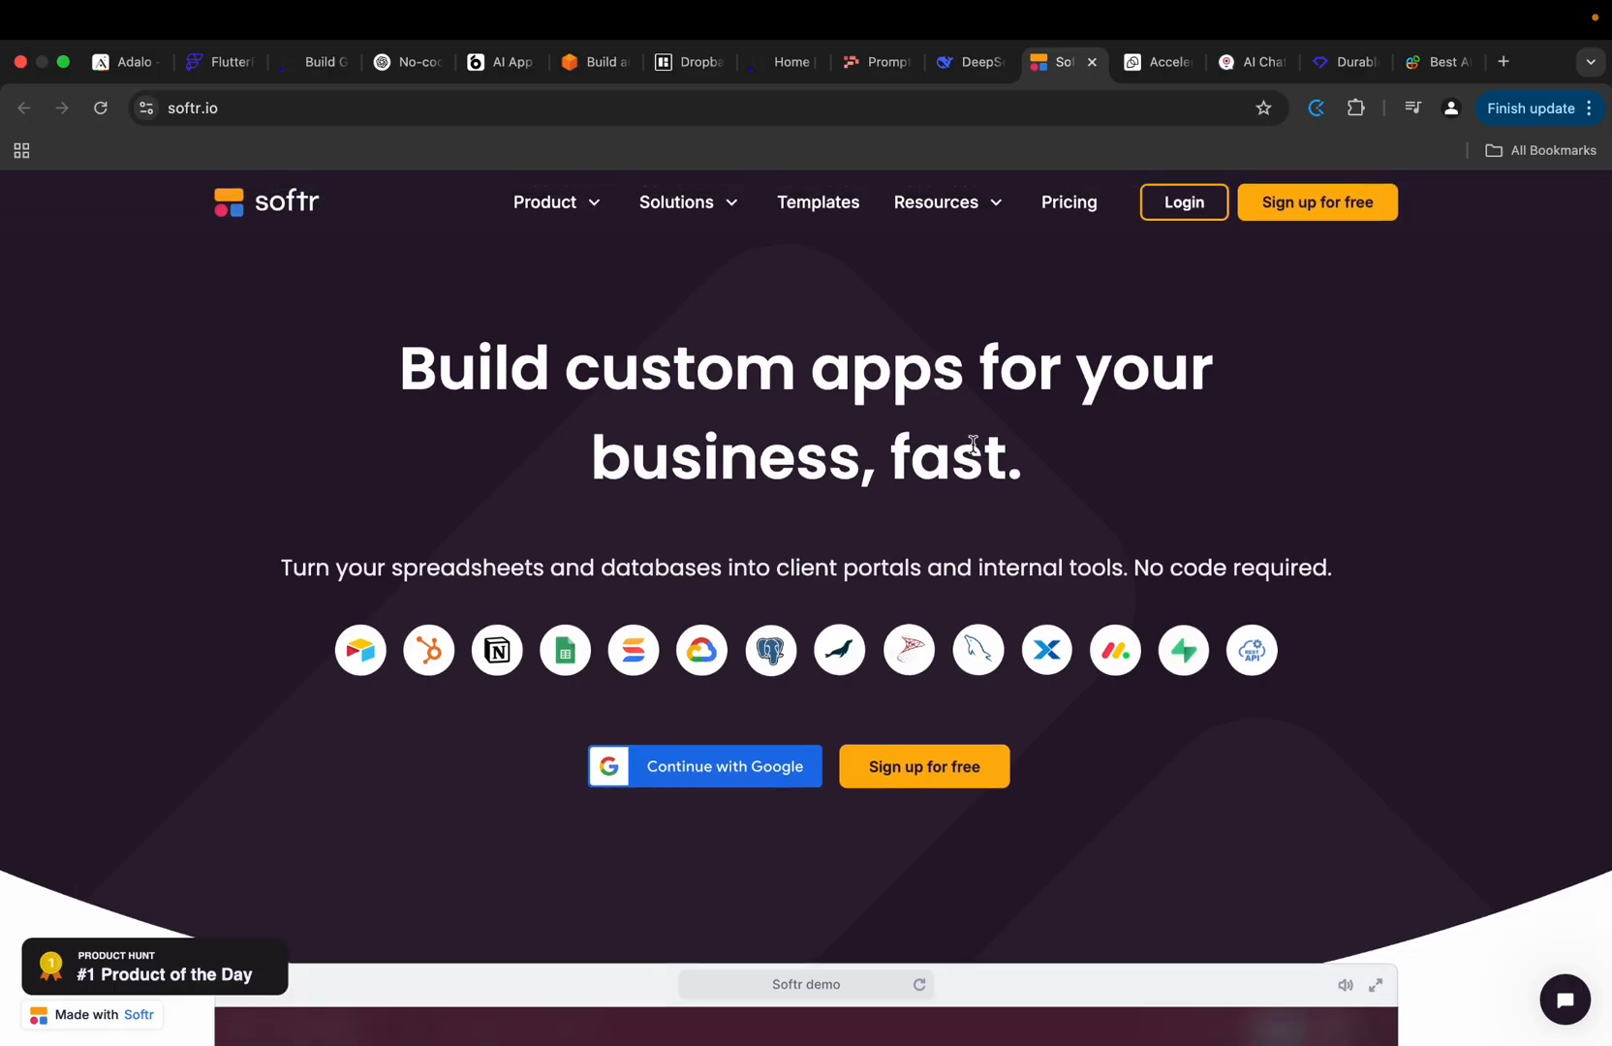
scroll("down", 3)
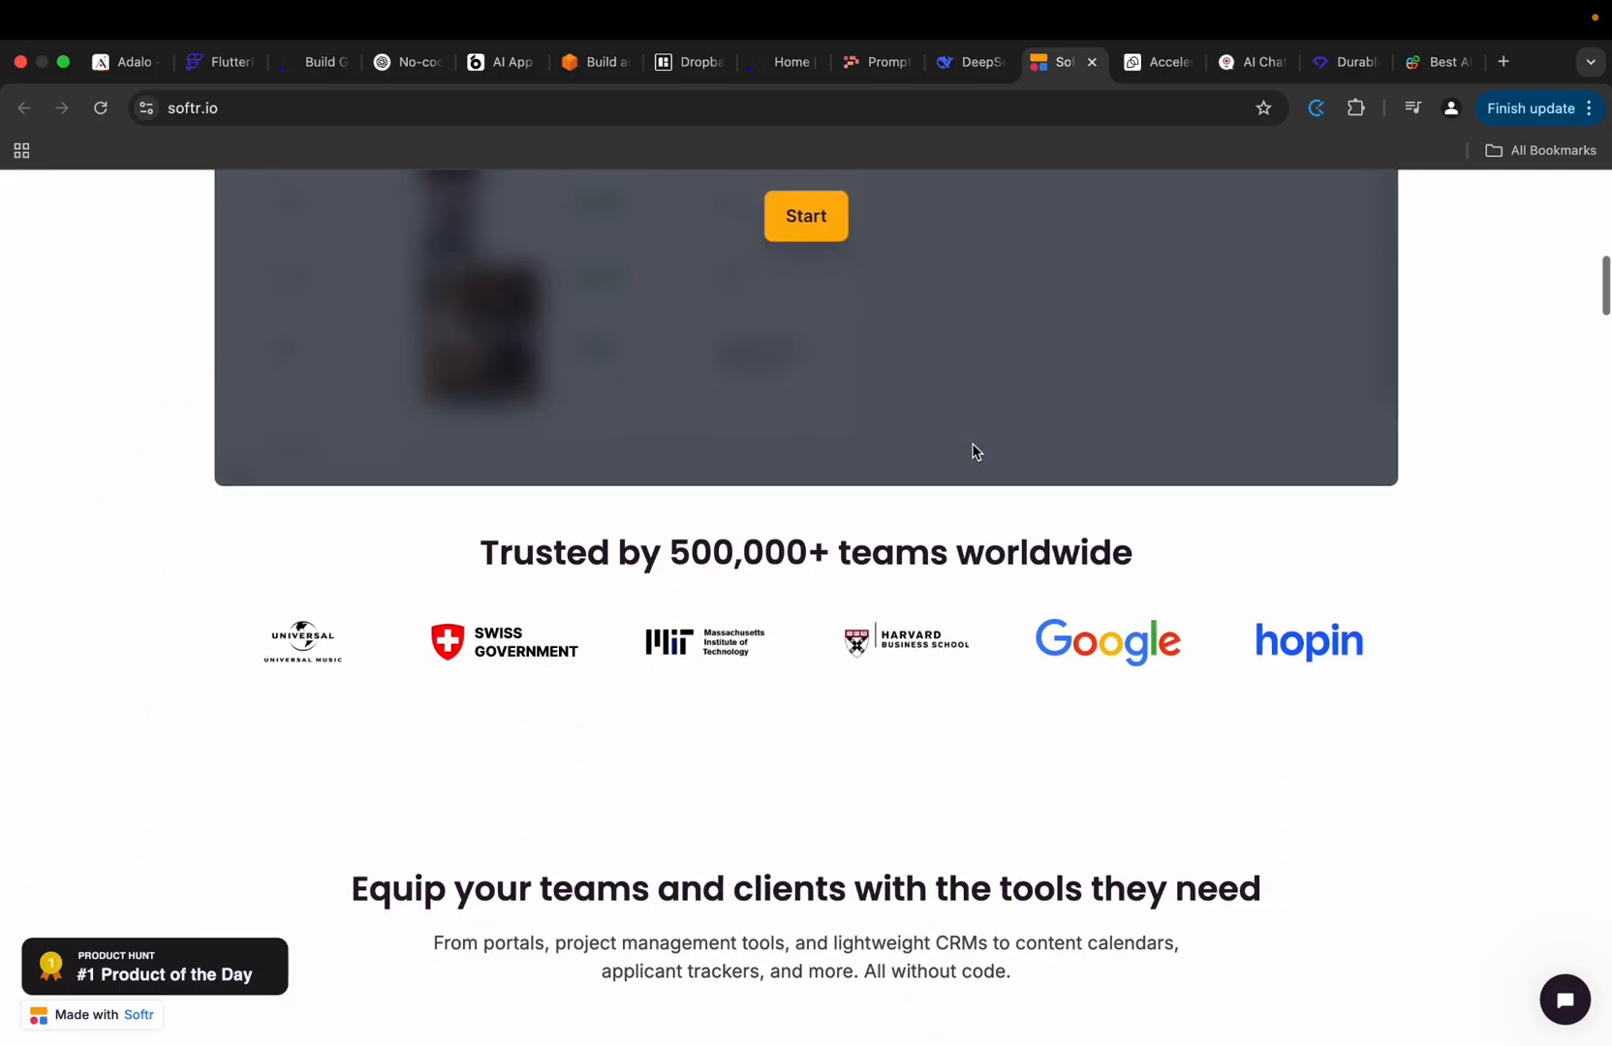
scroll("down", 3)
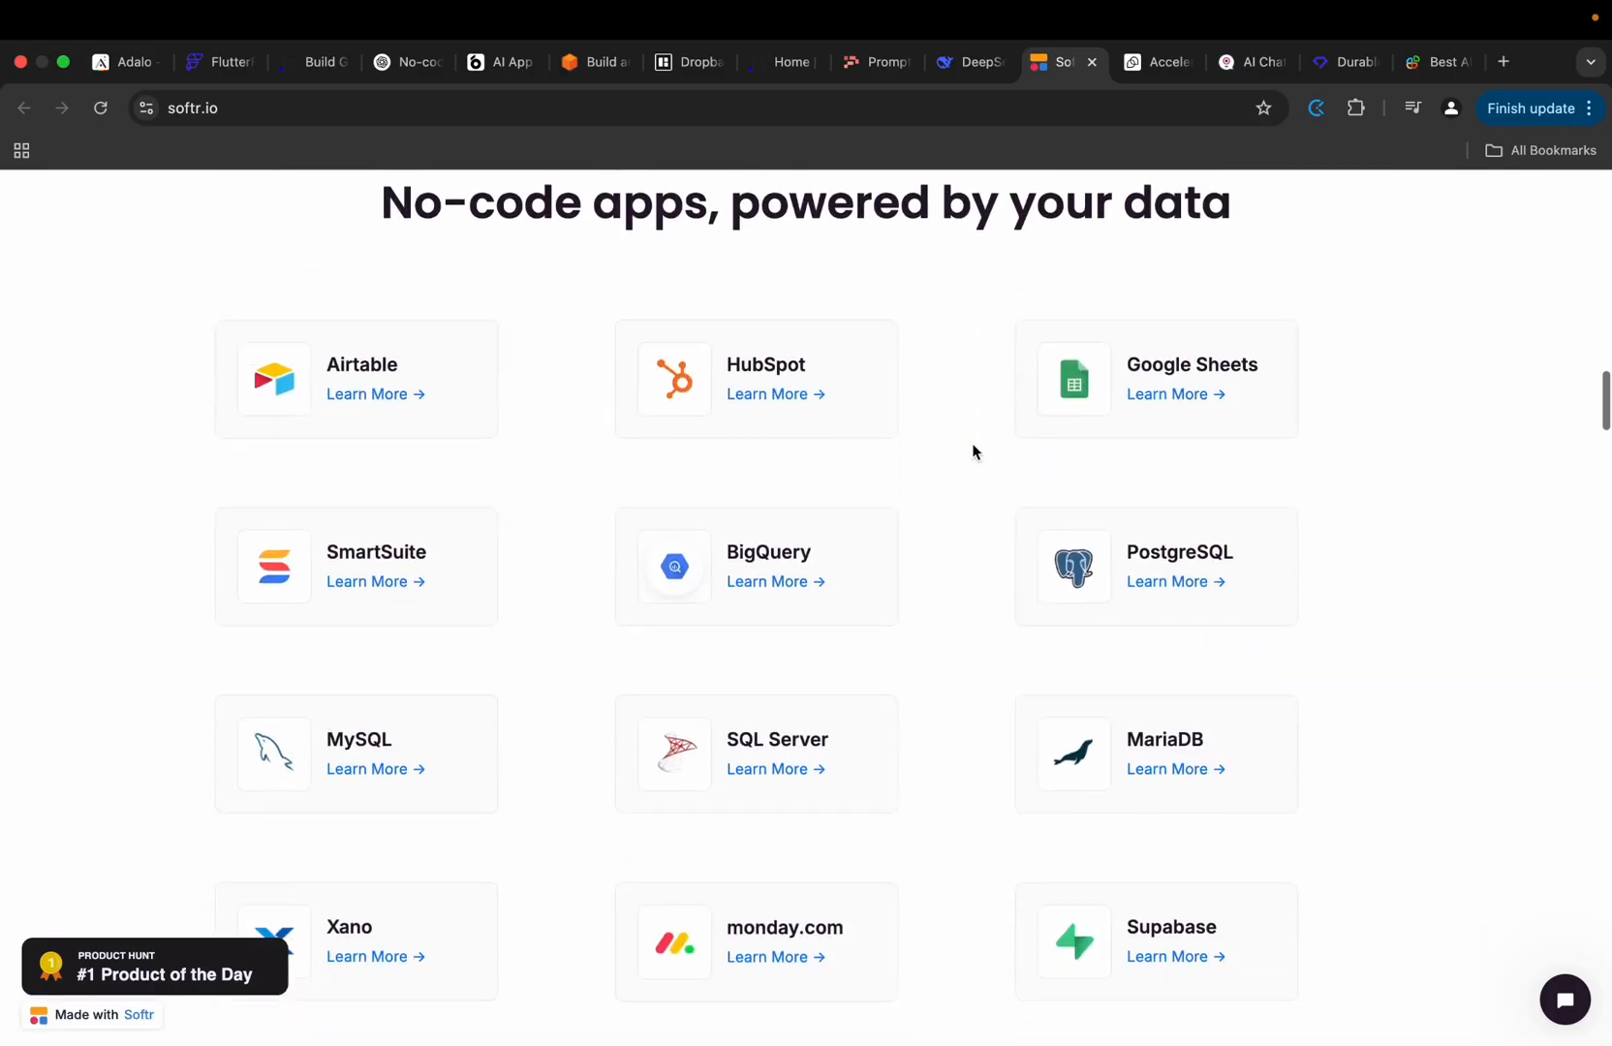
left_click(1156, 62)
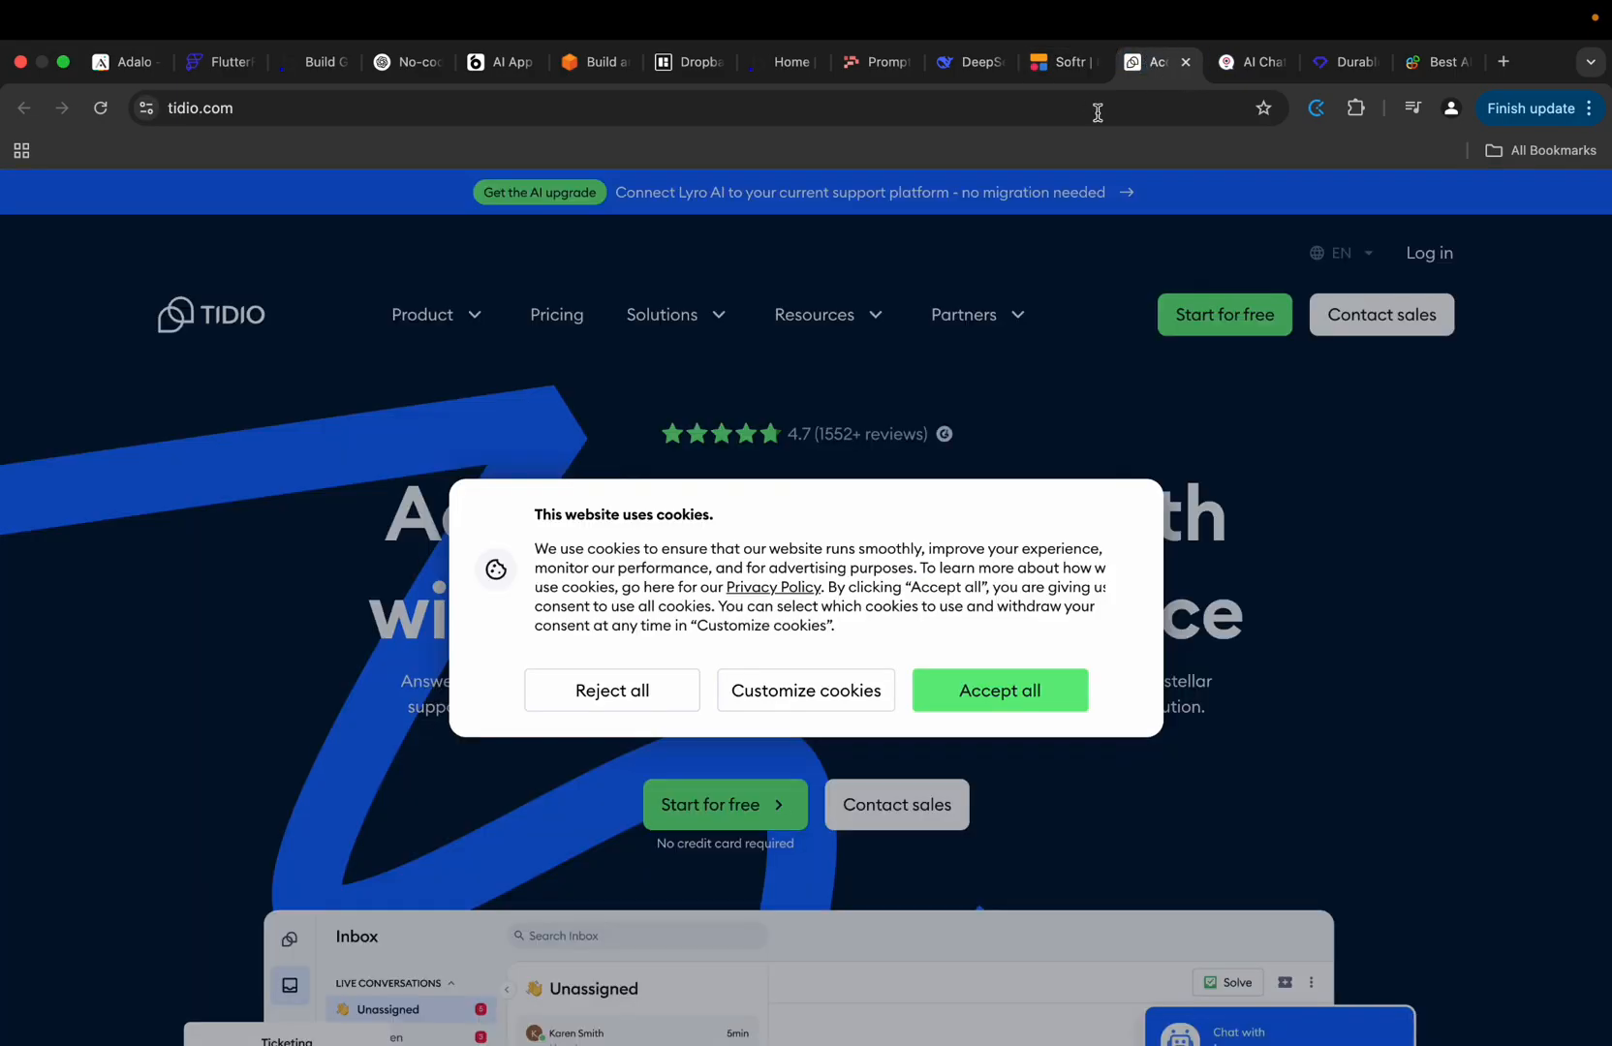
Dismiss Tidio's cookie consent dialog to reveal the AI customer service headline.
left_click(998, 691)
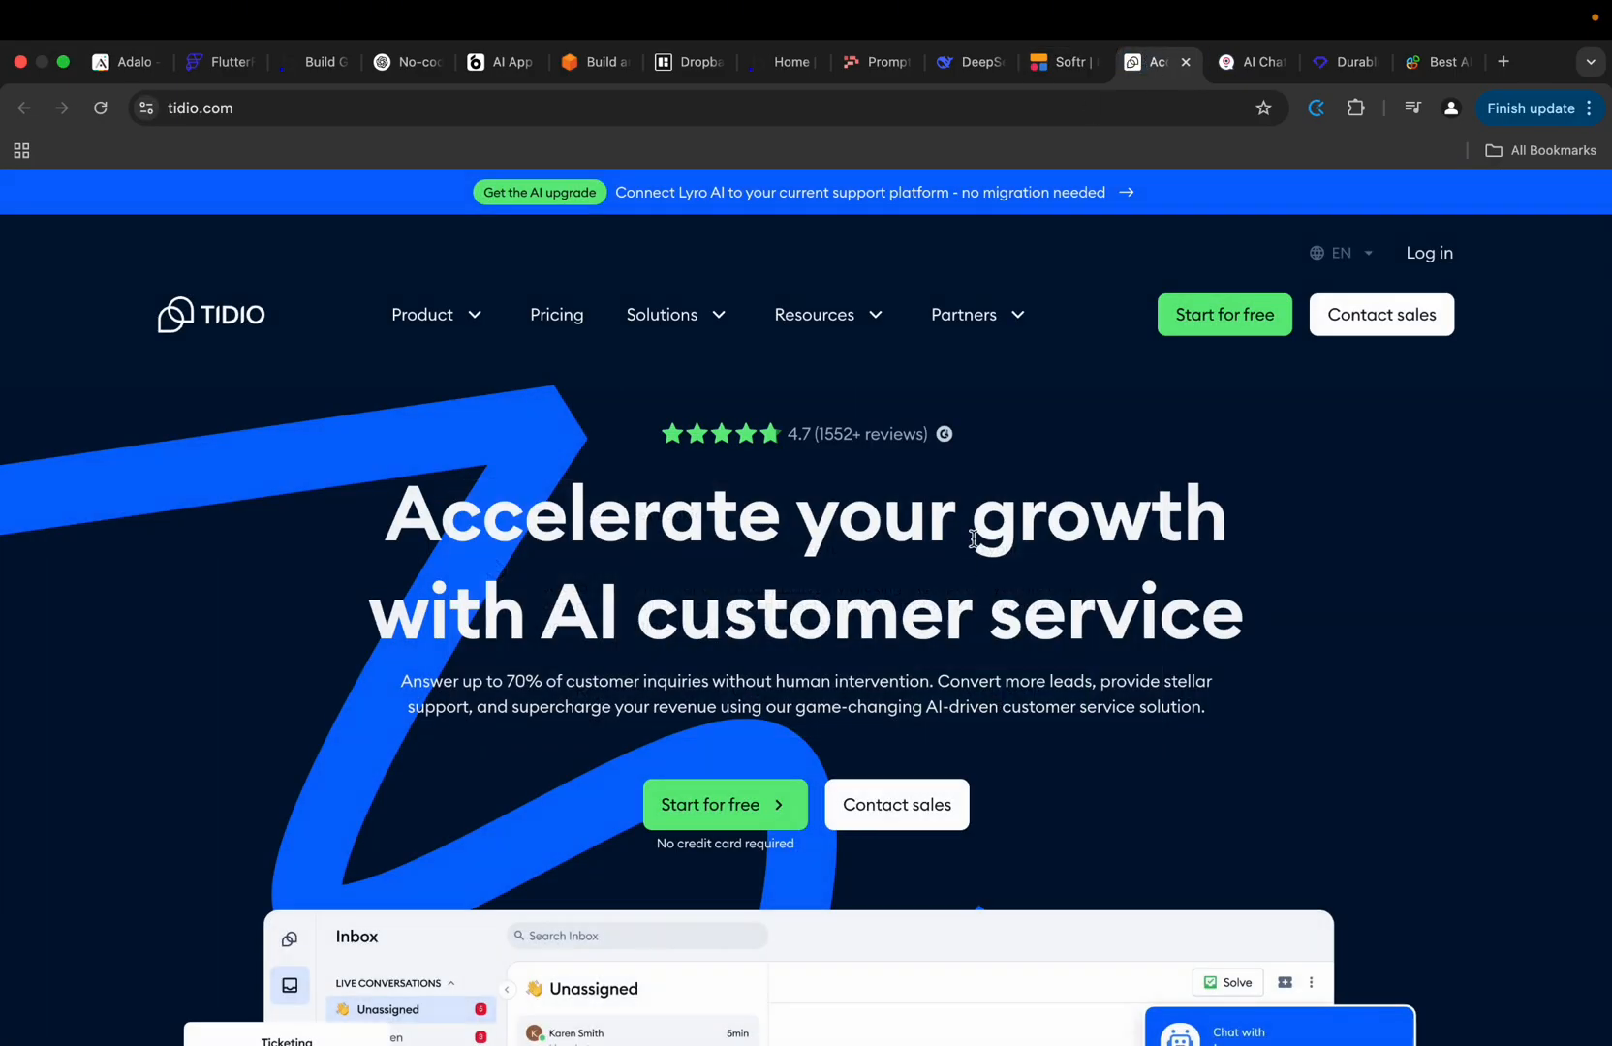
mouse_move(533, 550)
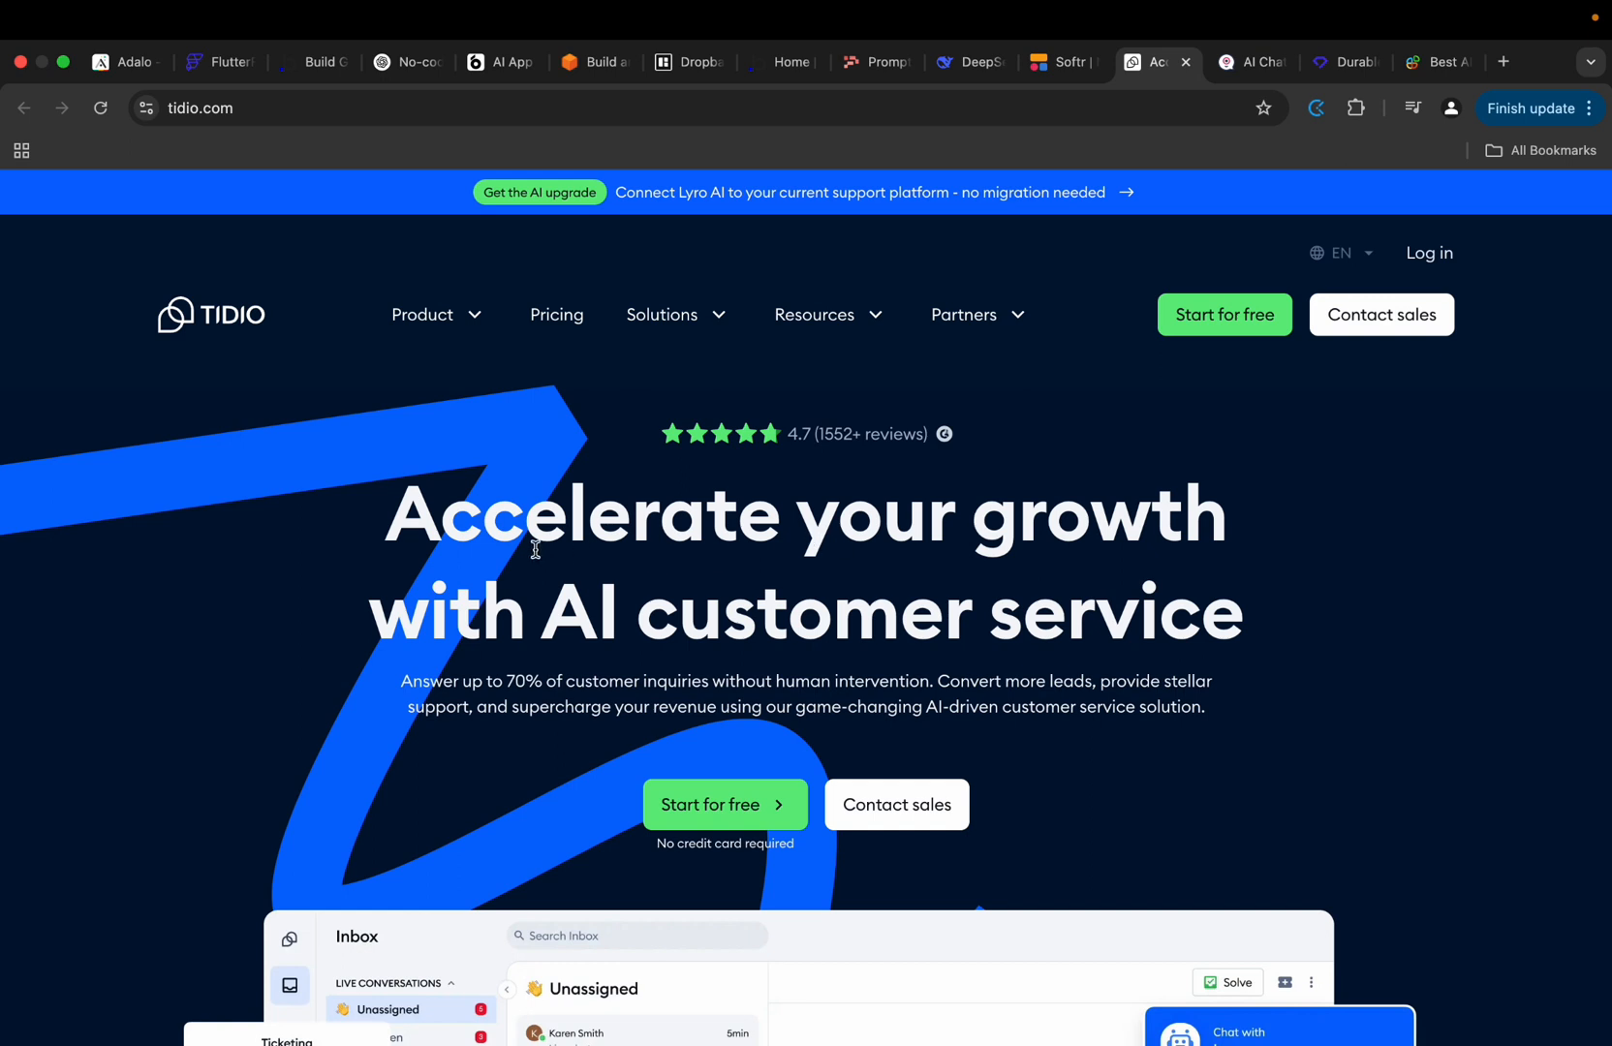
mouse_move(990, 615)
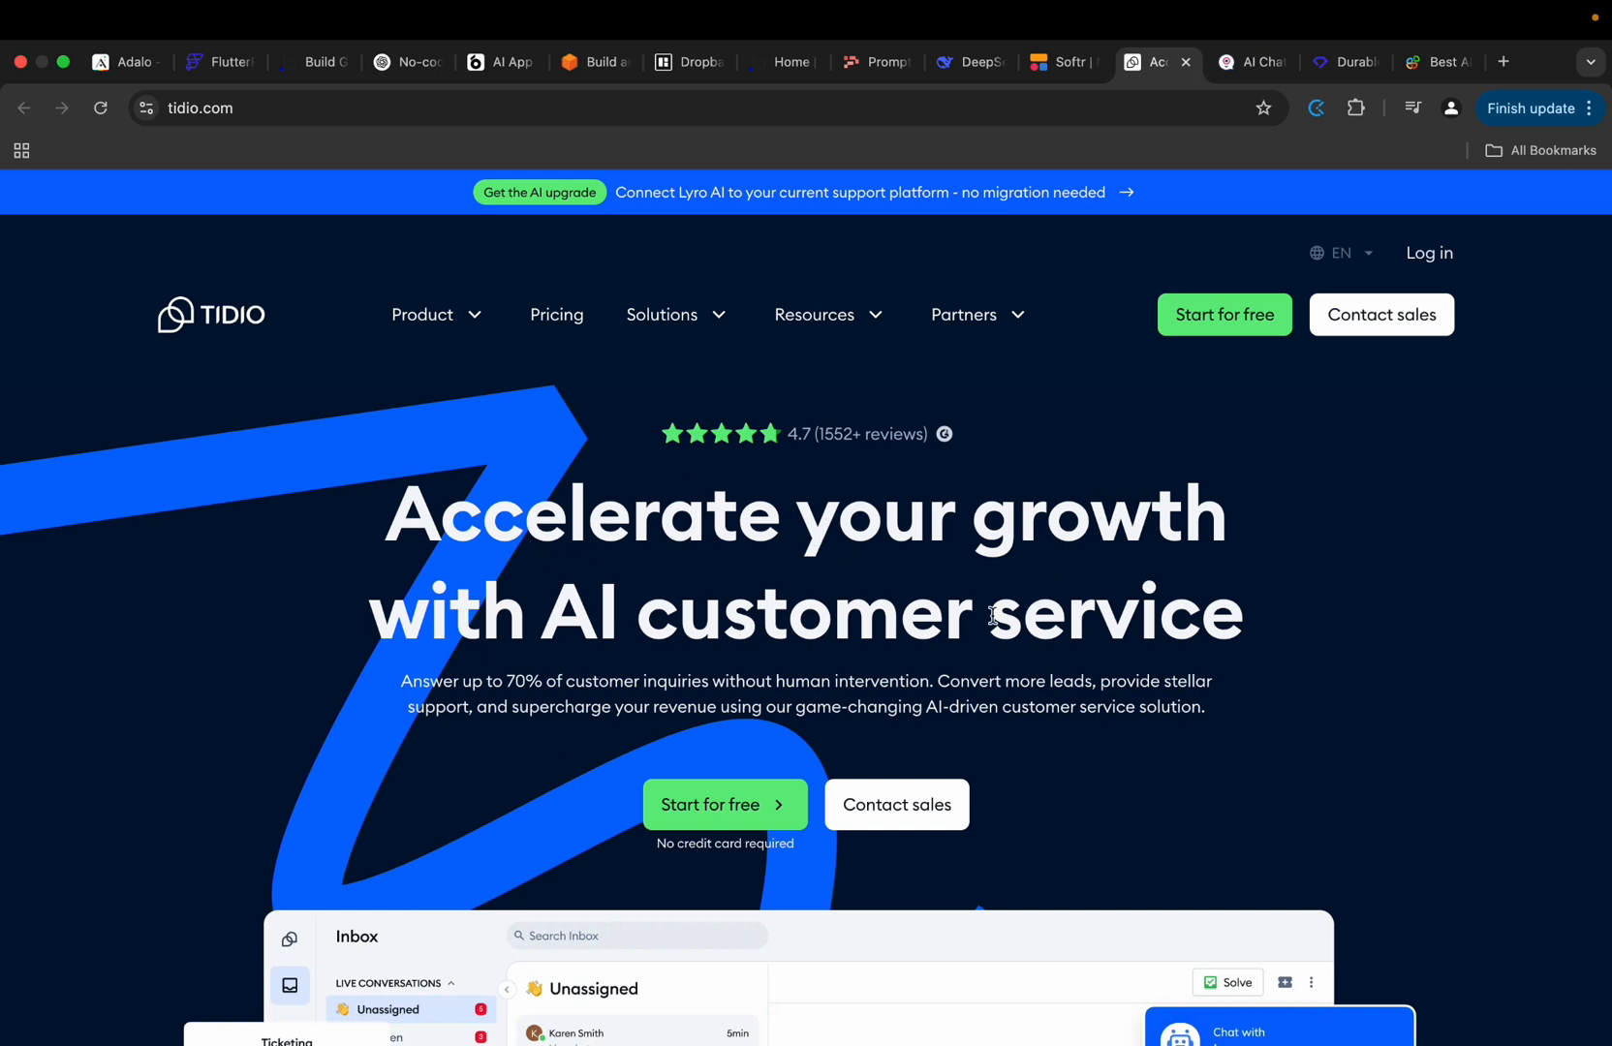
mouse_move(703, 604)
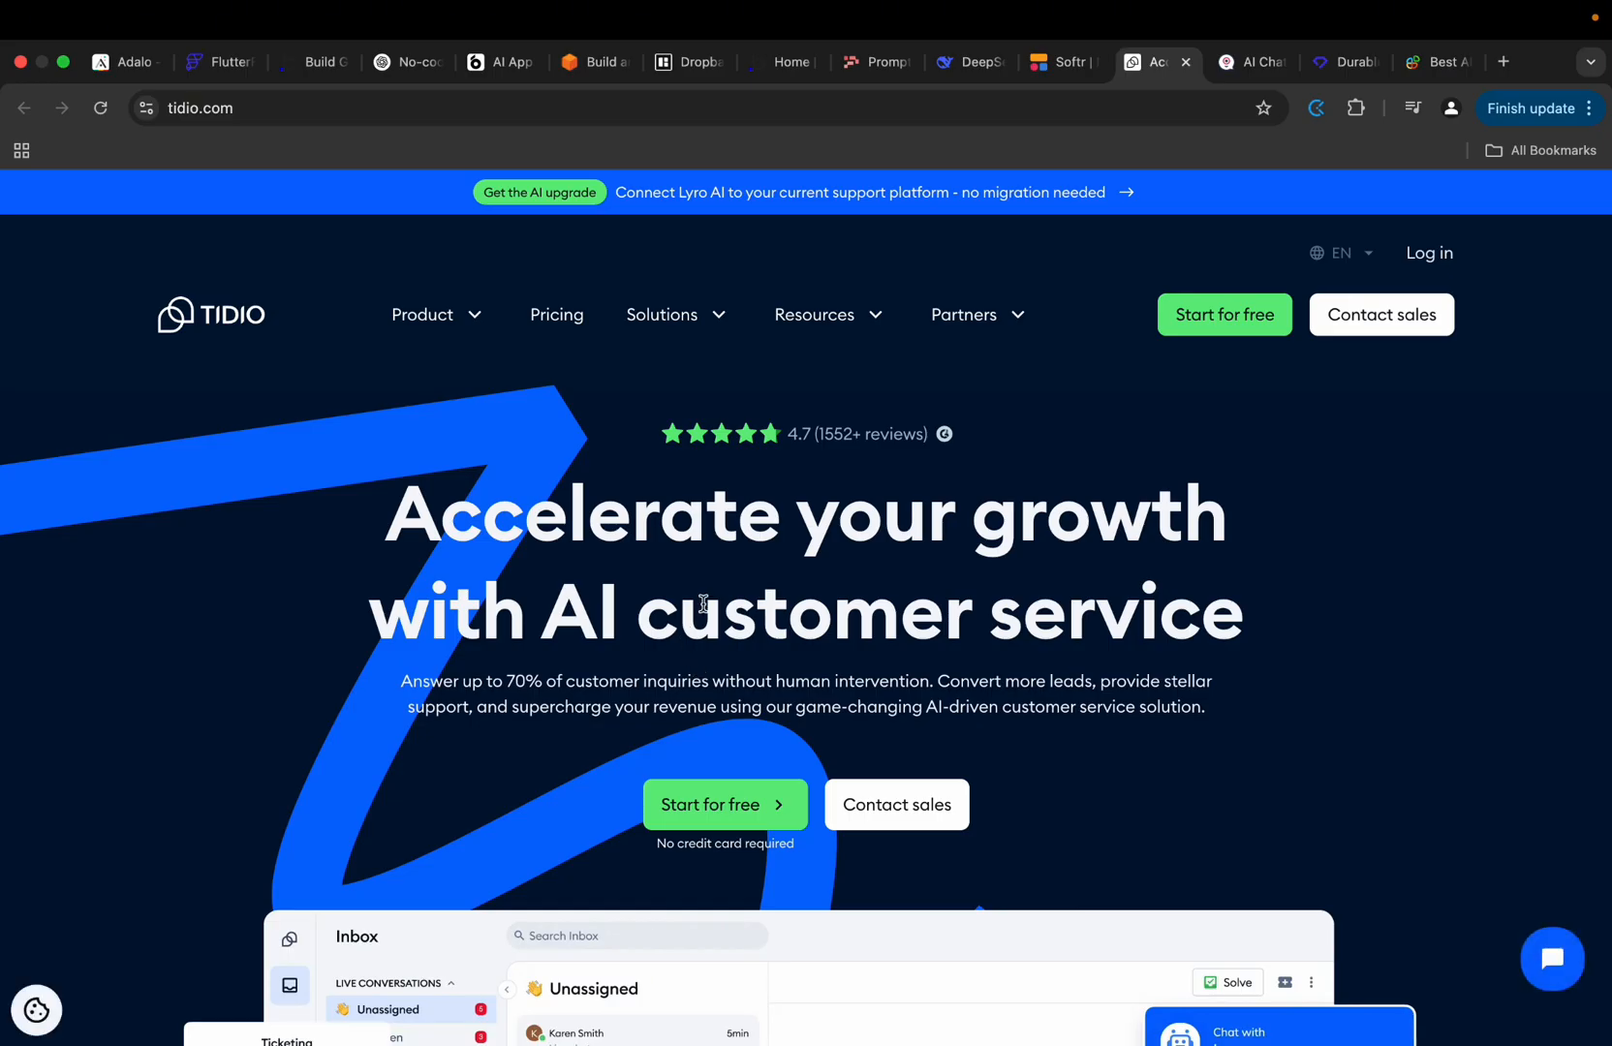
mouse_move(611, 604)
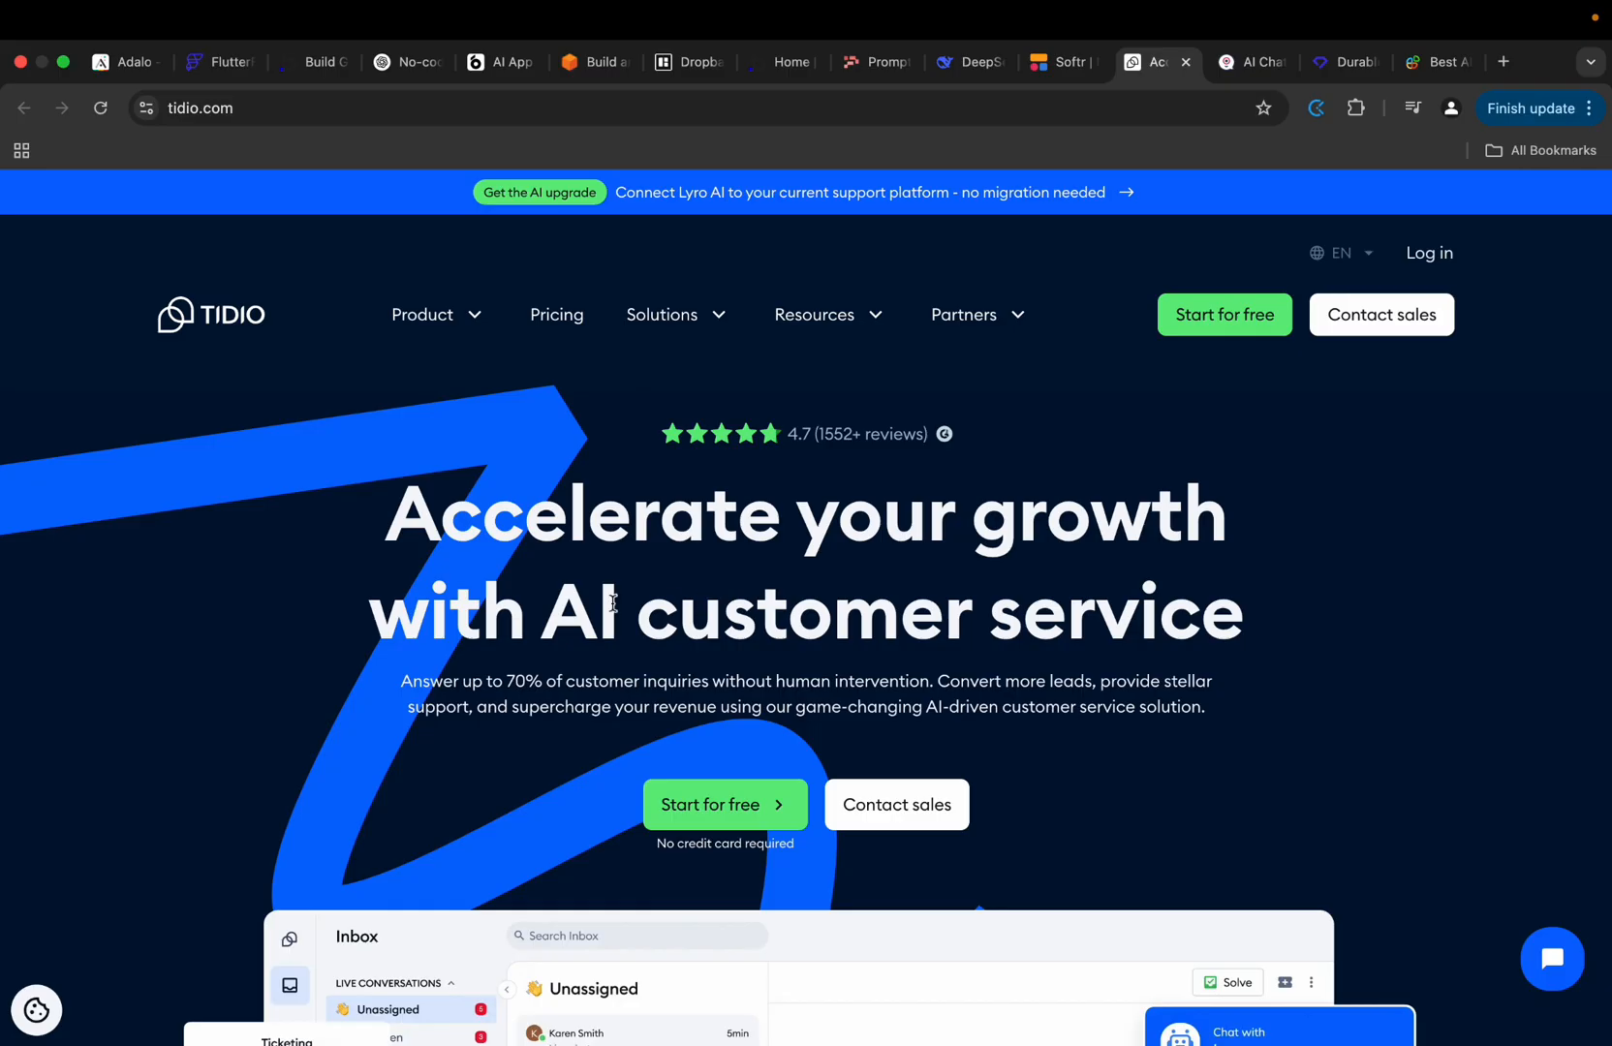
mouse_move(1077, 684)
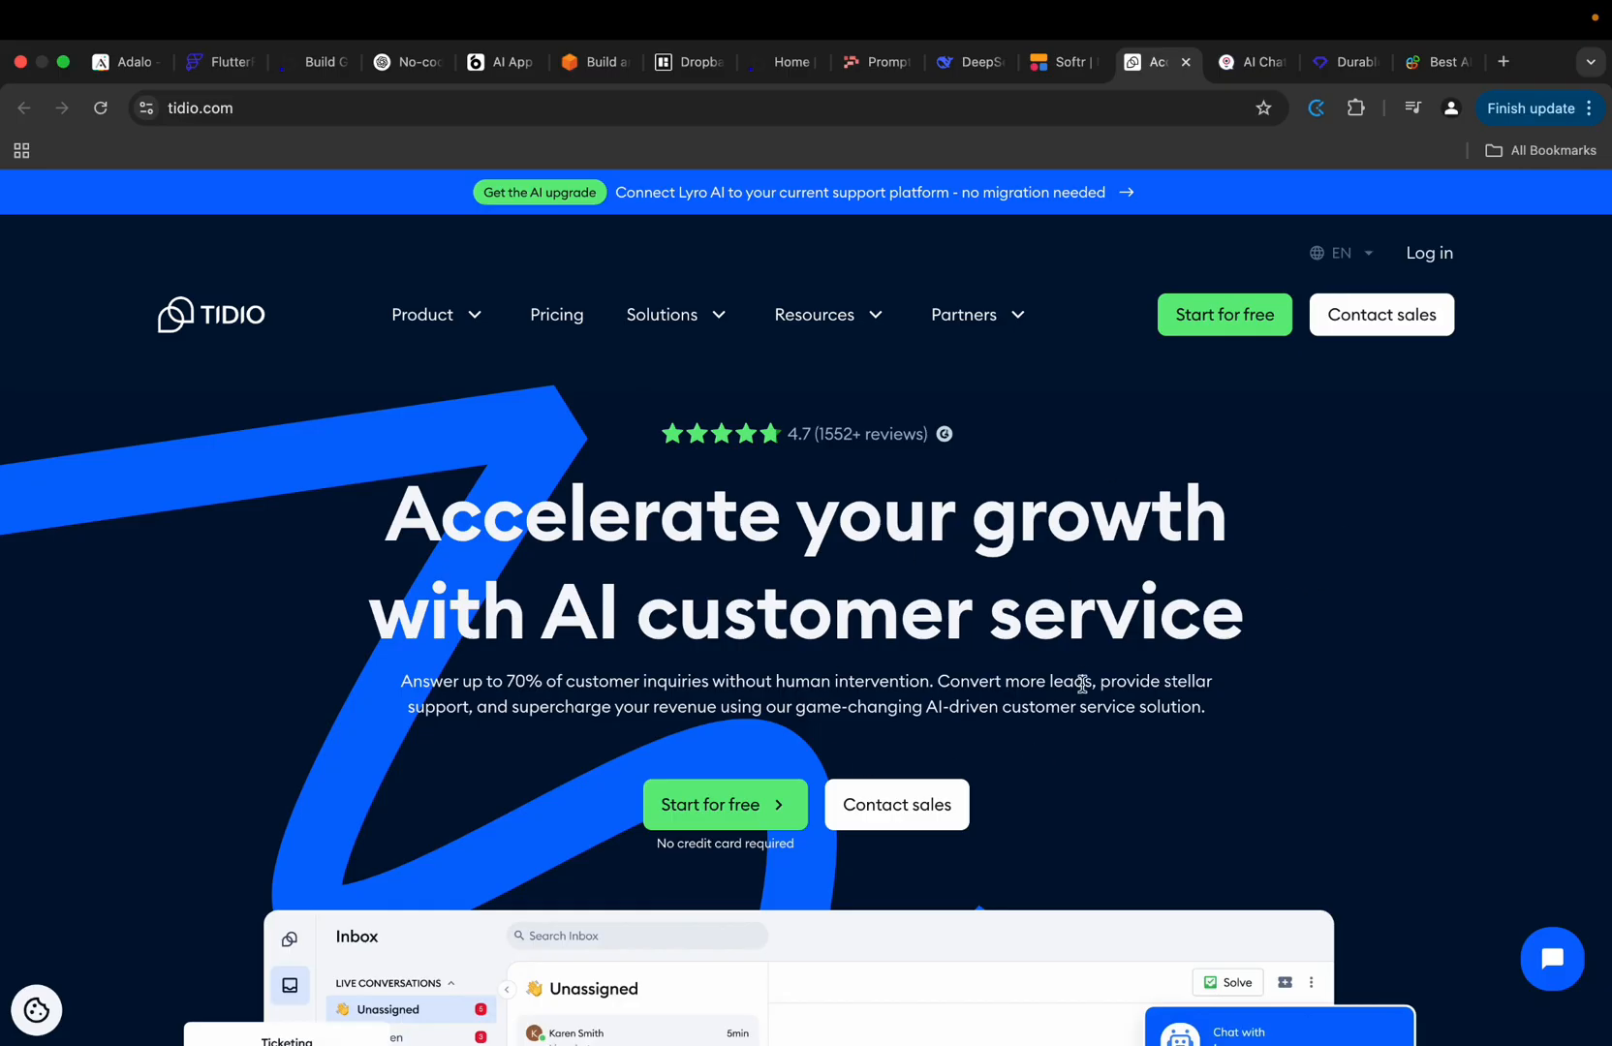
Switch to Landbot's AI Chatbot Generator page and dismiss its bottom cookie banner.
left_click(1250, 62)
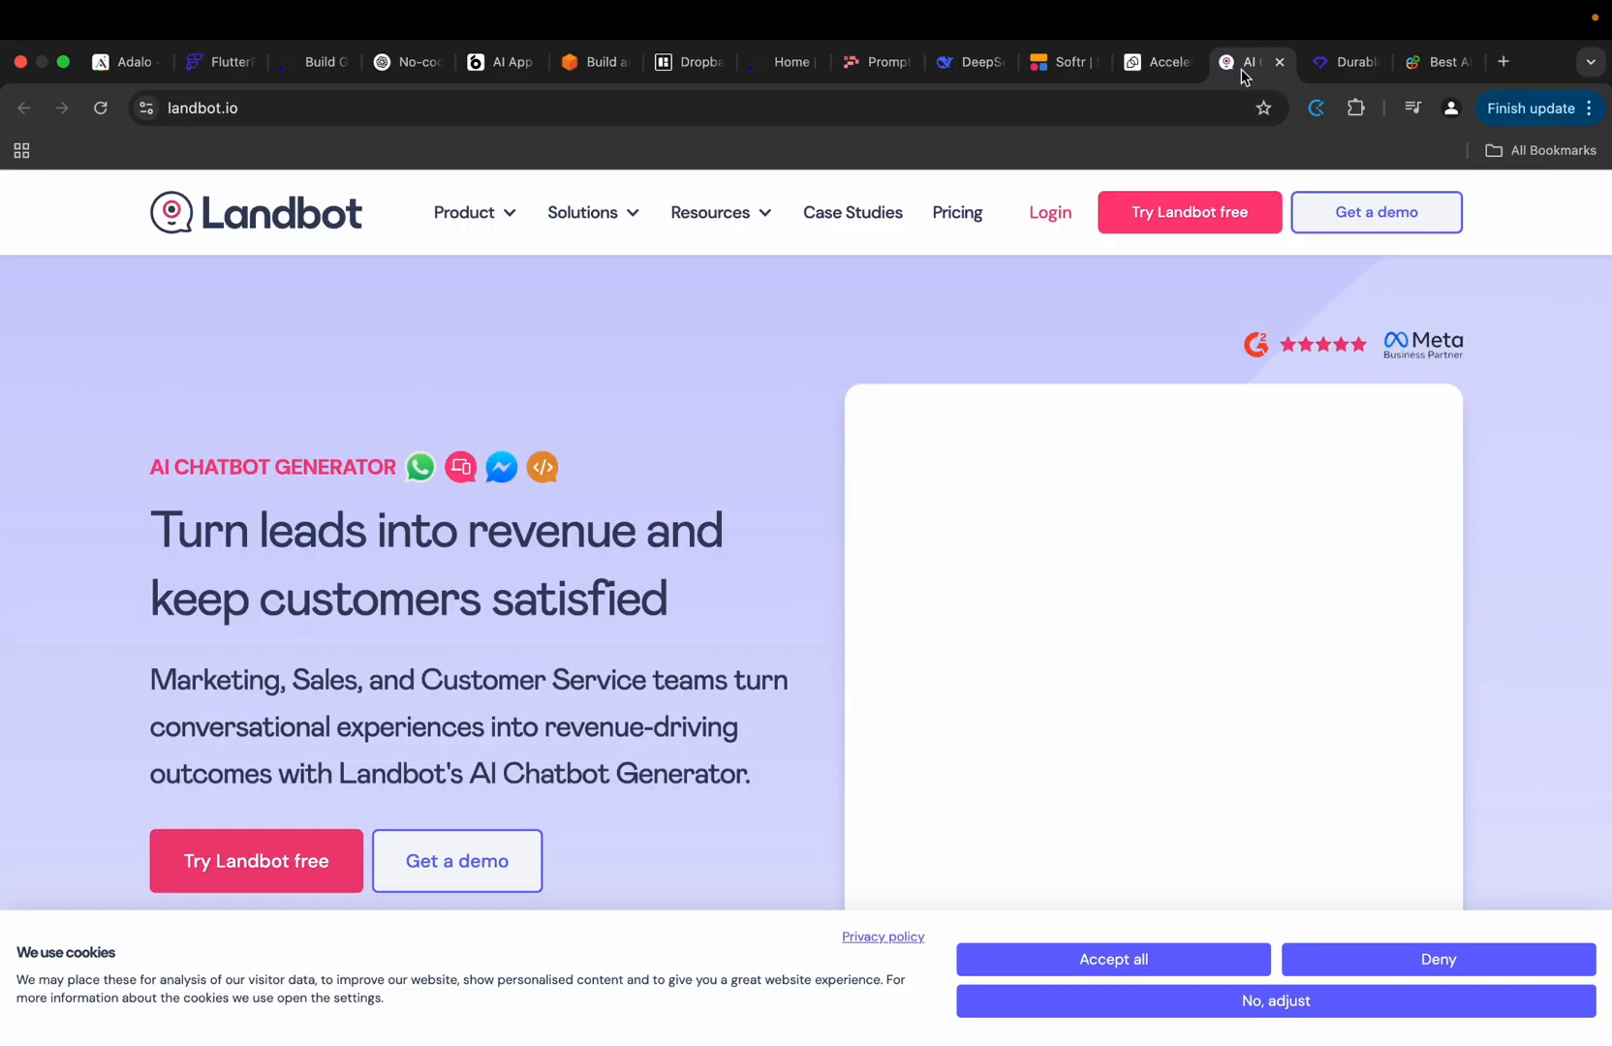
mouse_move(684, 551)
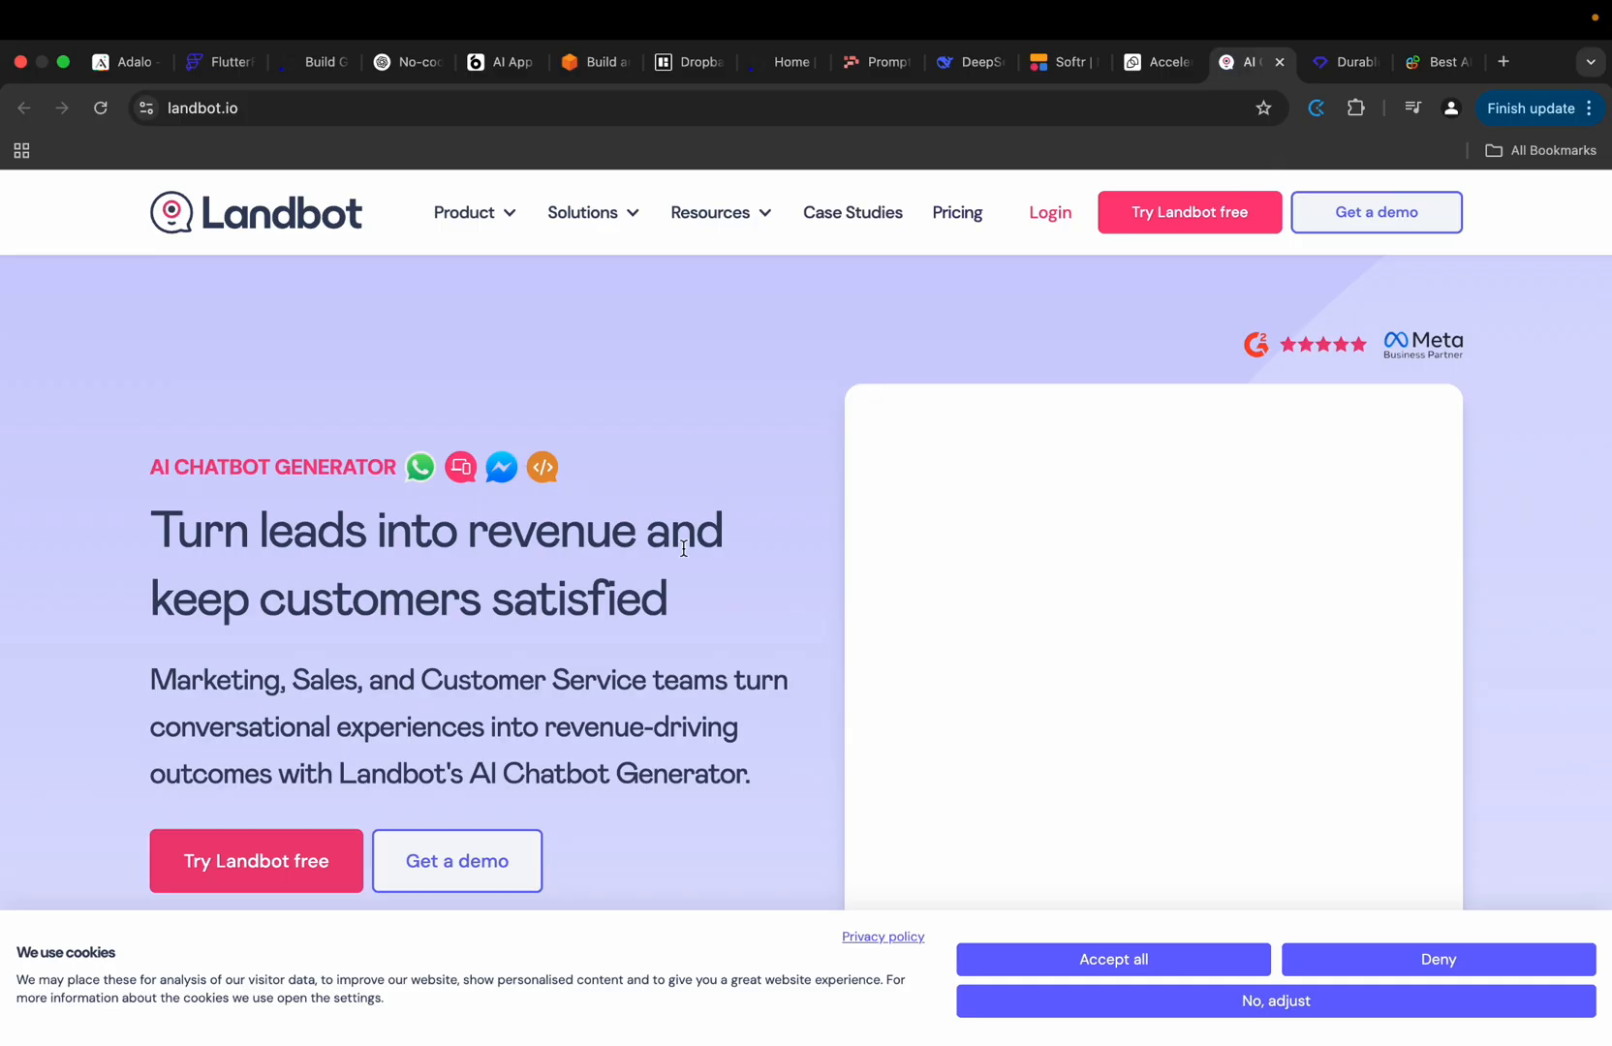
left_click(1112, 959)
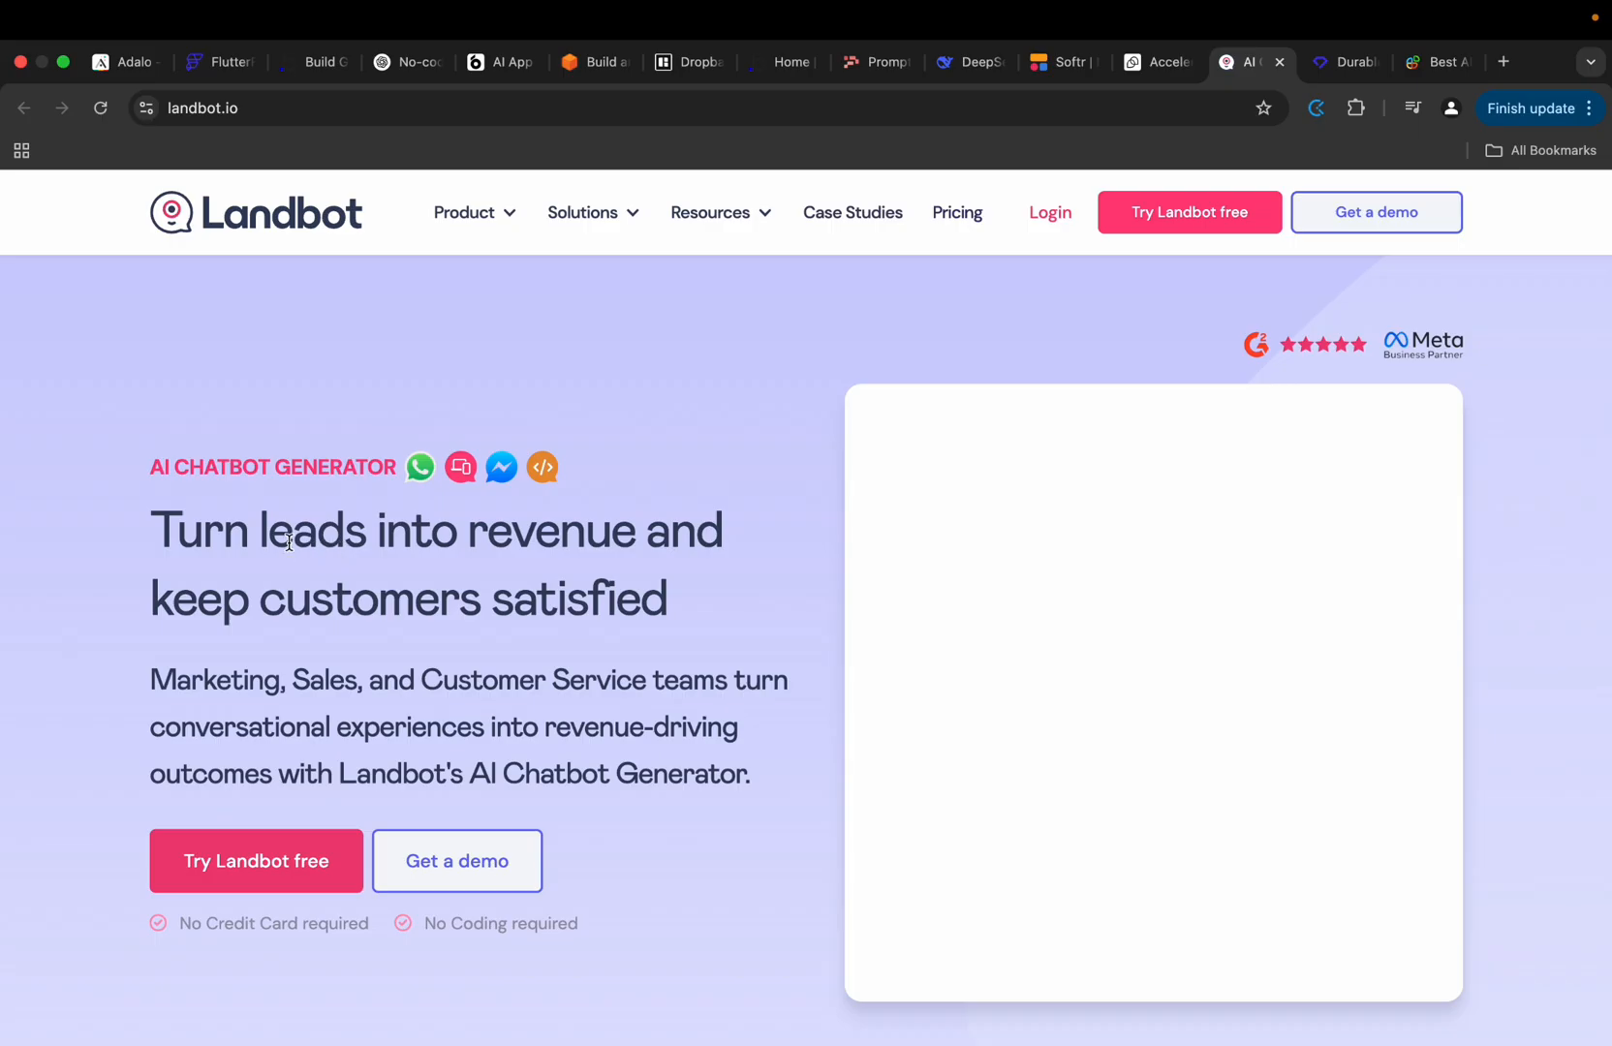
mouse_move(663, 536)
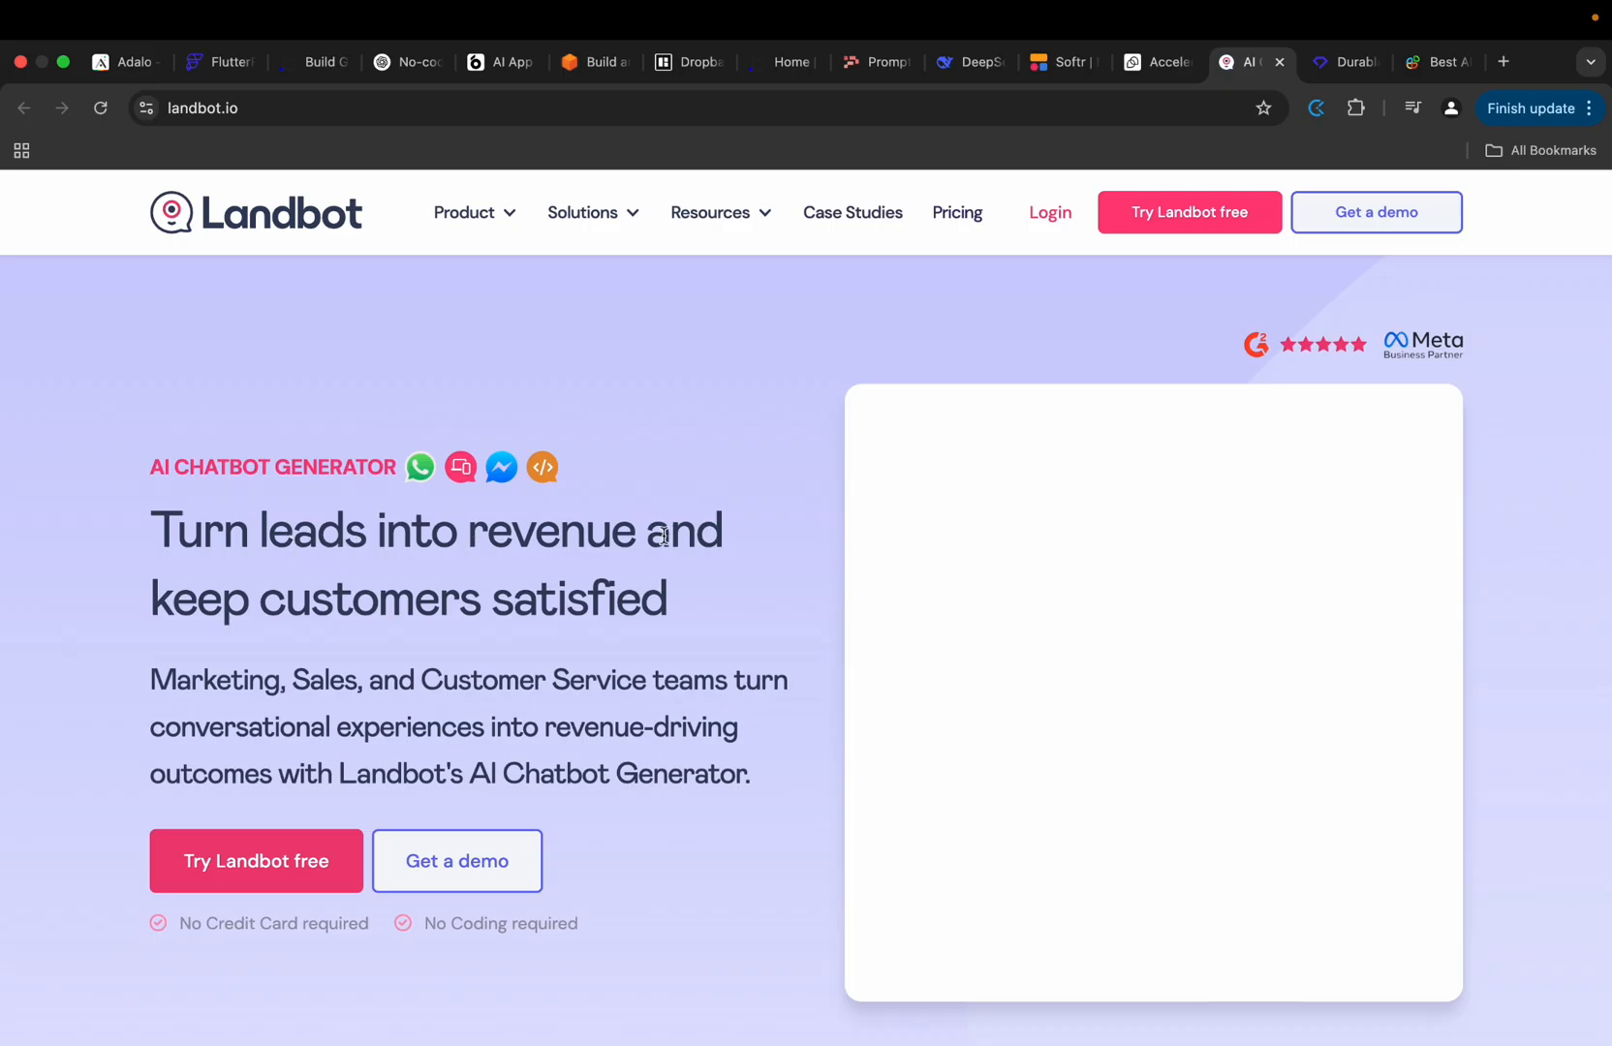
mouse_move(278, 676)
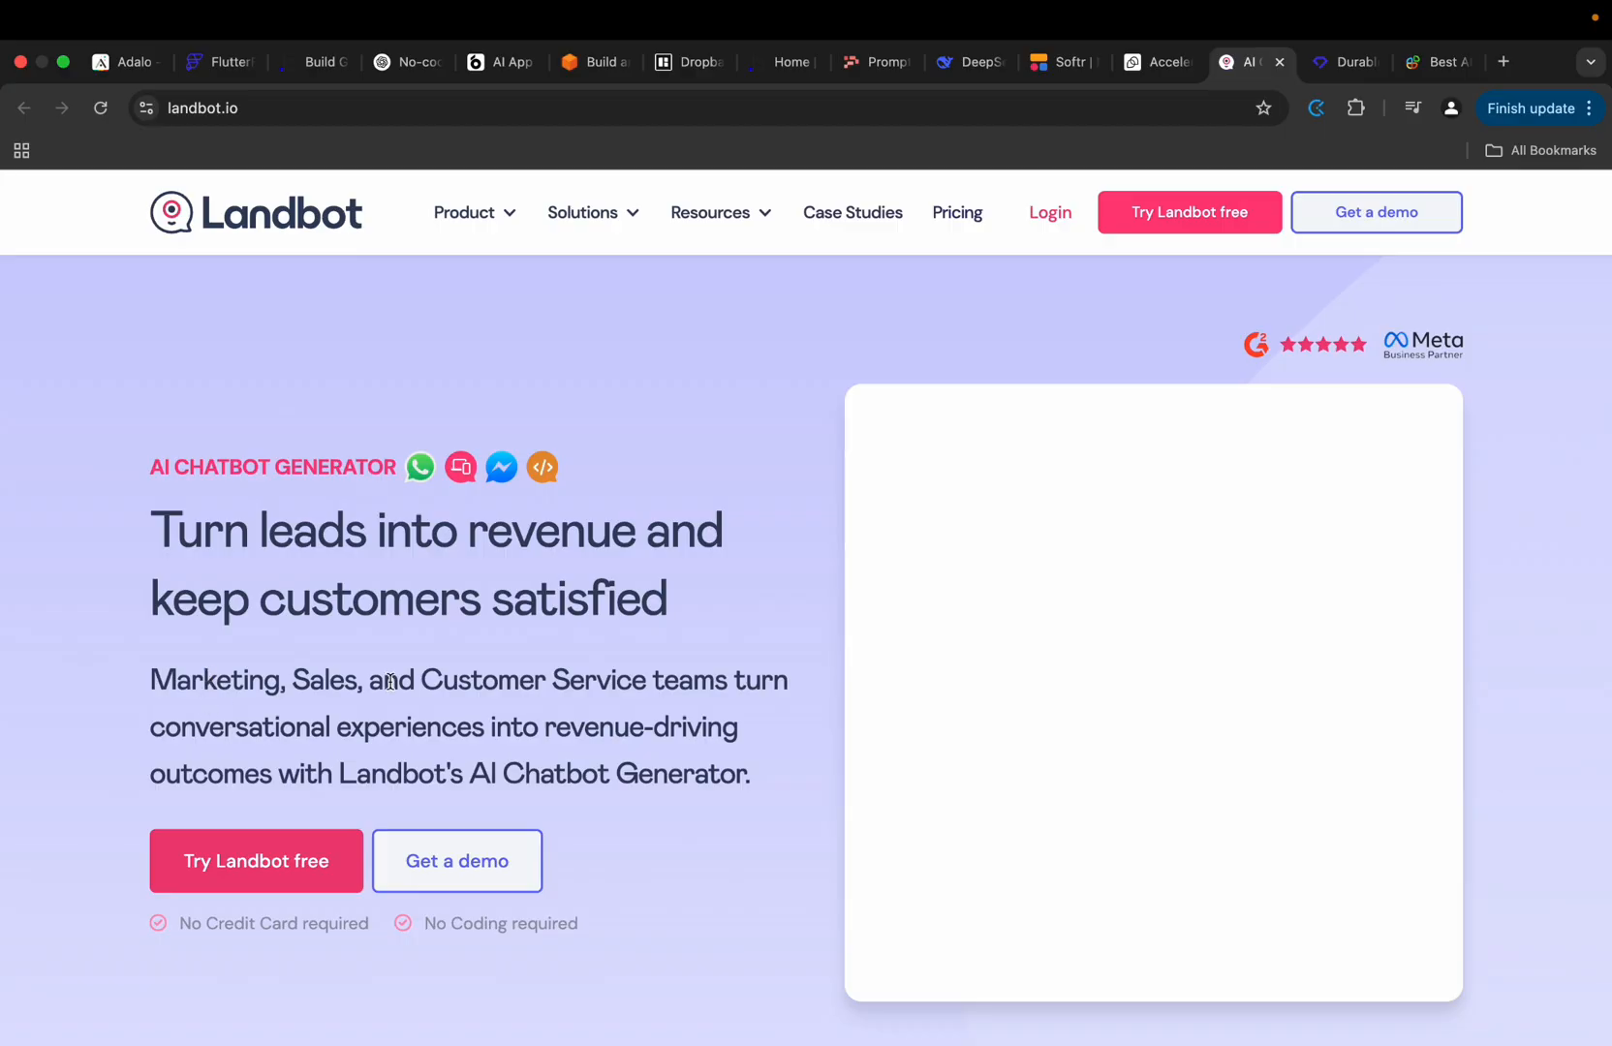
mouse_move(733, 692)
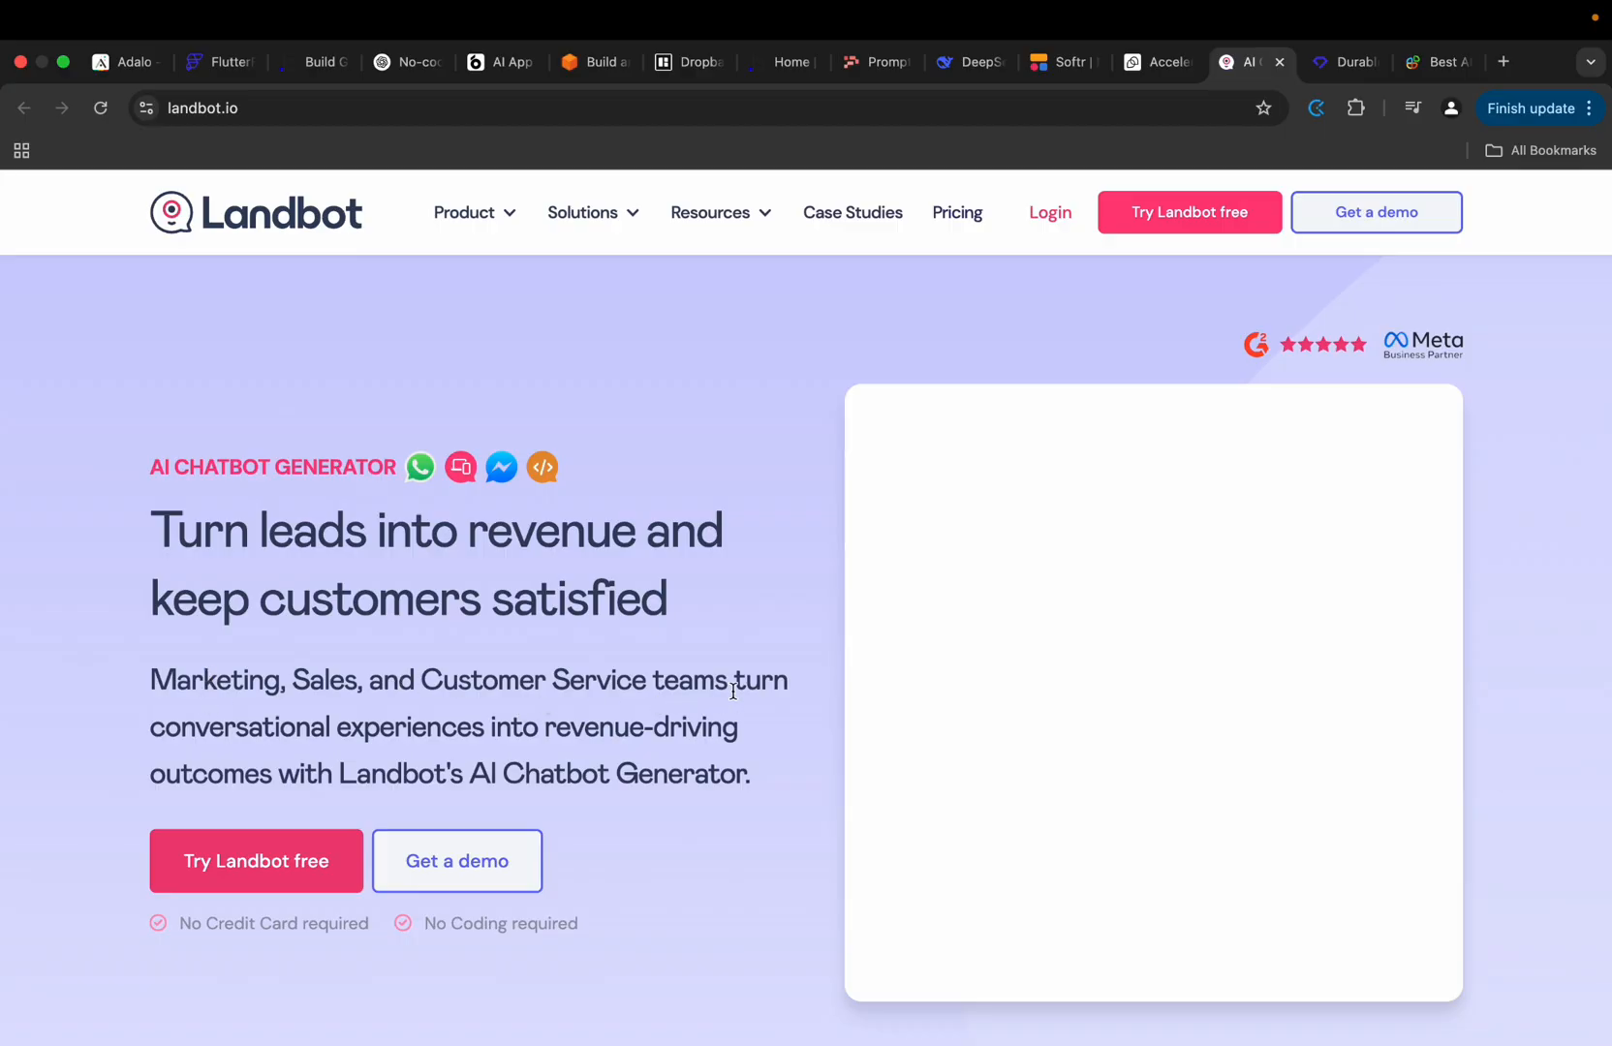
mouse_move(720, 665)
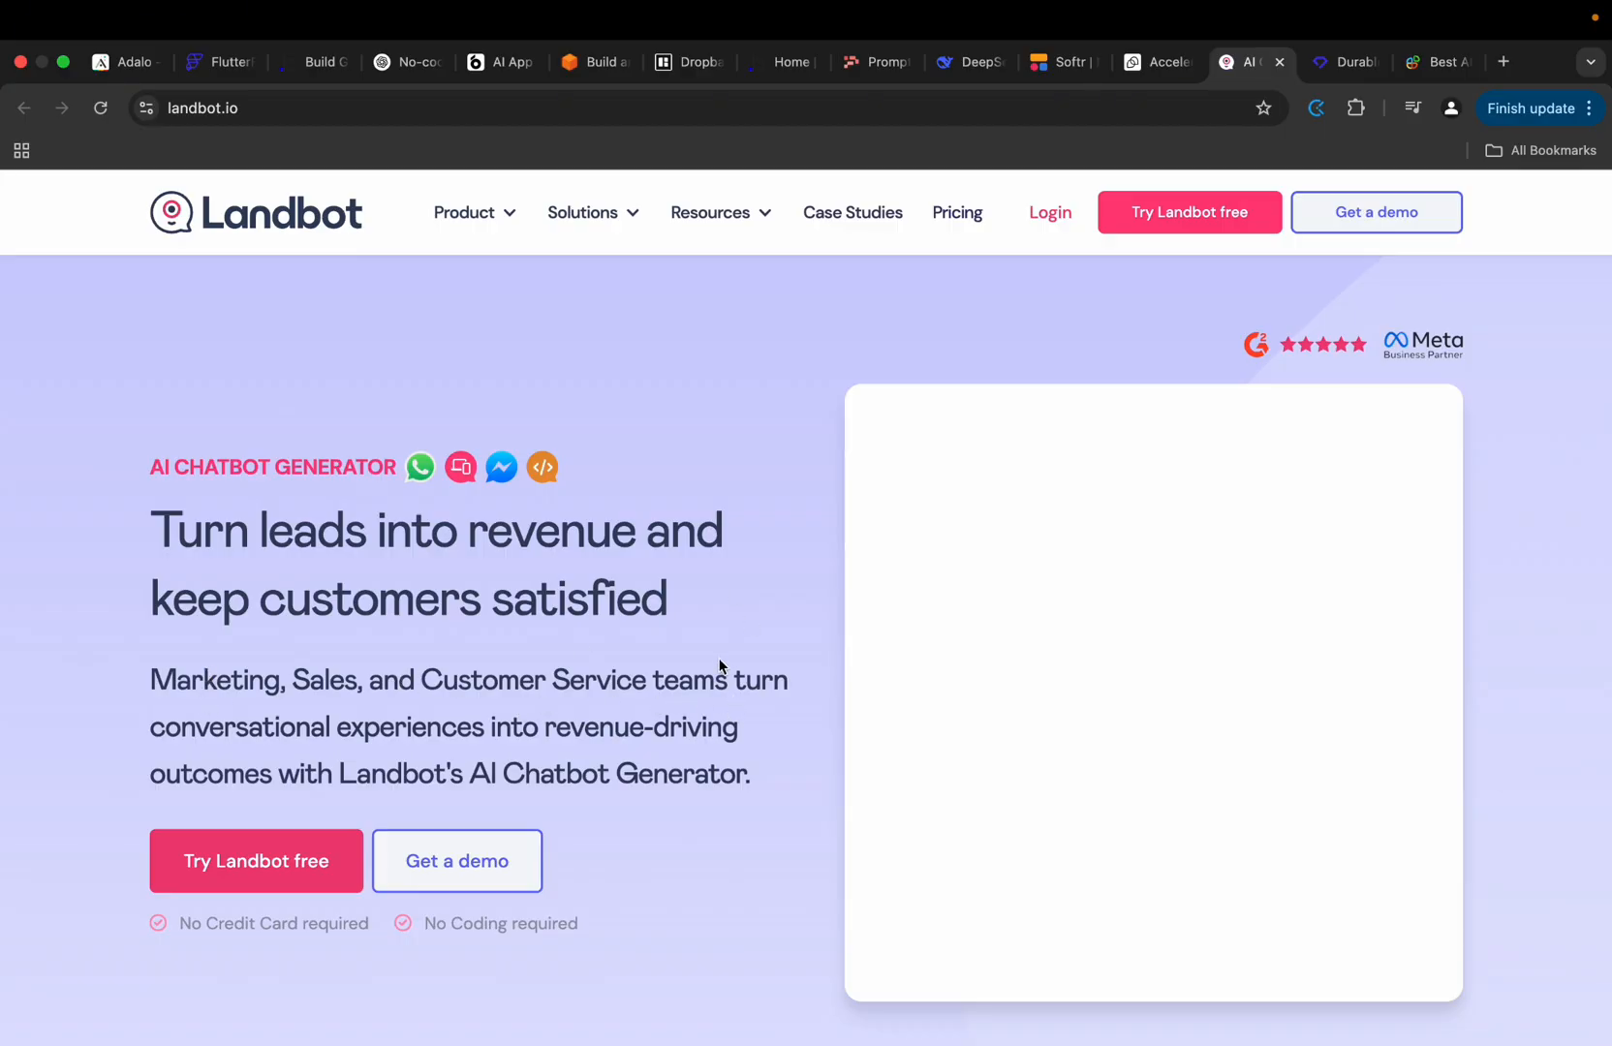
mouse_move(498, 634)
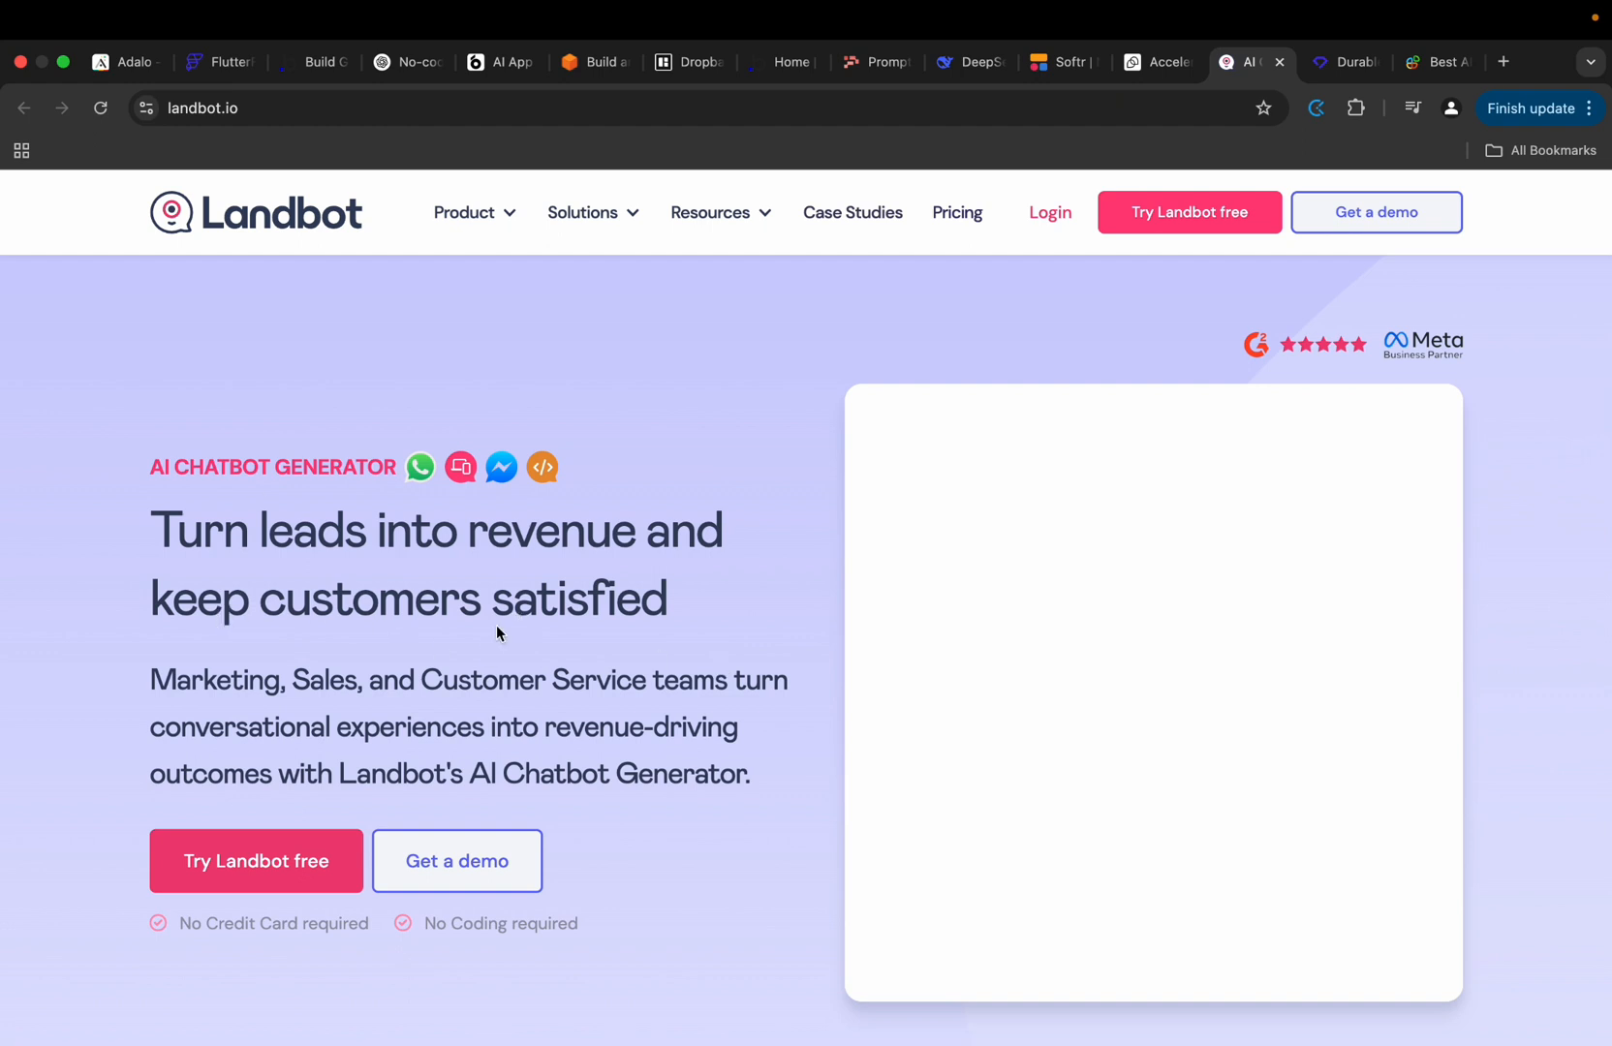
mouse_move(583, 597)
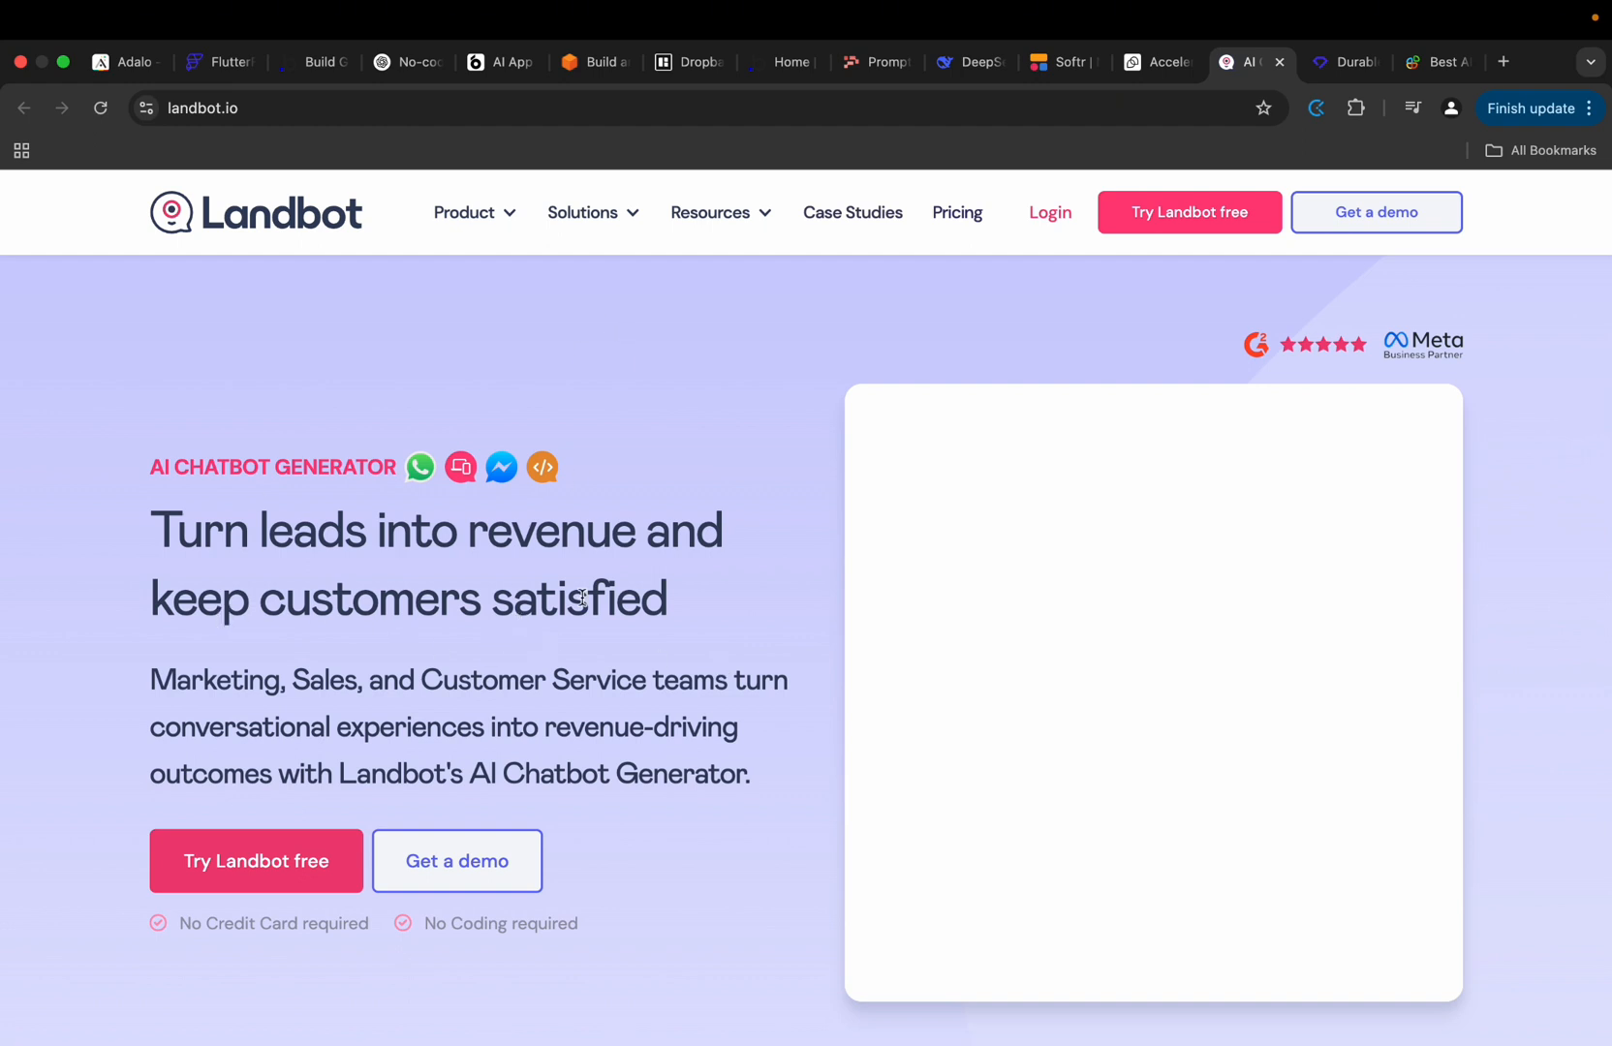
Switch to durable.co and scroll to 'The AI-powered website editor' section.
left_click(1344, 62)
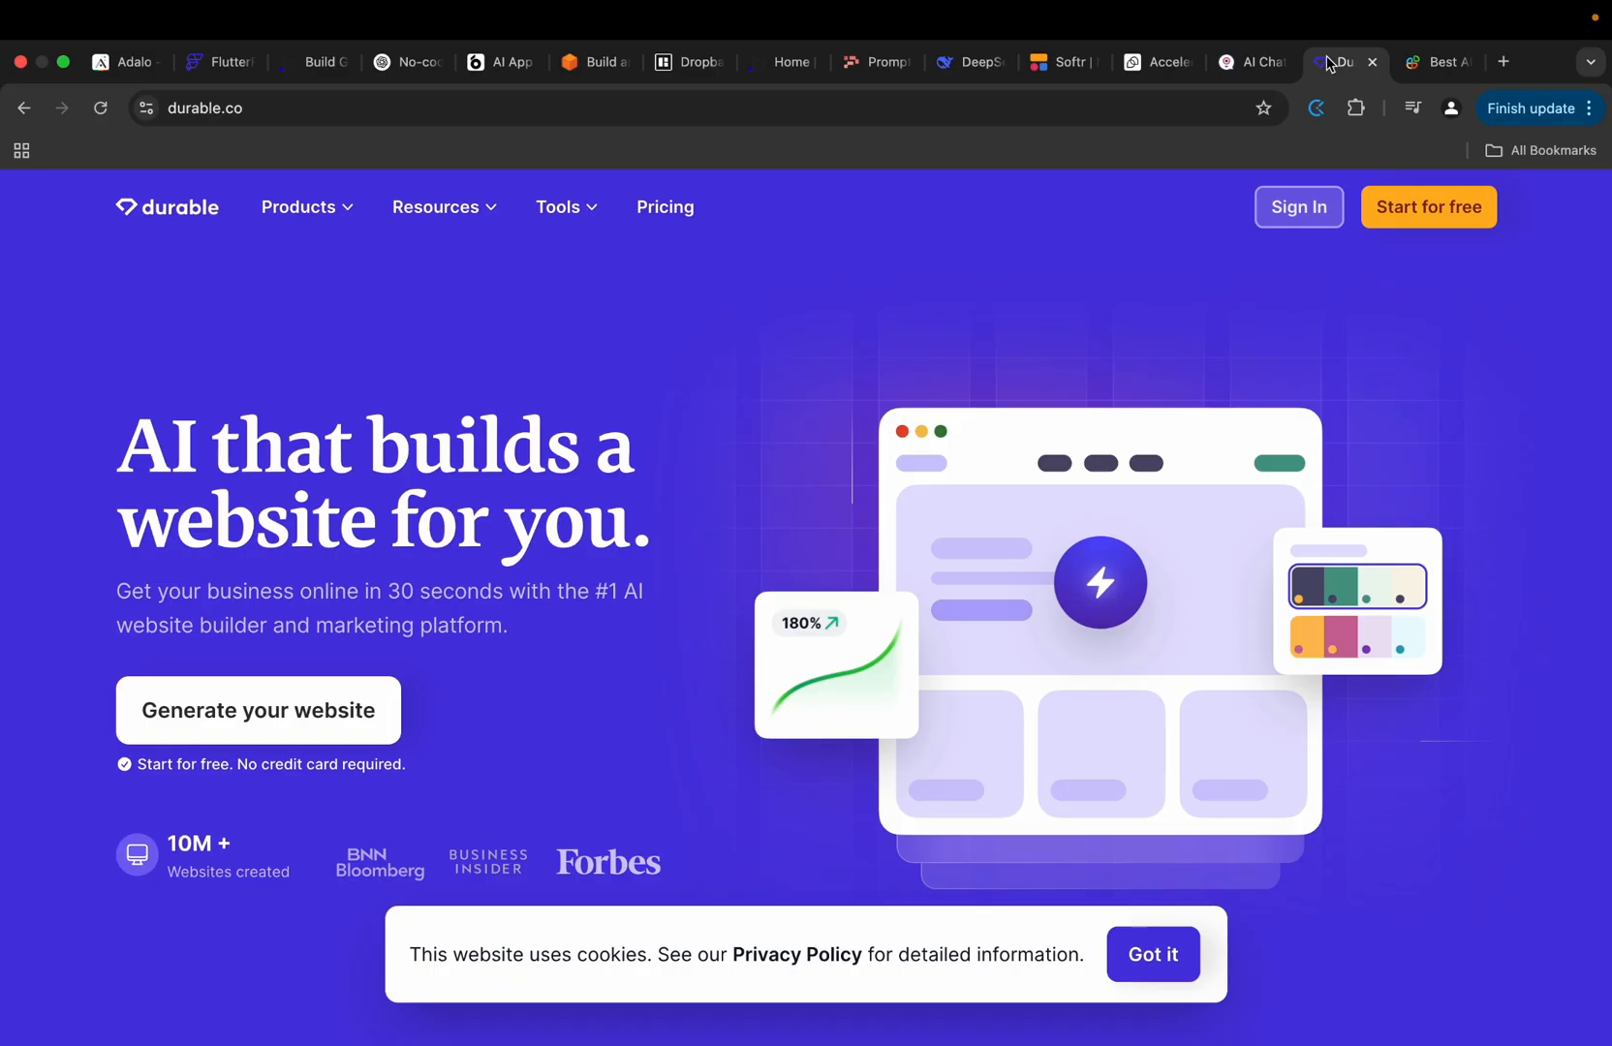
mouse_move(576, 560)
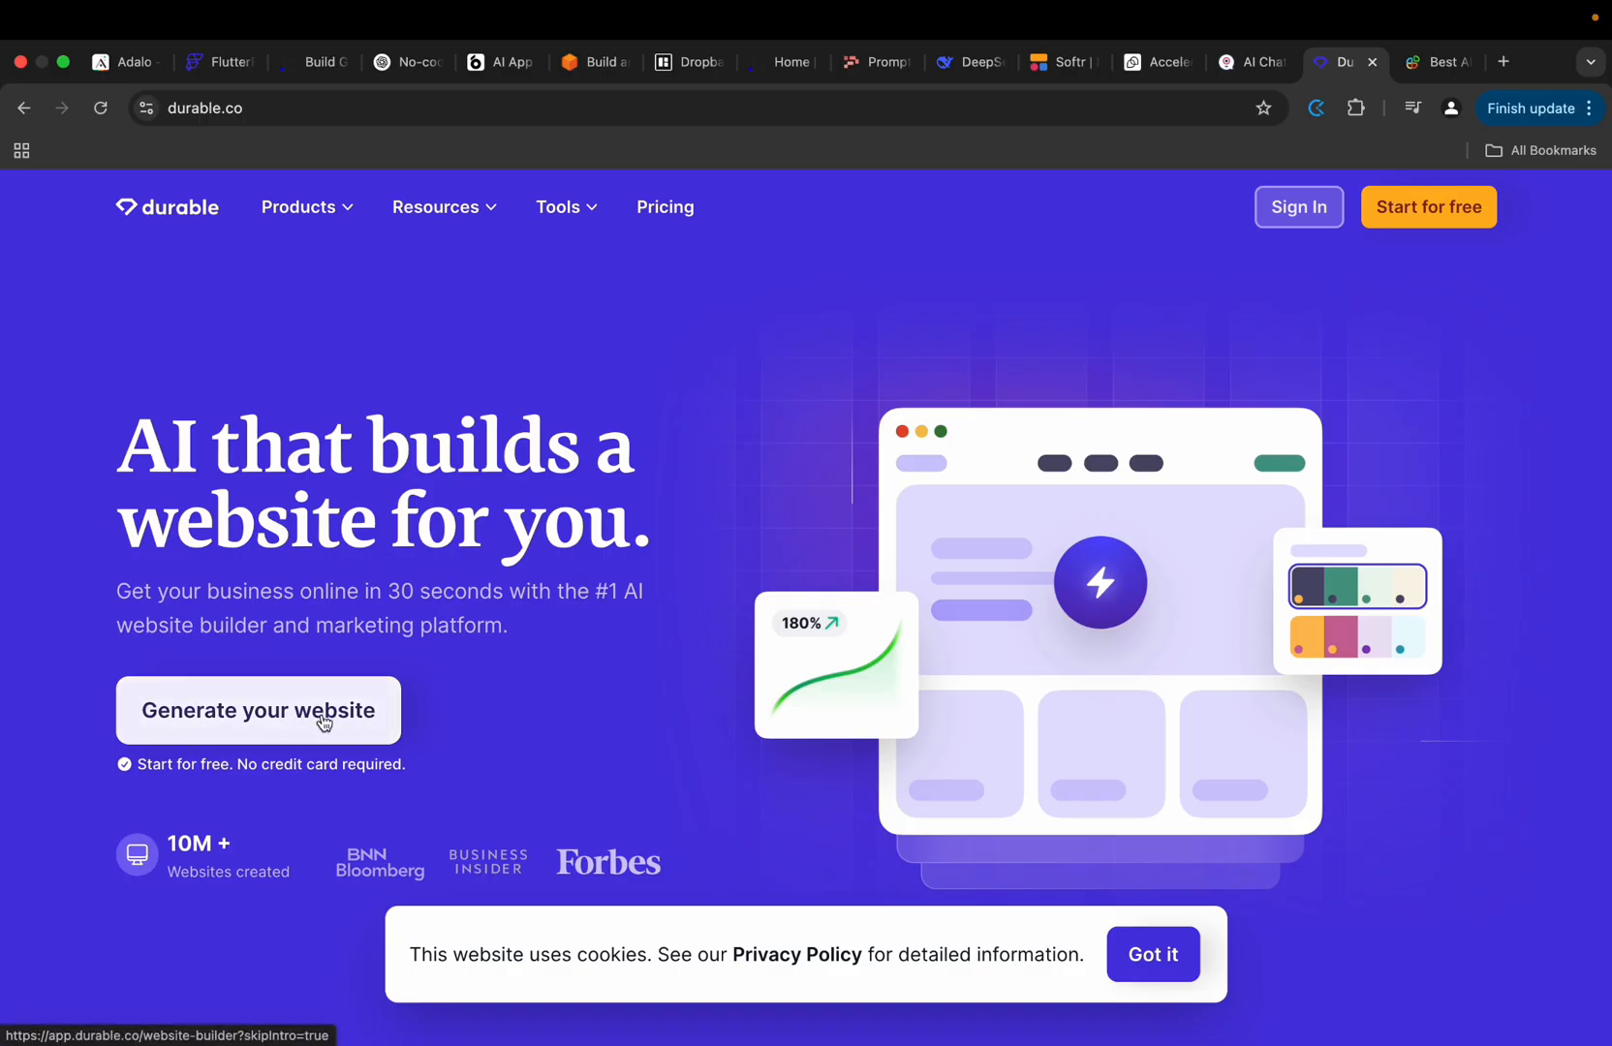
mouse_move(619, 676)
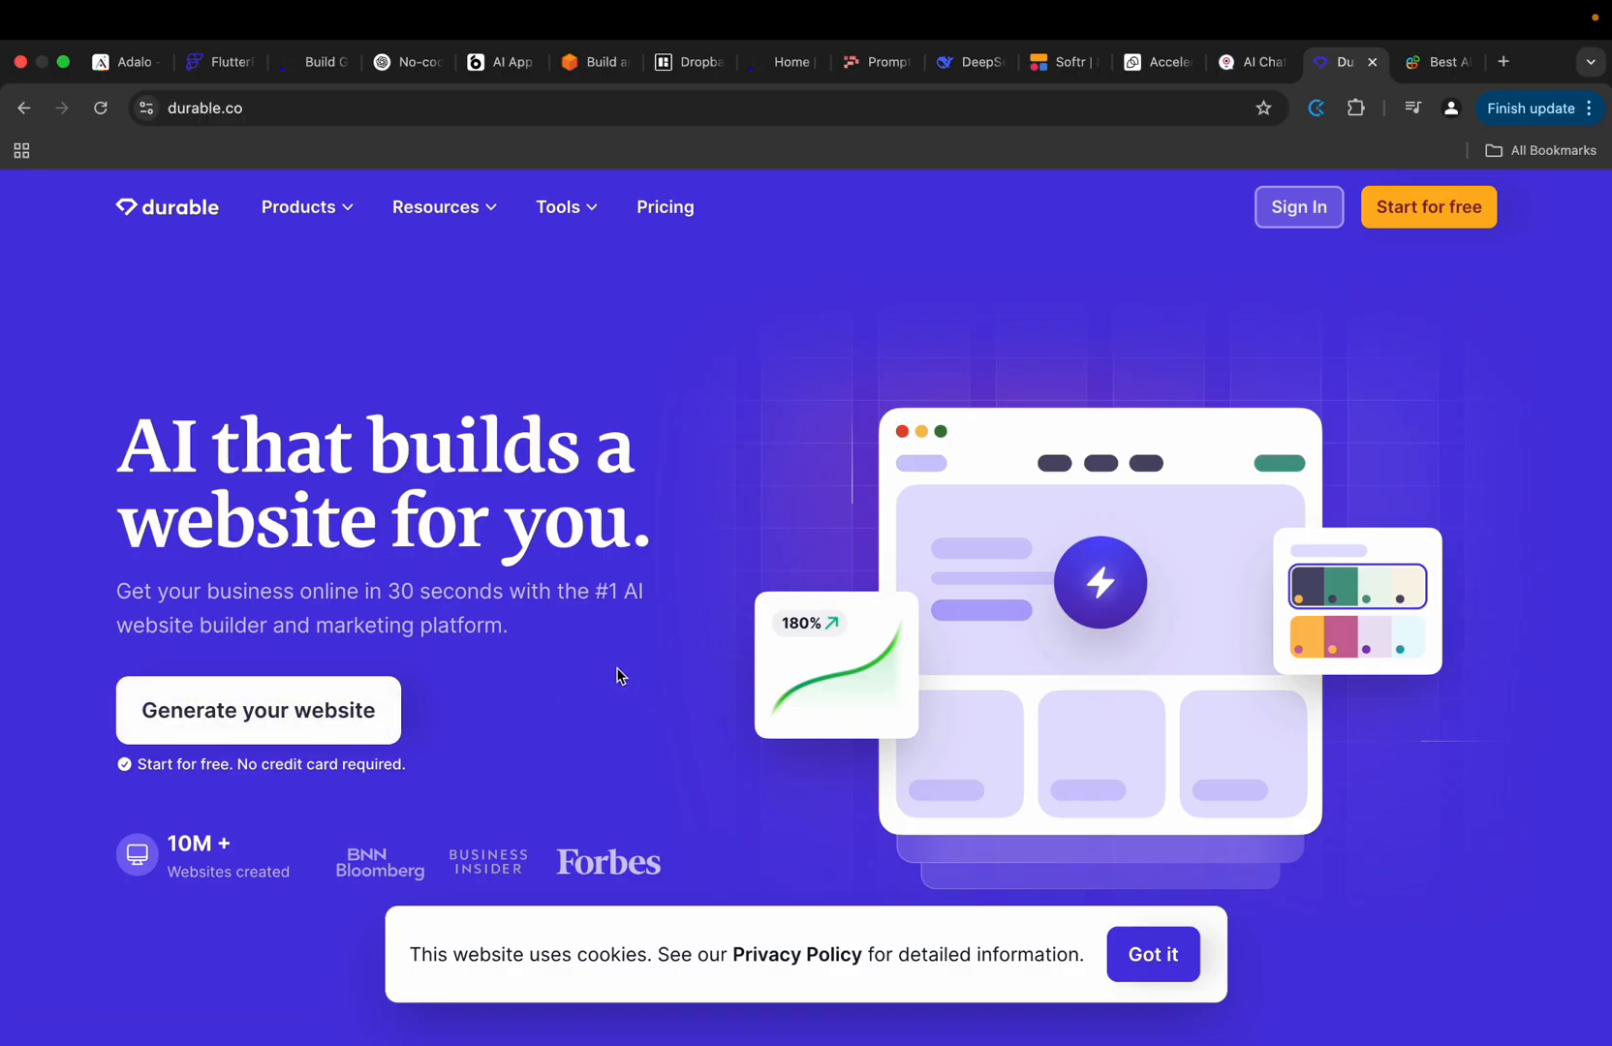
mouse_move(604, 643)
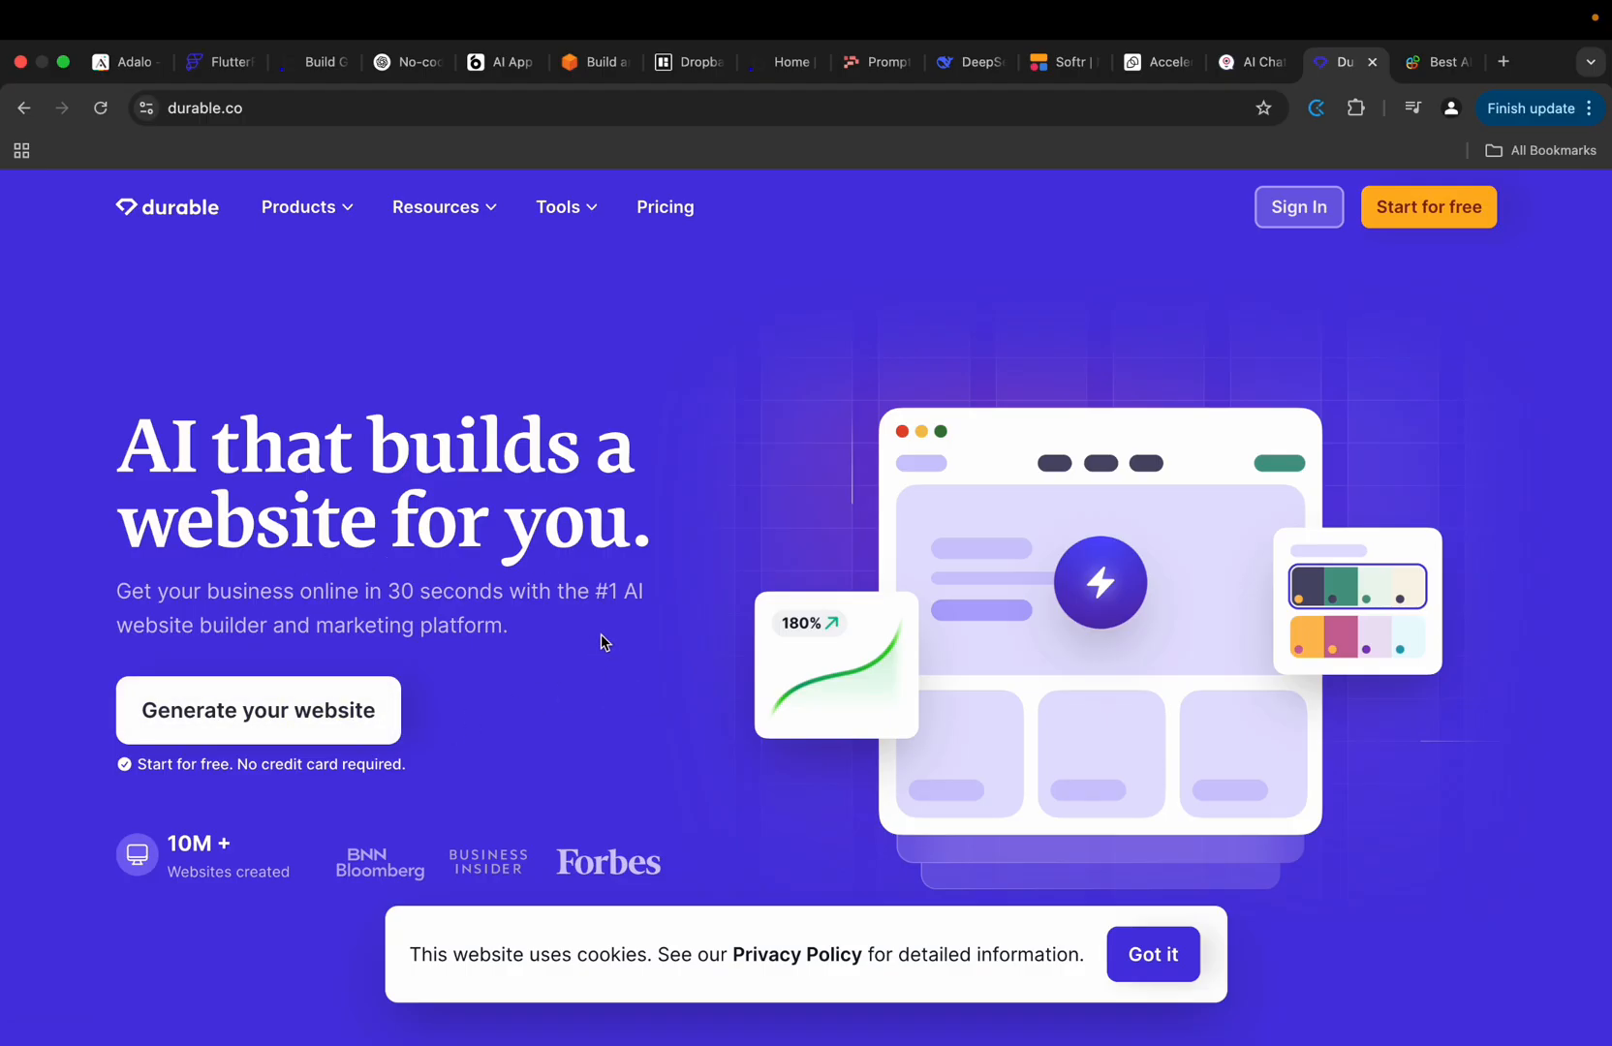
mouse_move(1274, 736)
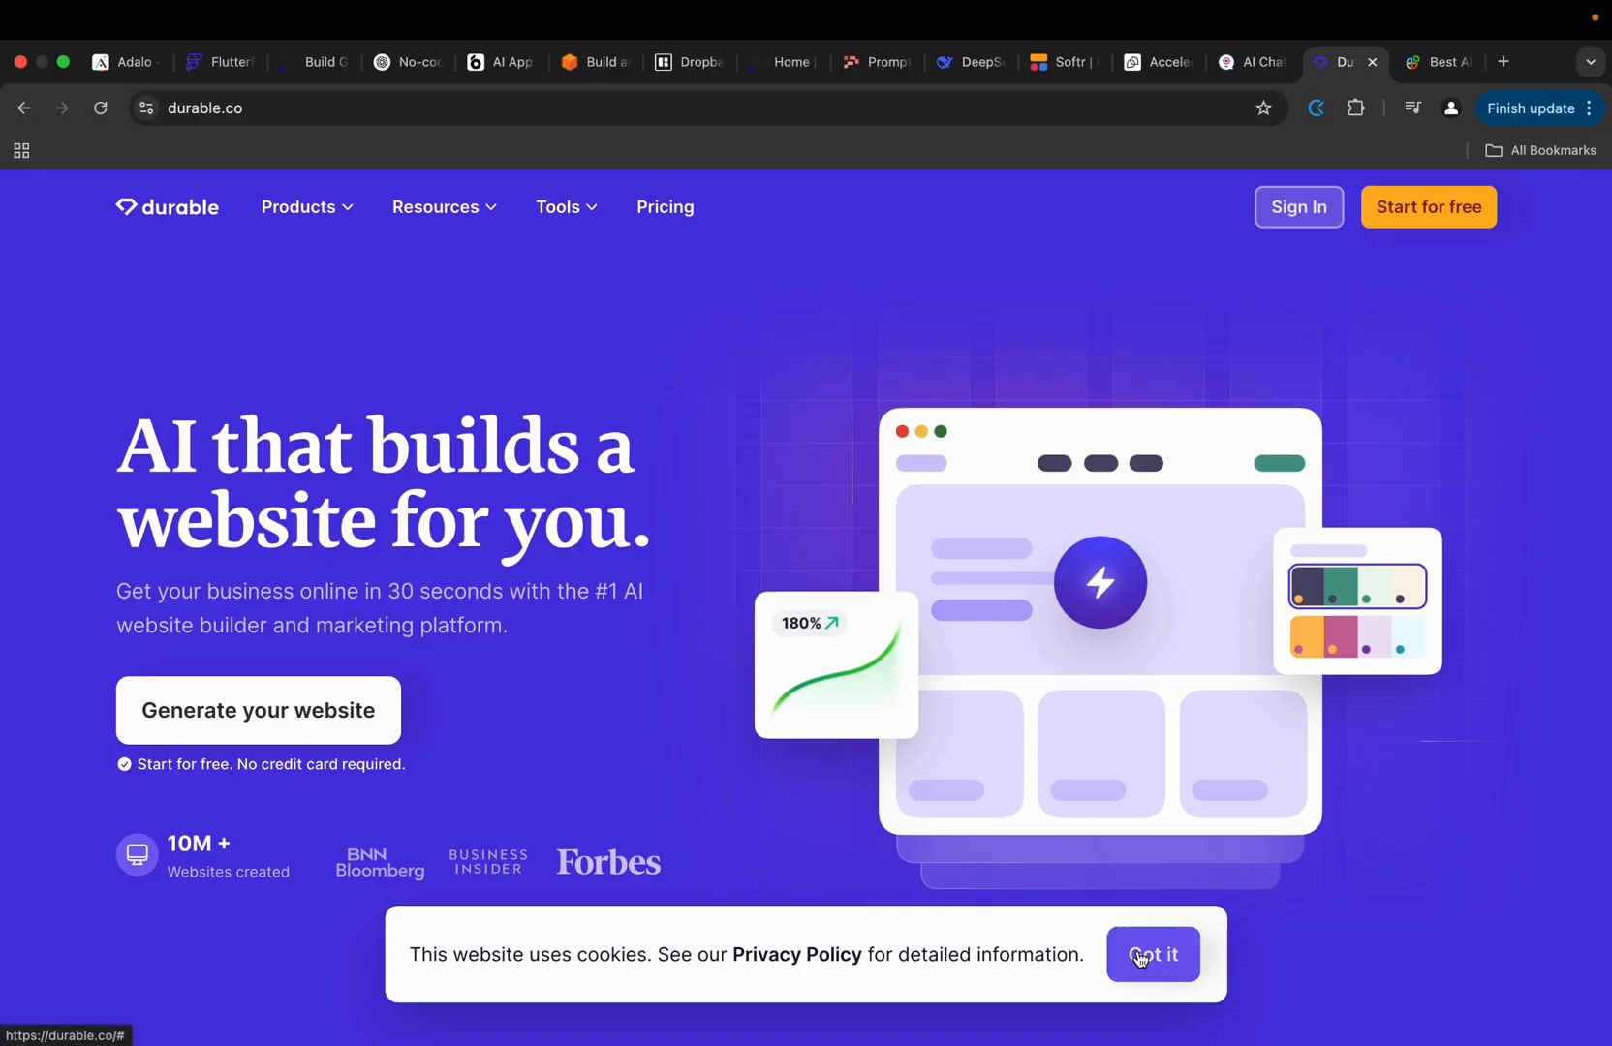
scroll("down", 3)
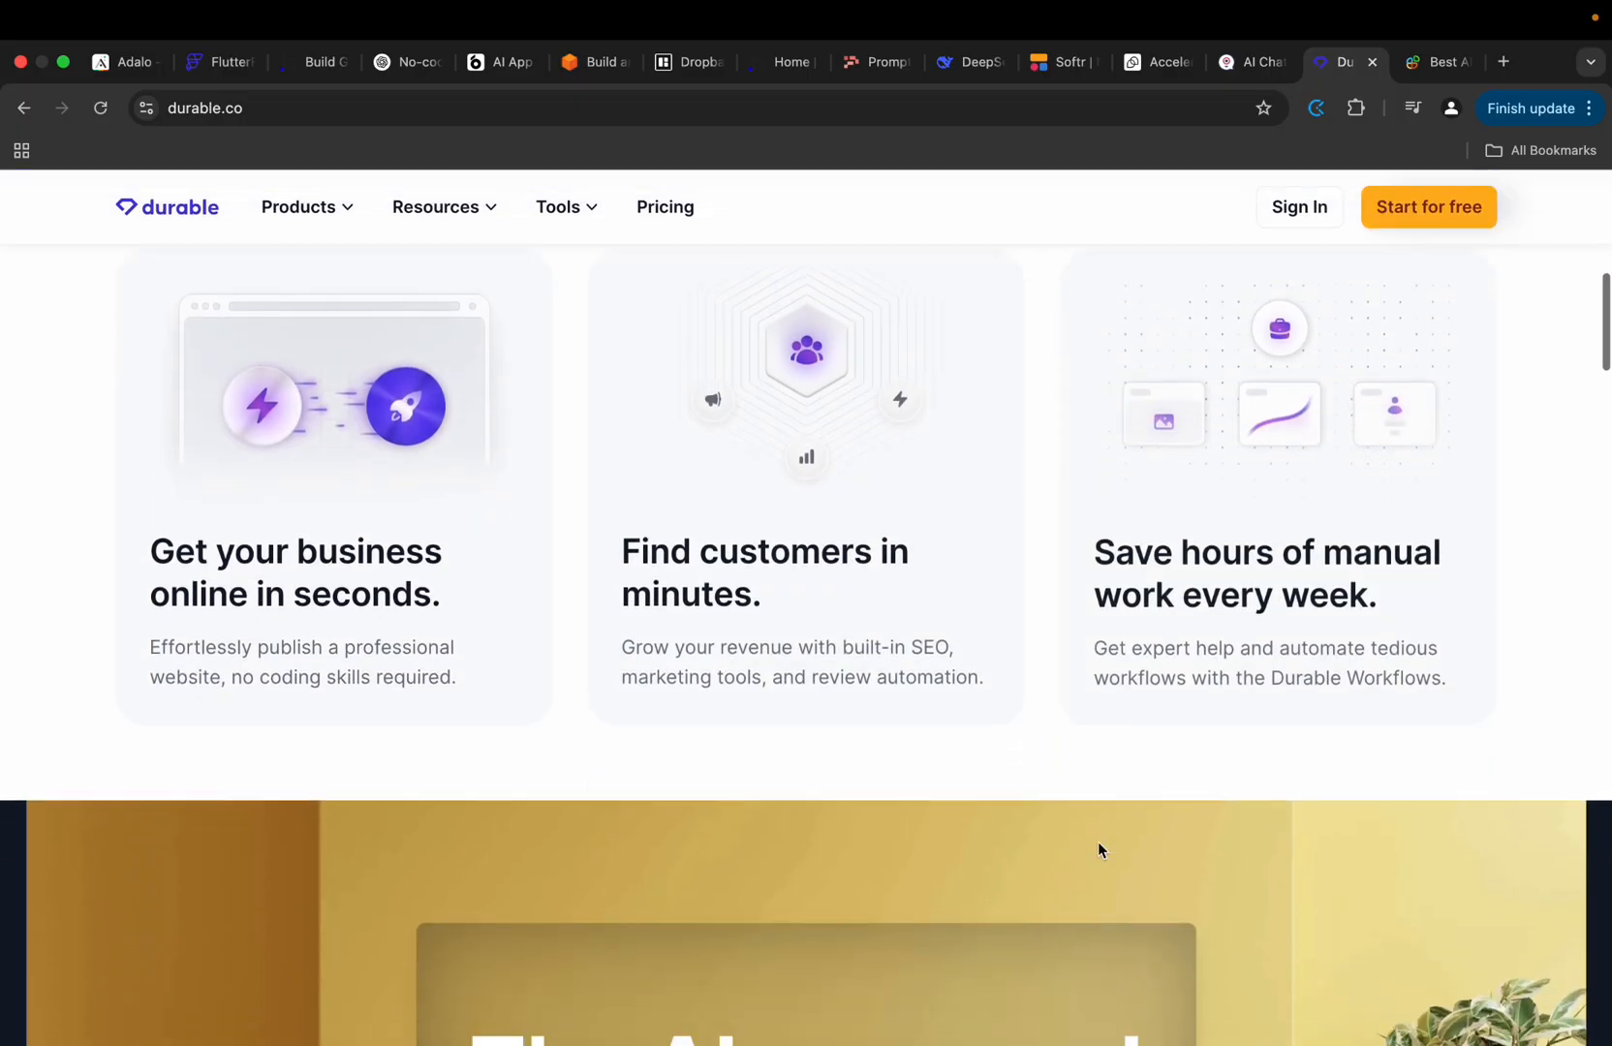
scroll("up", 3)
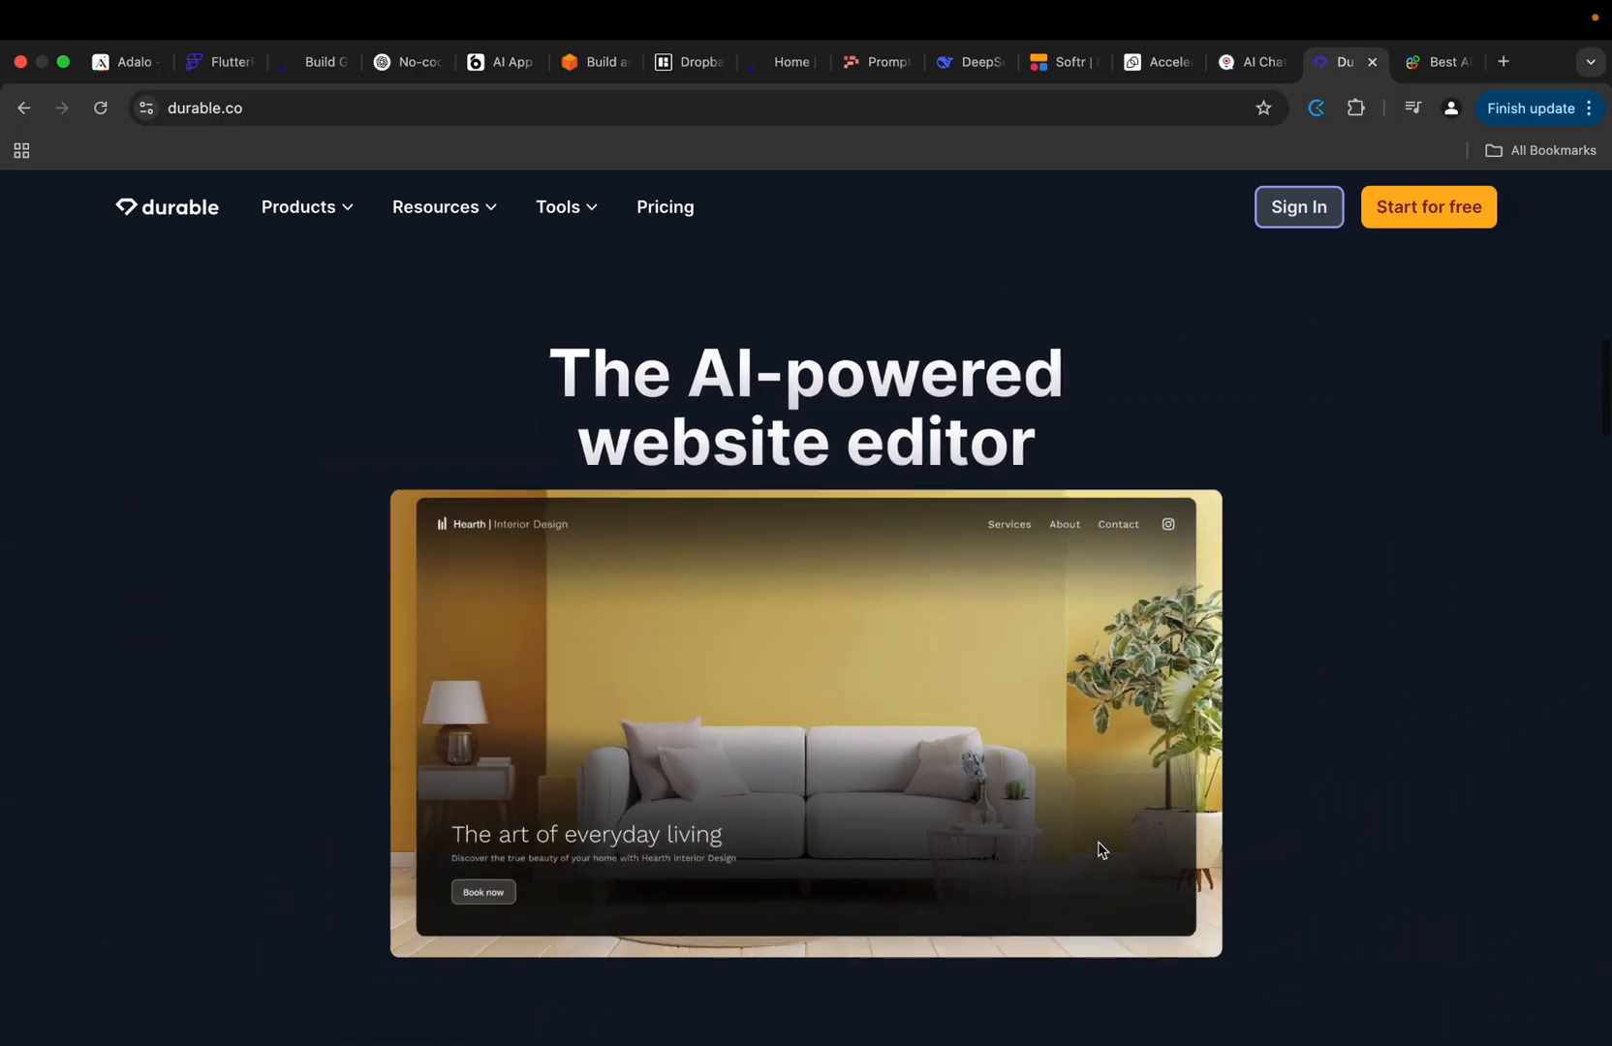
Switch to Appy Pie and scroll through its no-code app, website-to-app and website builder sections.
left_click(1438, 62)
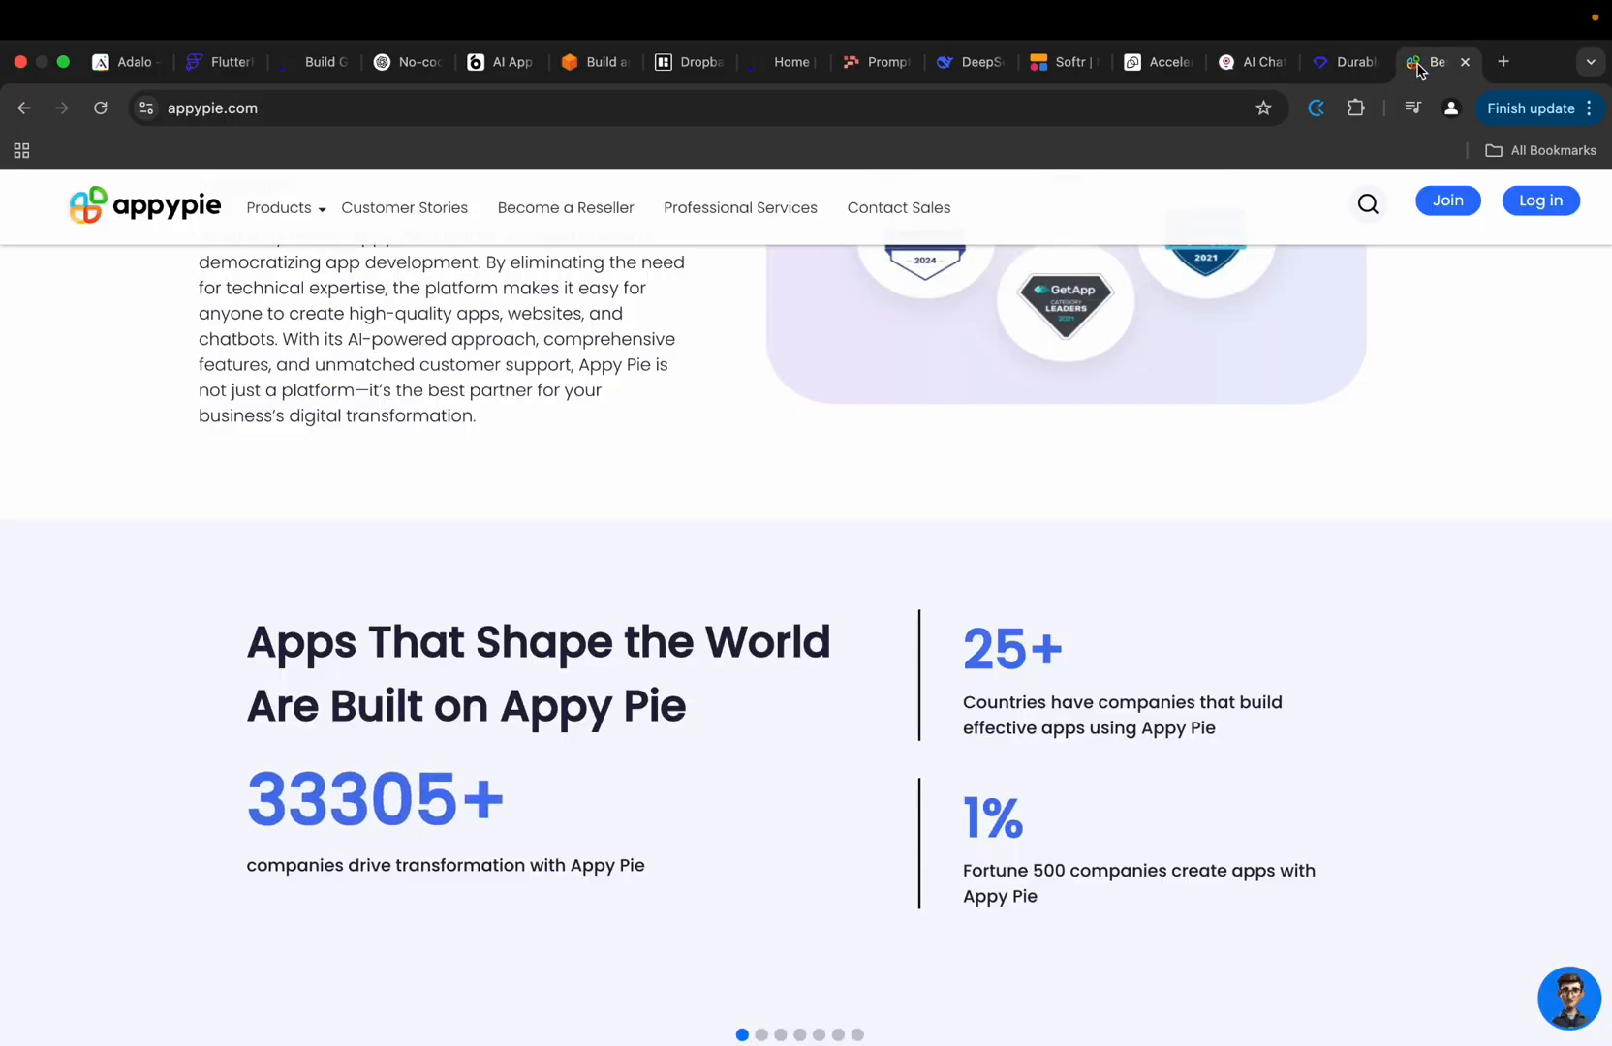
scroll("up", 3)
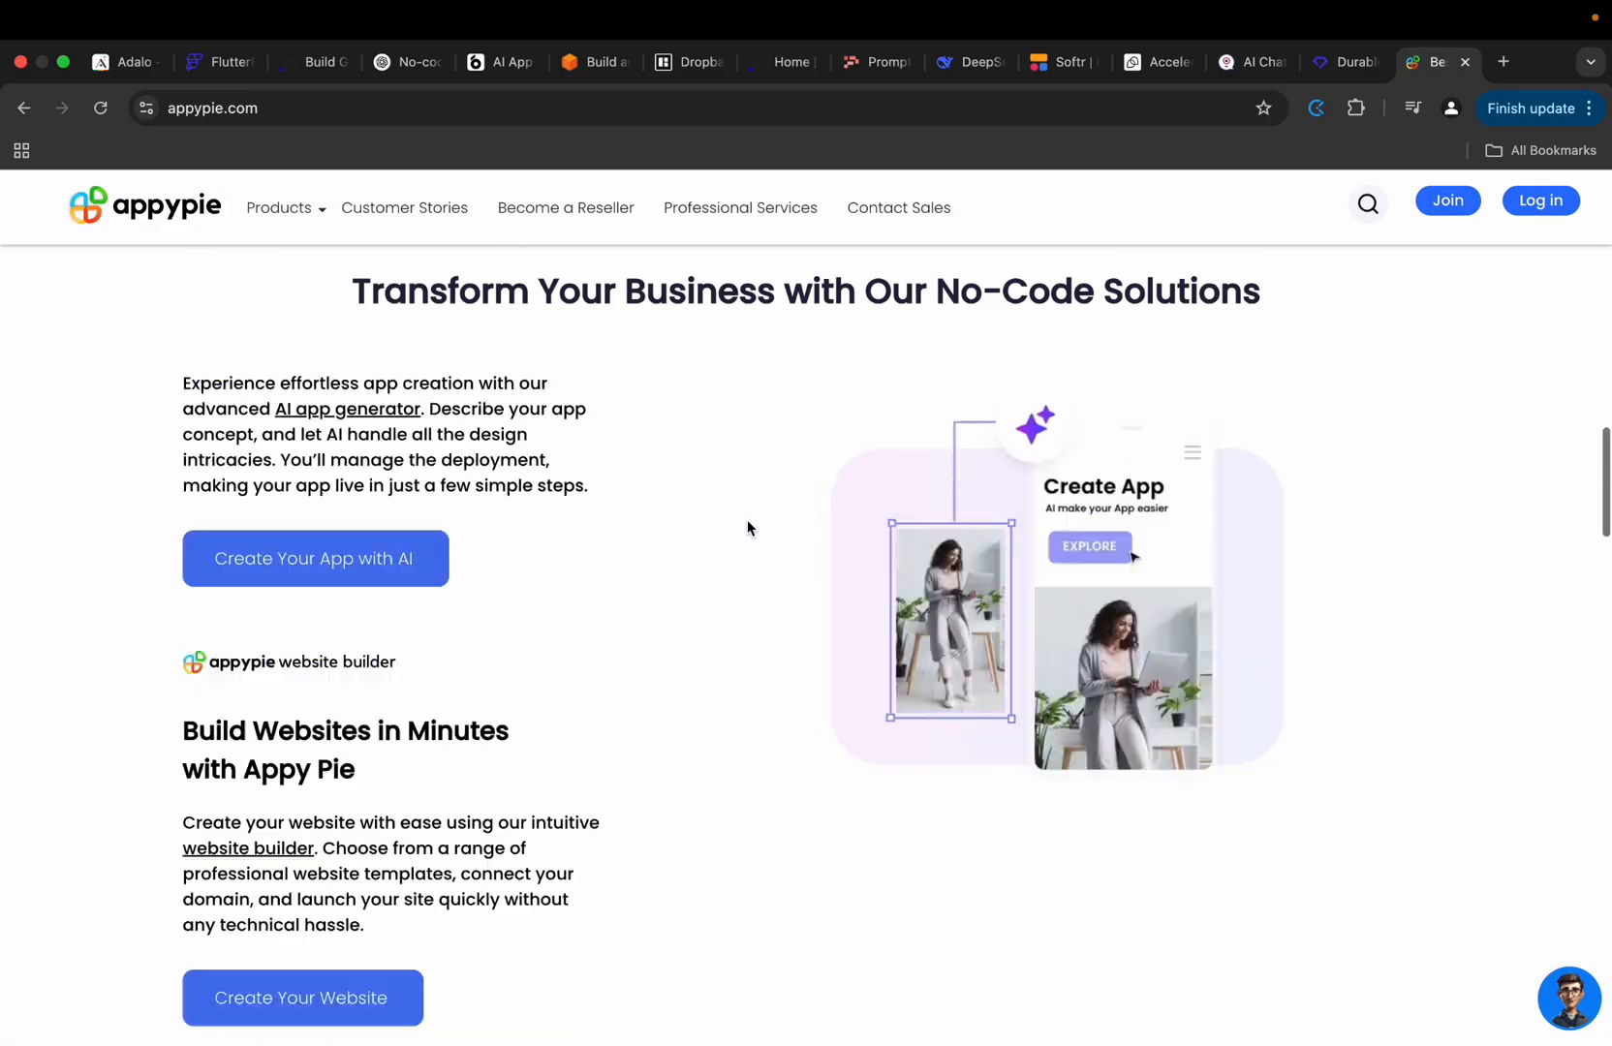
scroll("up", 3)
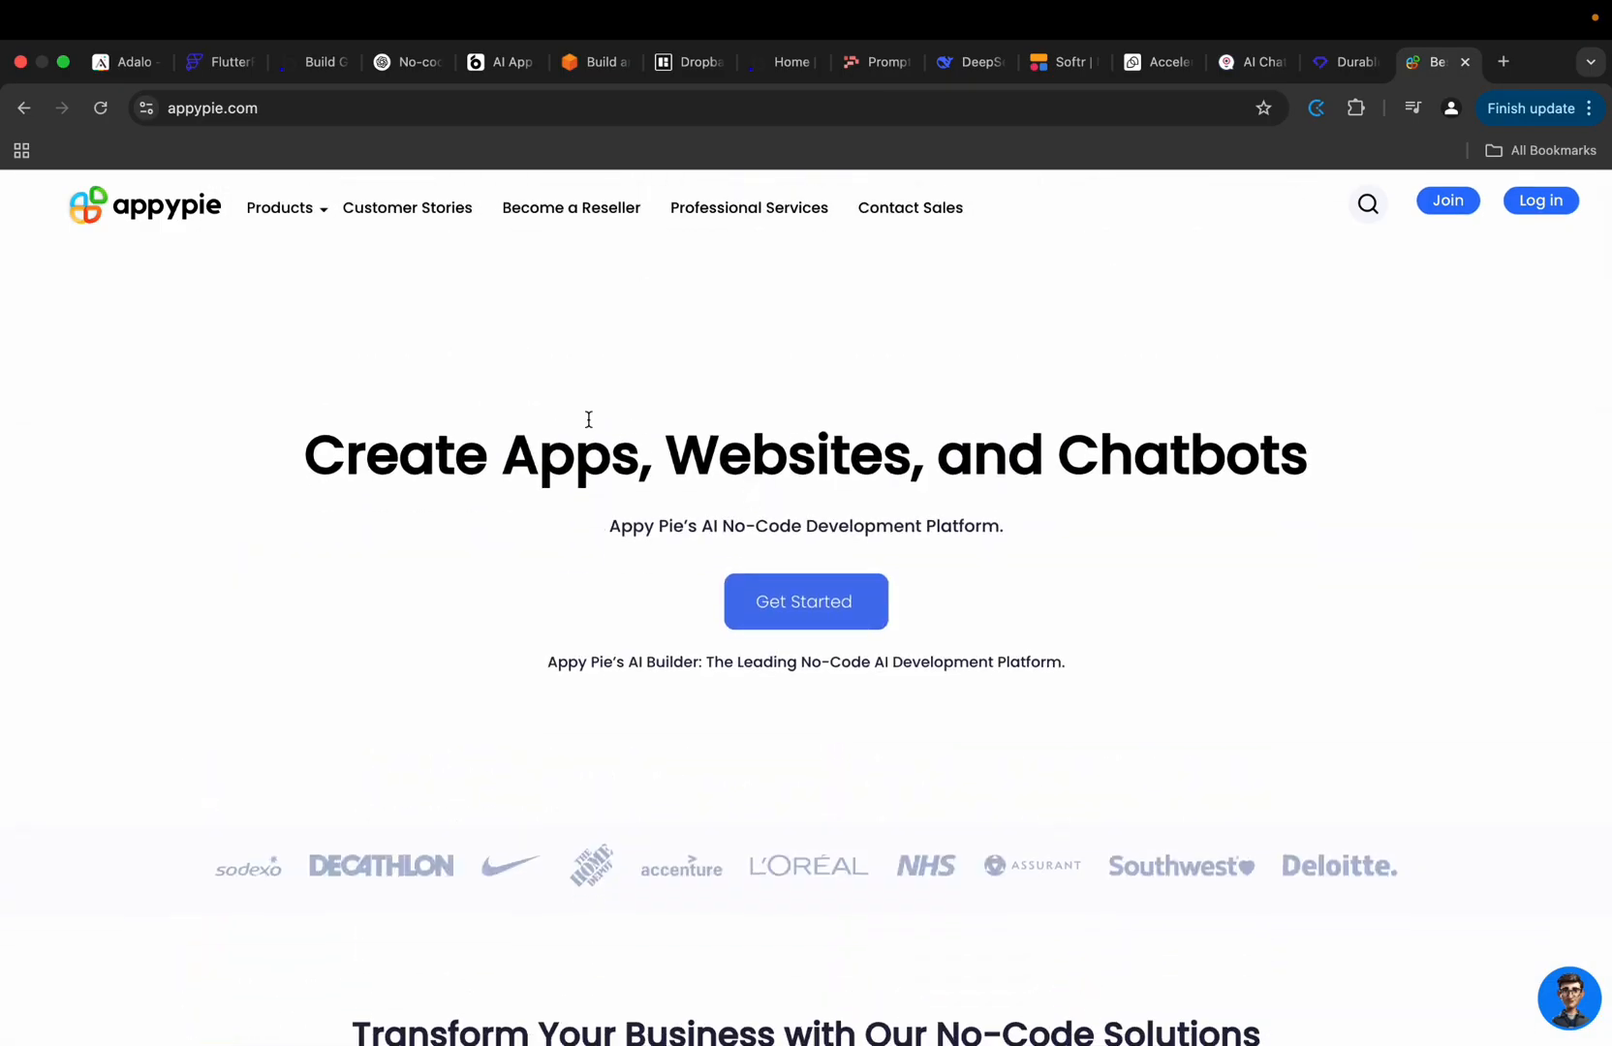
mouse_move(1017, 605)
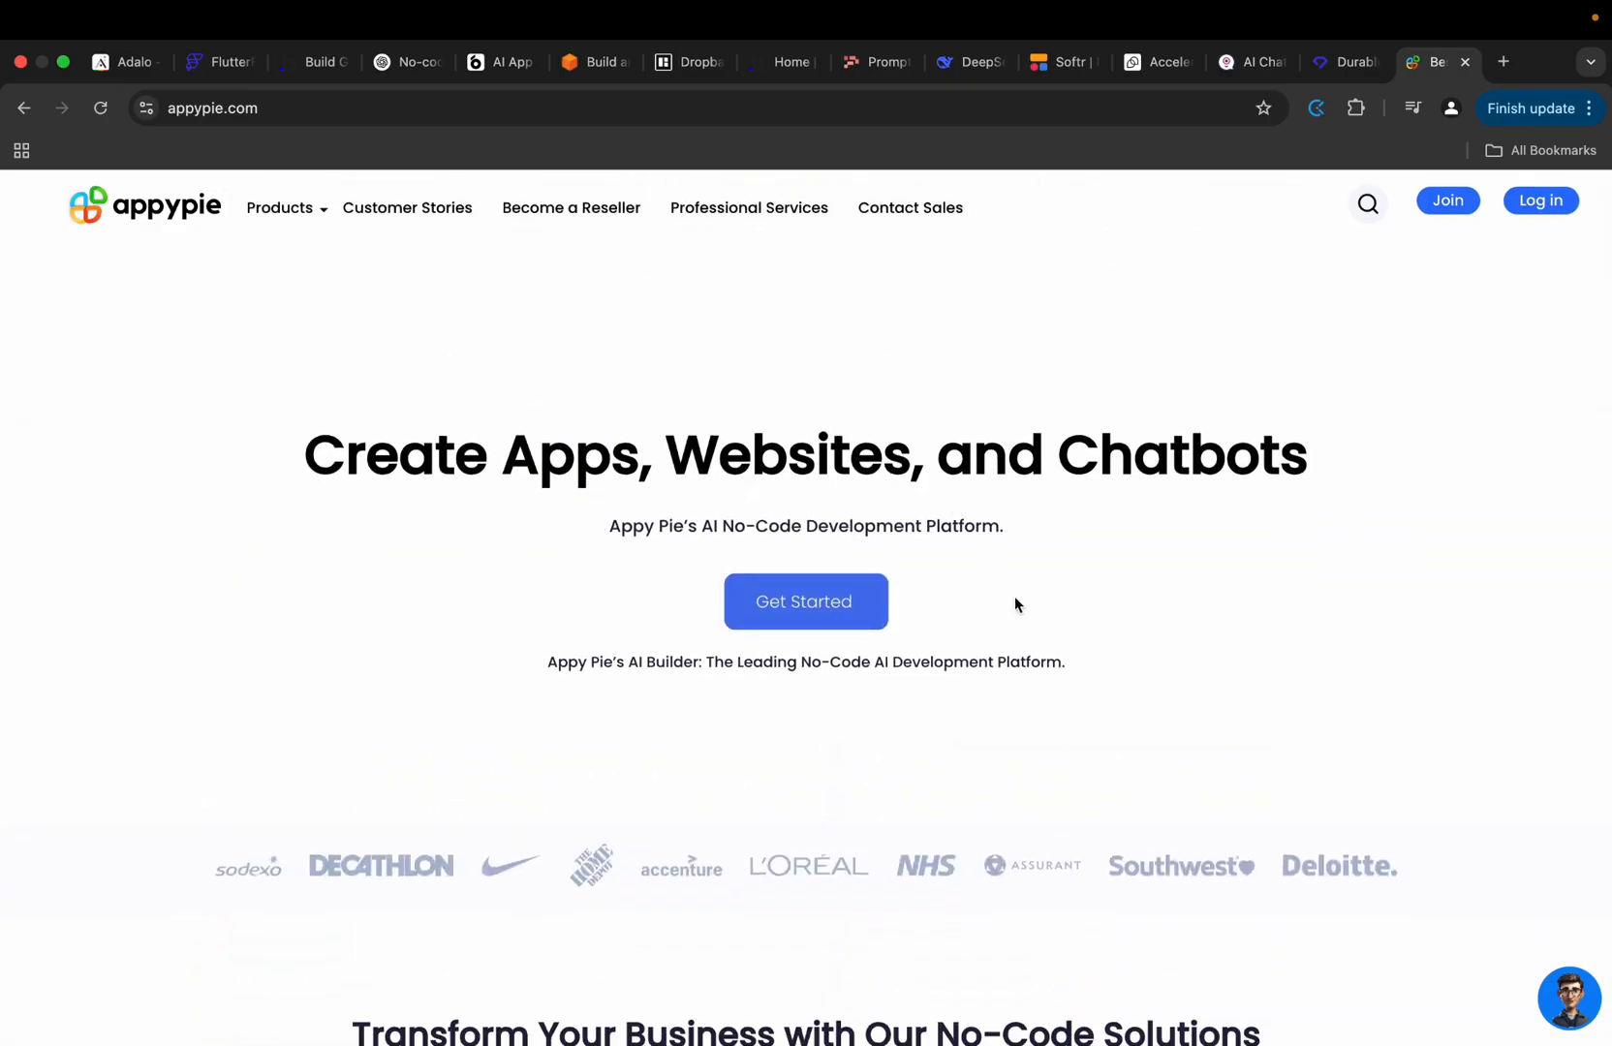
scroll("down", 3)
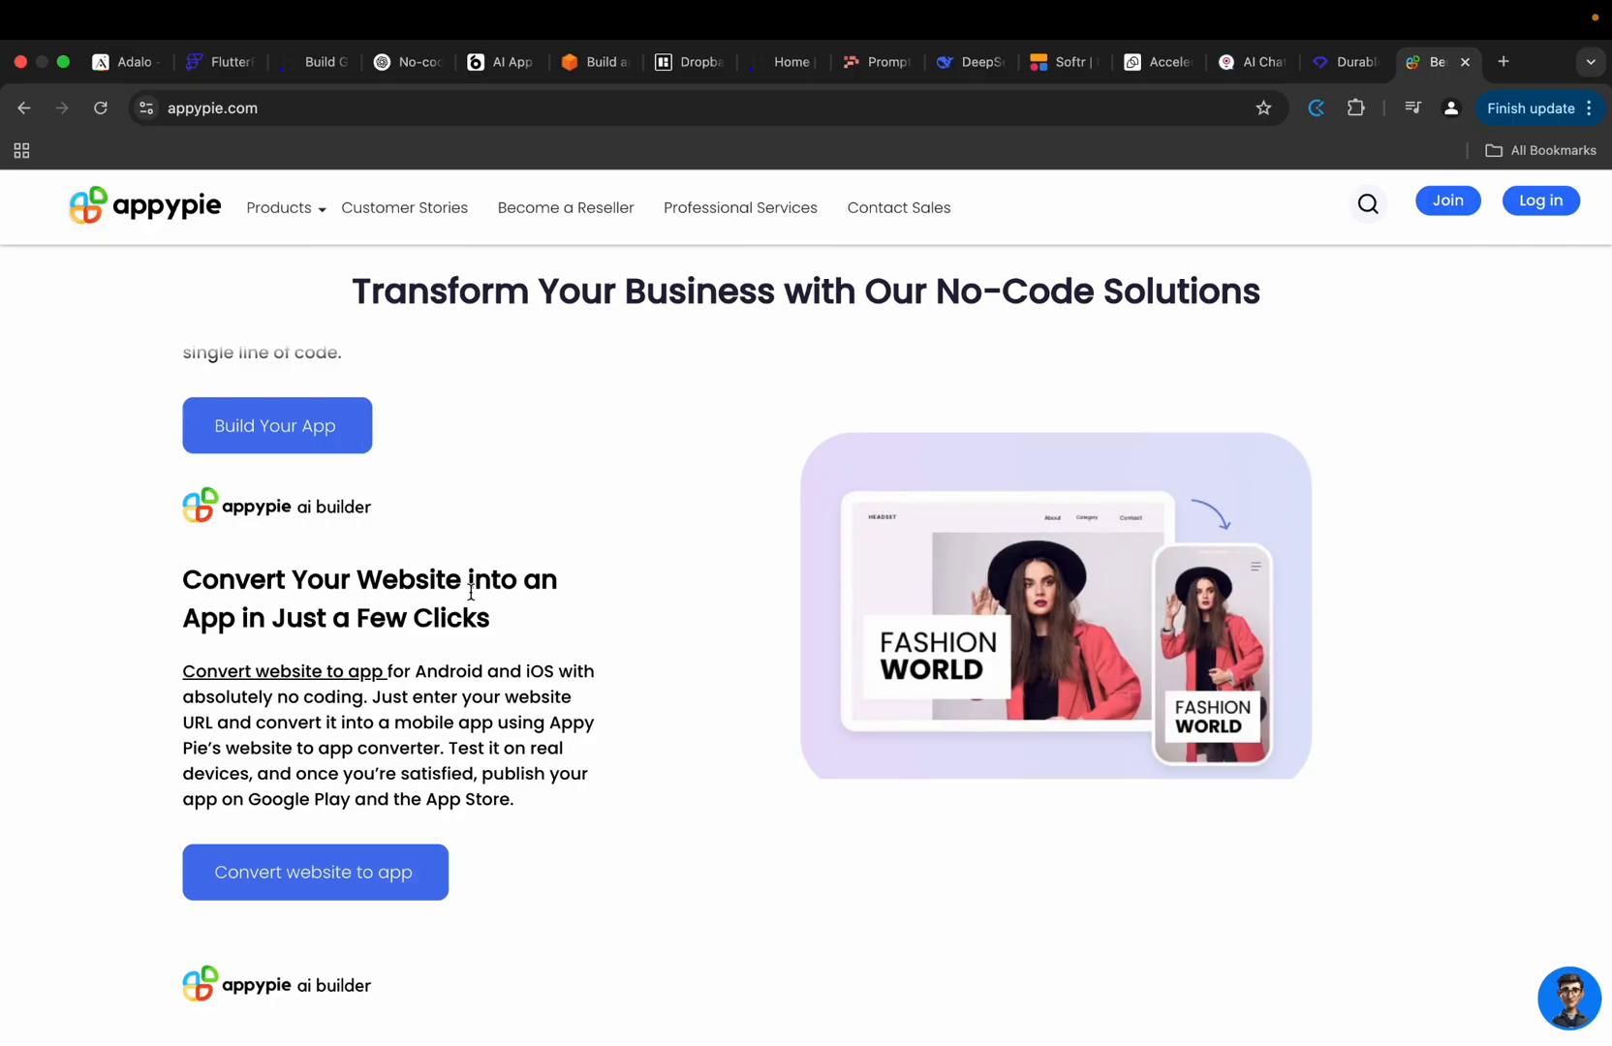
mouse_move(600, 647)
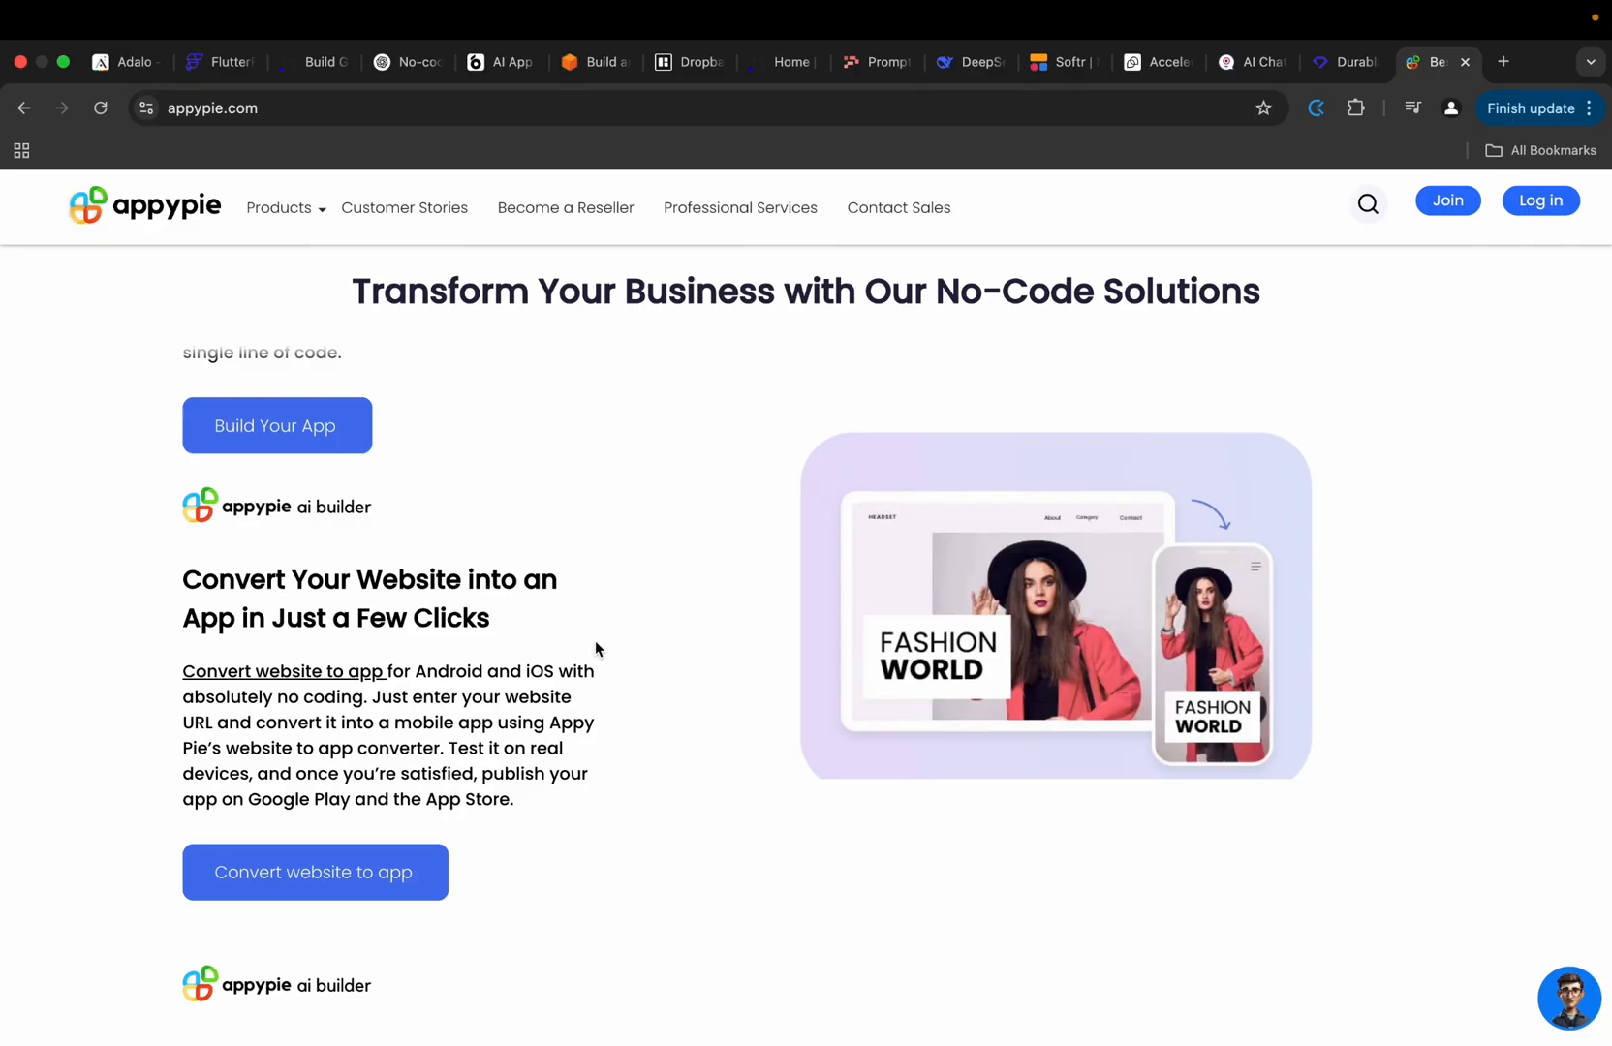
scroll("down", 3)
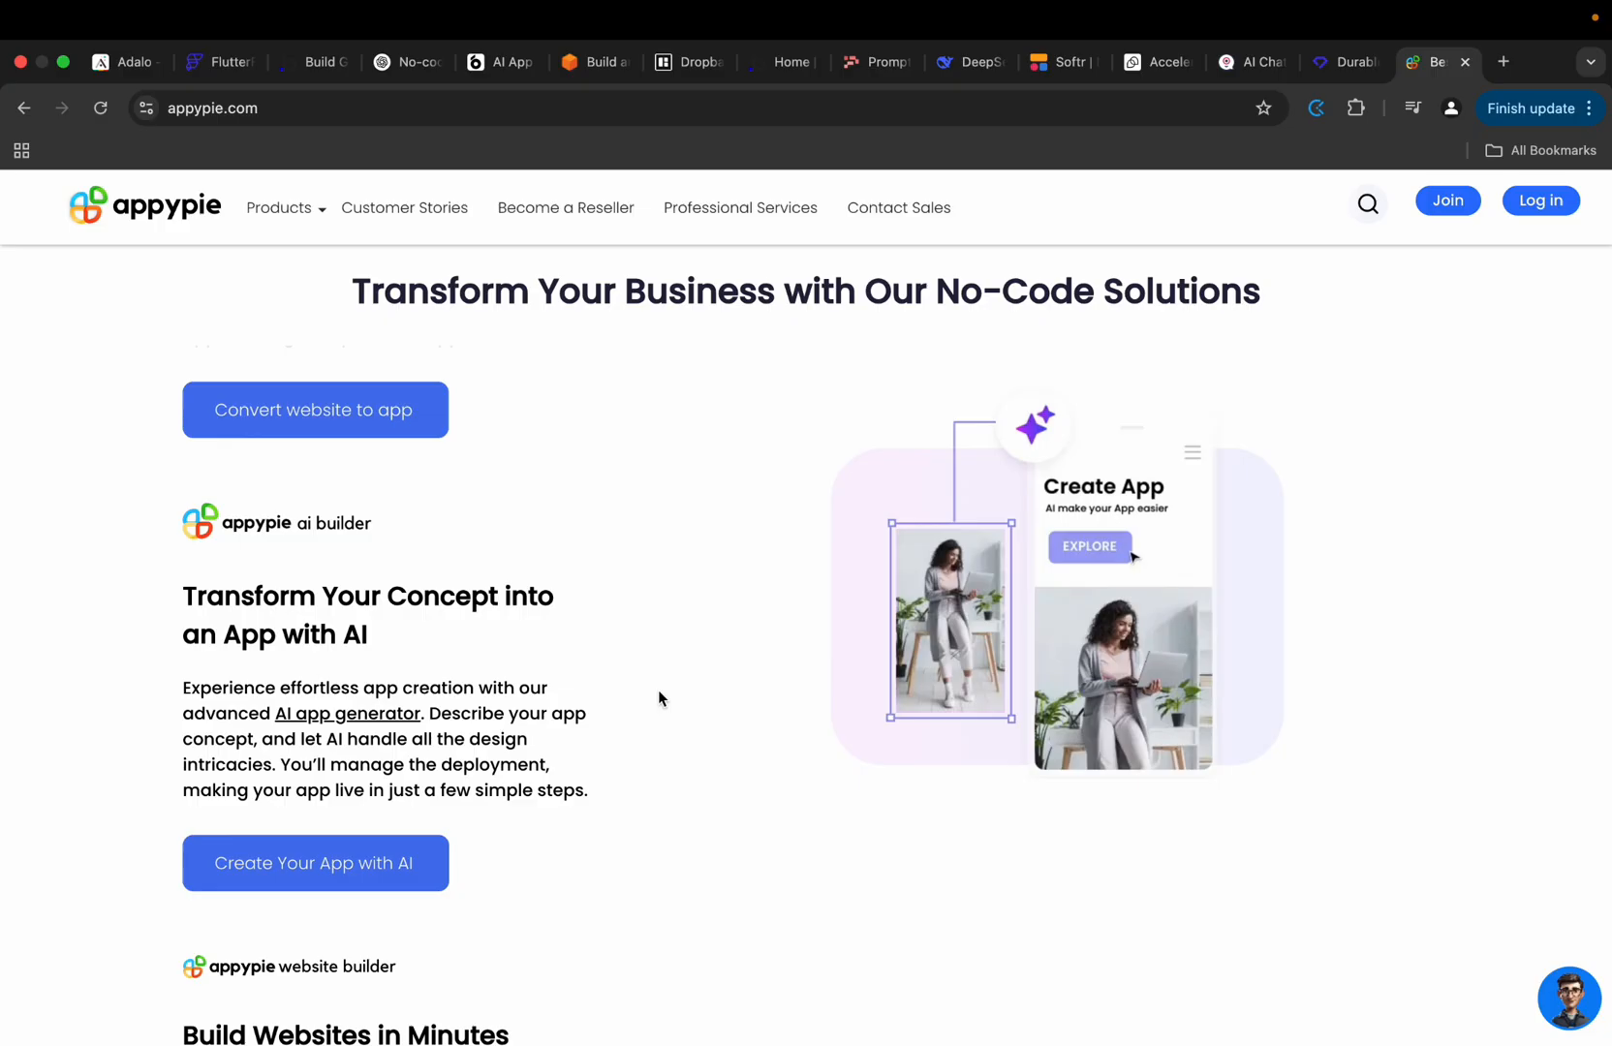
scroll("down", 3)
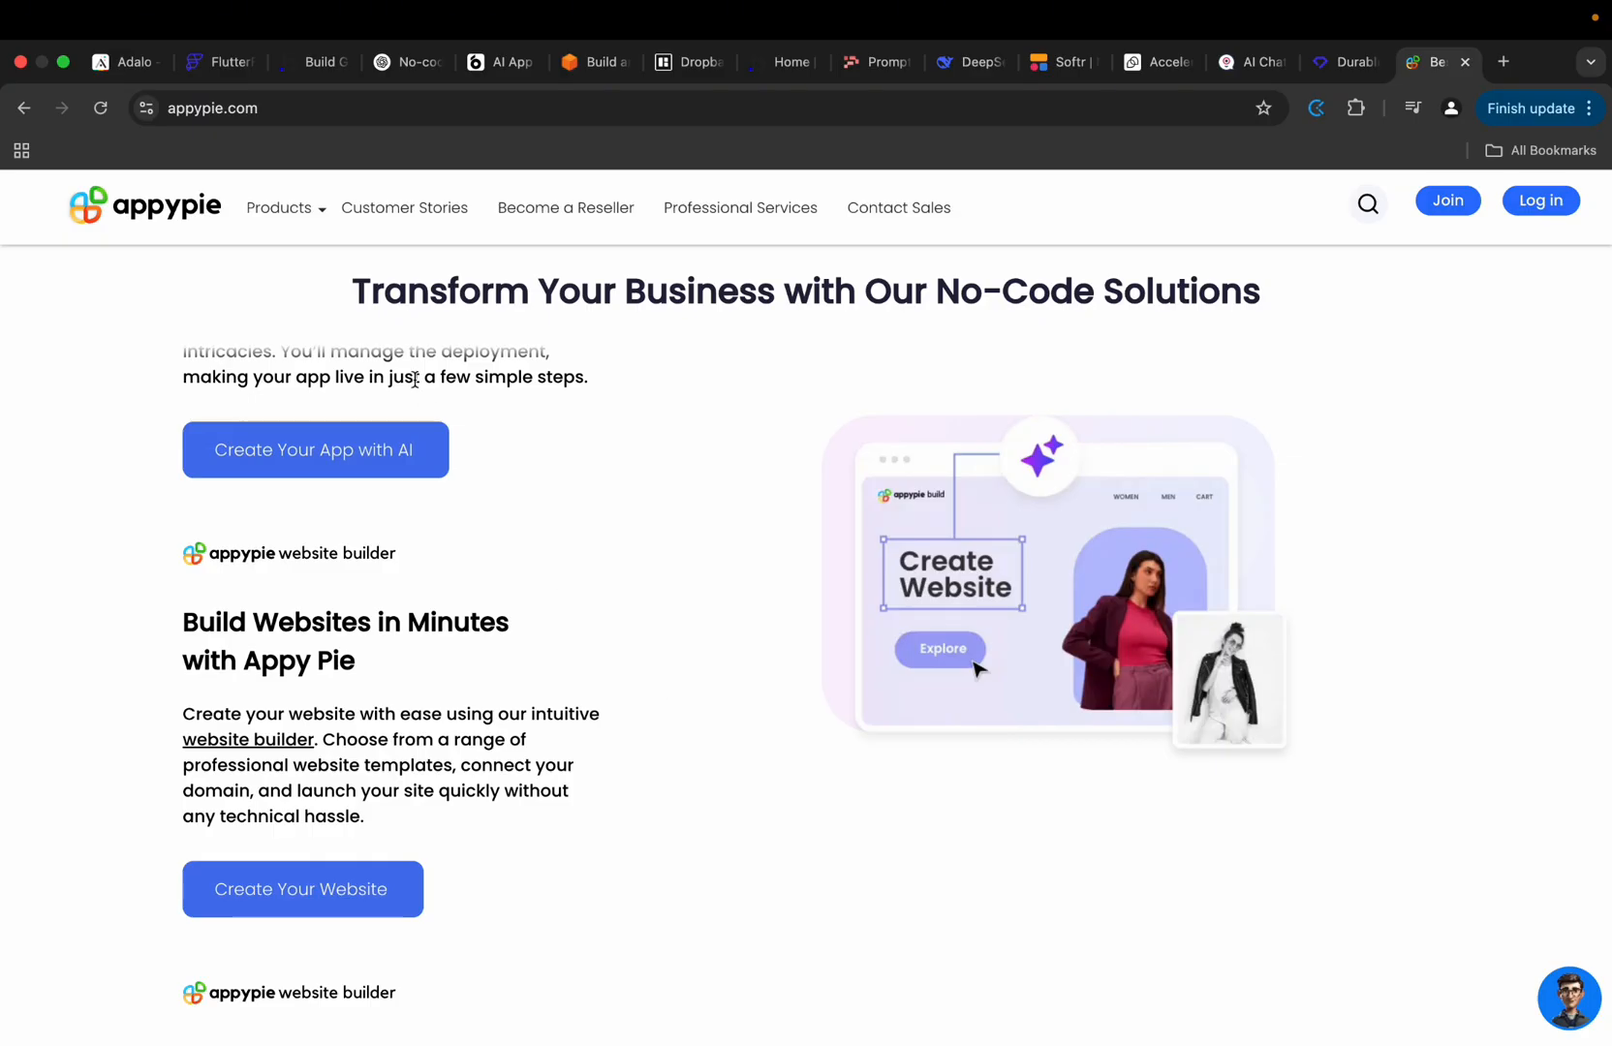
Switch to flutterflow.io and scroll up to the 'Build Better. Launch Faster.' headline.
left_click(218, 62)
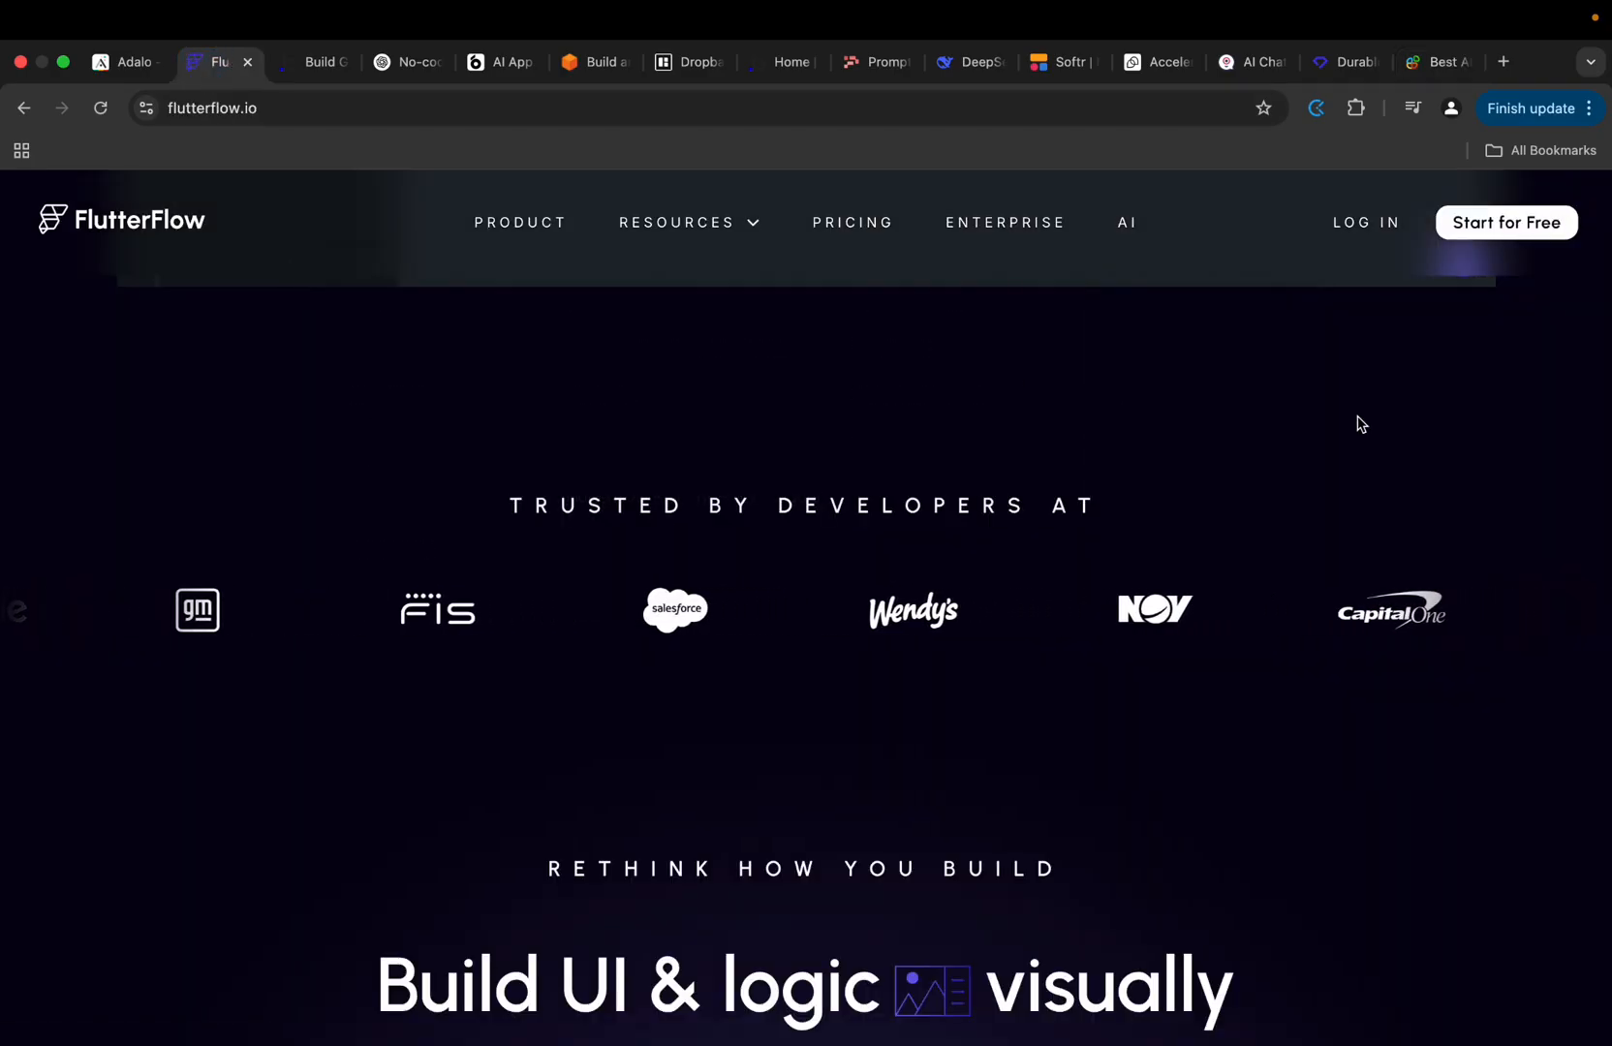
scroll("up", 3)
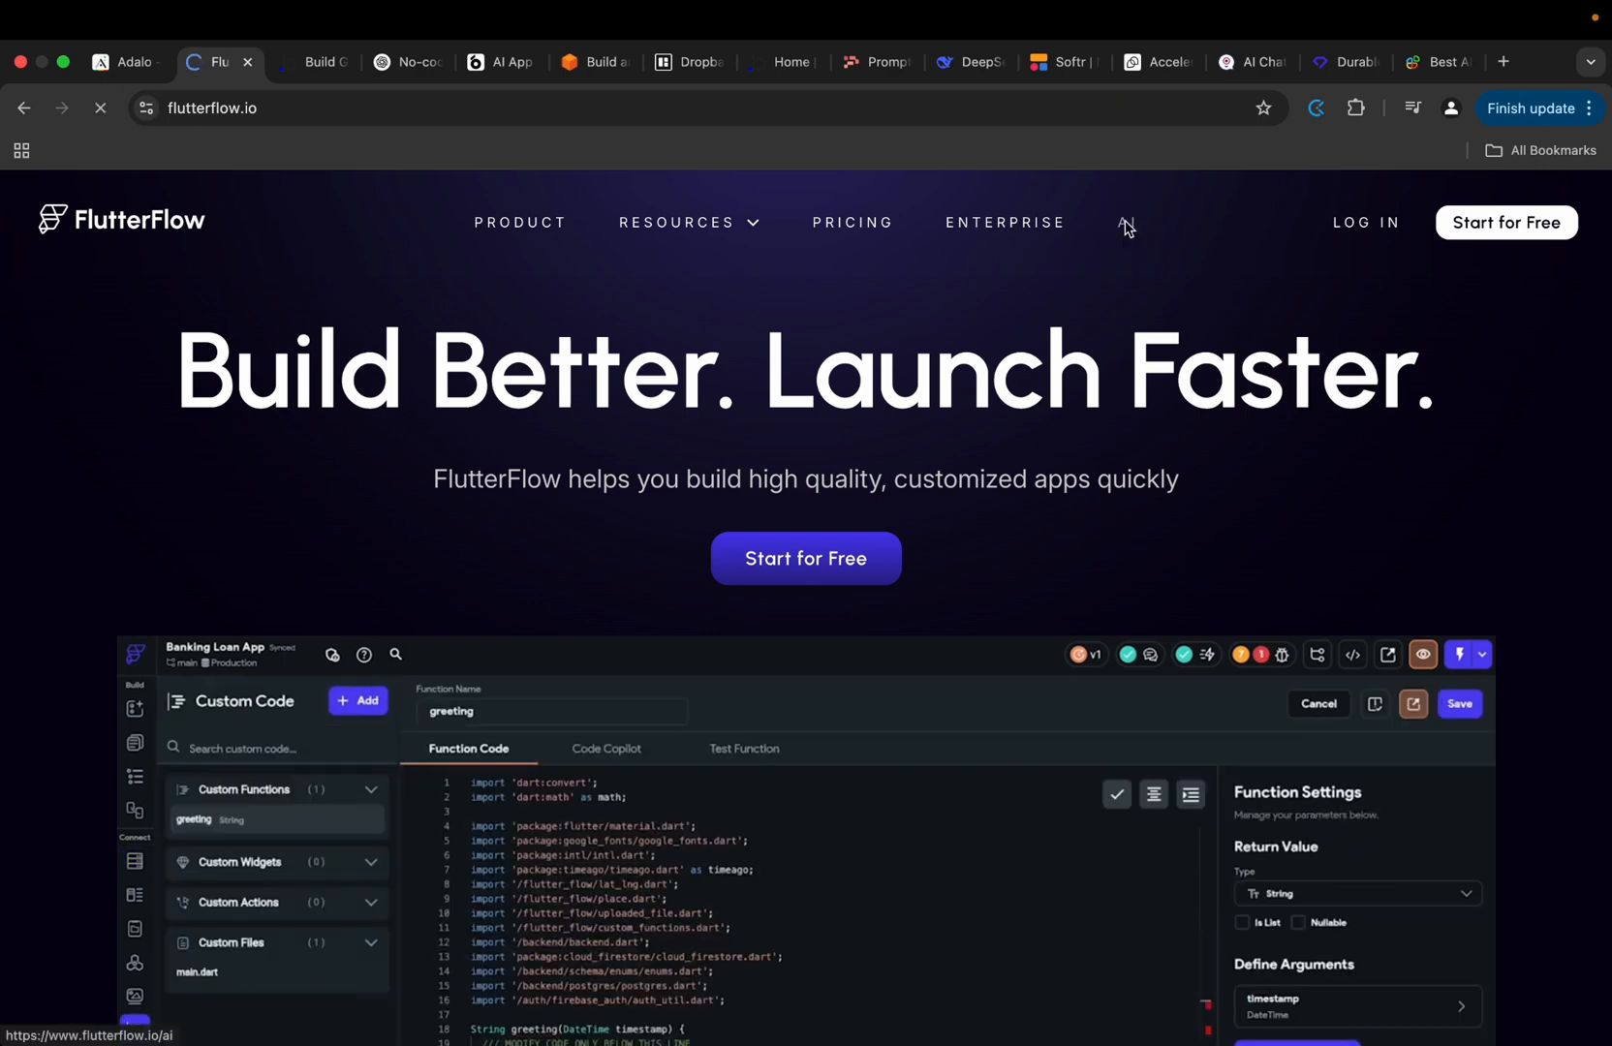
Open FlutterFlow's AI page, 'Build Apps With AI By Your Side'.
left_click(1125, 222)
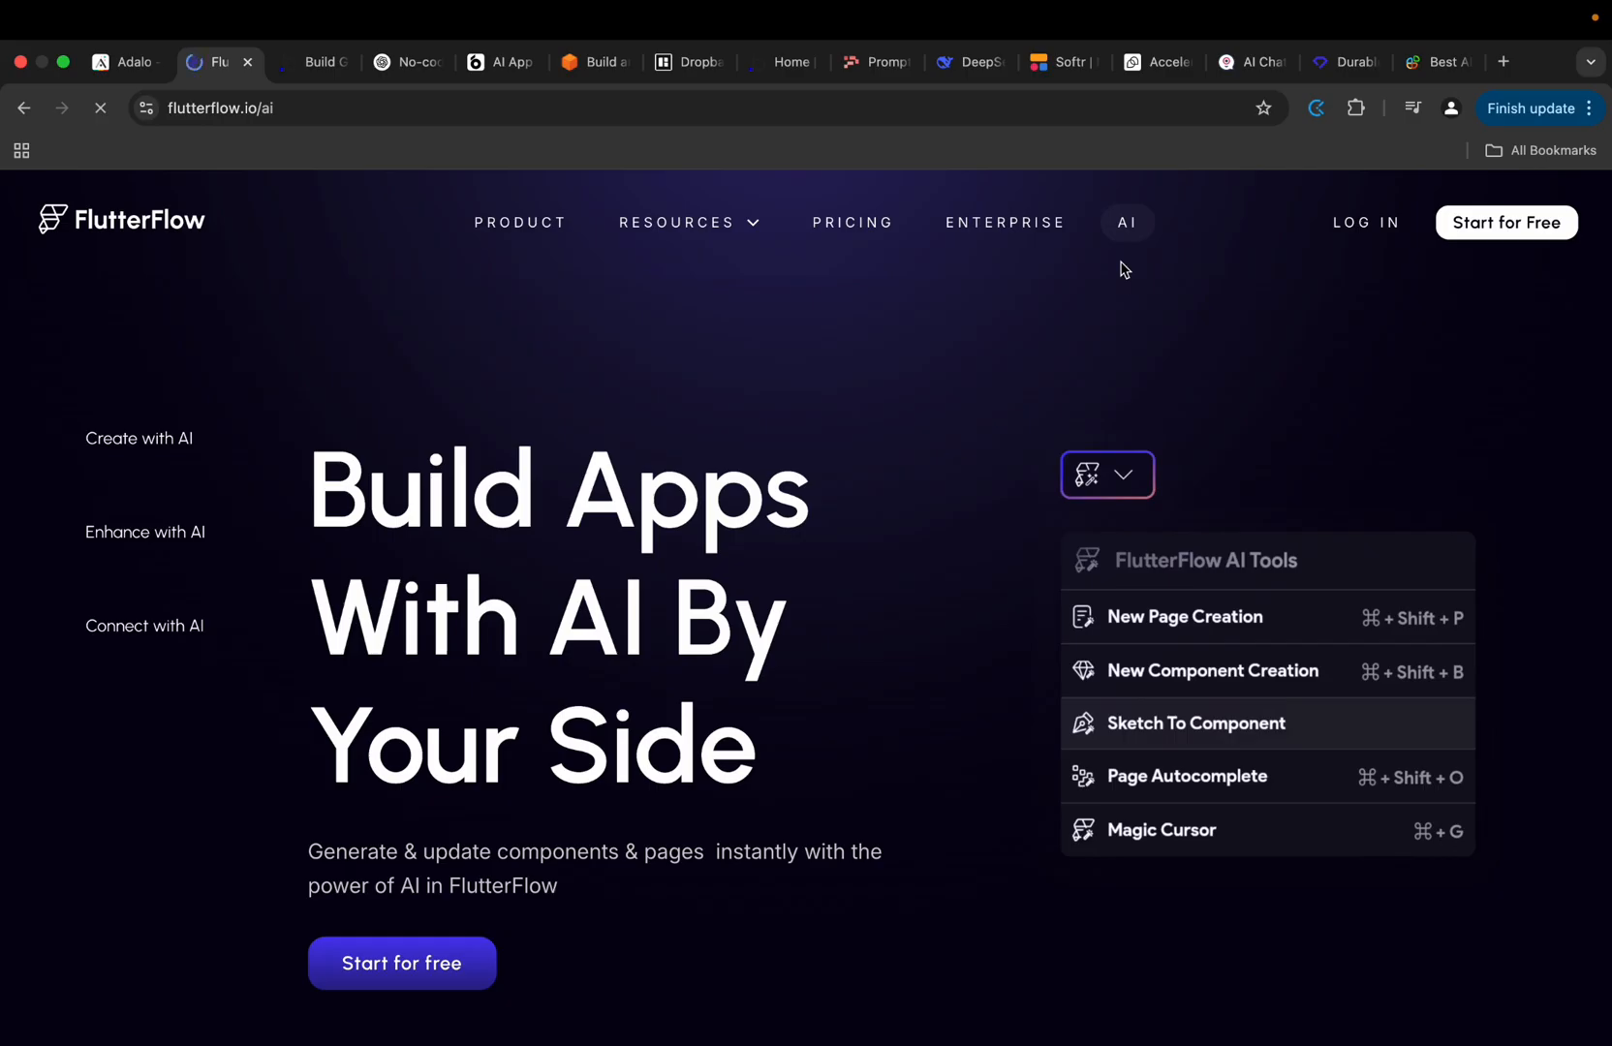
mouse_move(149, 453)
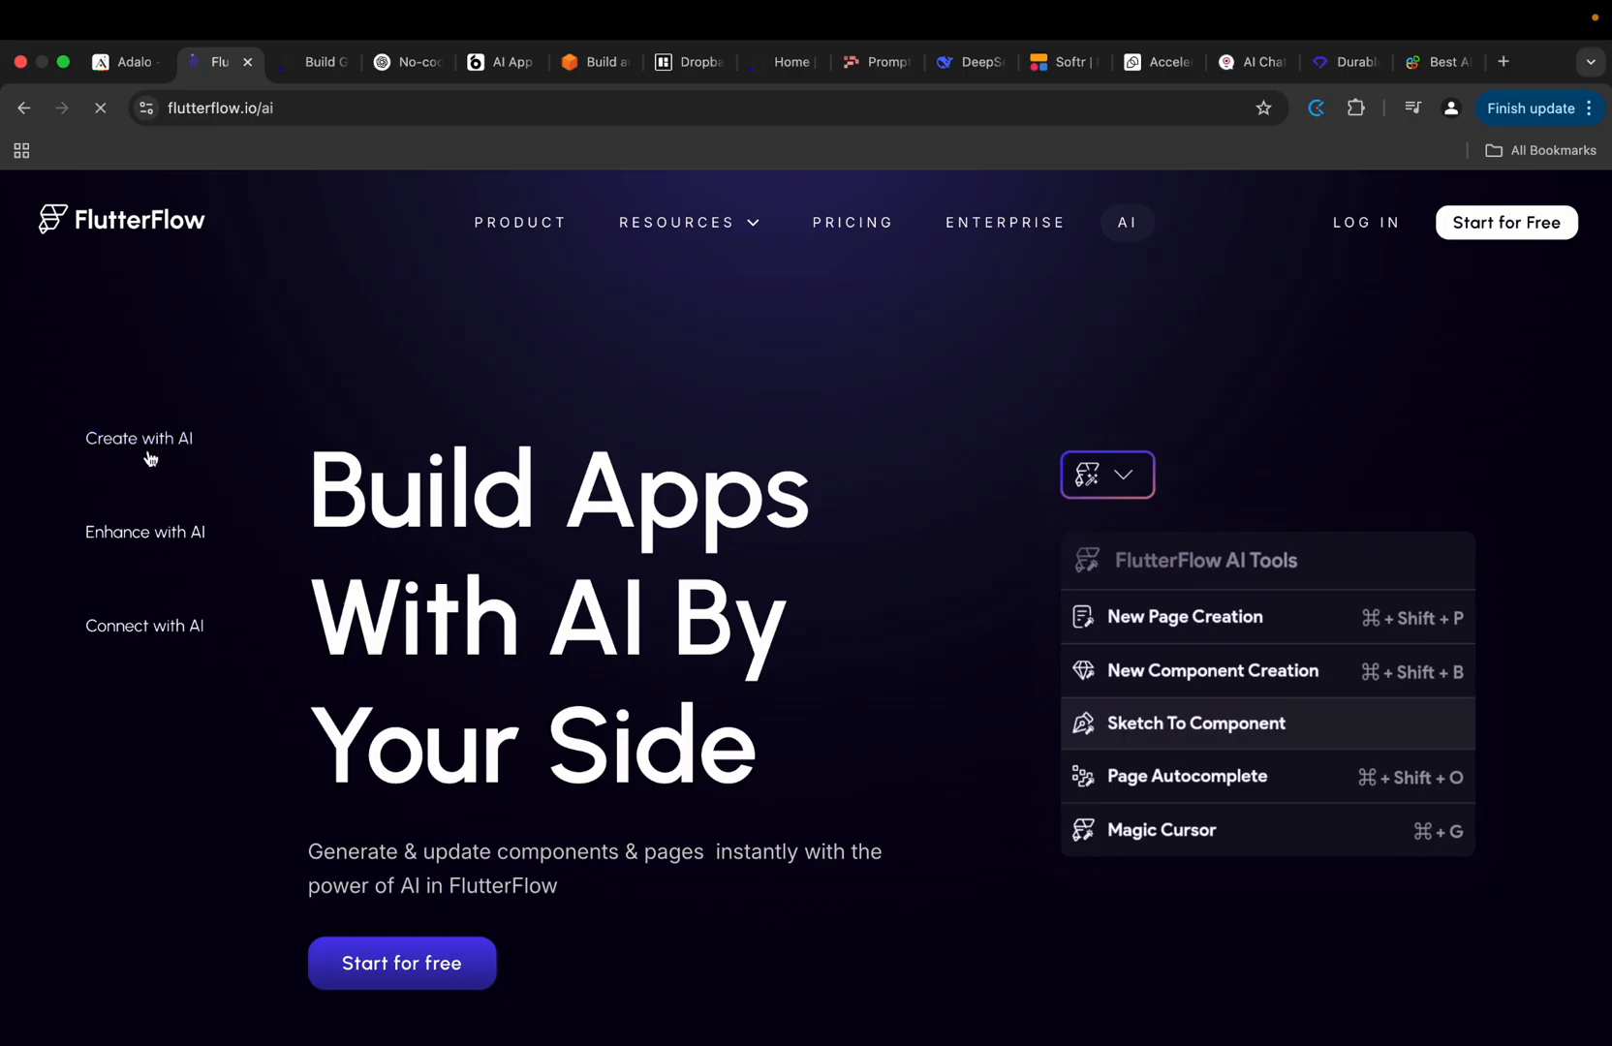
mouse_move(886, 405)
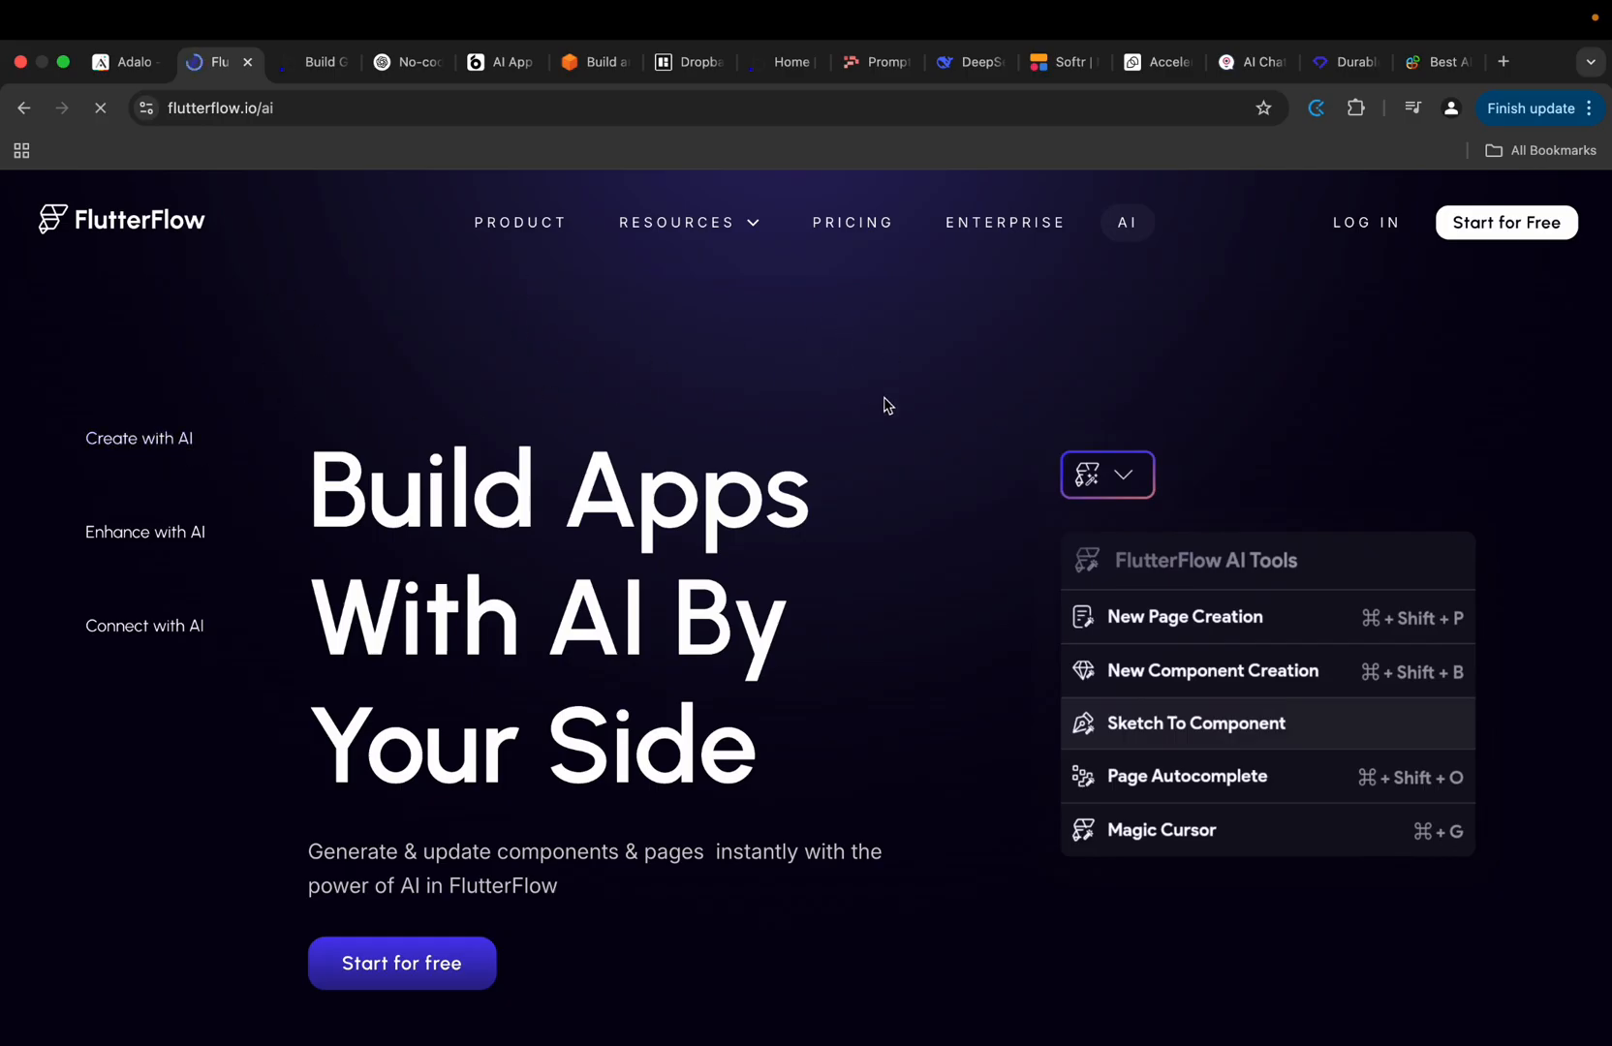
mouse_move(676, 531)
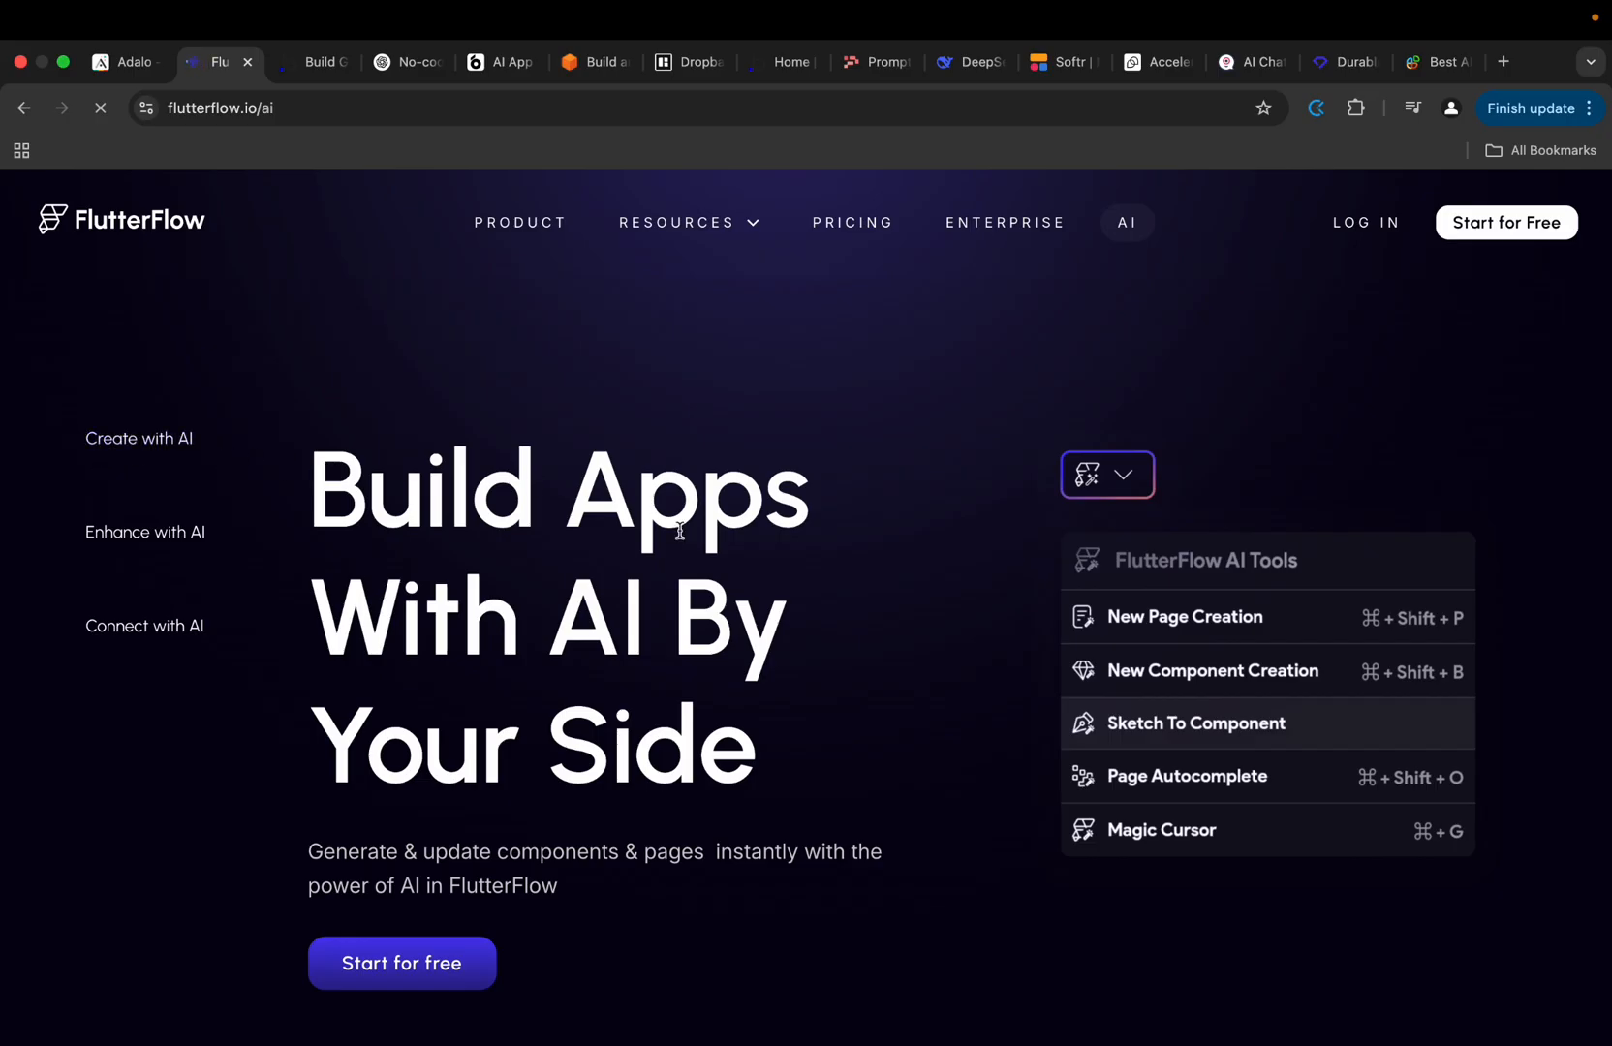
mouse_move(1226, 627)
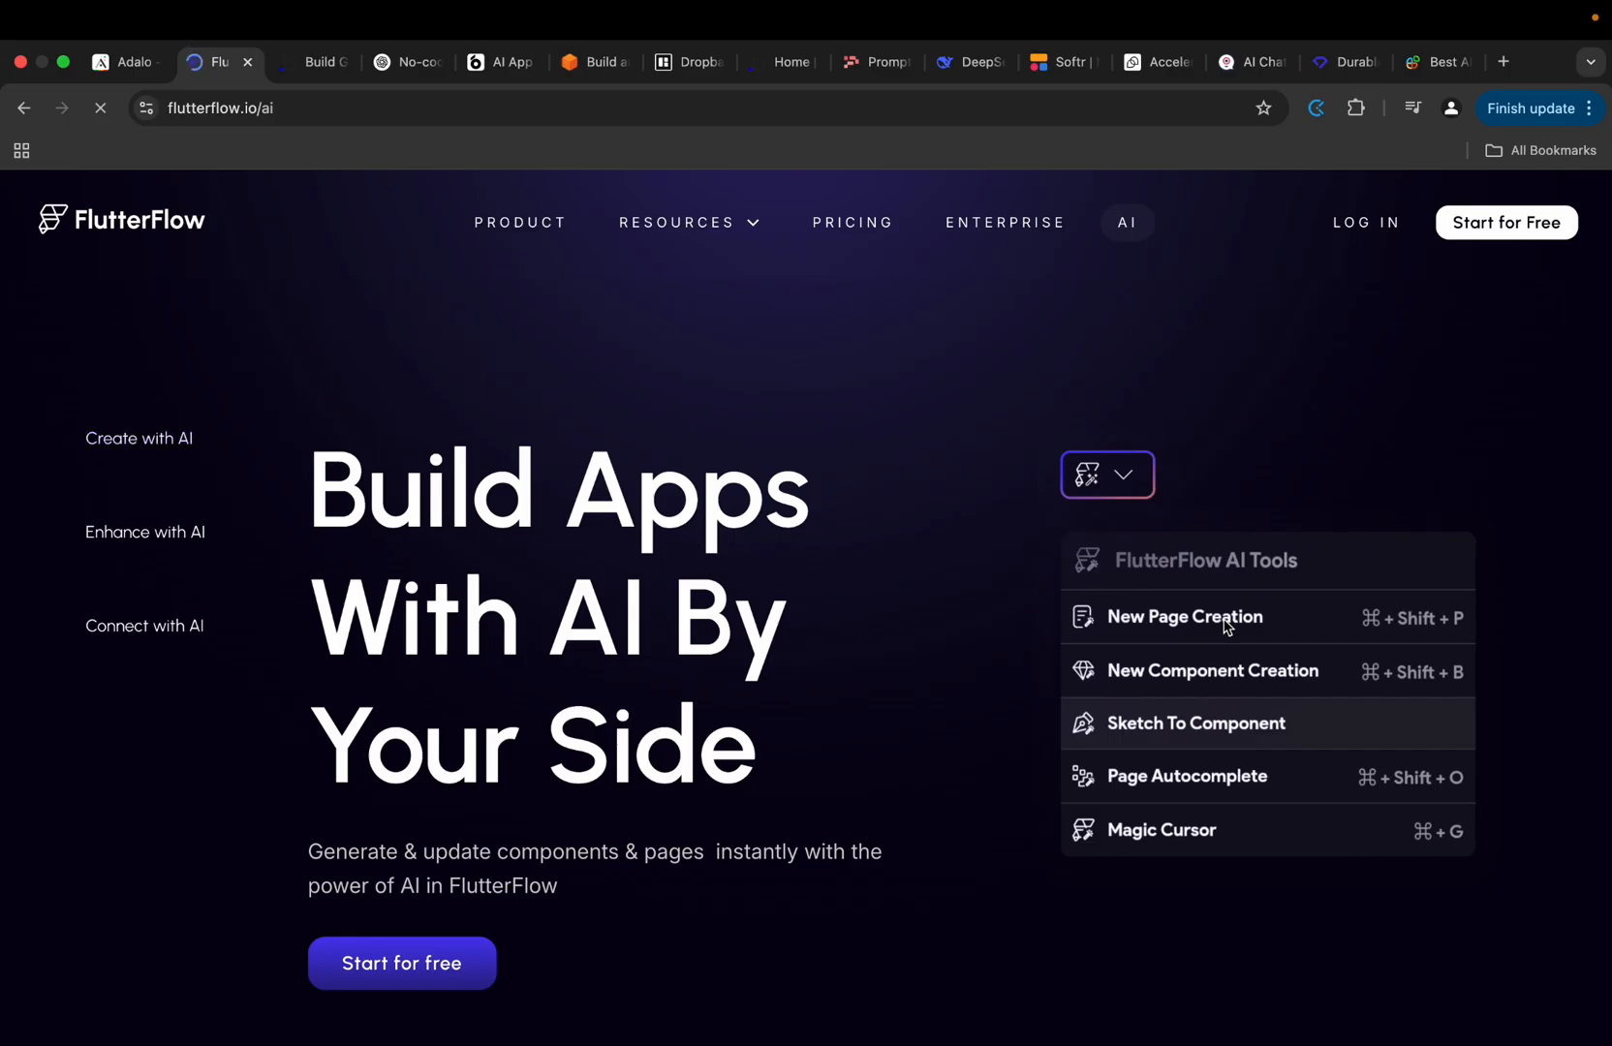
mouse_move(1175, 712)
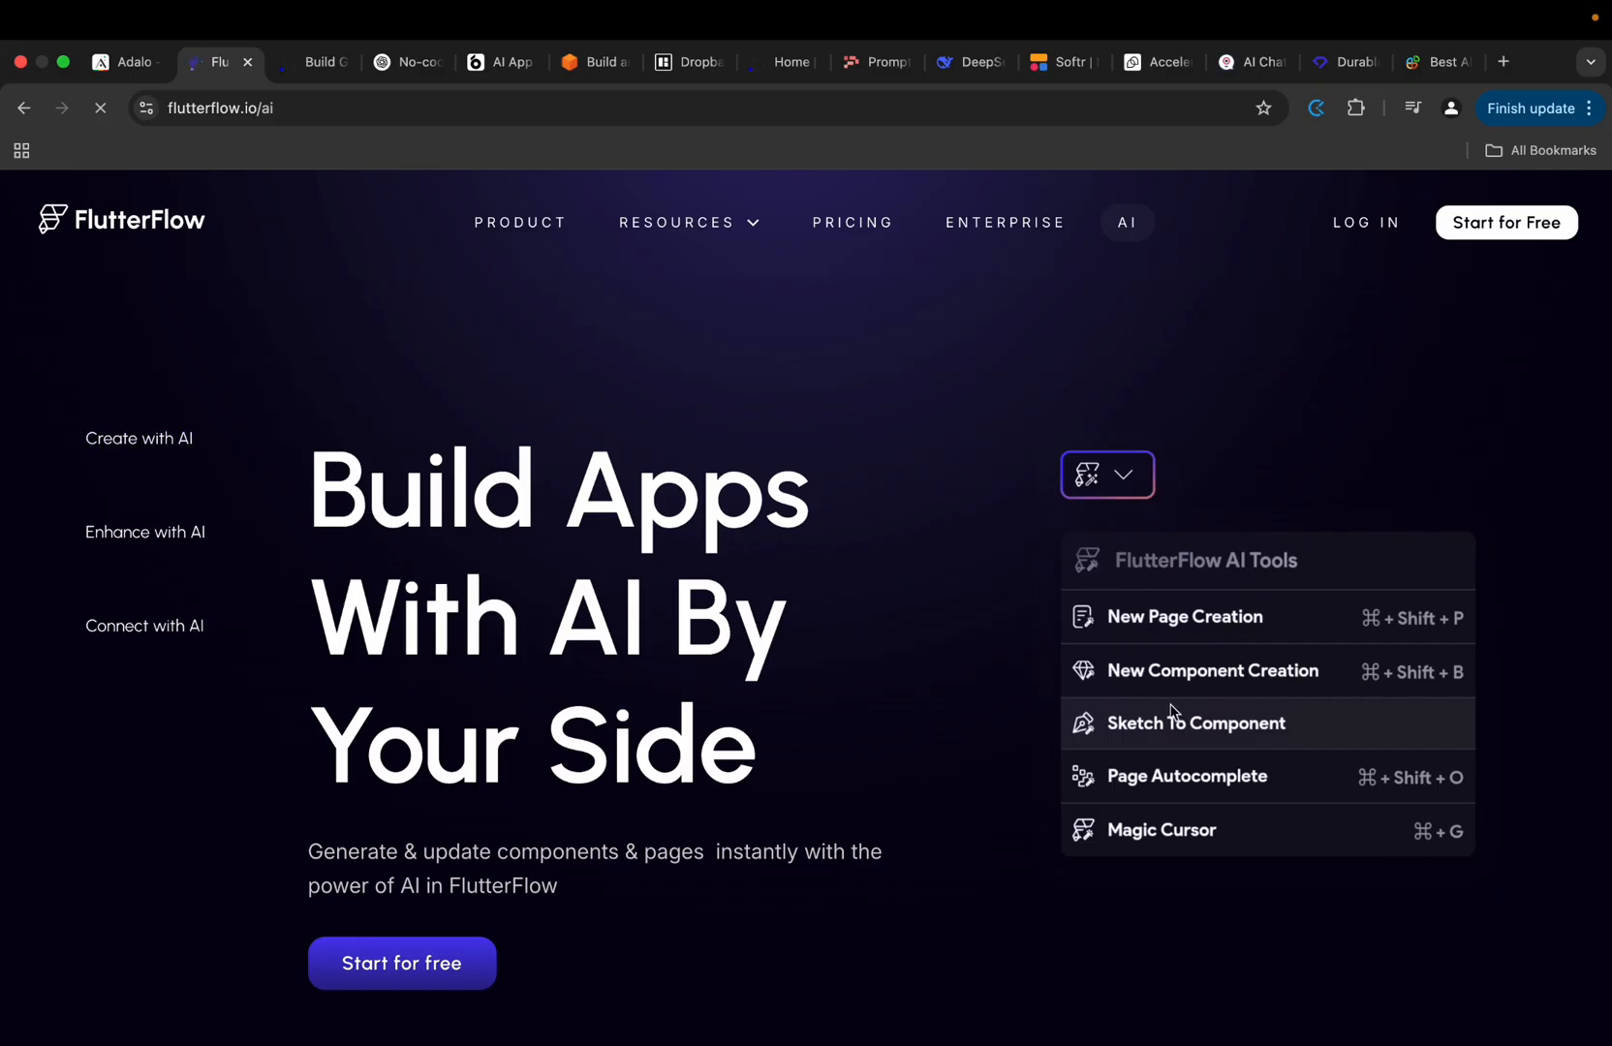
mouse_move(1123, 787)
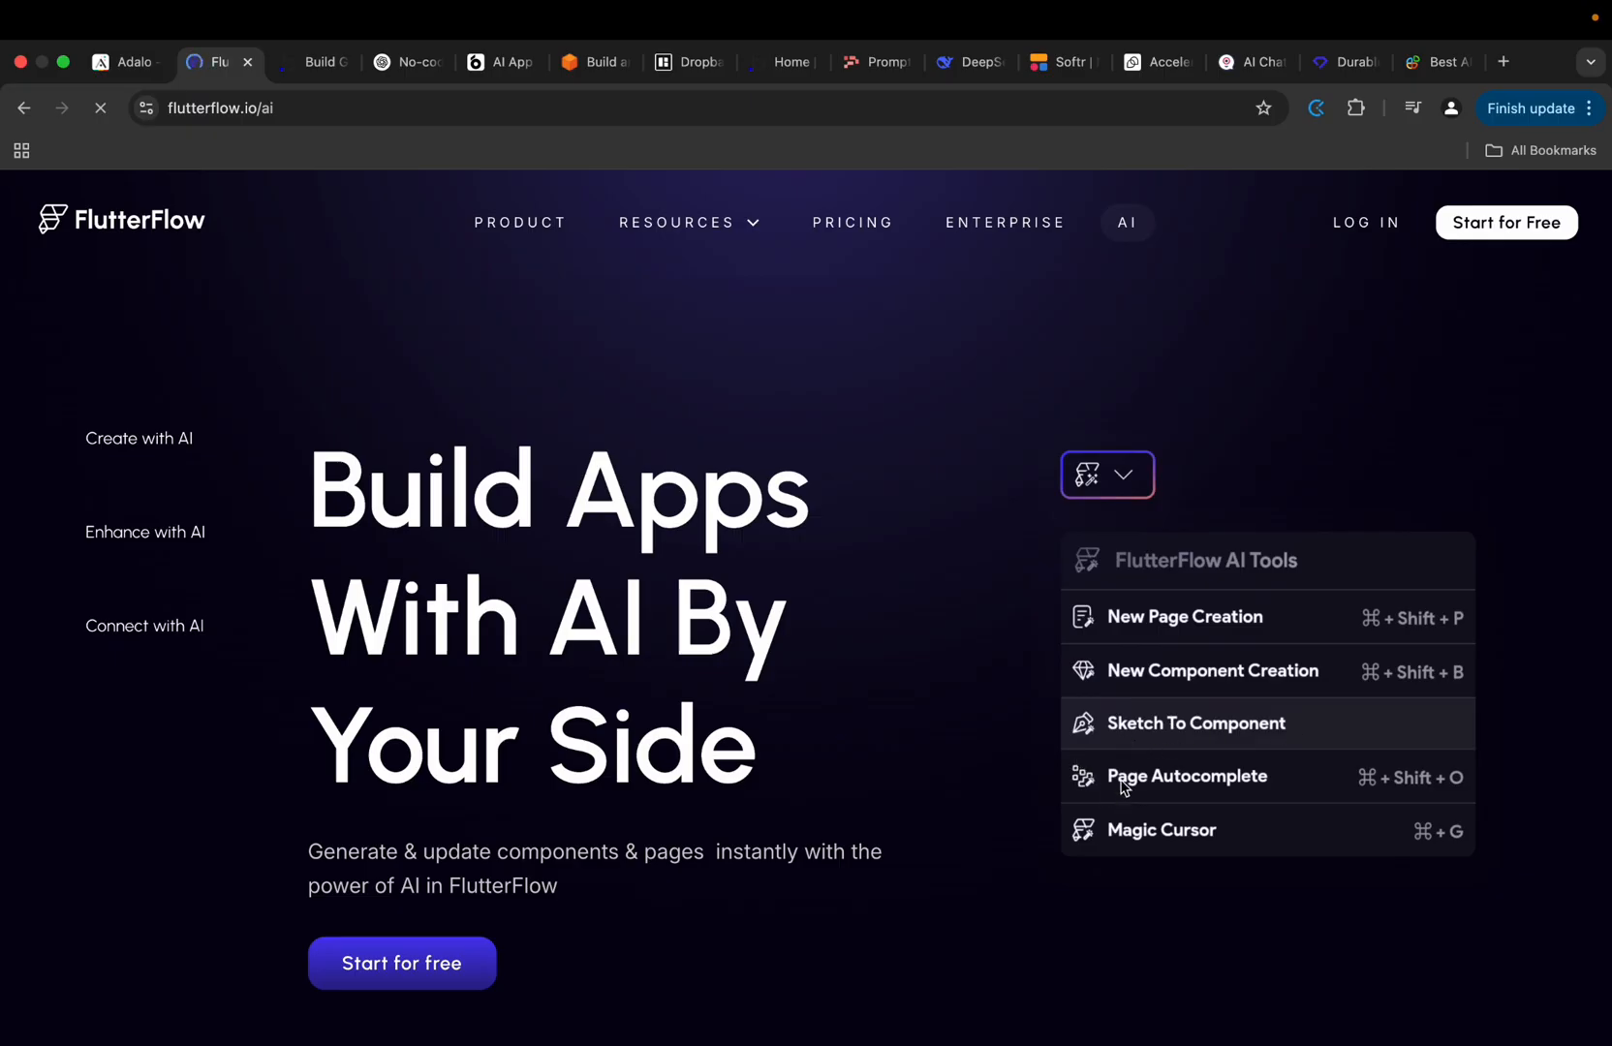
mouse_move(867, 597)
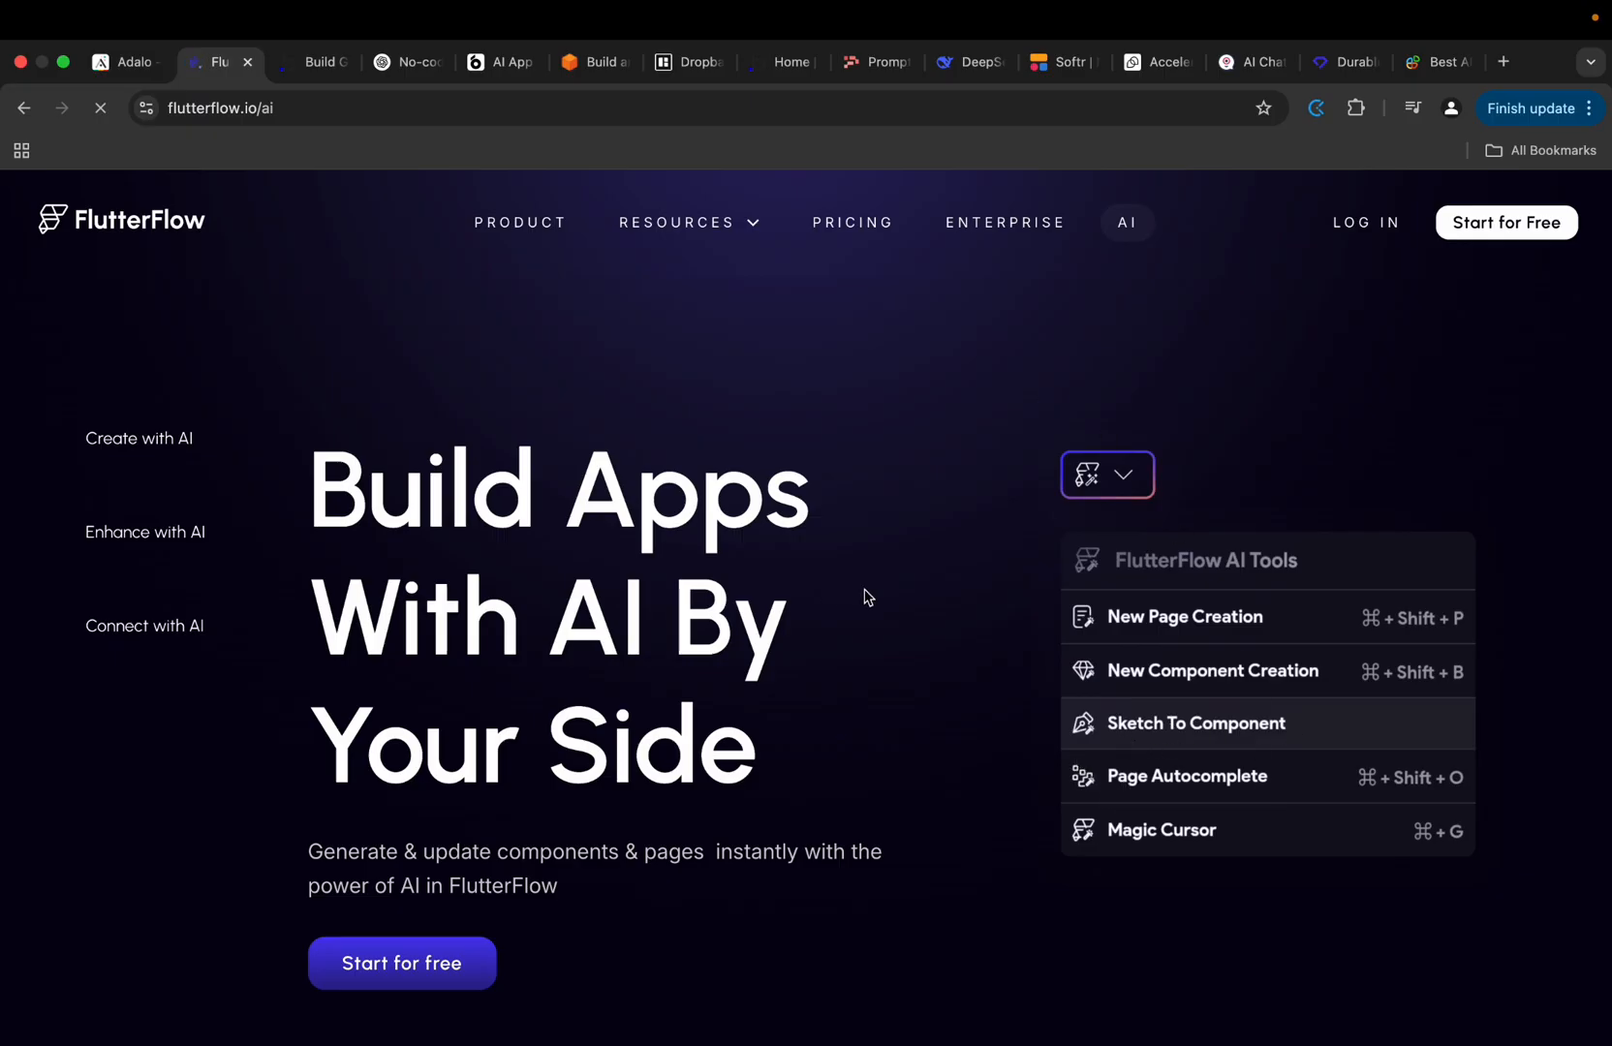
mouse_move(904, 602)
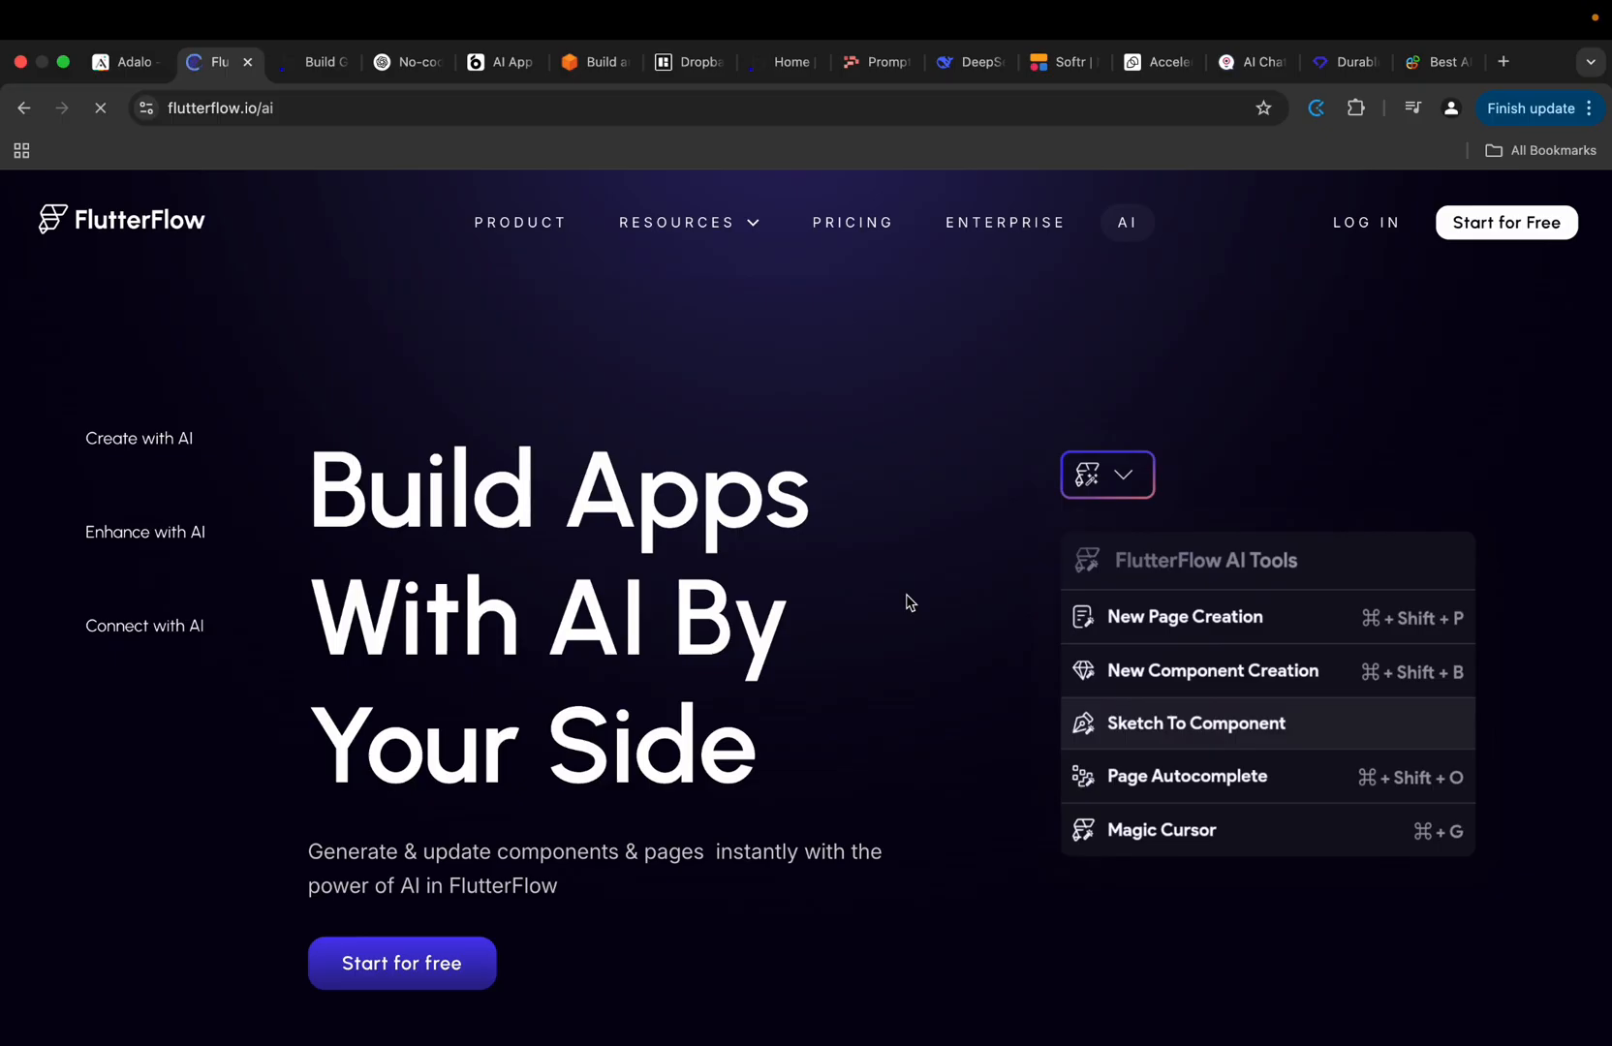
Scroll the AI page past Sketch to Component to Prompt to Component, entering 'SignupForm'.
scroll("down", 3)
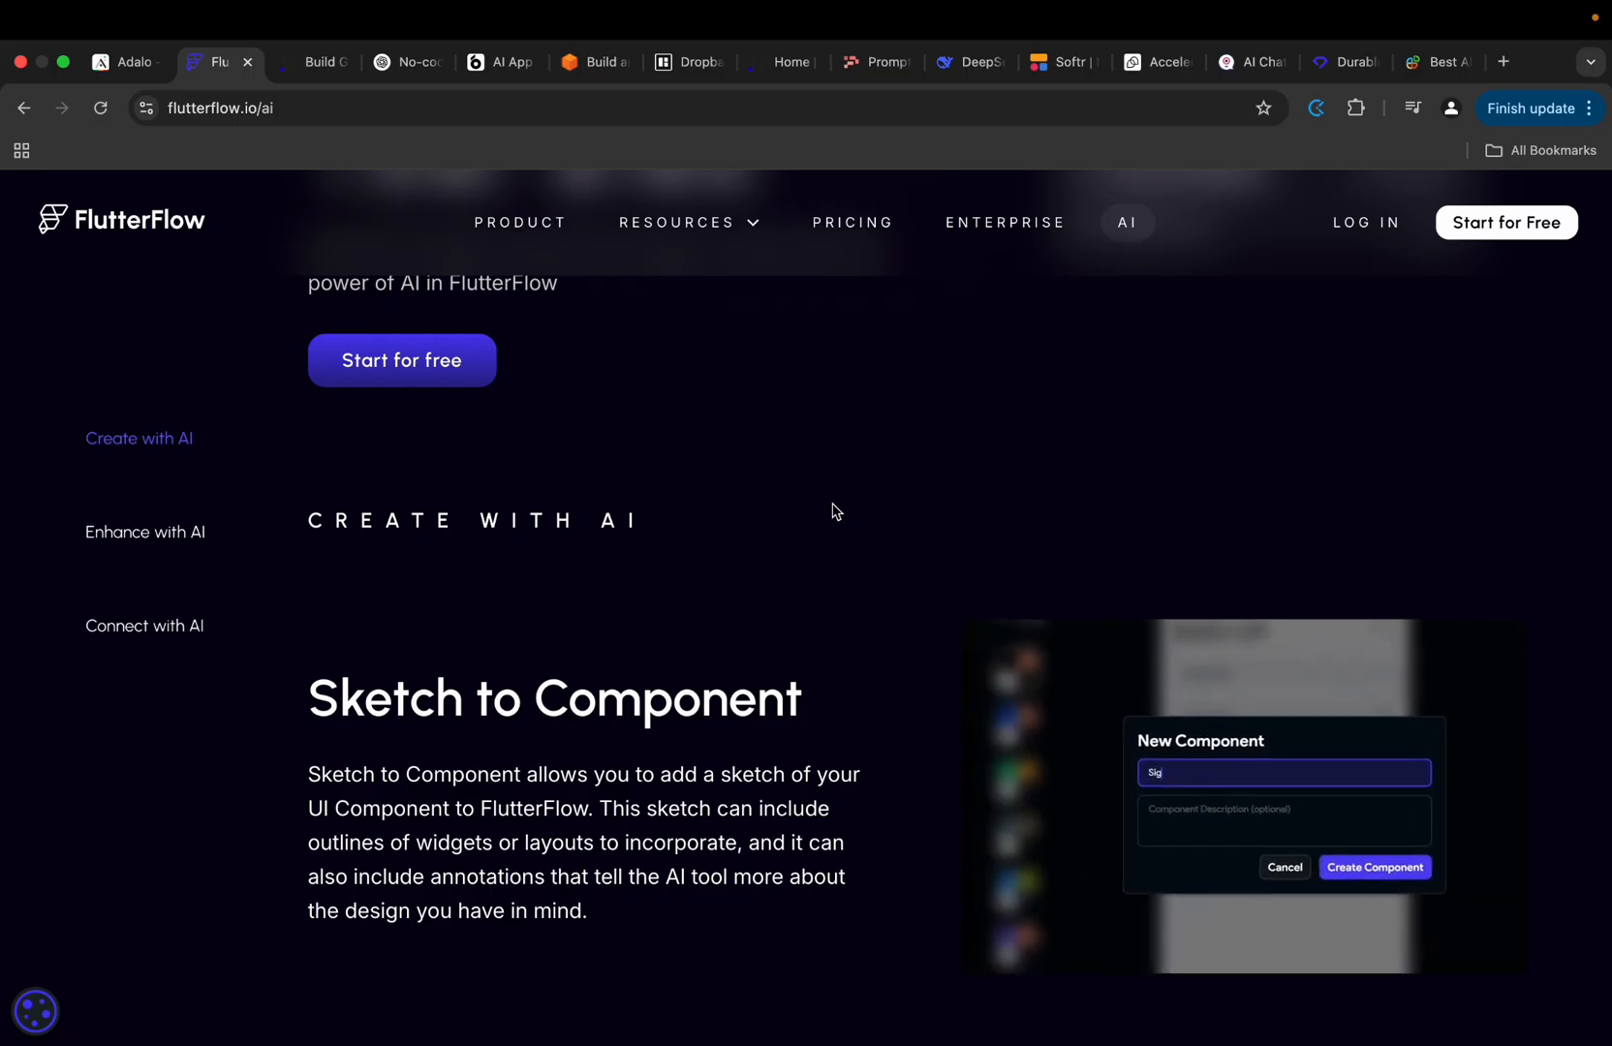
type("SignupForm")
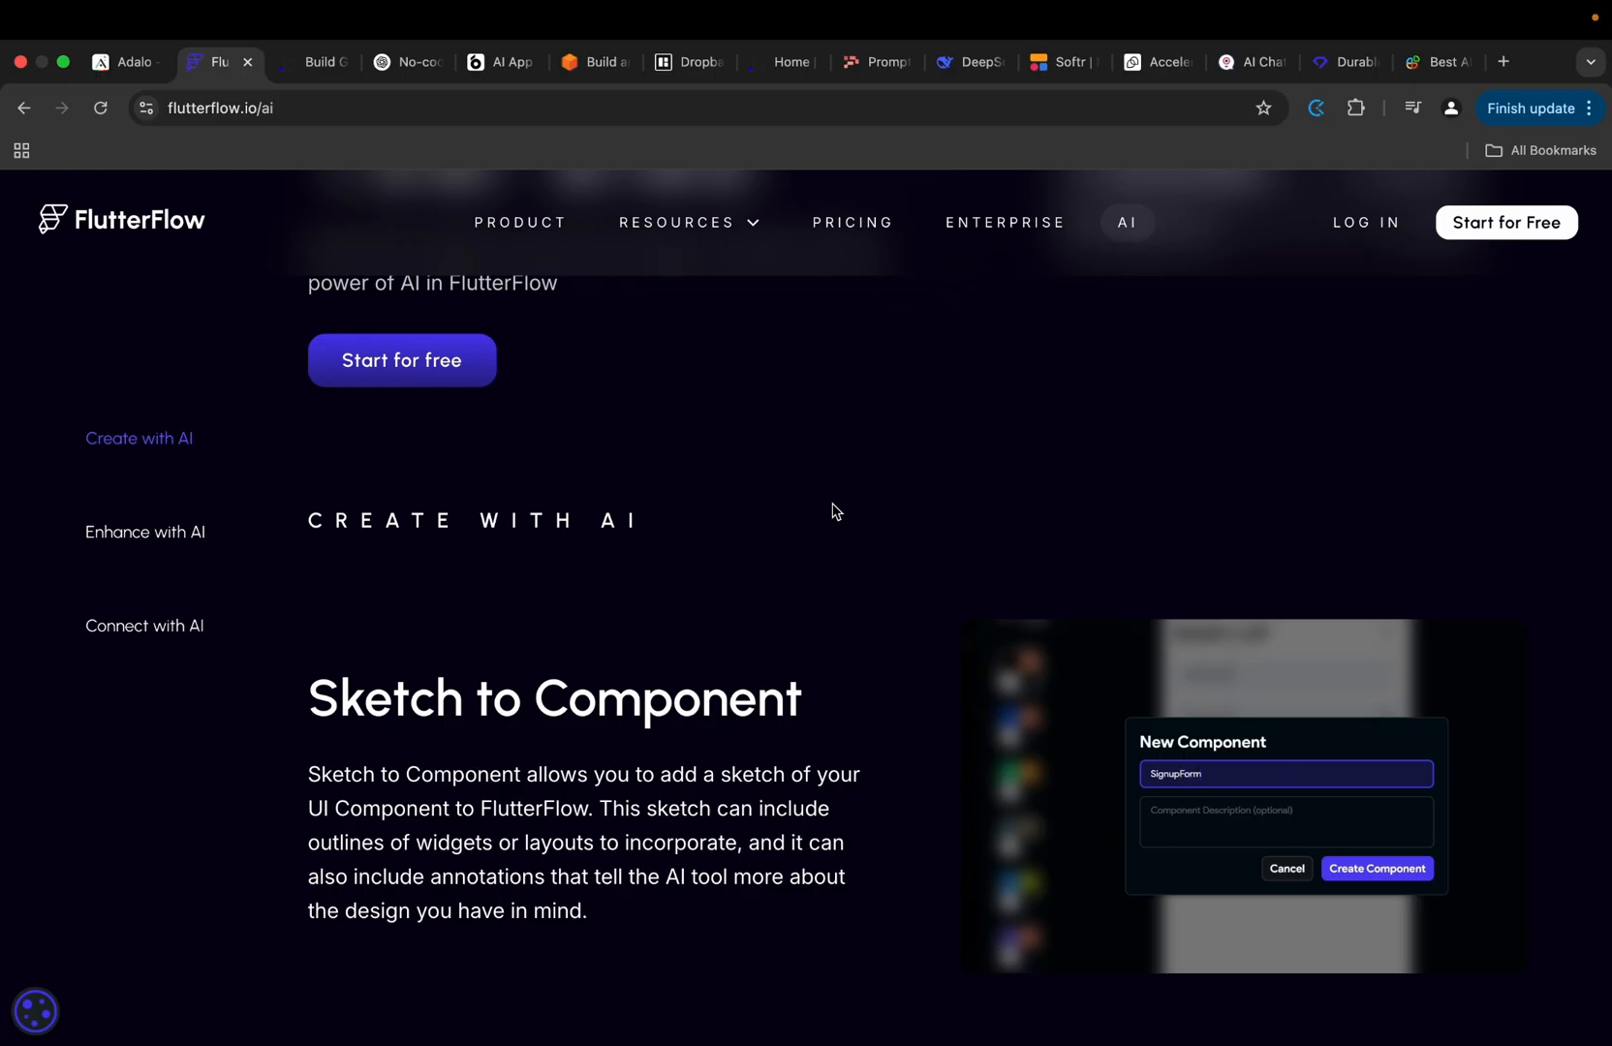
left_click(1376, 868)
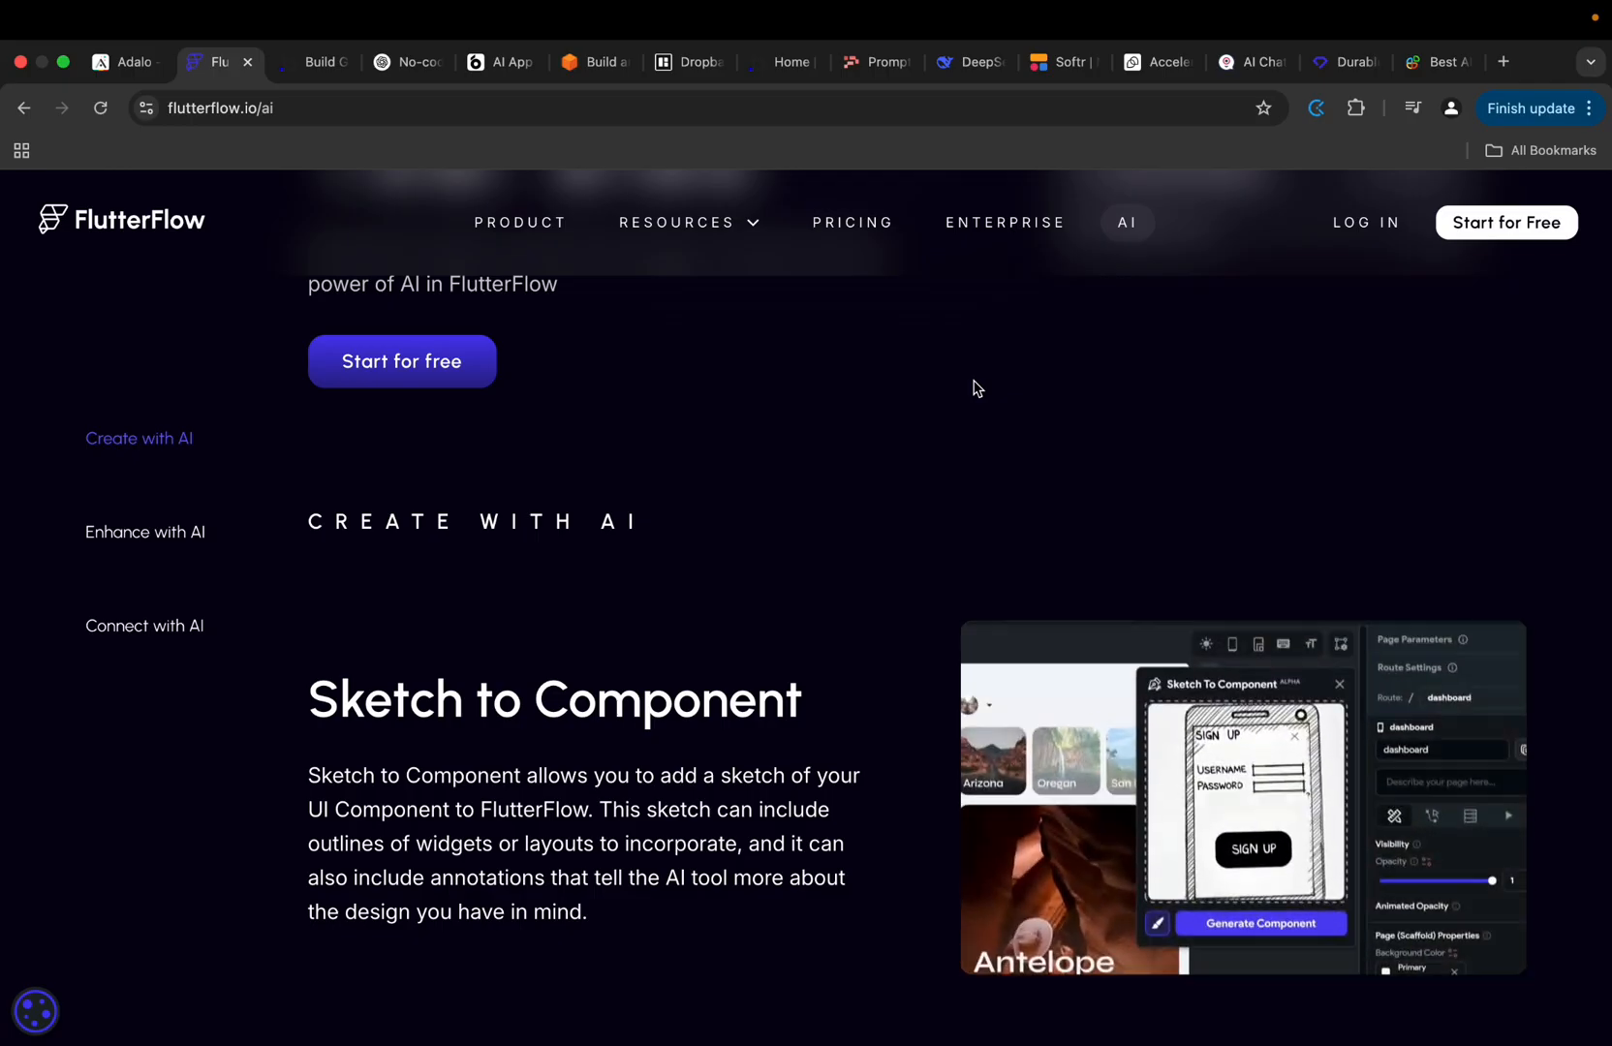
scroll("down", 3)
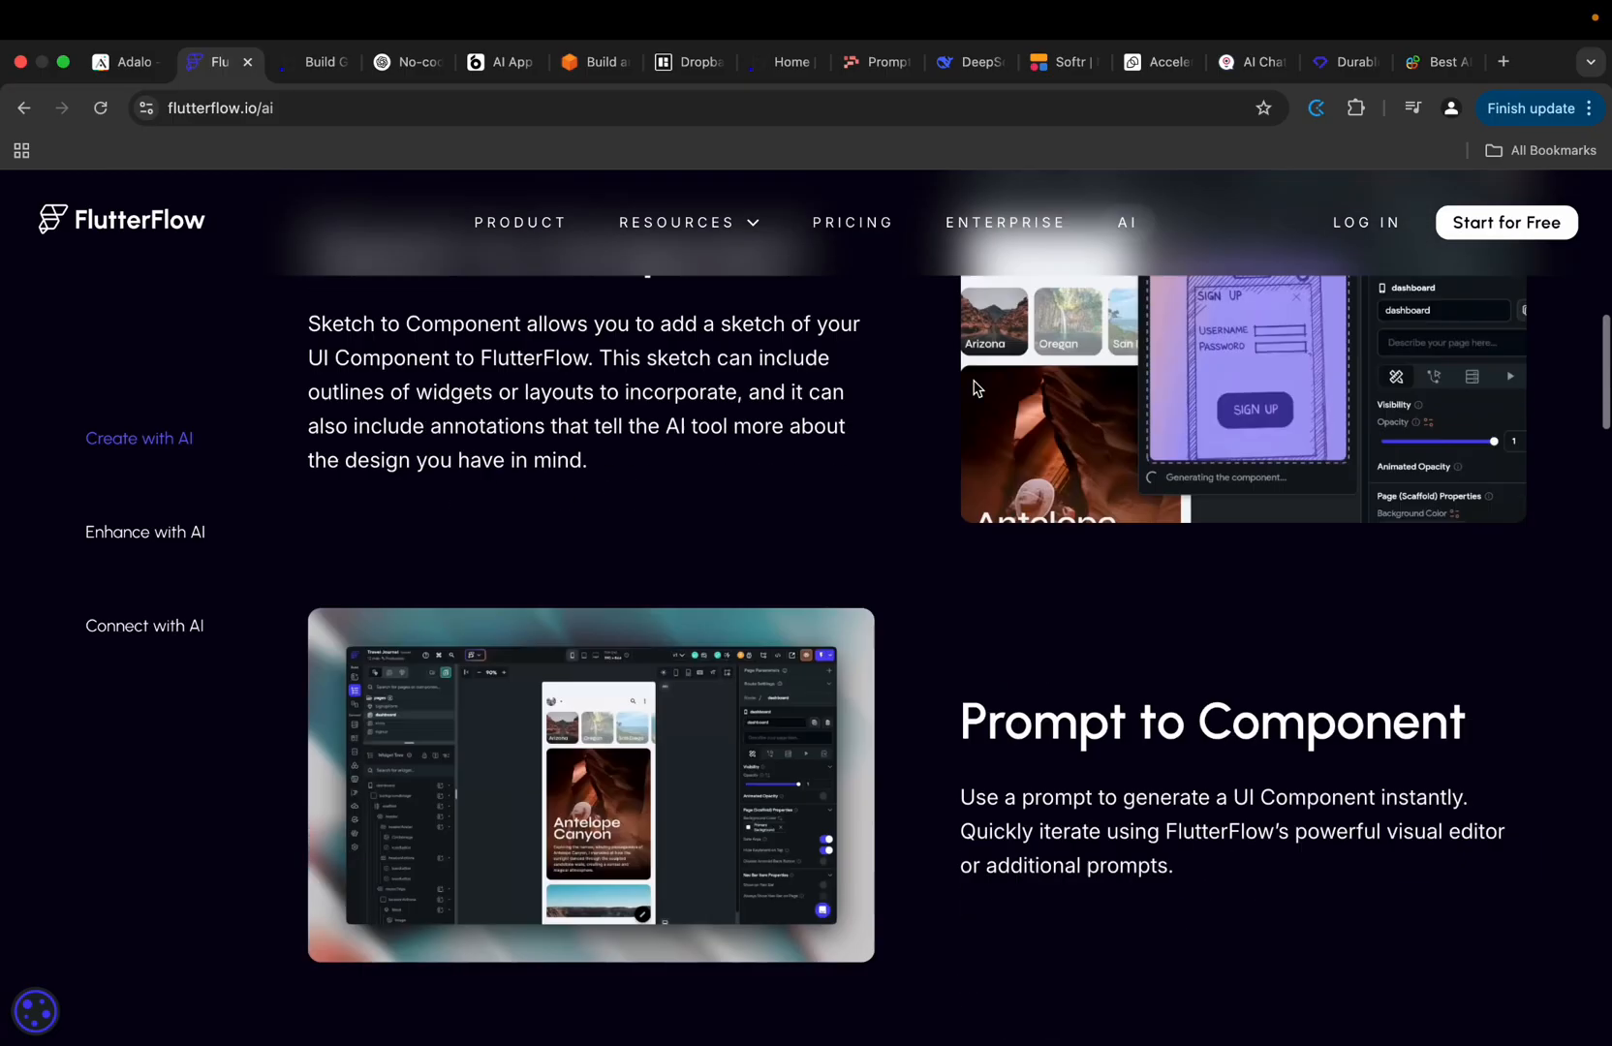